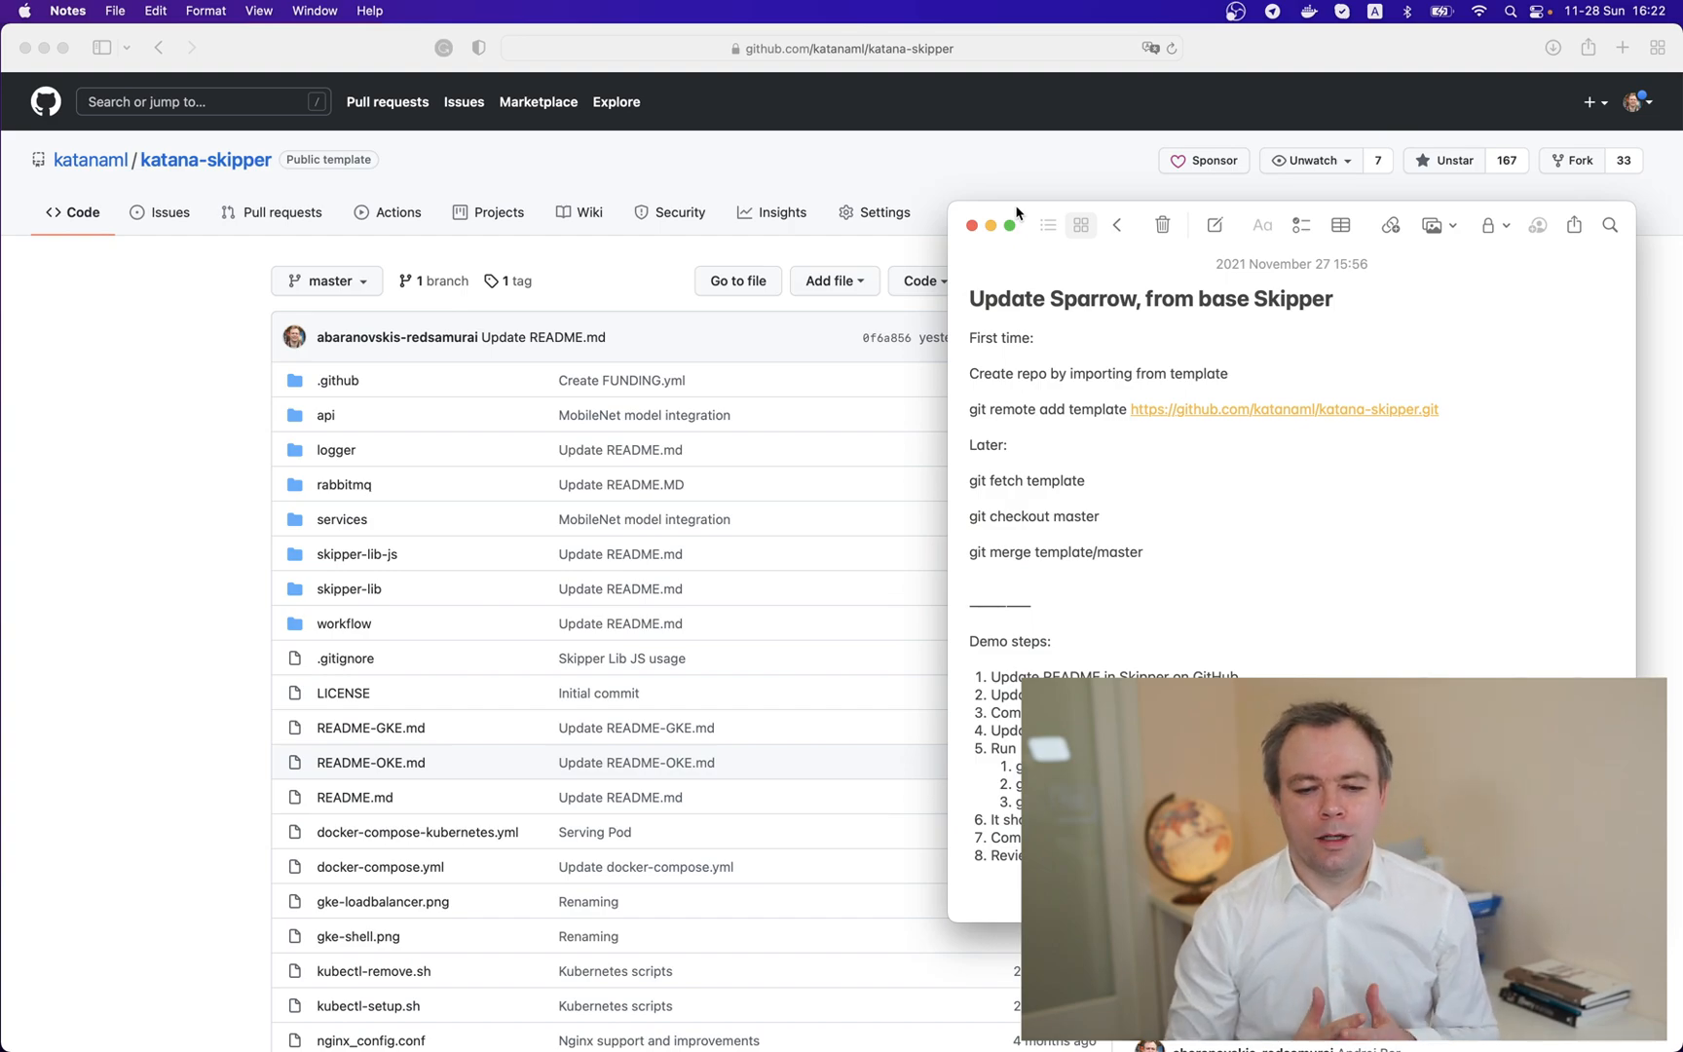
Step: Navigate from the Katana ML organisation page into the pinned katana-sparrow repository
left_click(974, 658)
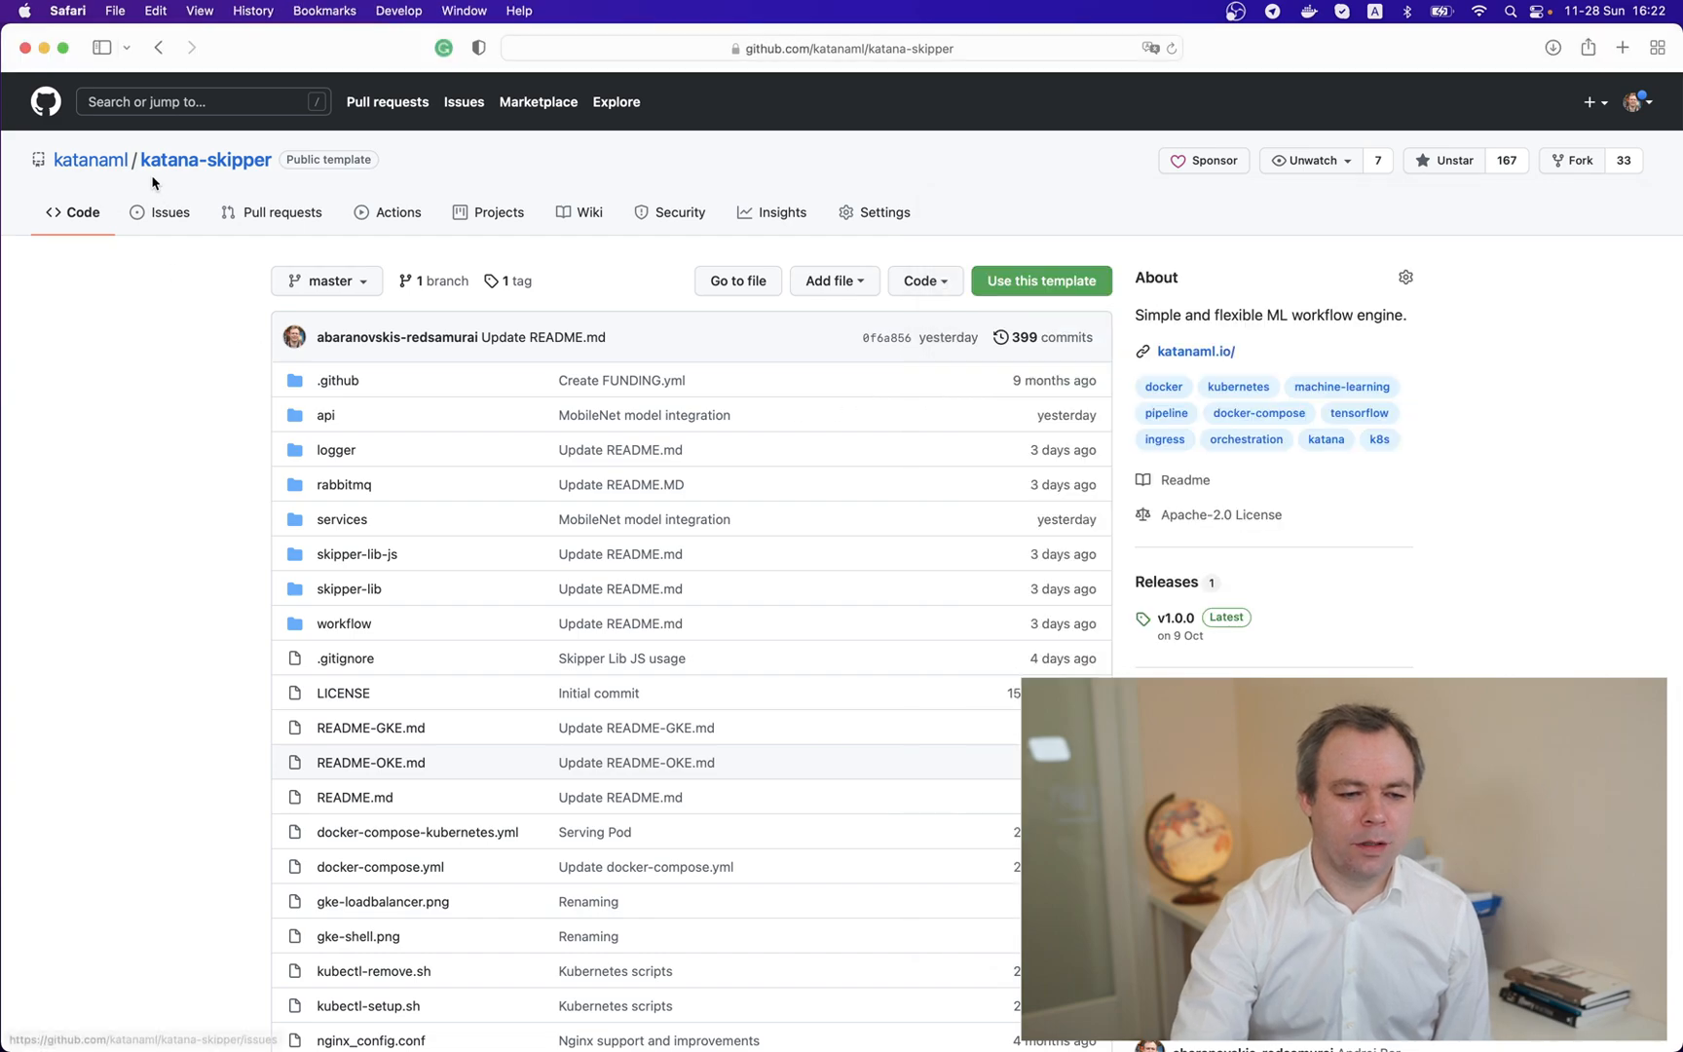
left_click(90, 160)
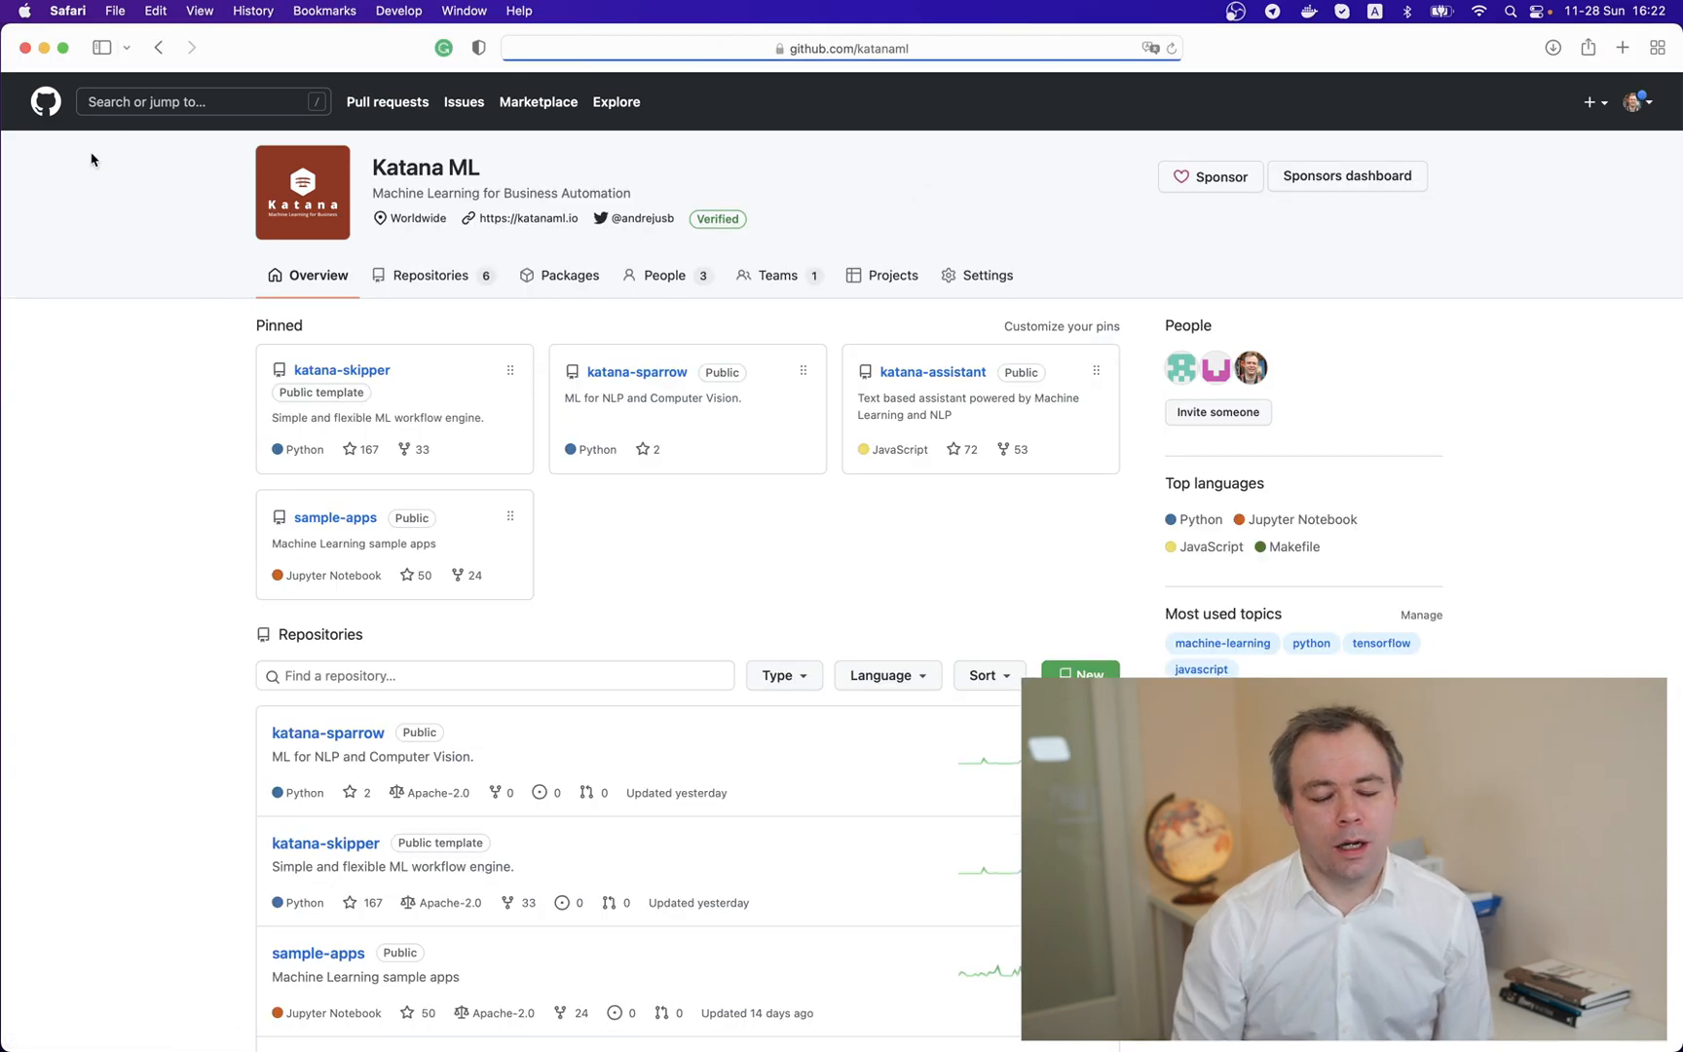
mouse_move(612, 391)
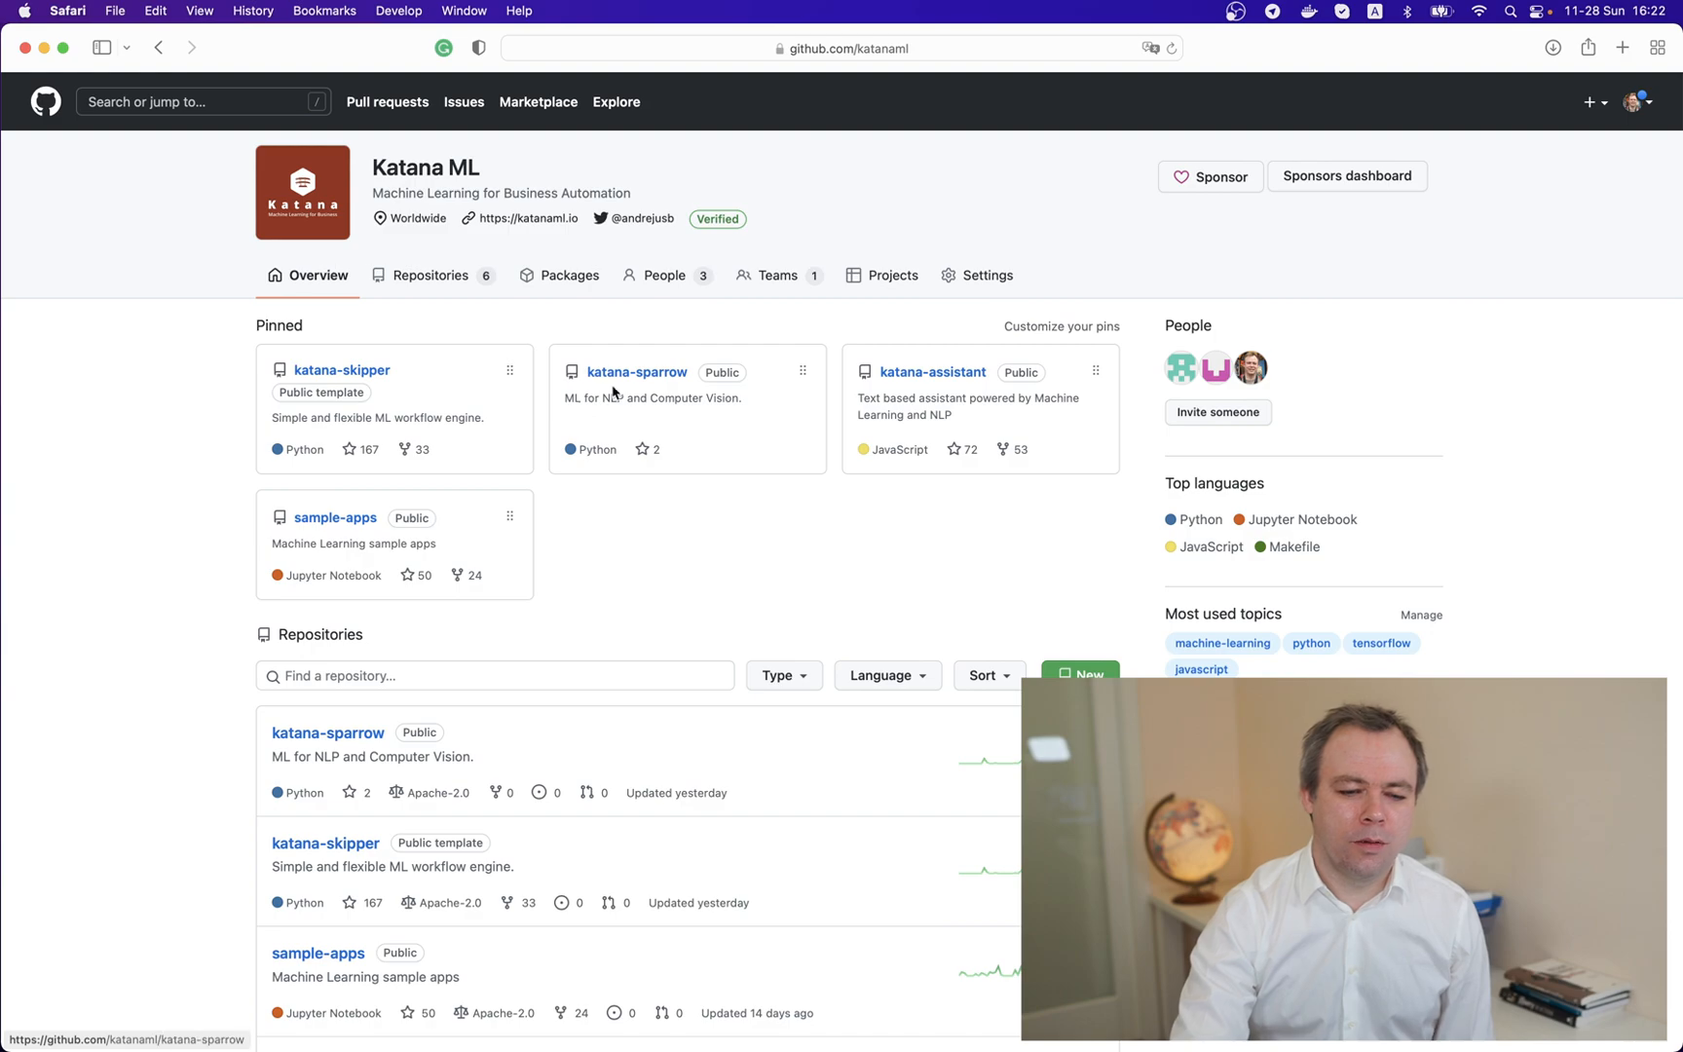
mouse_move(637, 372)
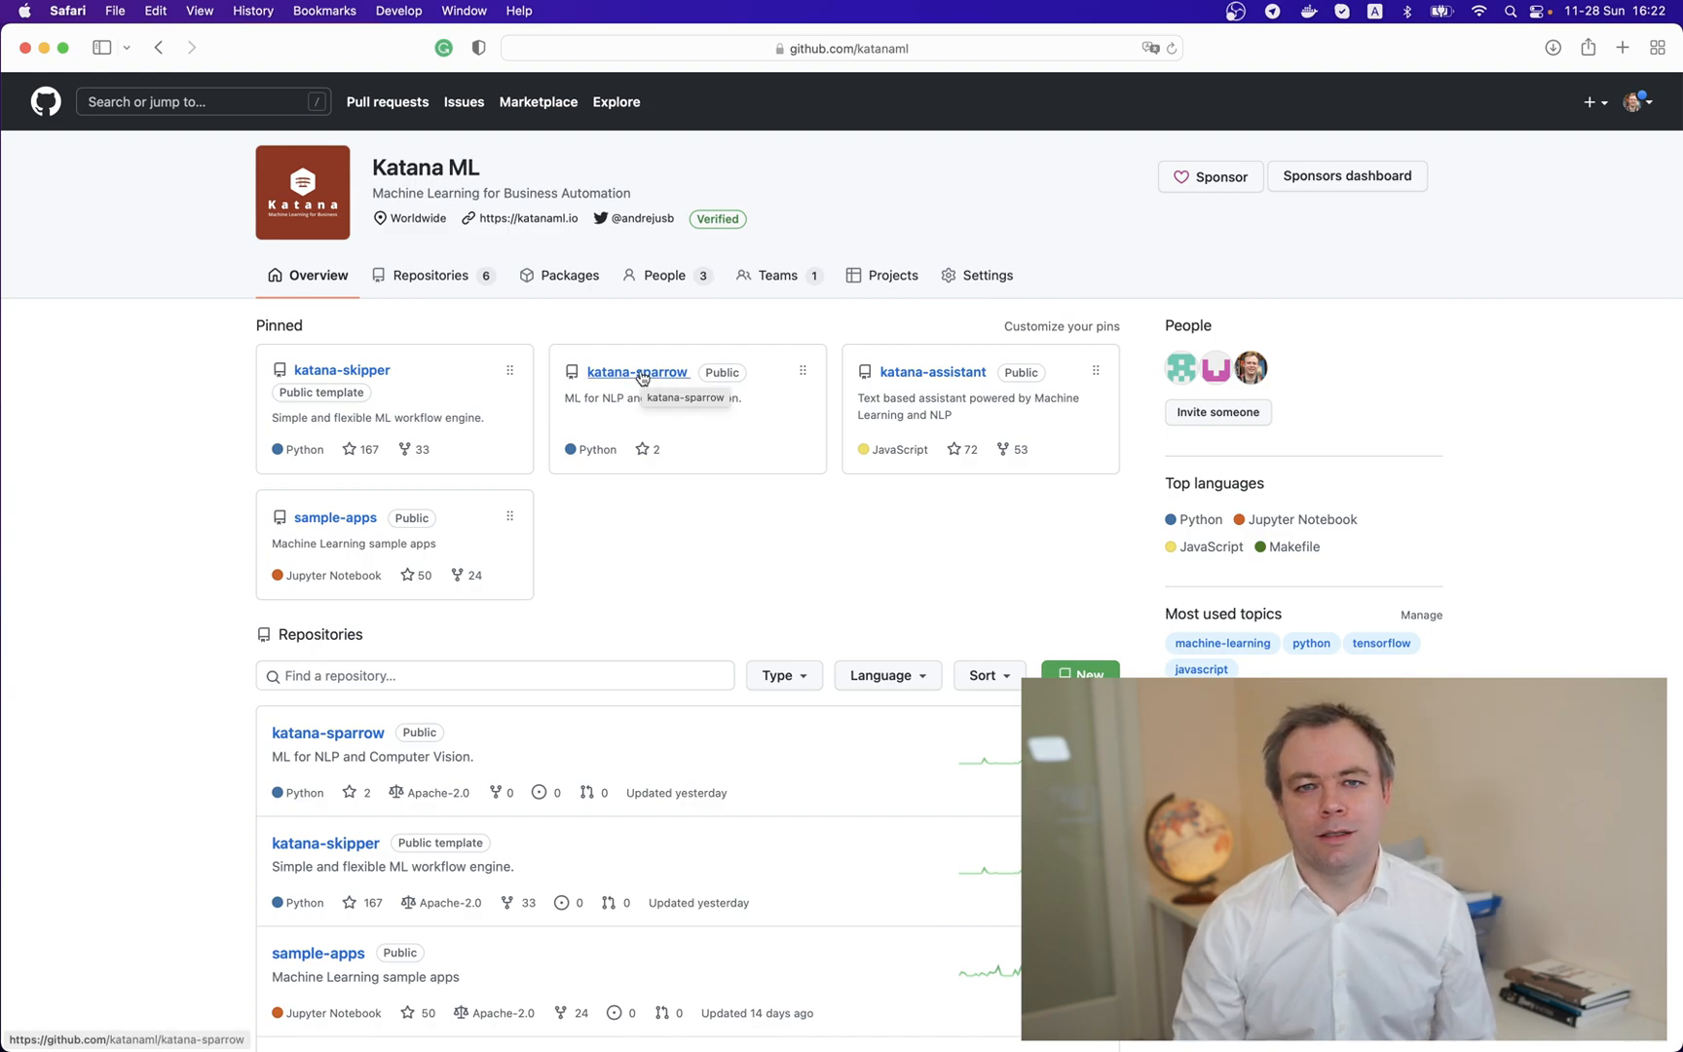
left_click(637, 372)
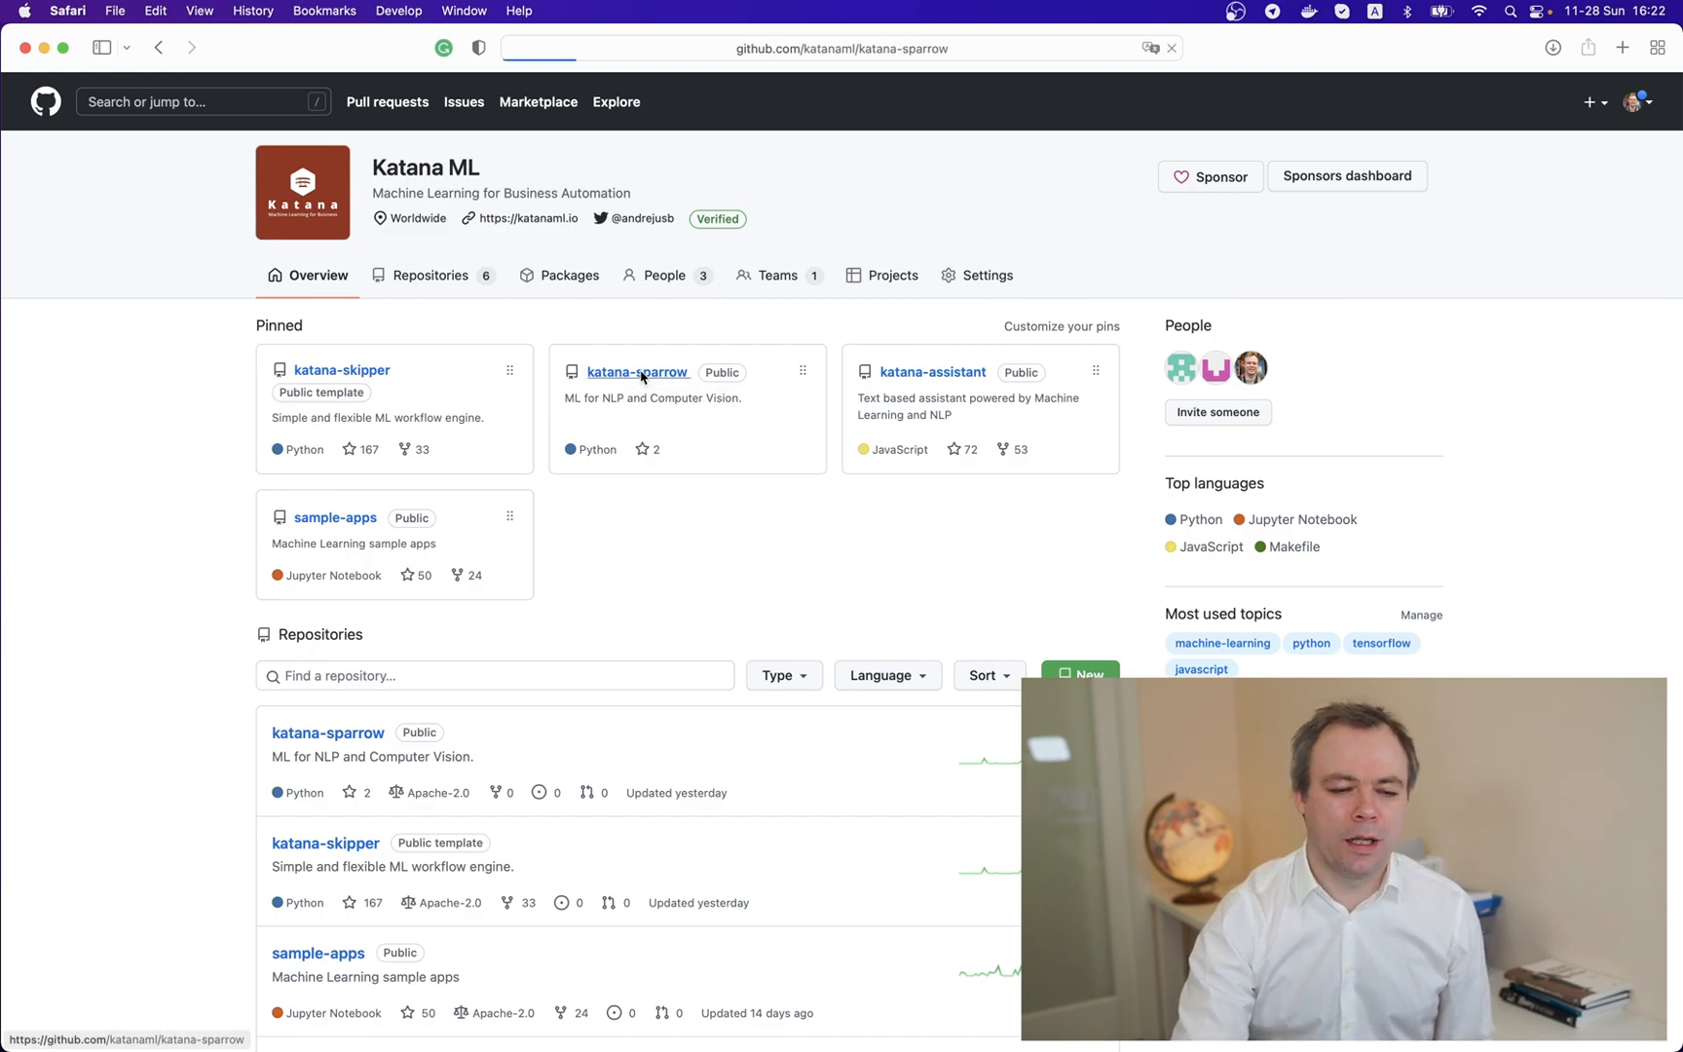
left_click(637, 372)
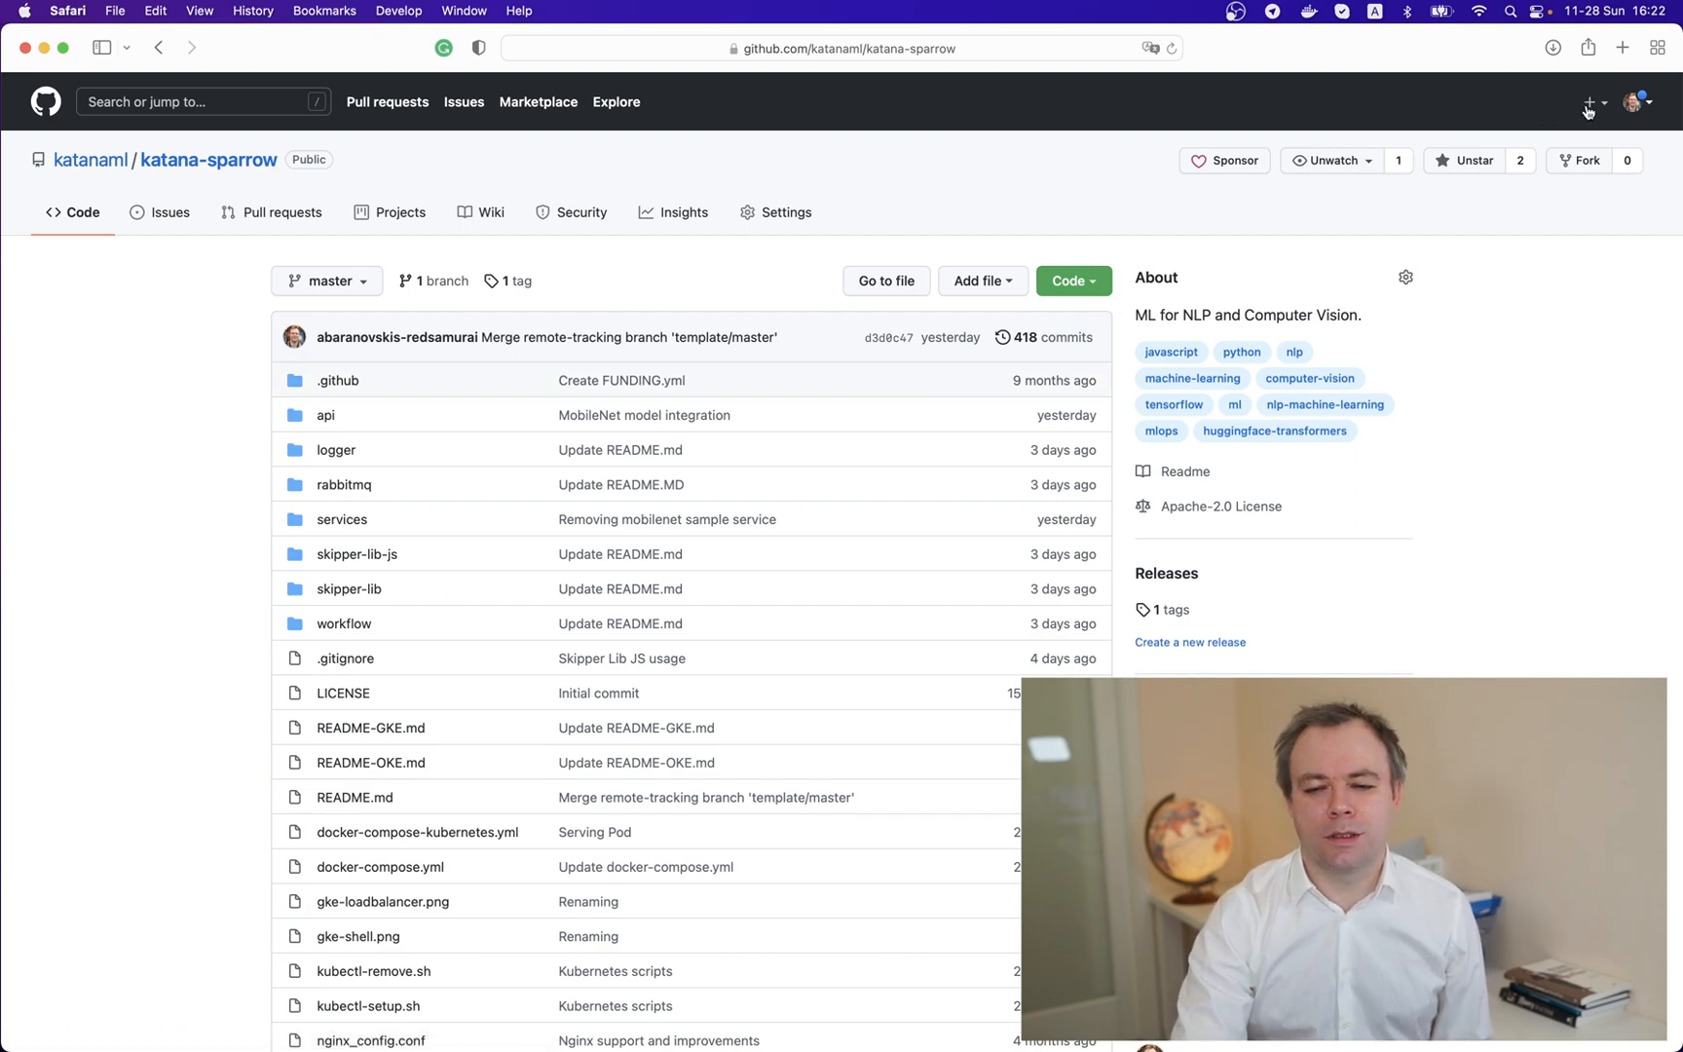
left_click(1593, 101)
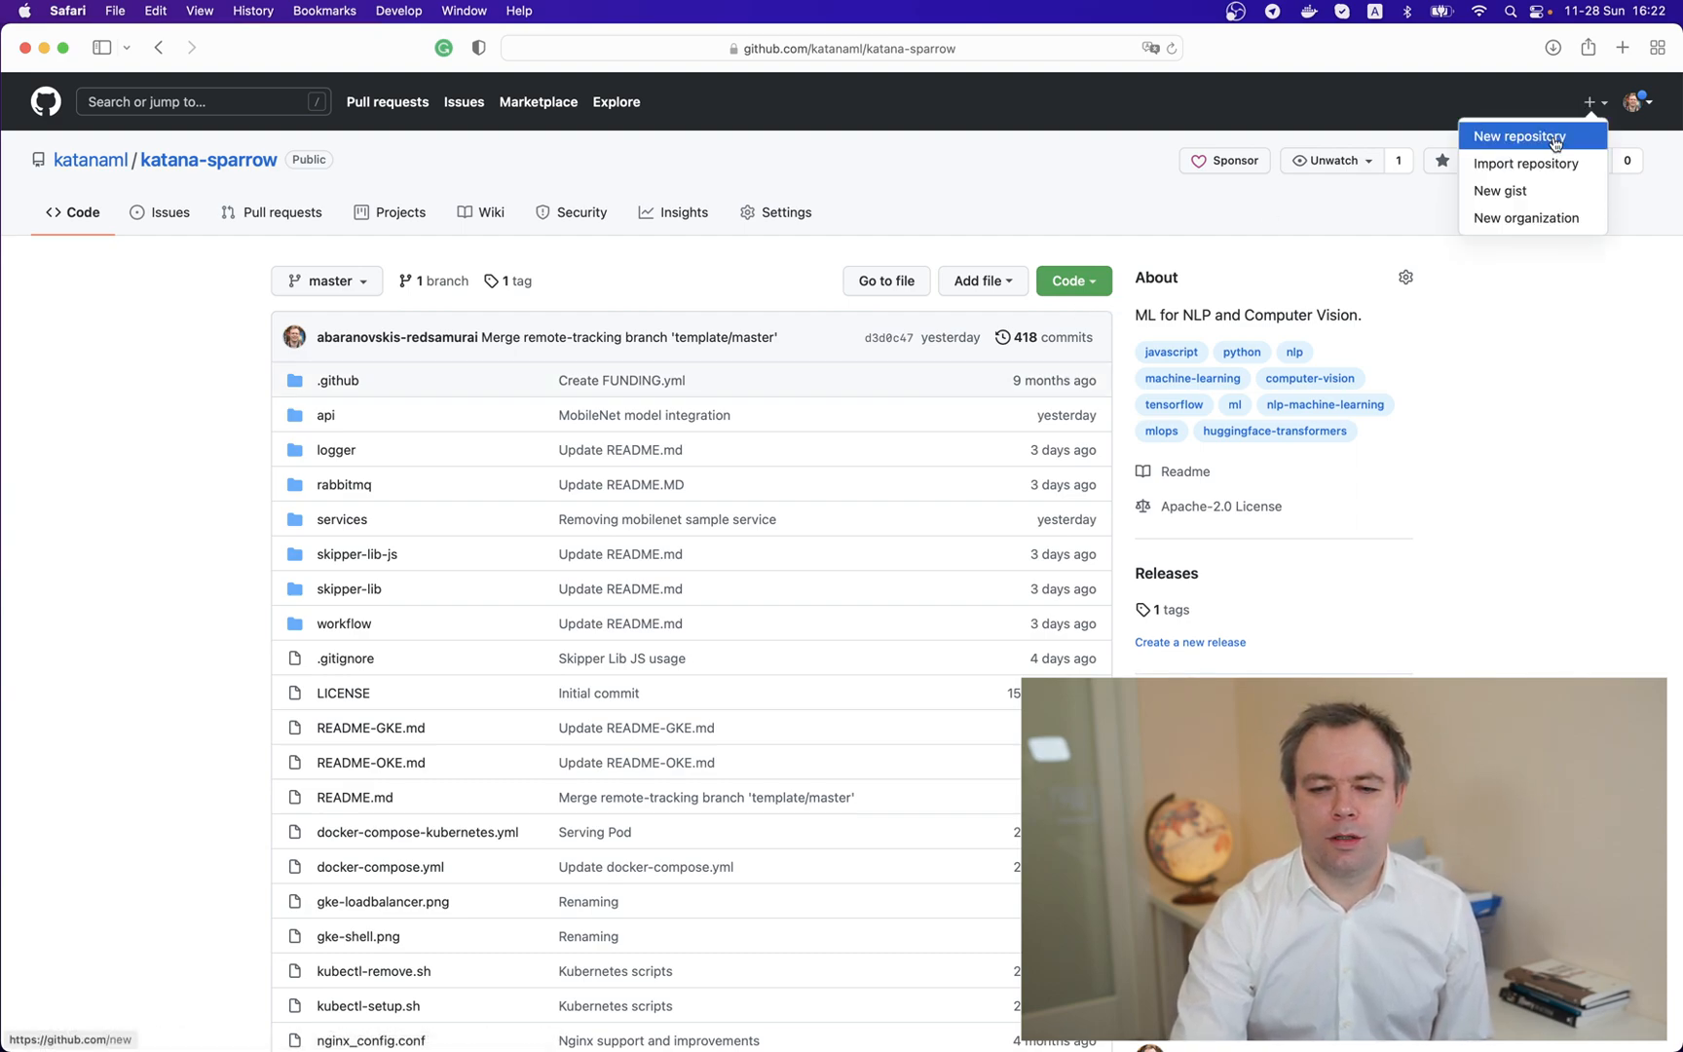
mouse_move(1537, 163)
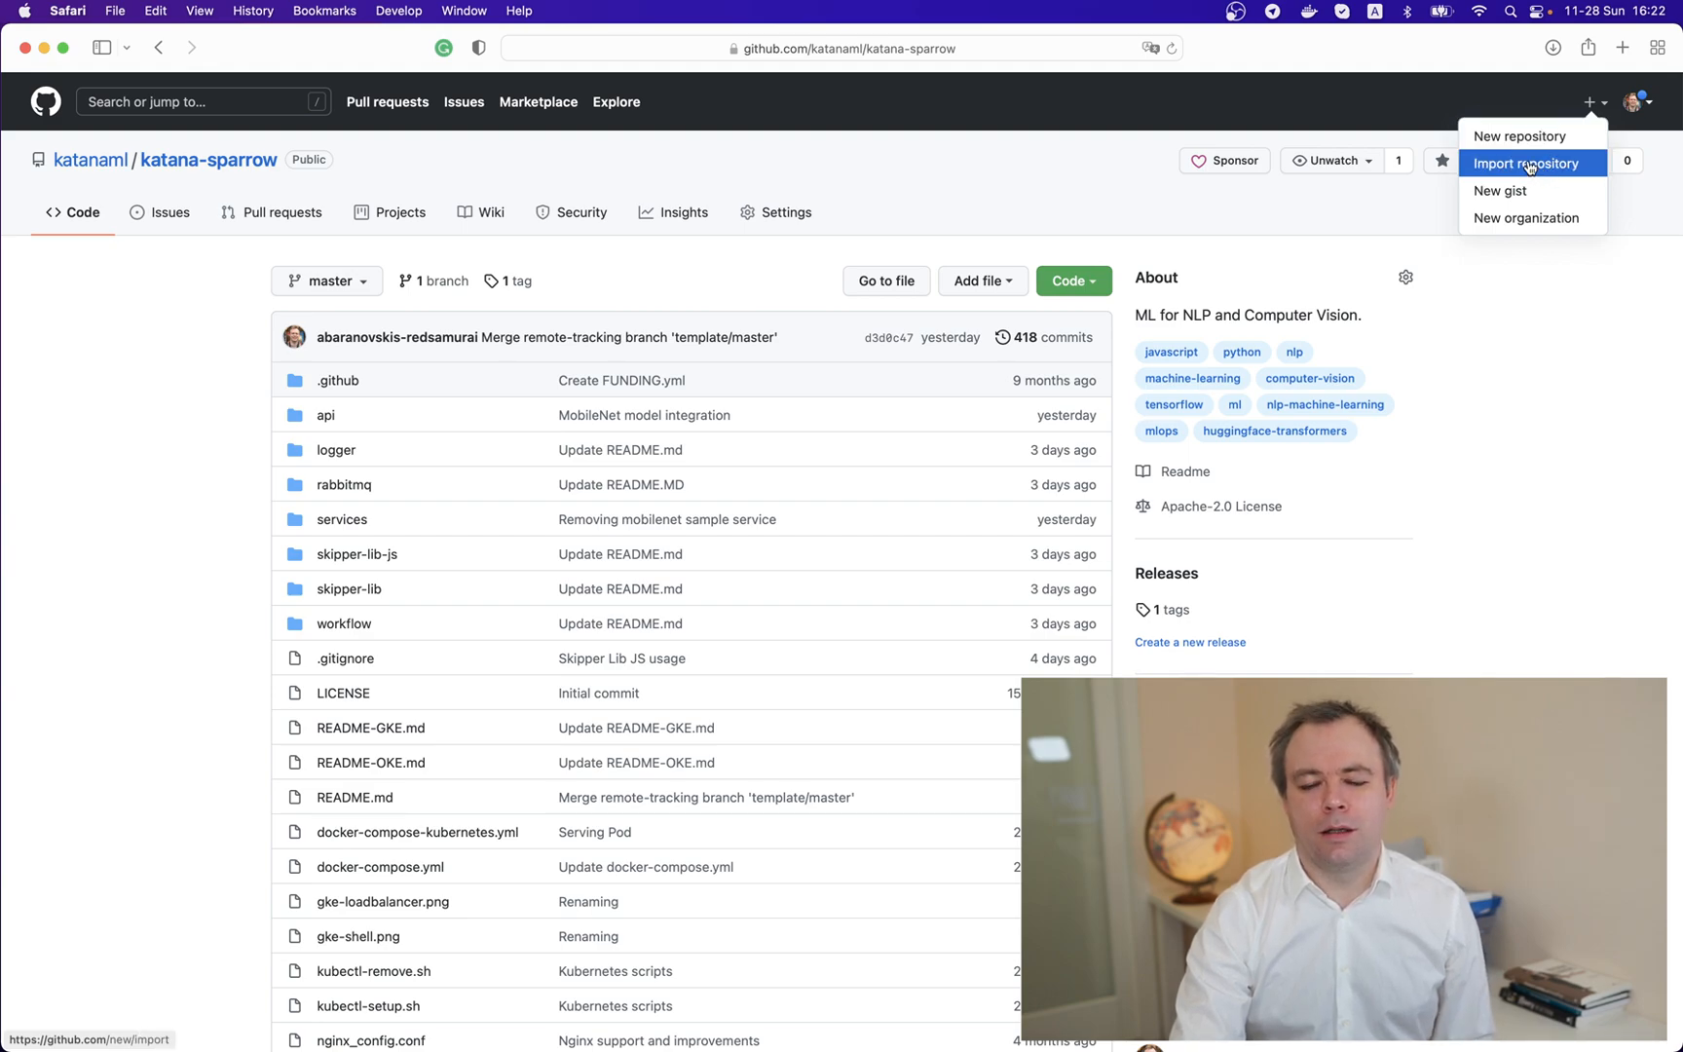
left_click(1521, 136)
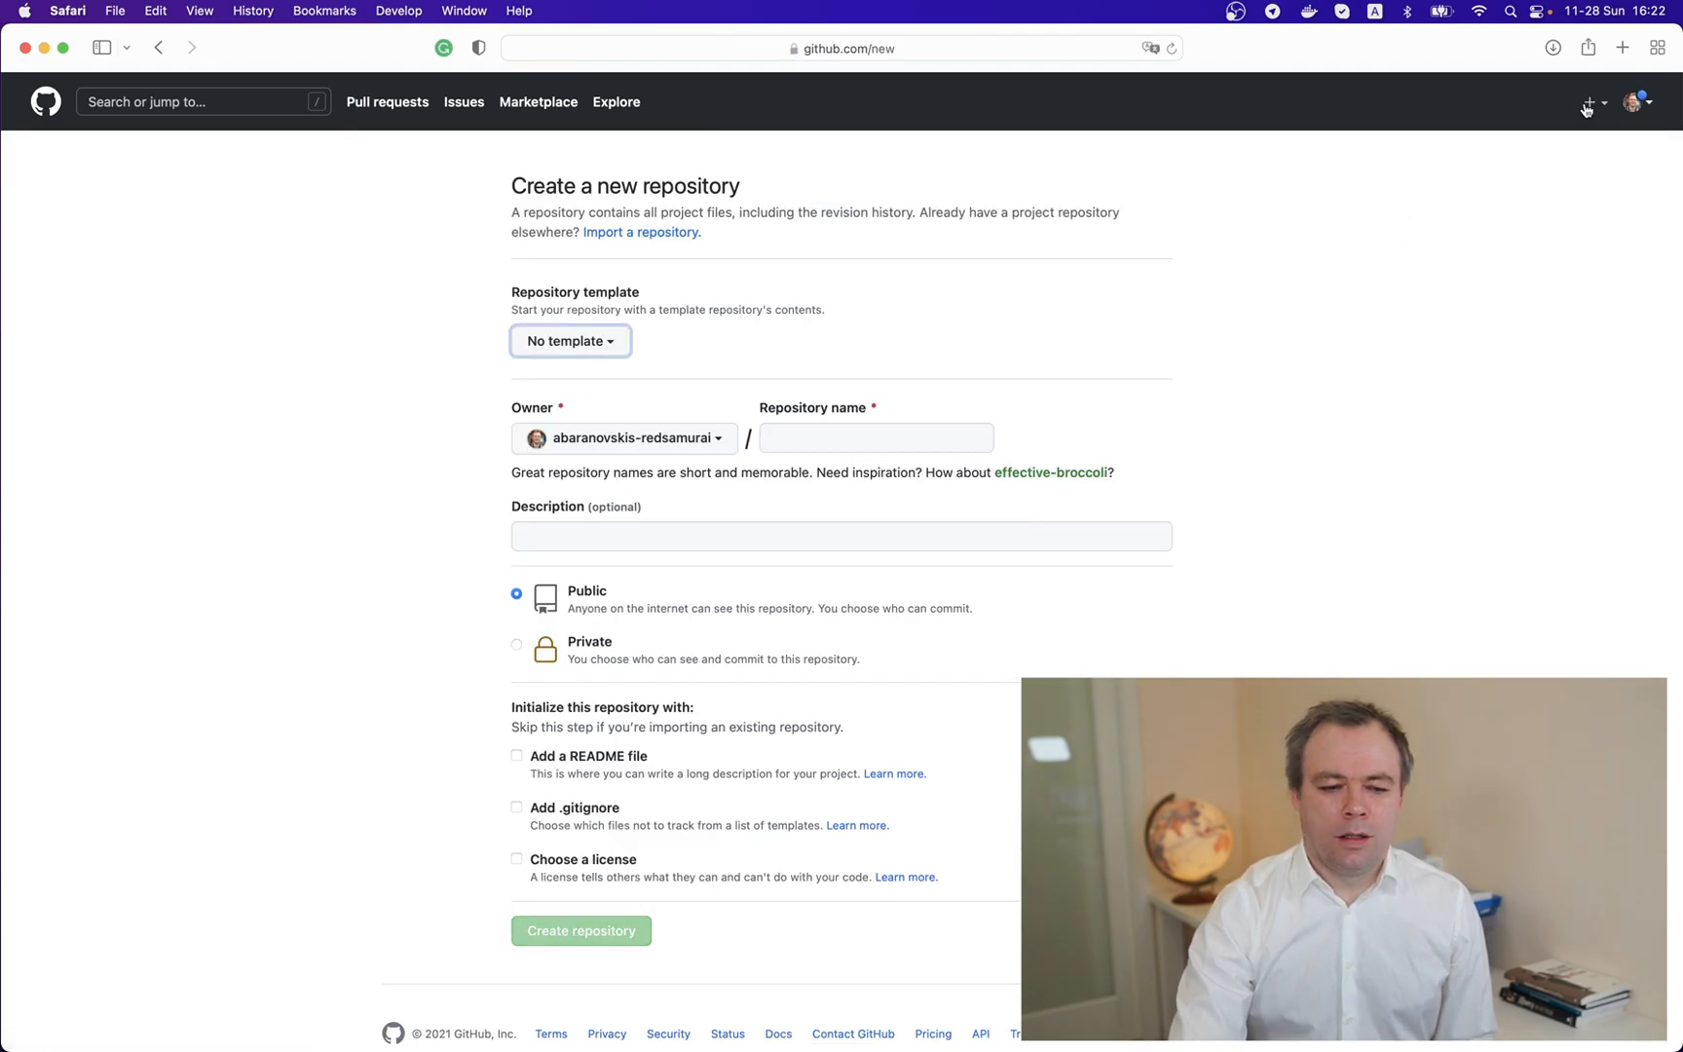
left_click(638, 232)
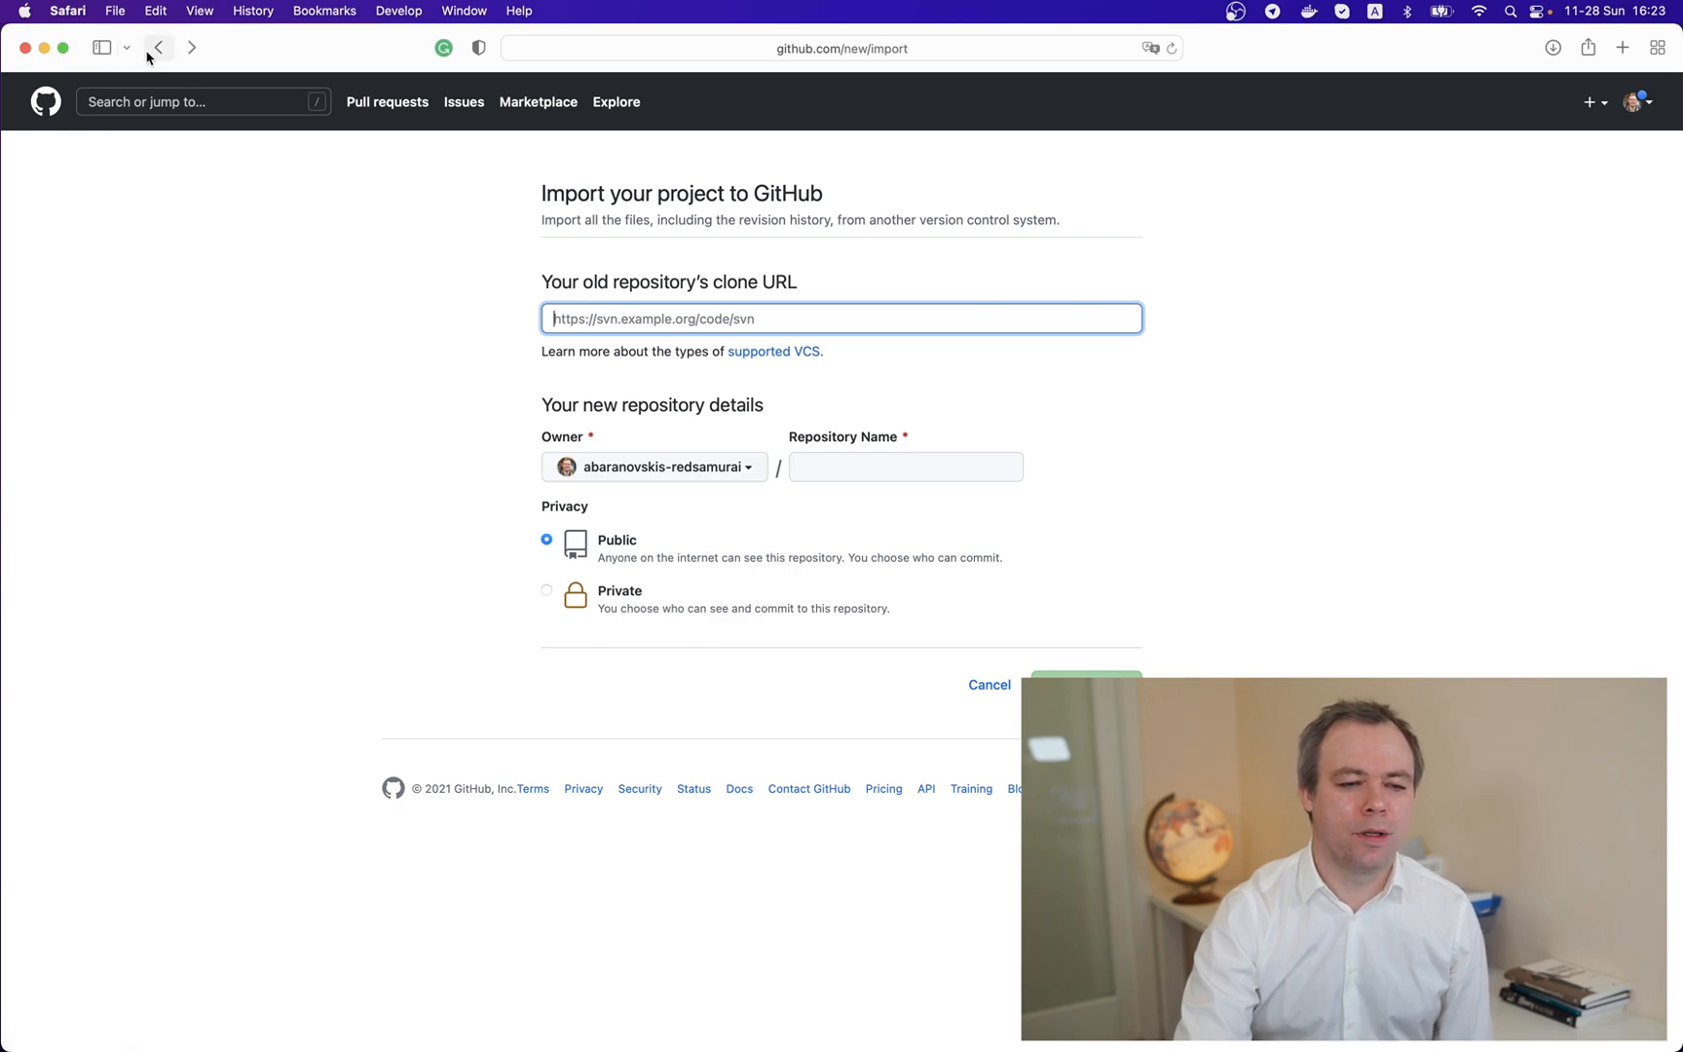
left_click(158, 46)
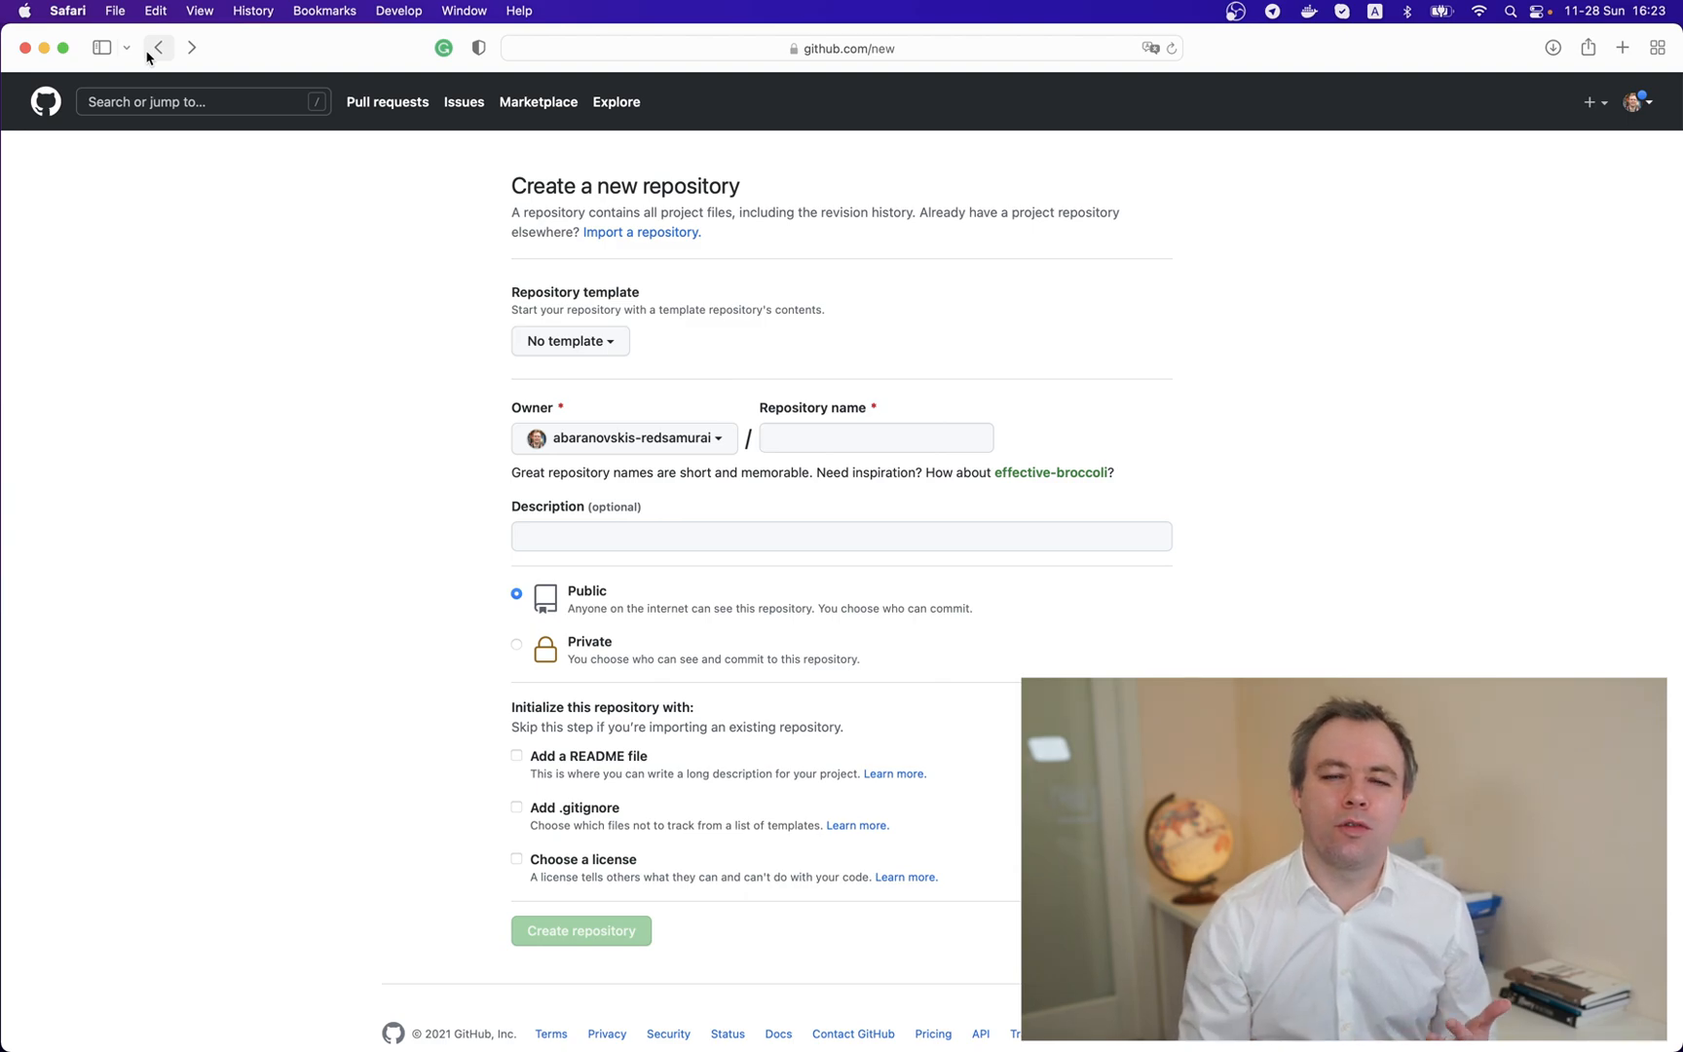
left_click(158, 47)
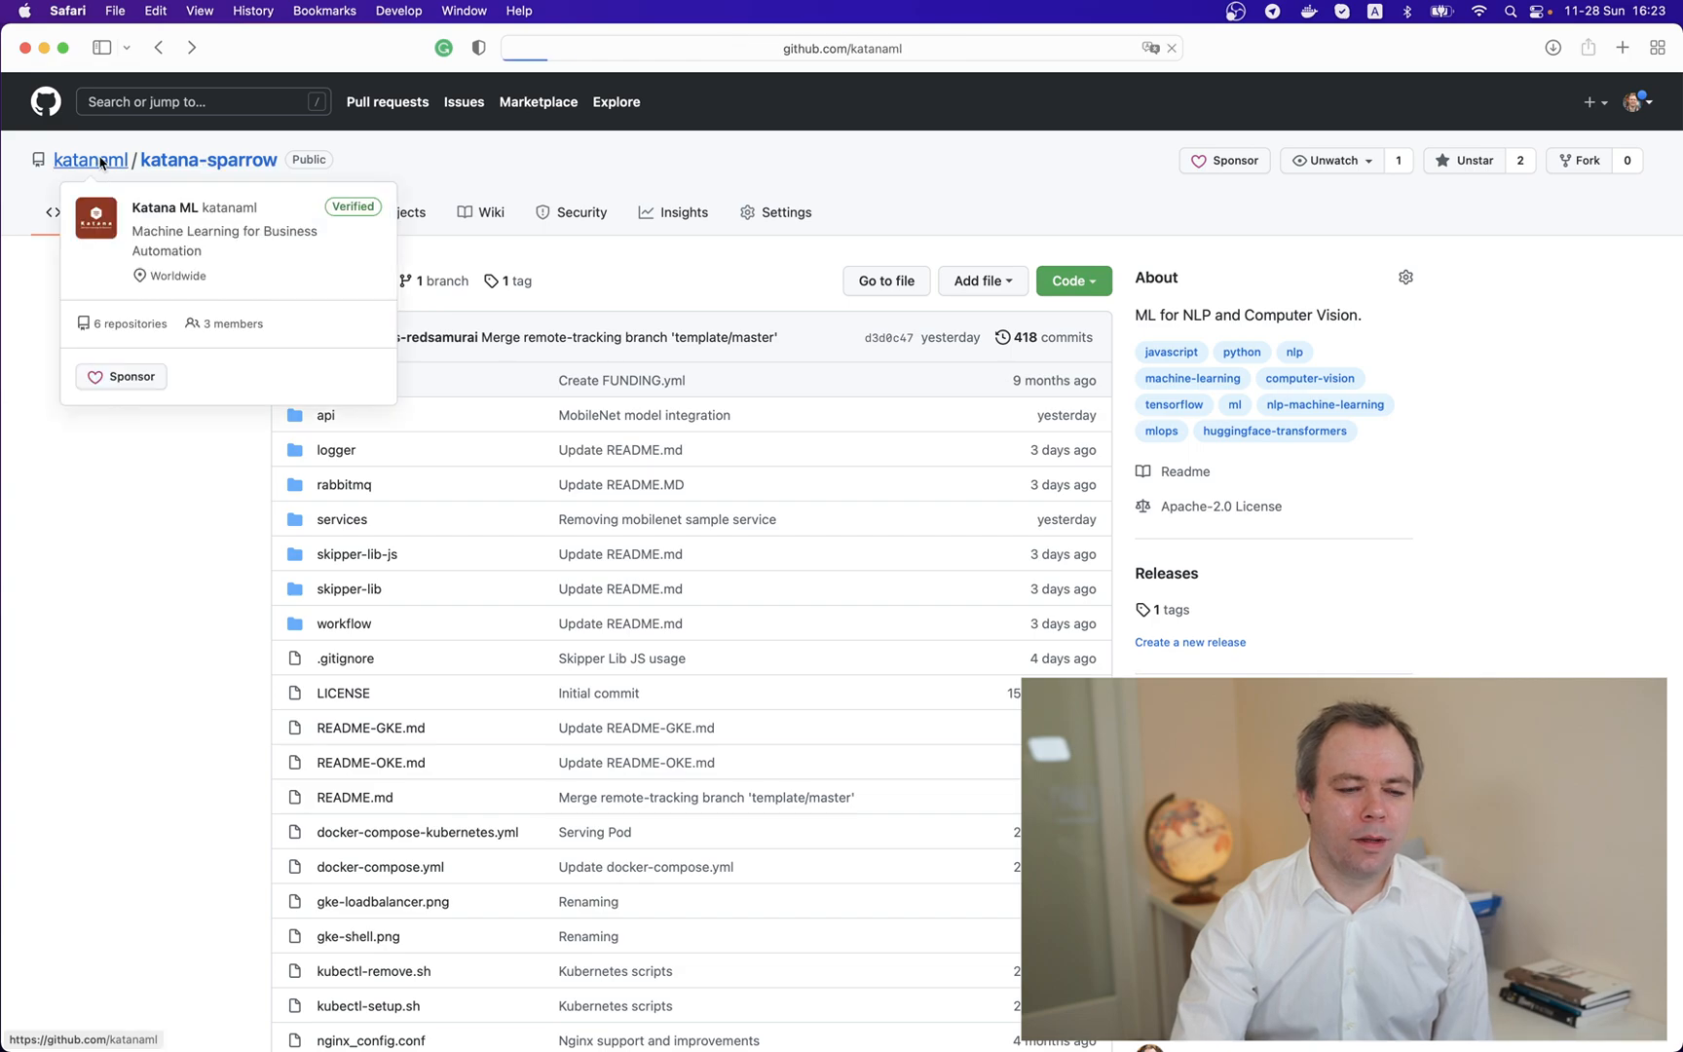
Step: Navigate from the Katana ML organisation page into the pinned katana-skipper repository
left_click(90, 160)
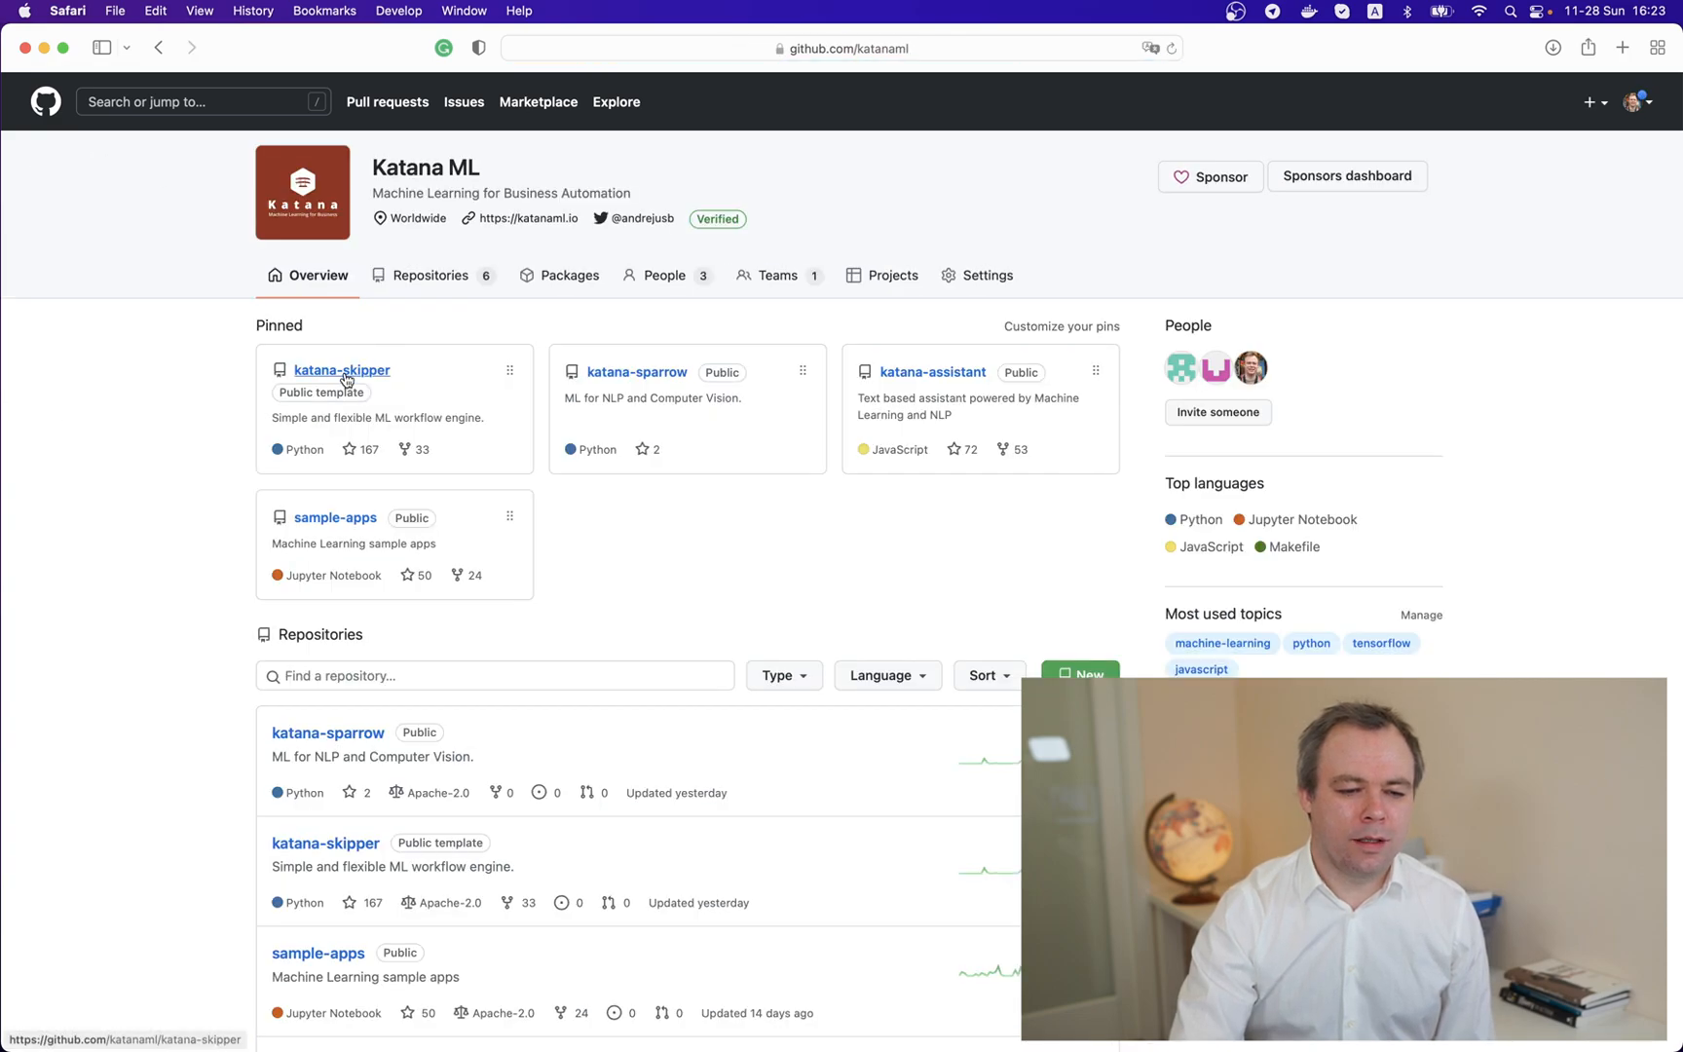
left_click(343, 370)
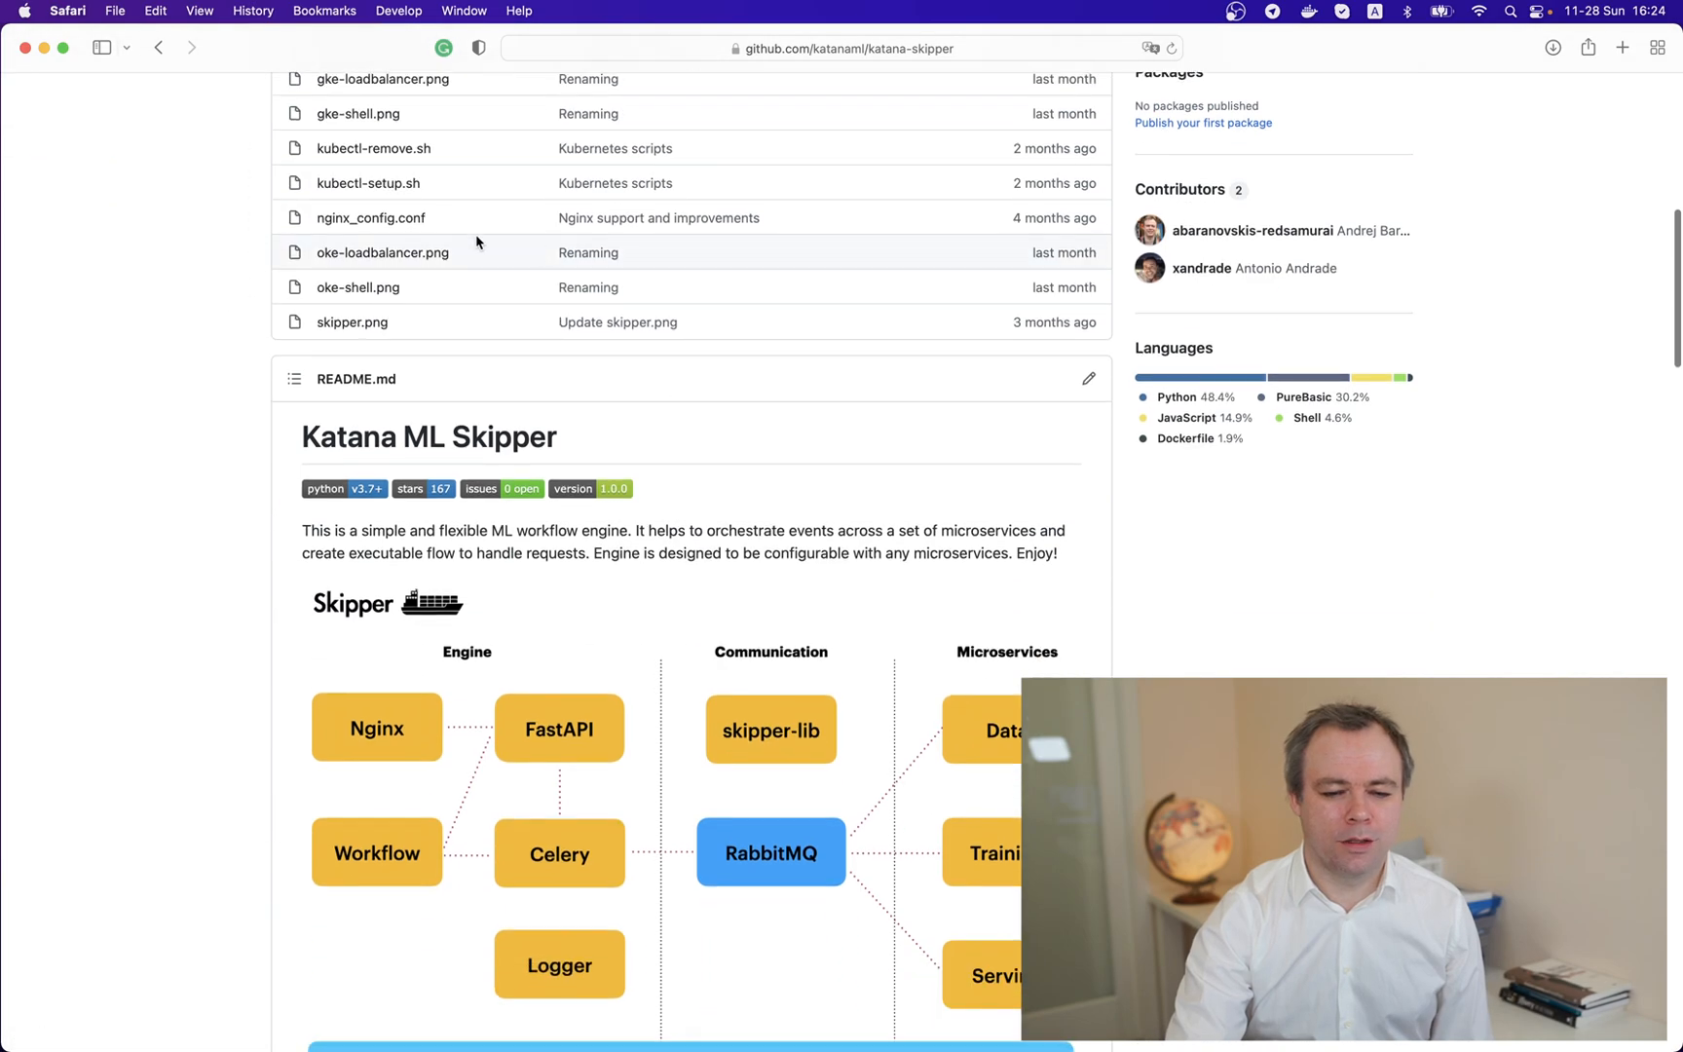
Step: Edit the katana-skipper README to add Java after JavaScript and commit to master
left_click(1087, 380)
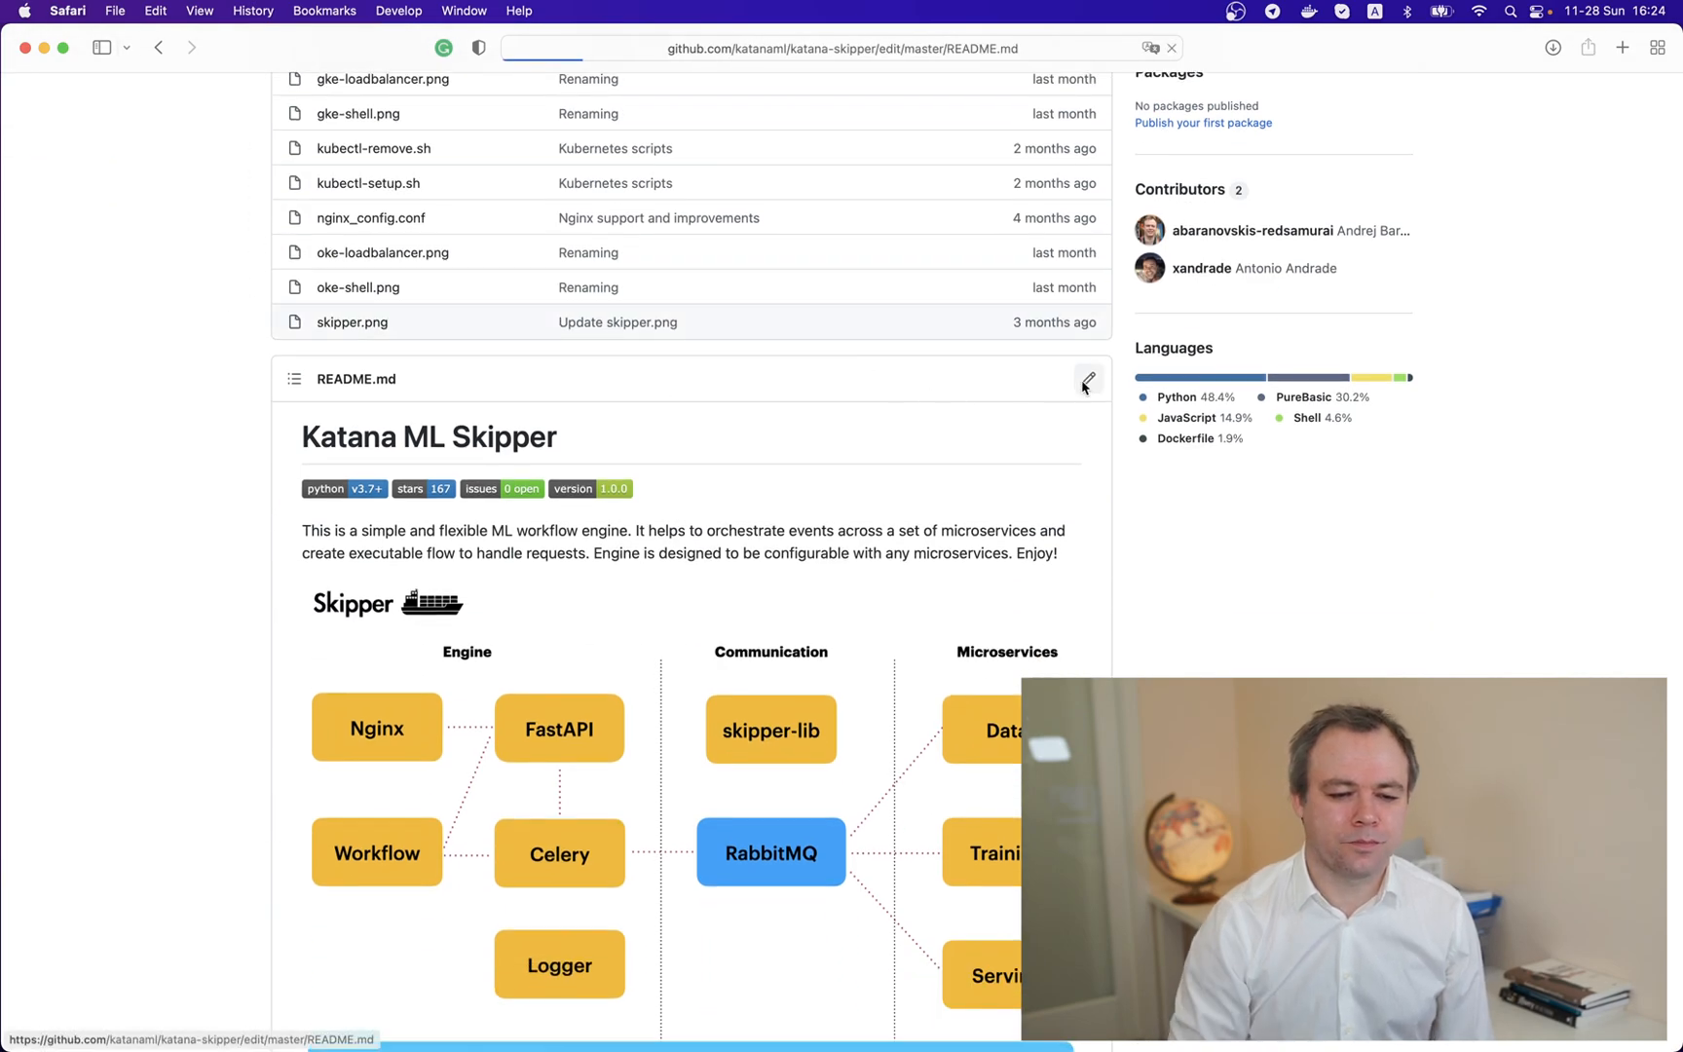
left_click(1087, 380)
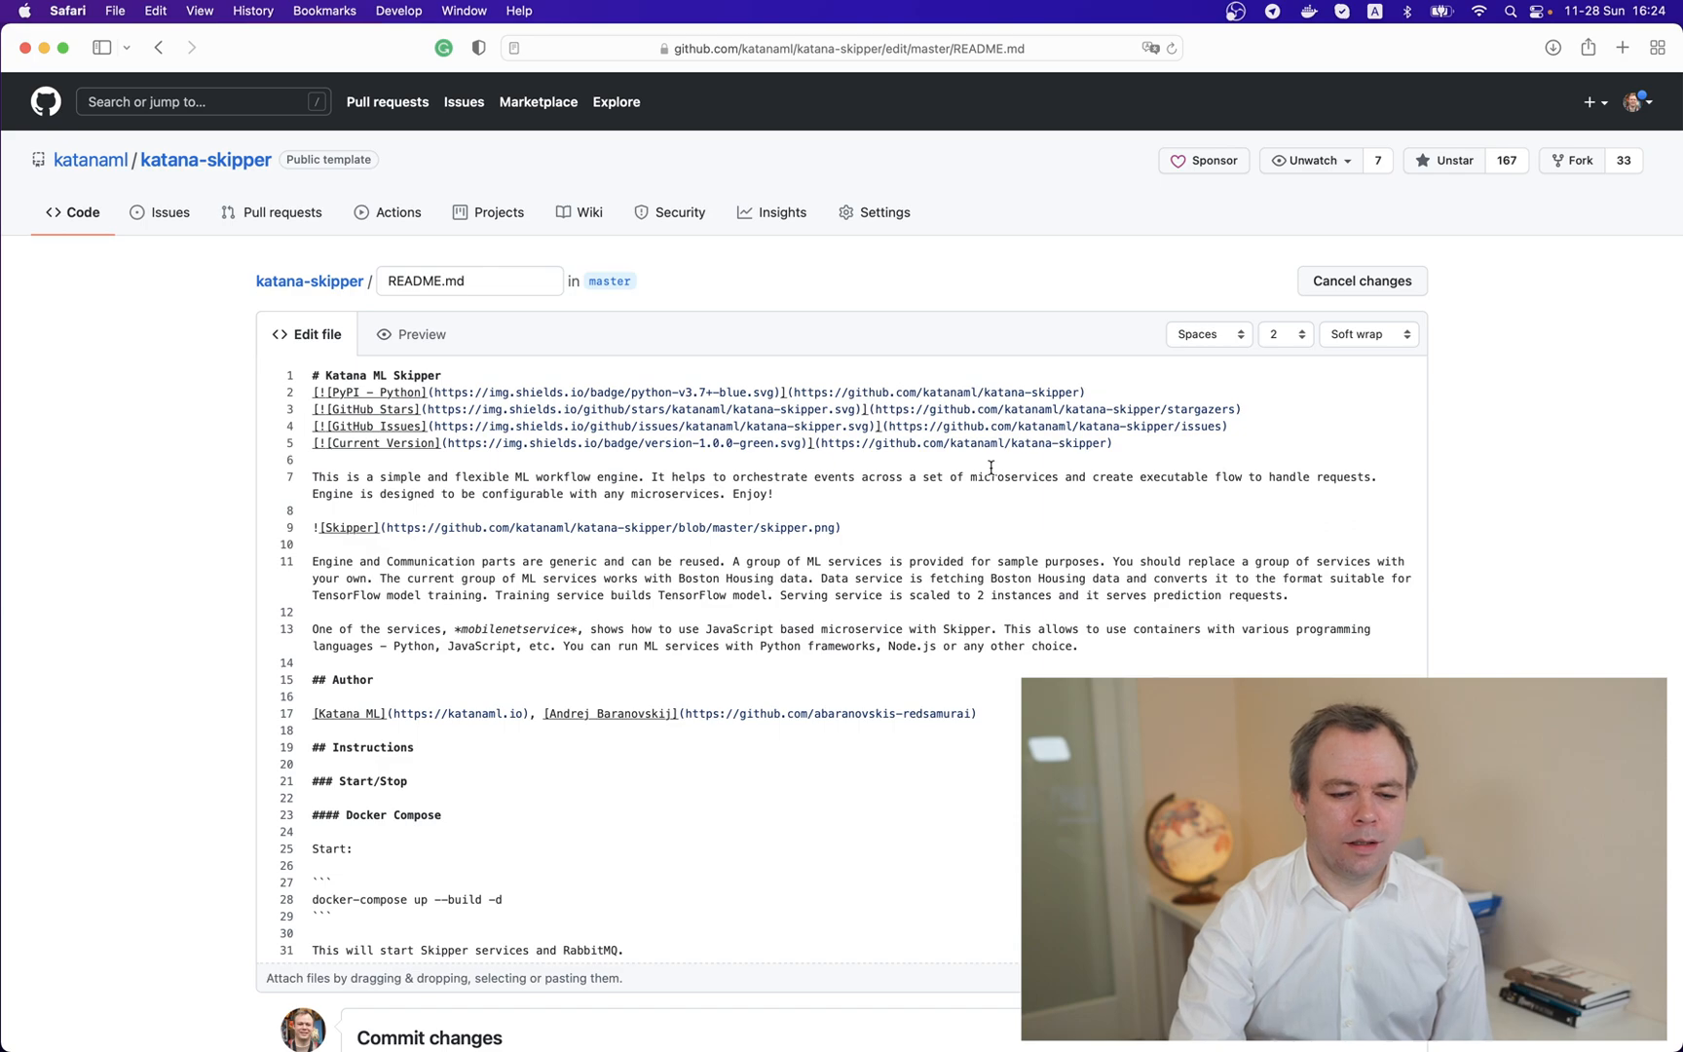
mouse_move(805, 661)
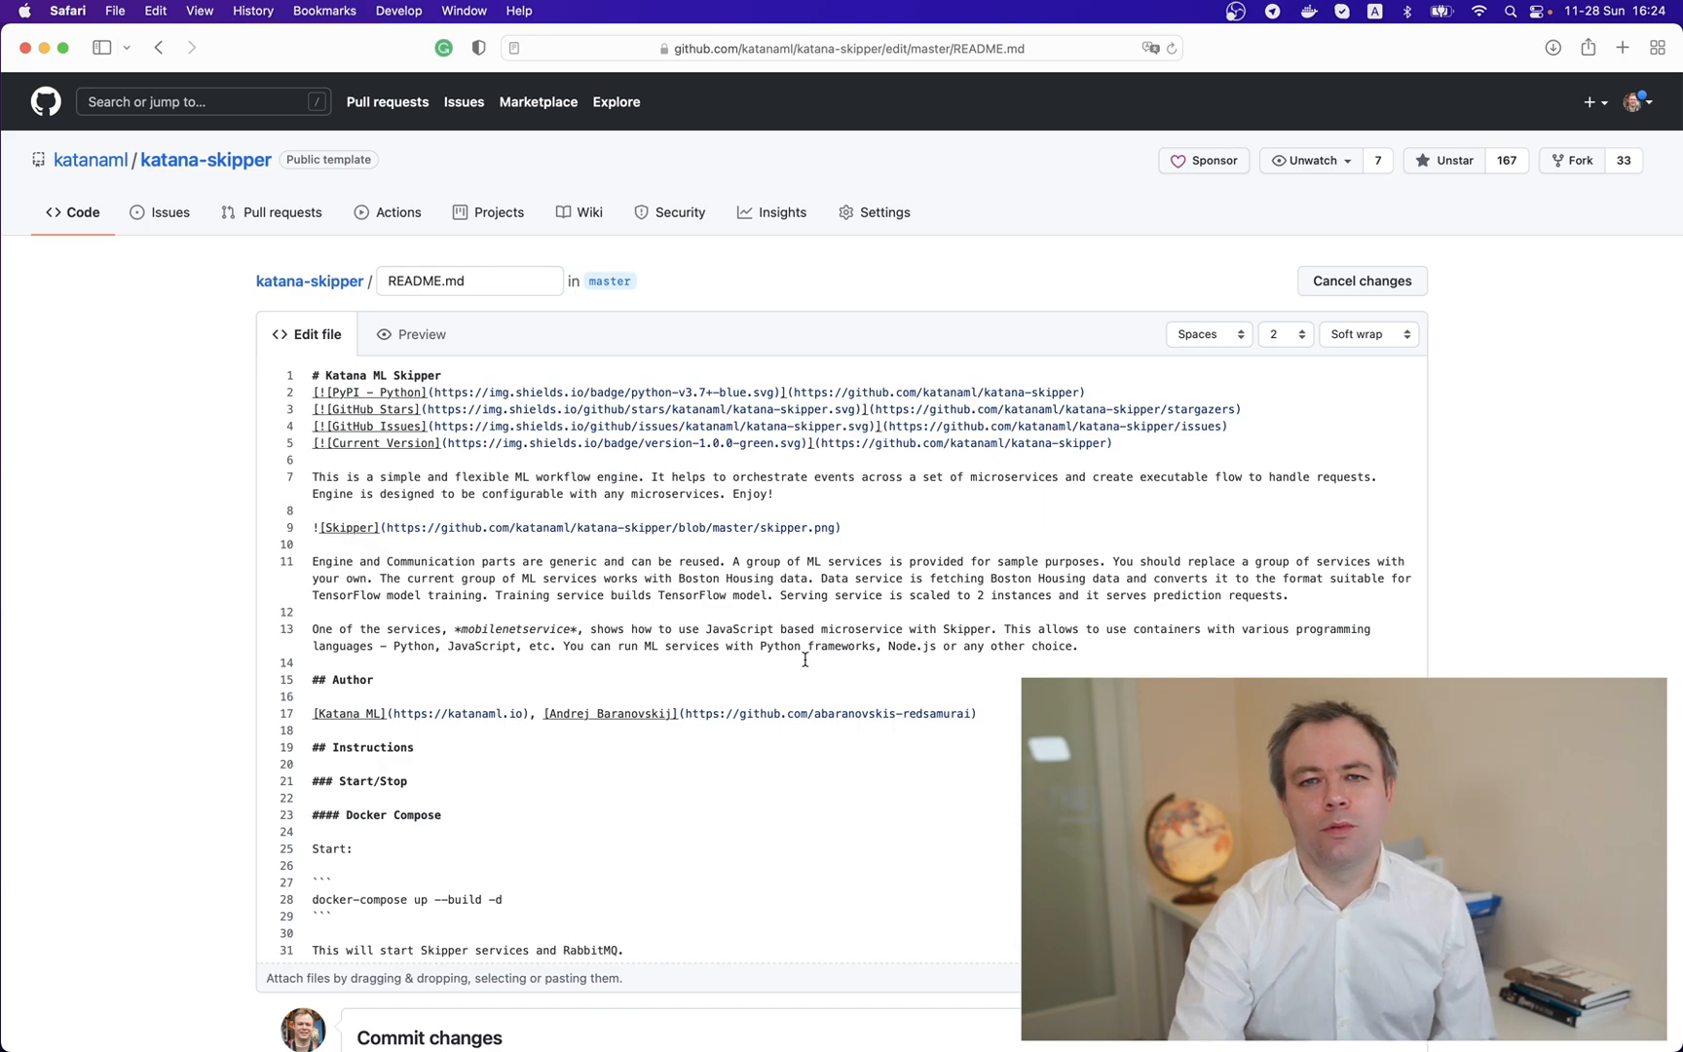
mouse_move(1040, 619)
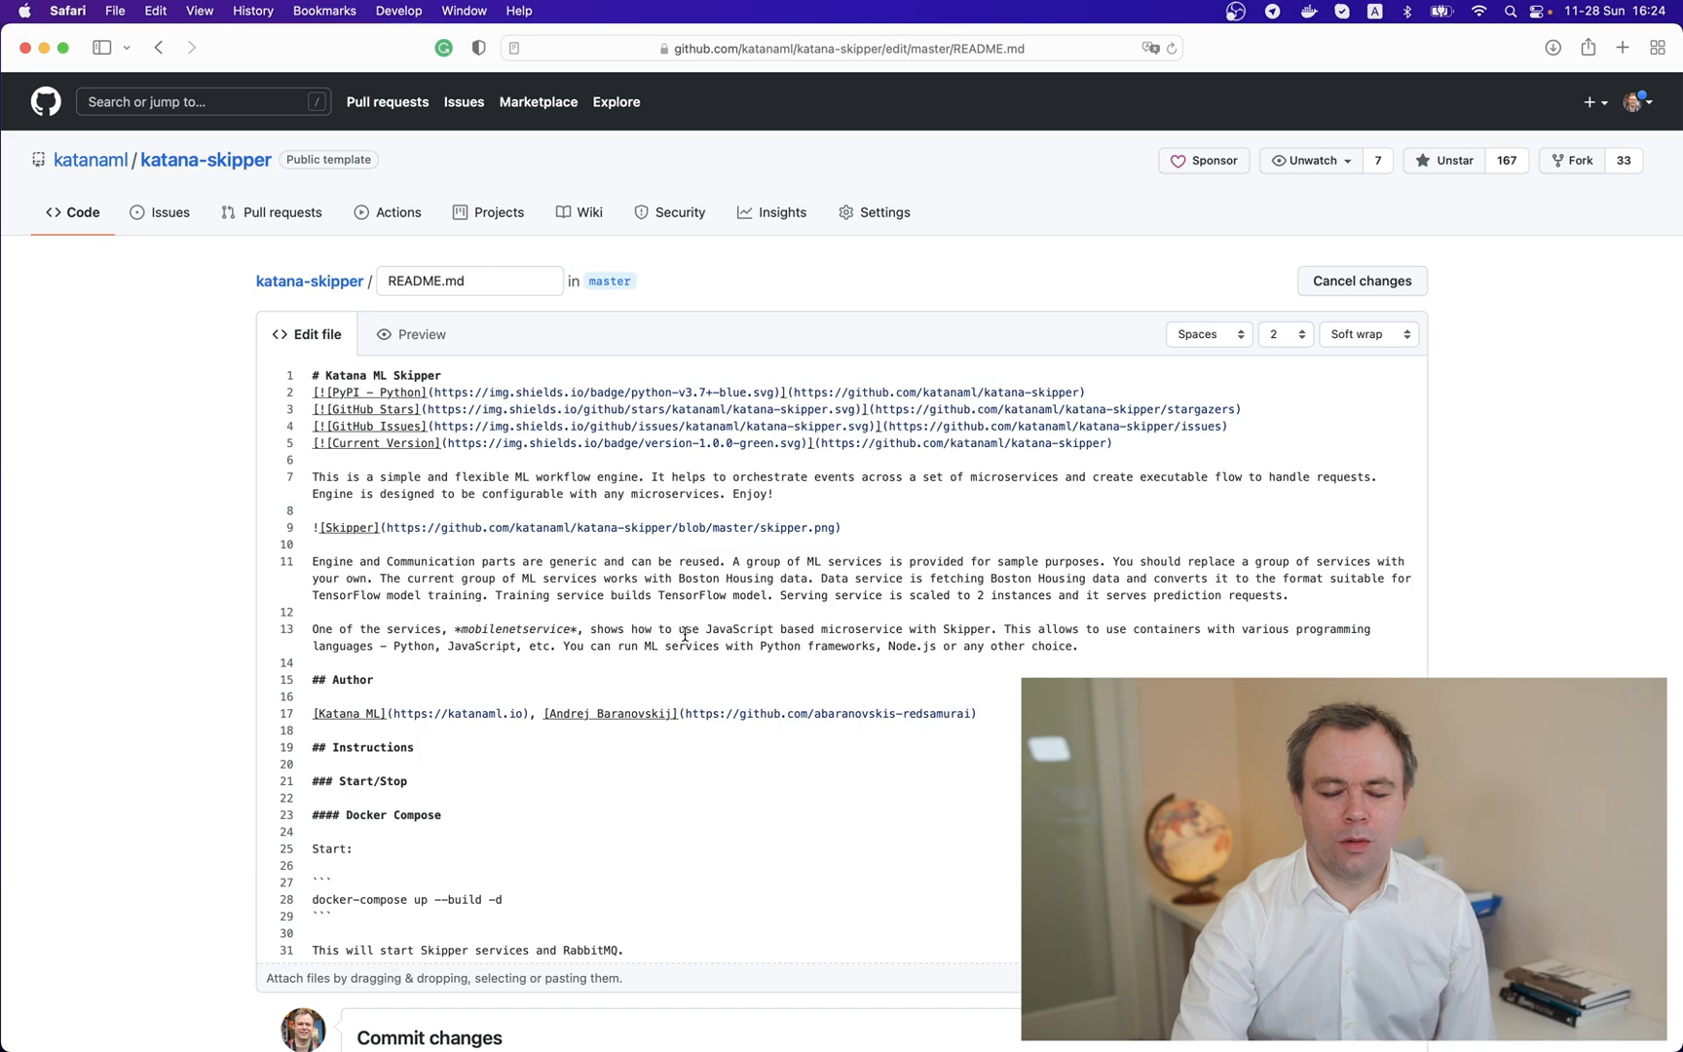
mouse_move(559, 639)
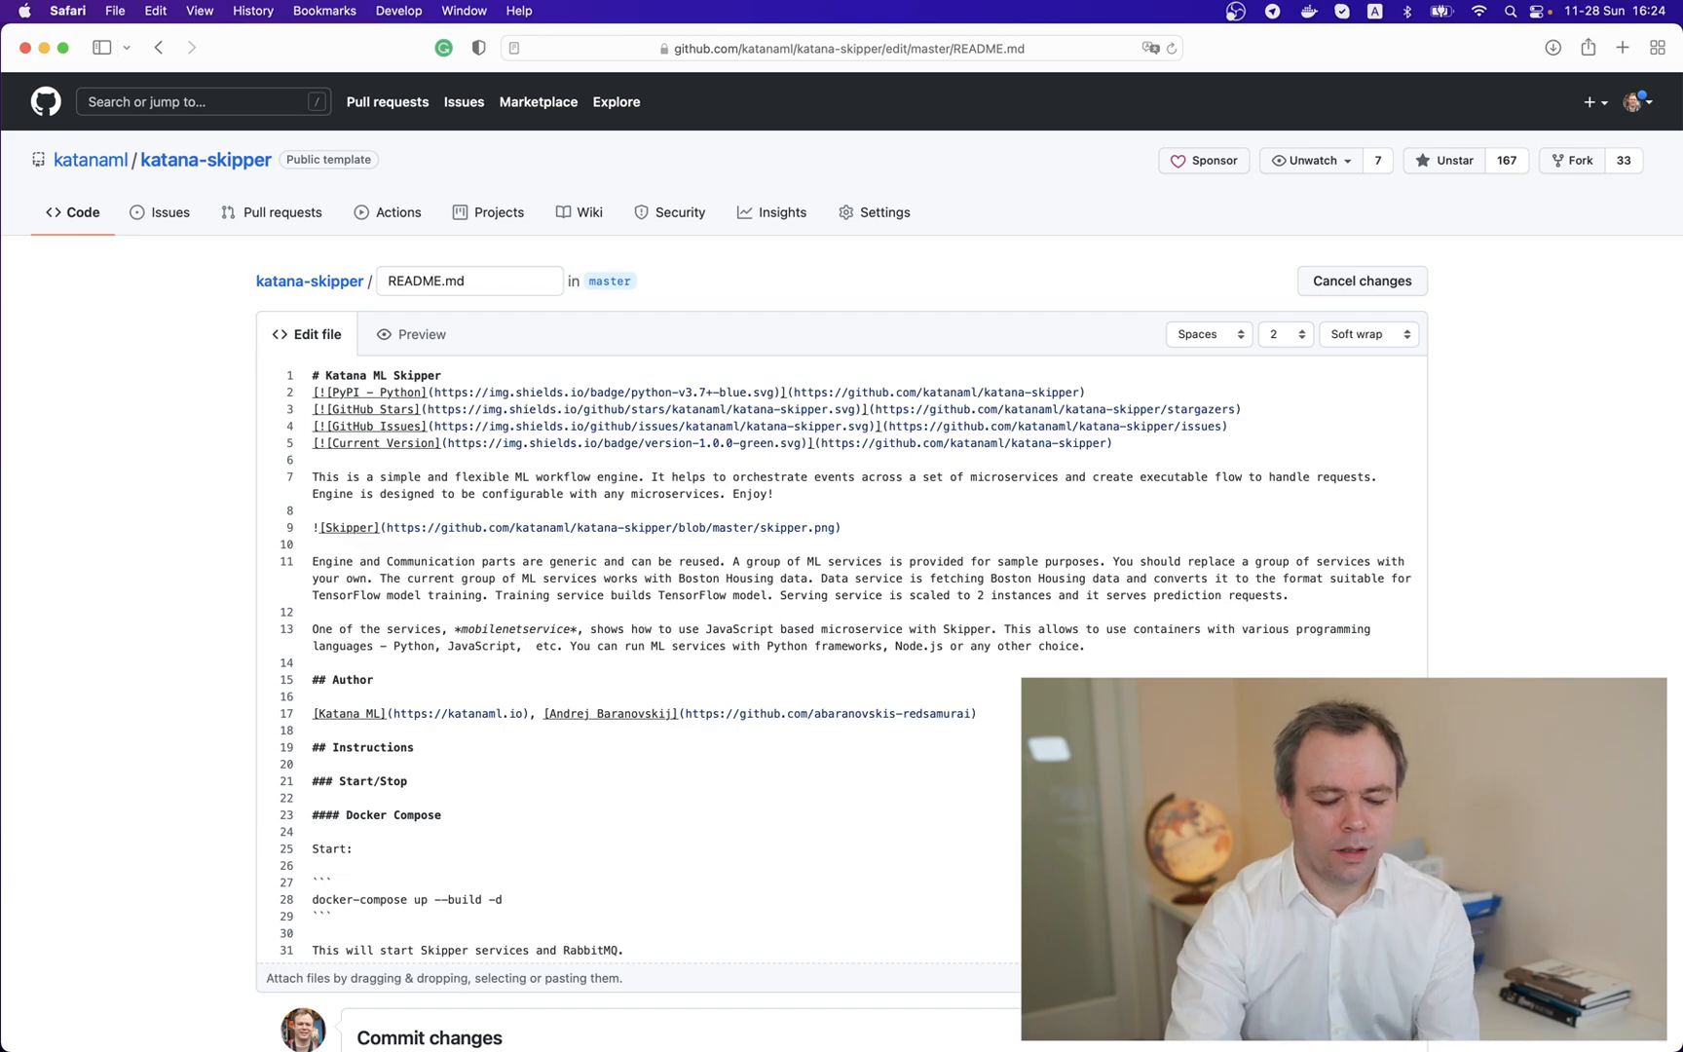
type("Java,")
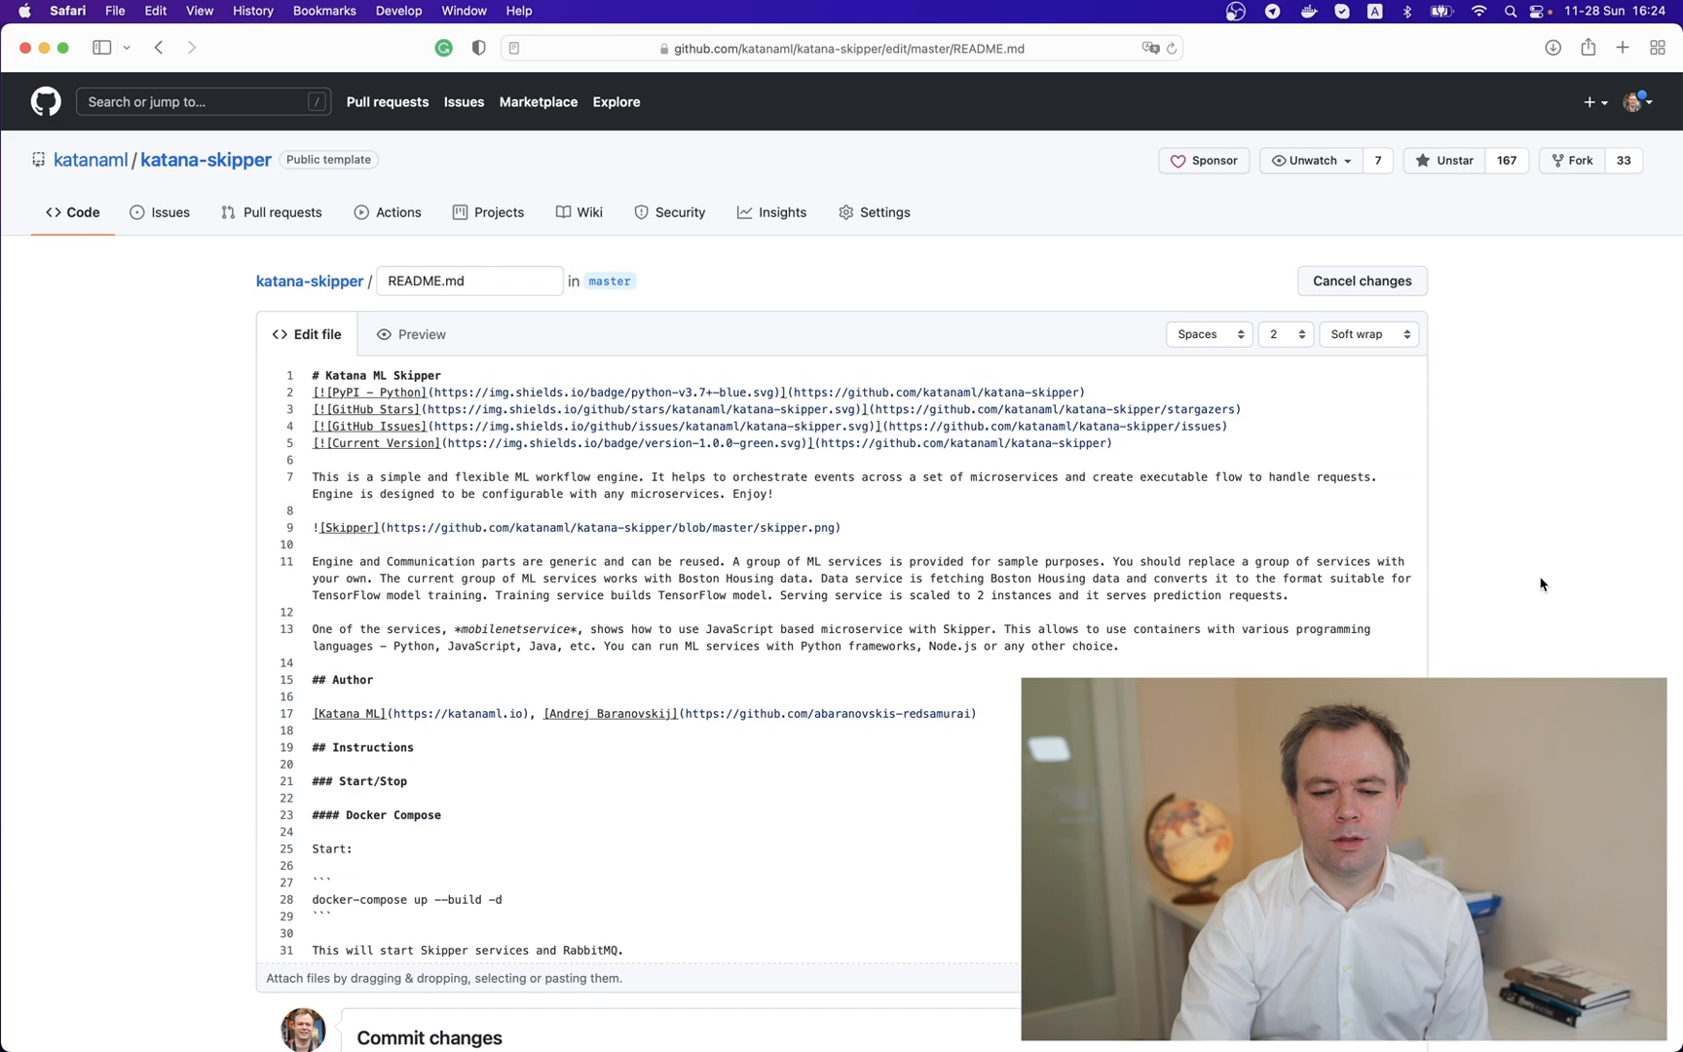
scroll("down", 3)
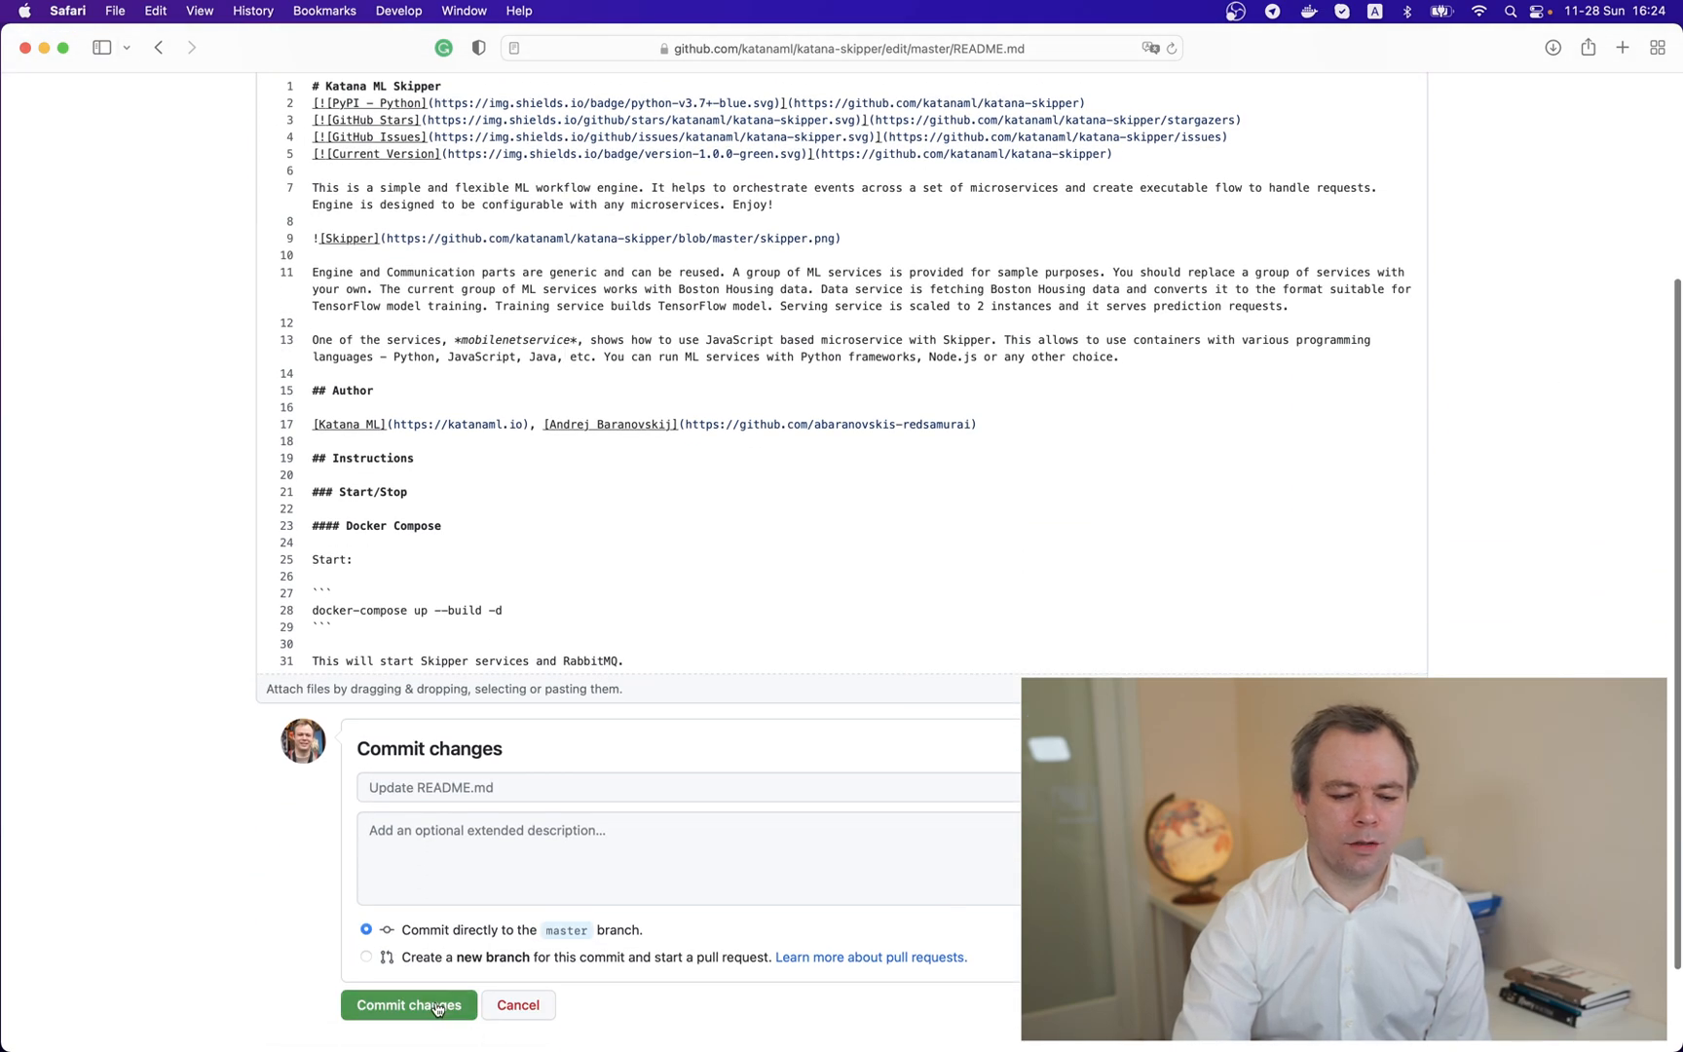
left_click(408, 1005)
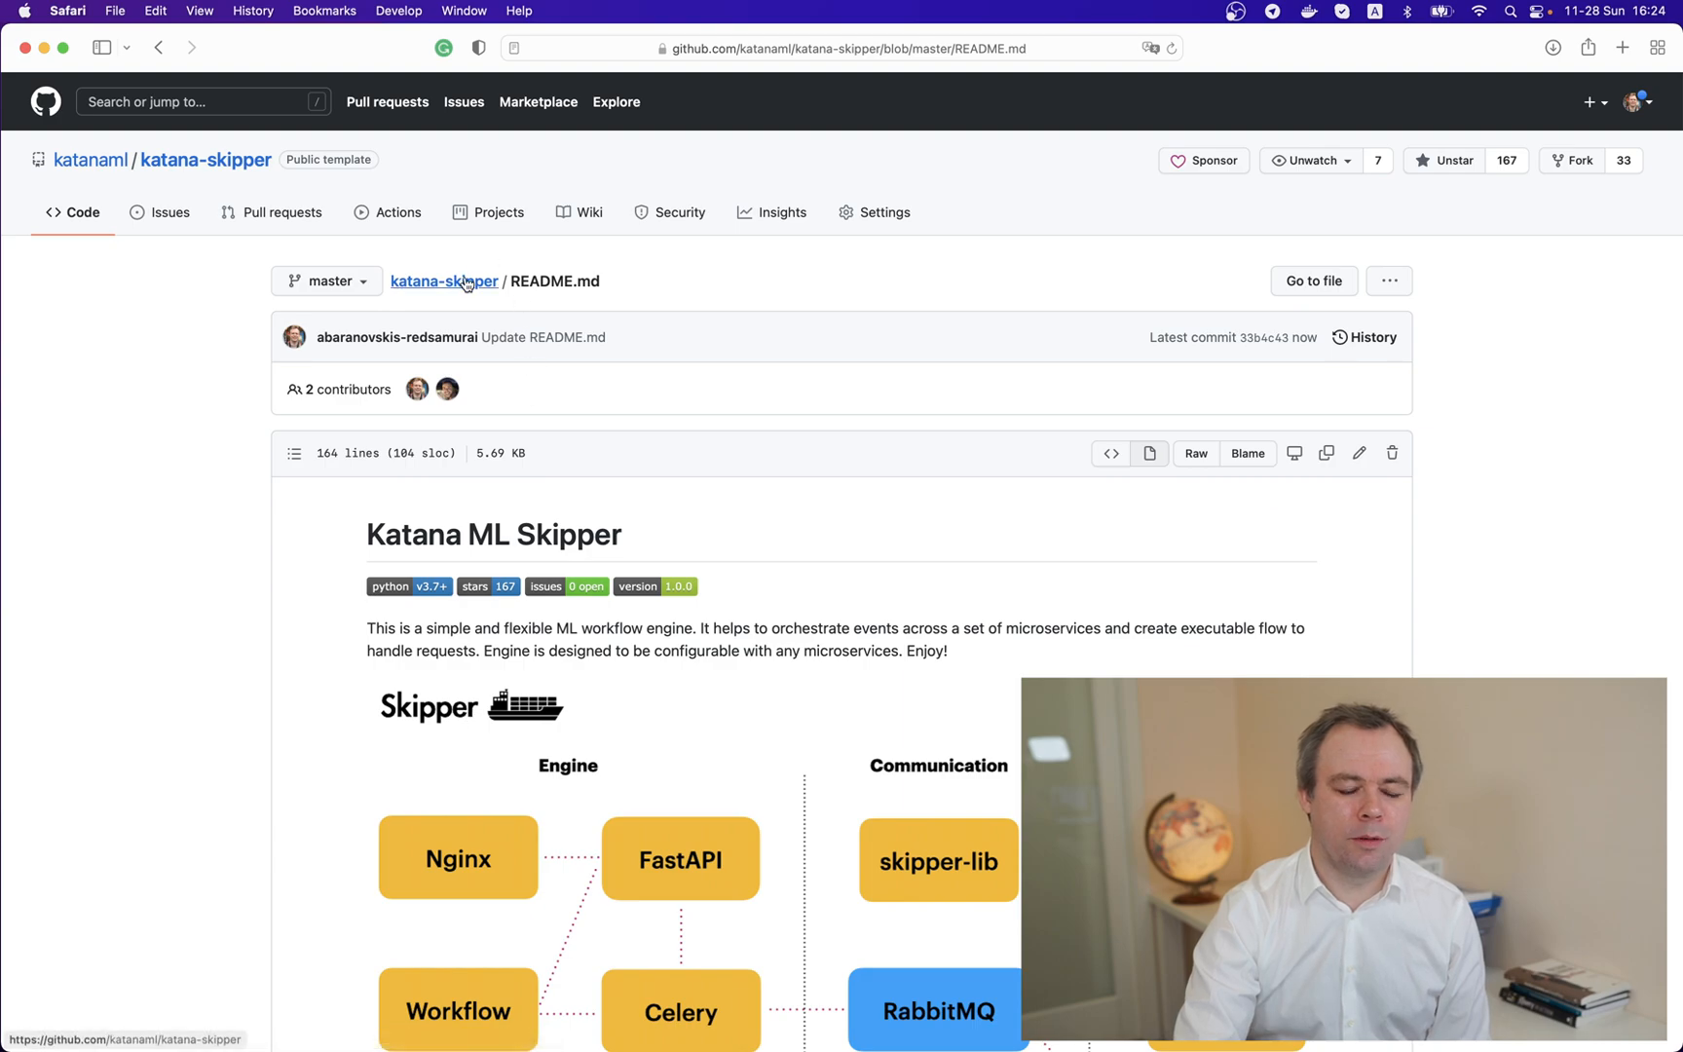
left_click(444, 280)
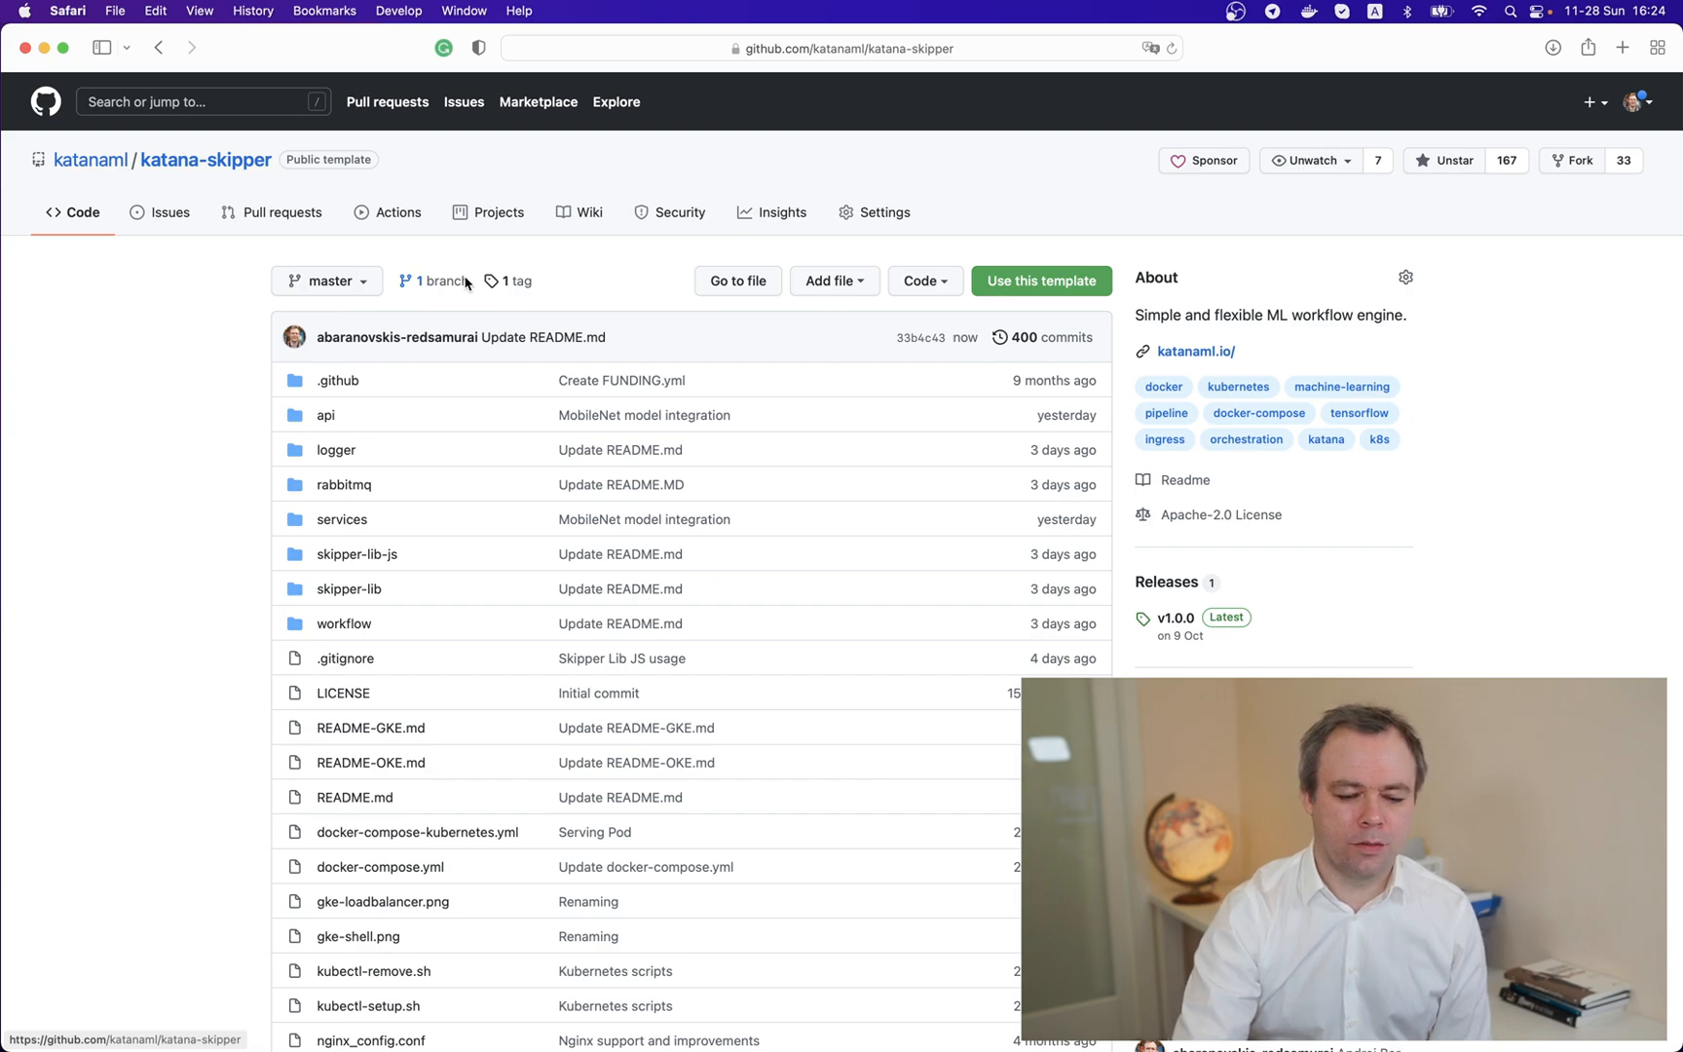
mouse_move(254, 403)
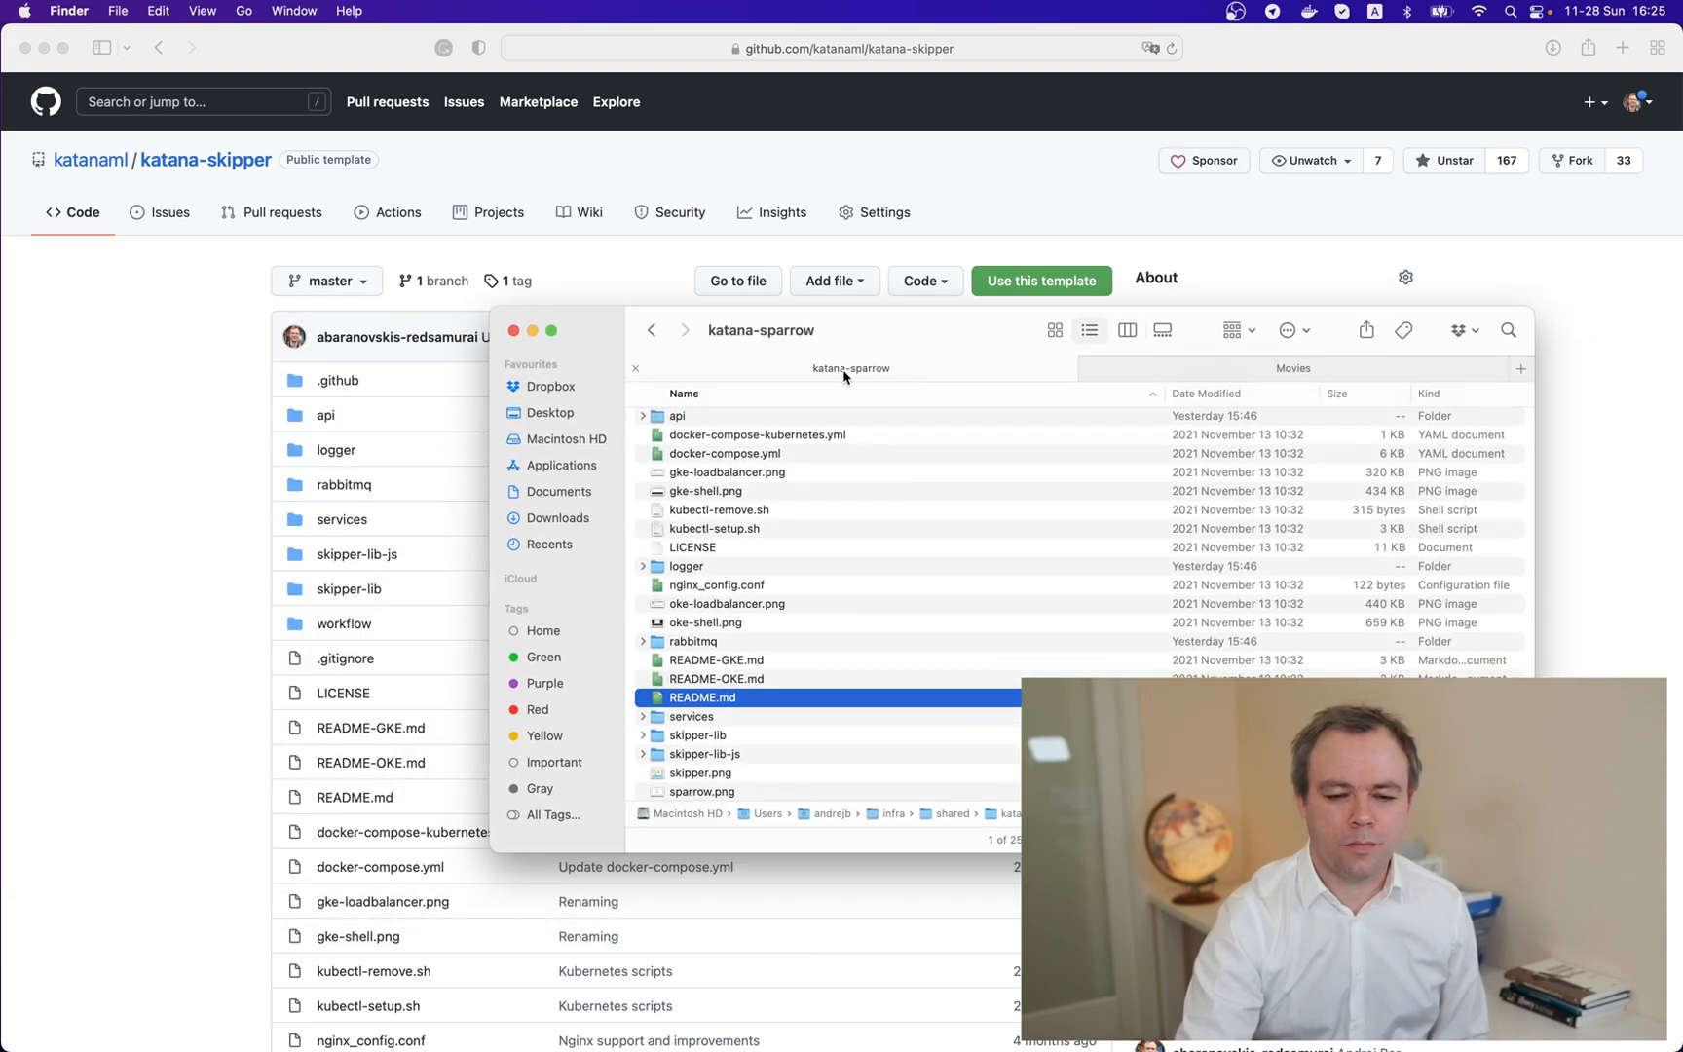
mouse_move(719, 703)
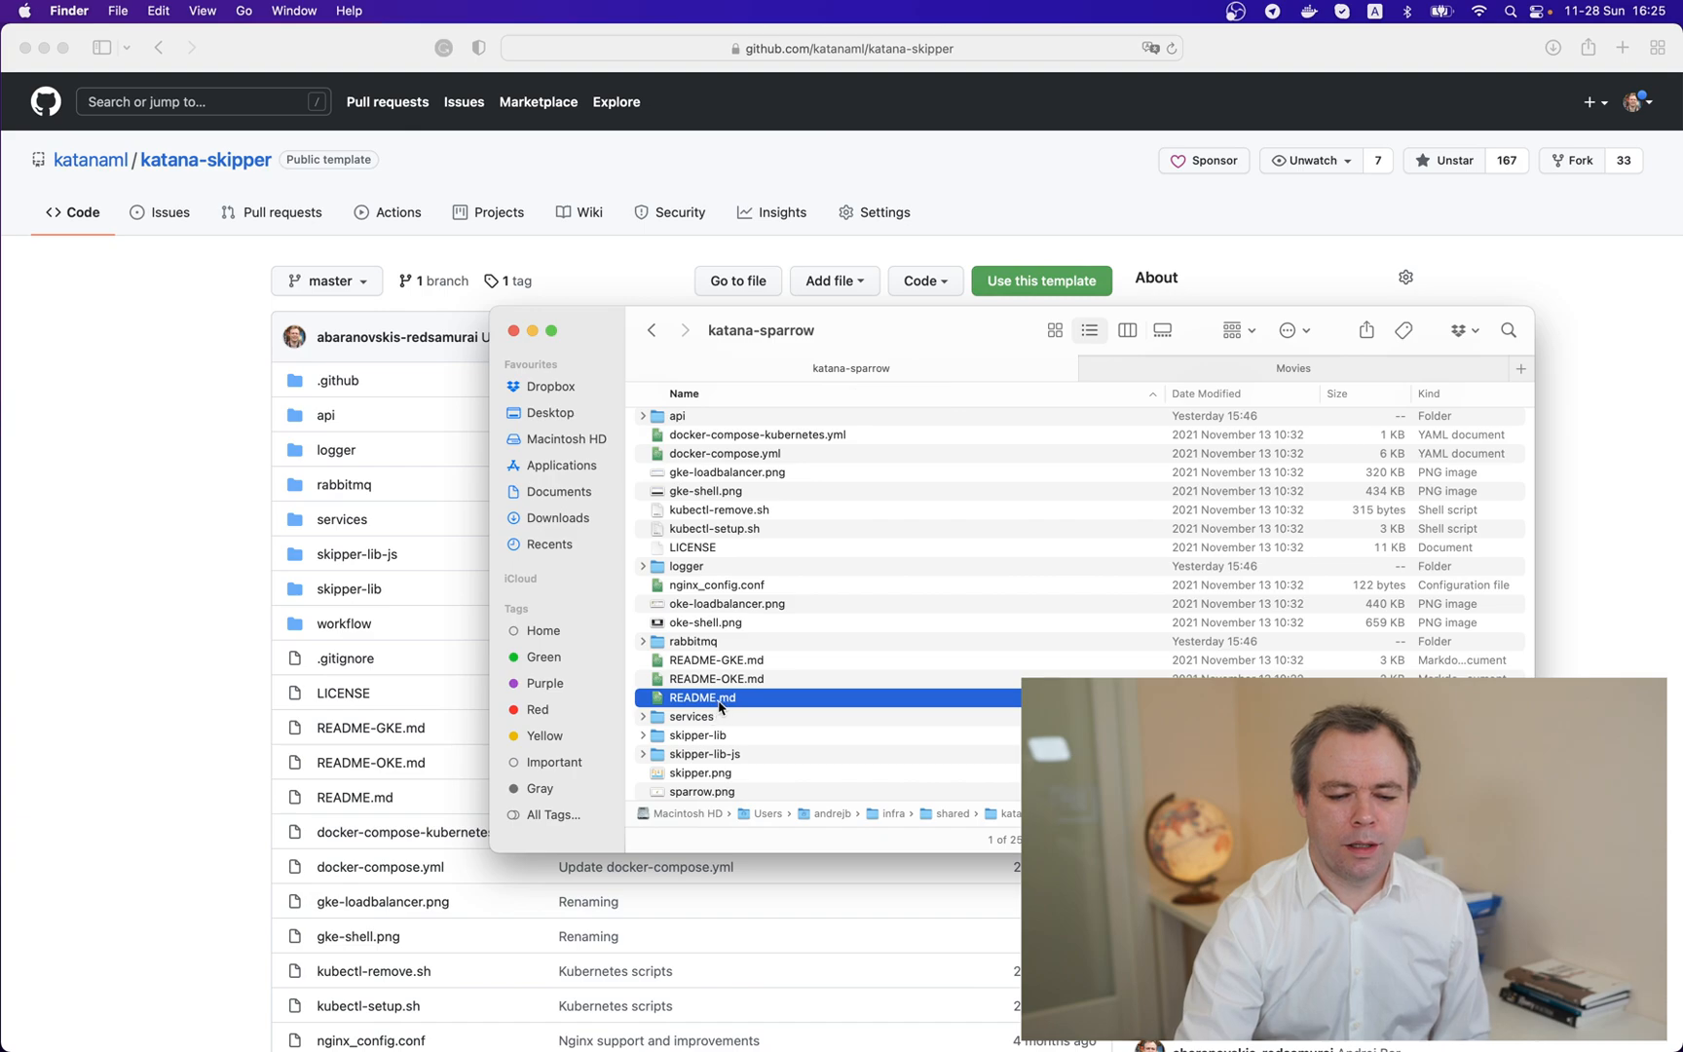
Step: Open the local katana-sparrow README.md in Atom via Open With
right_click(702, 697)
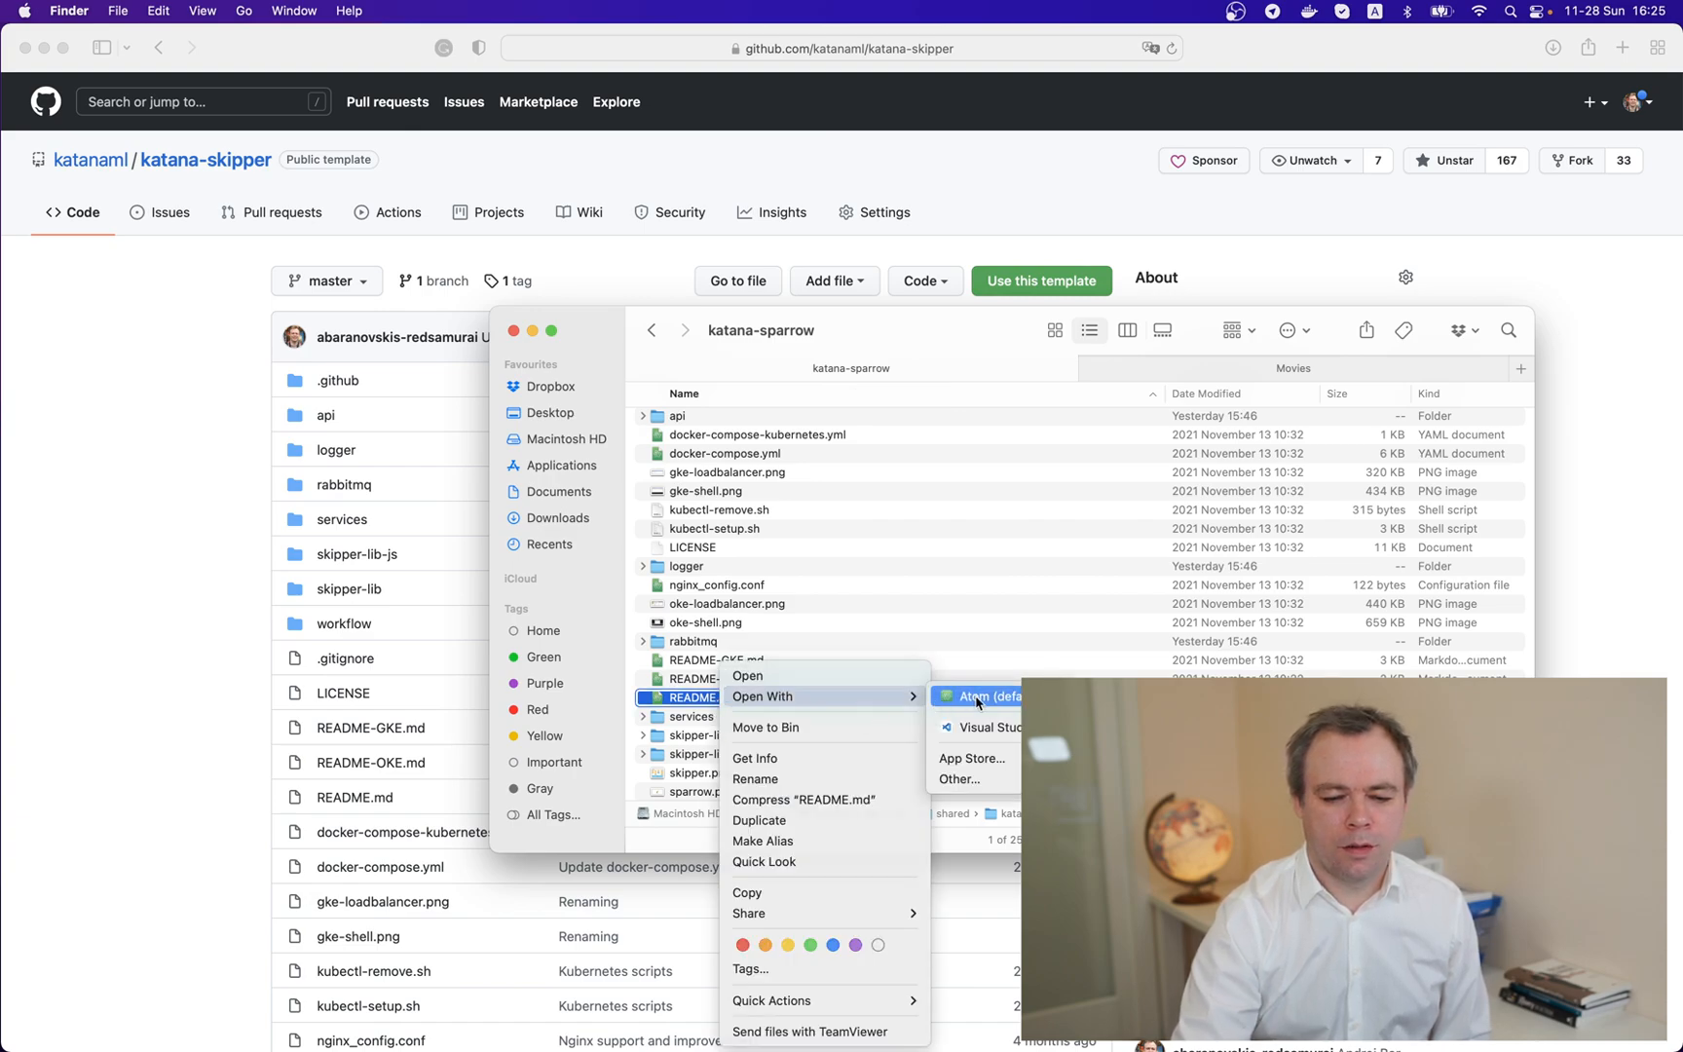
left_click(976, 696)
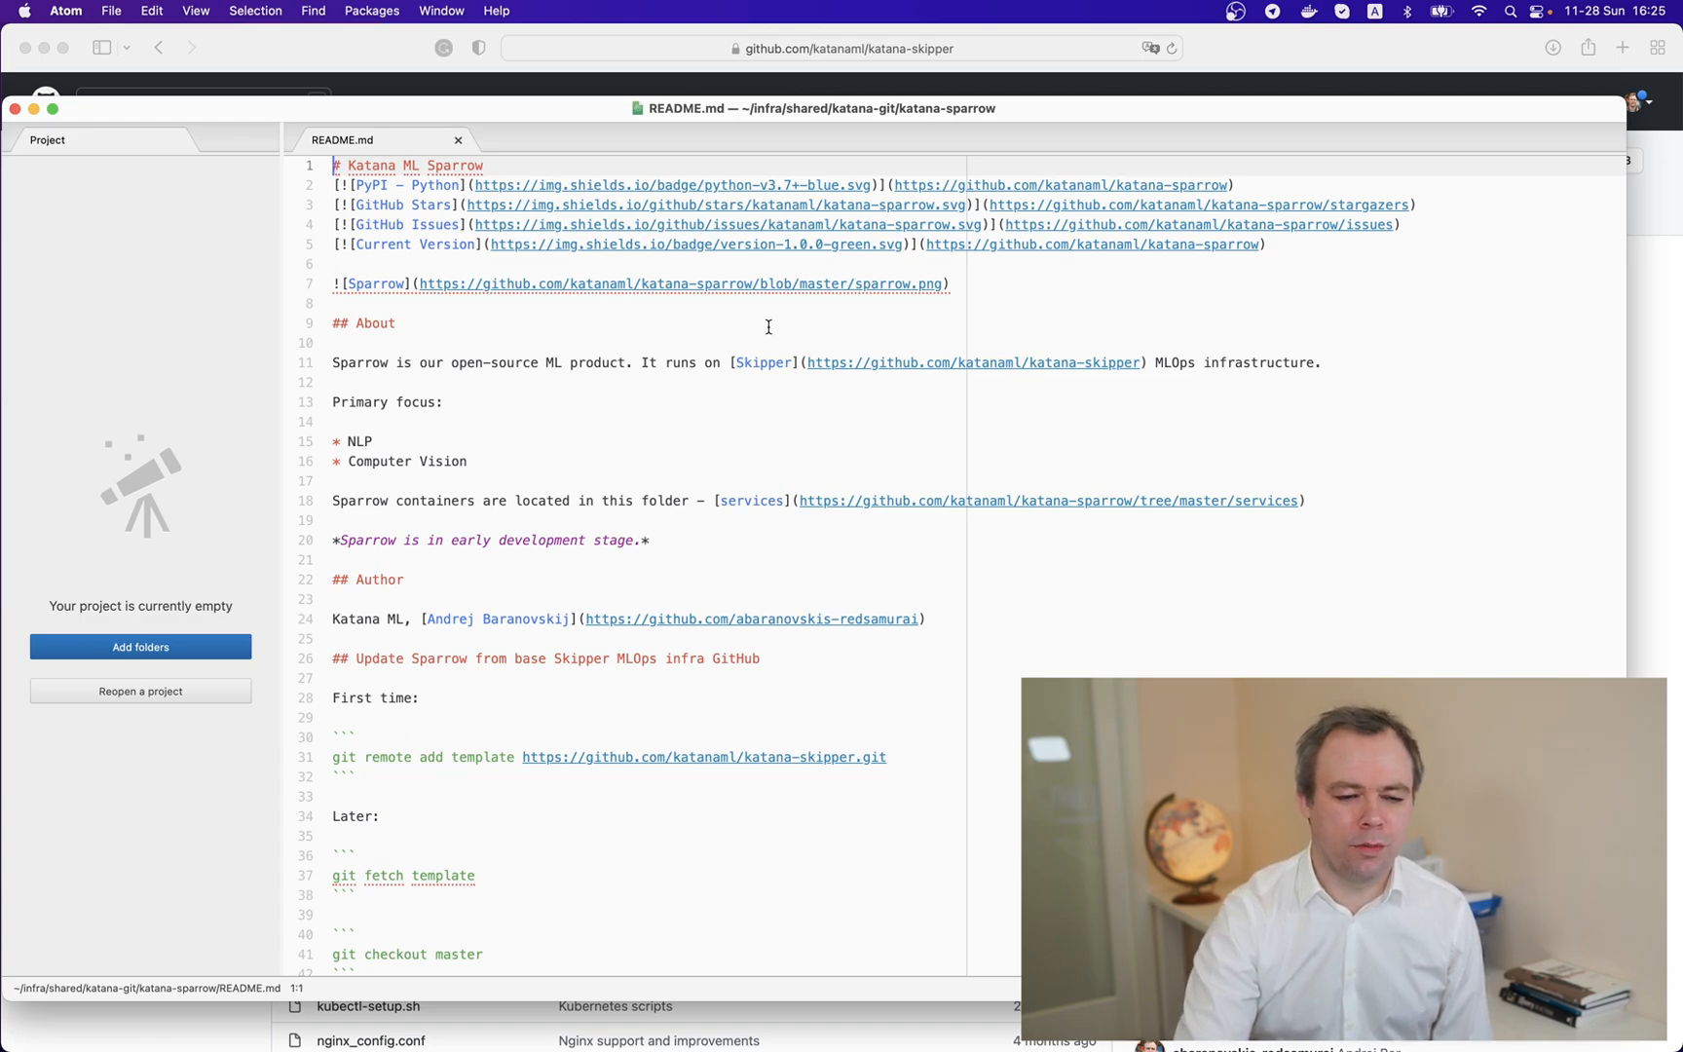
mouse_move(590, 515)
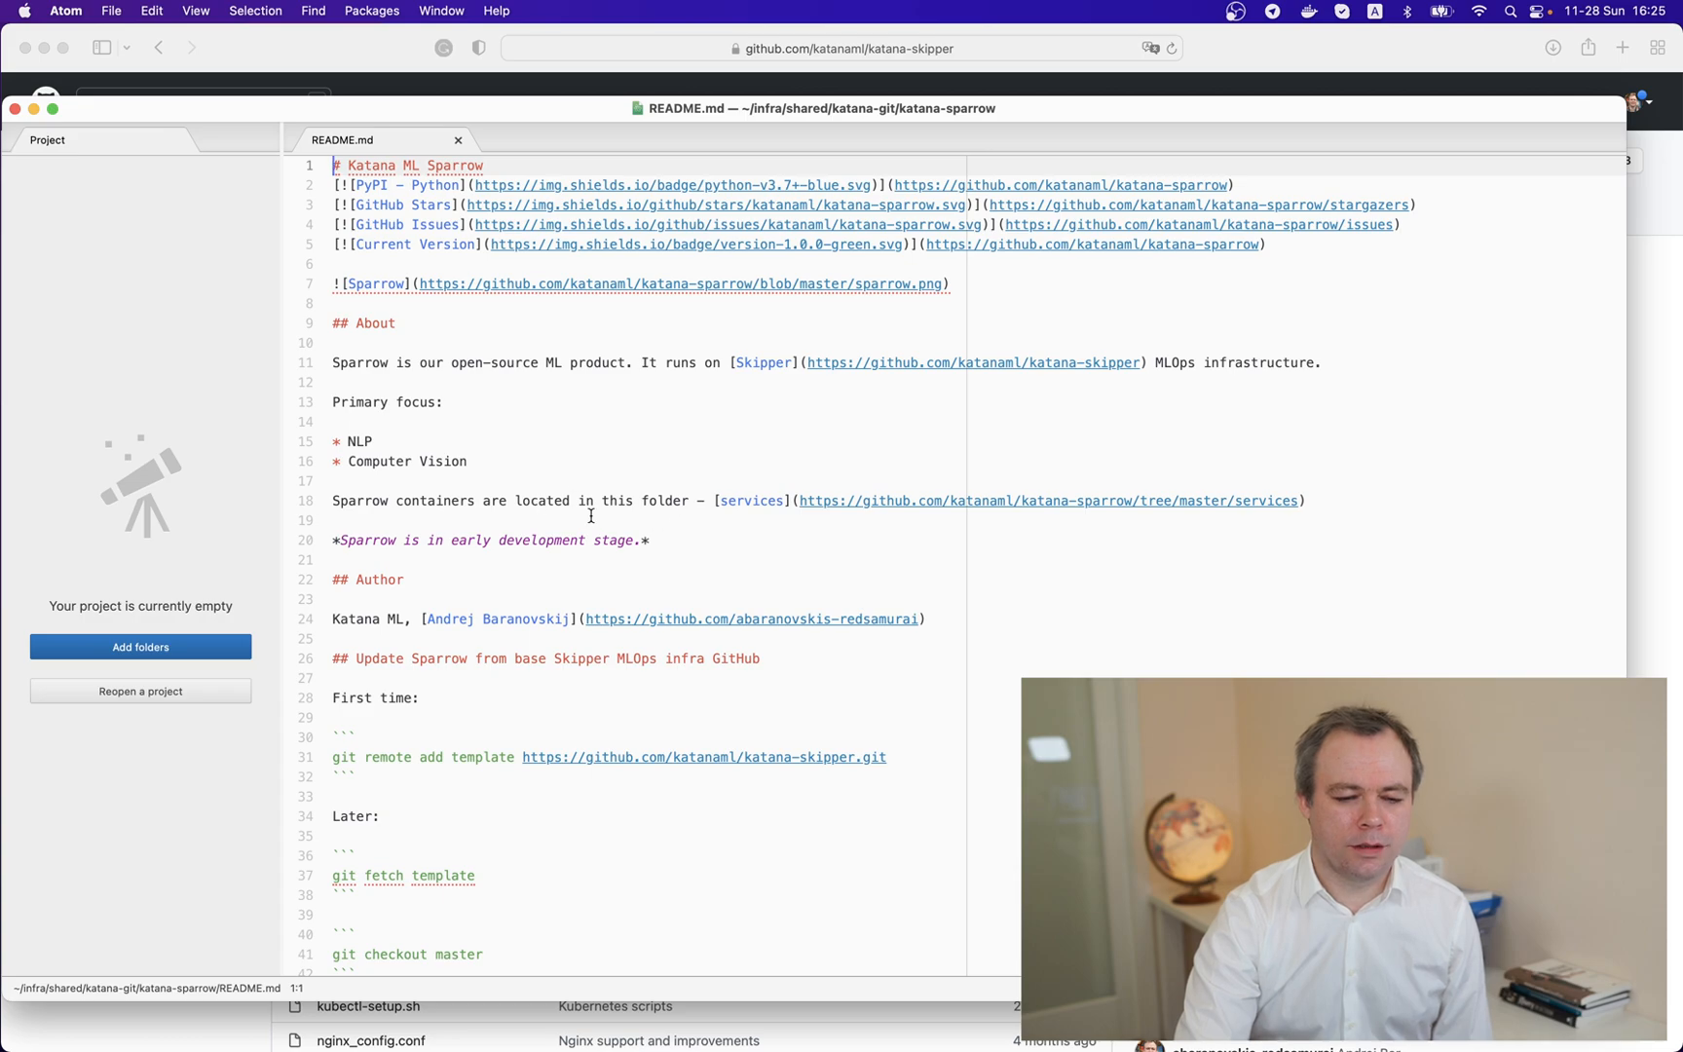
Step: Scroll through the Sparrow and merged Skipper README sections and return to the top
scroll("down", 3)
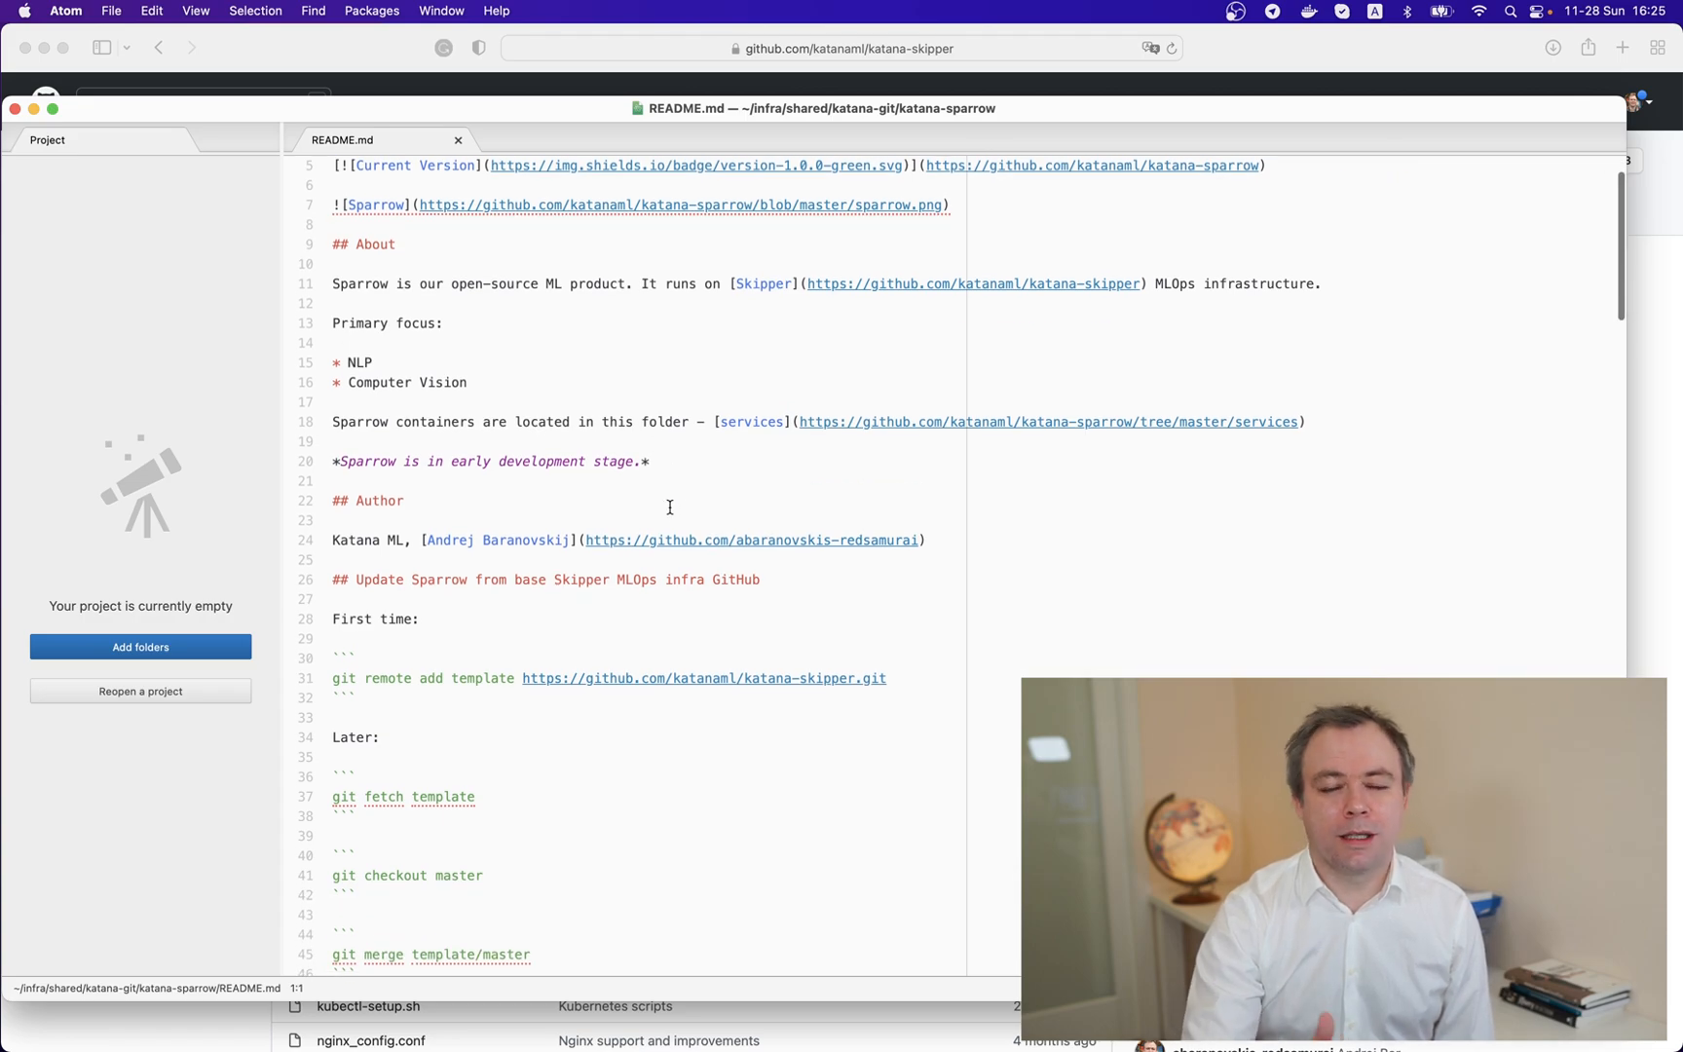
scroll("down", 3)
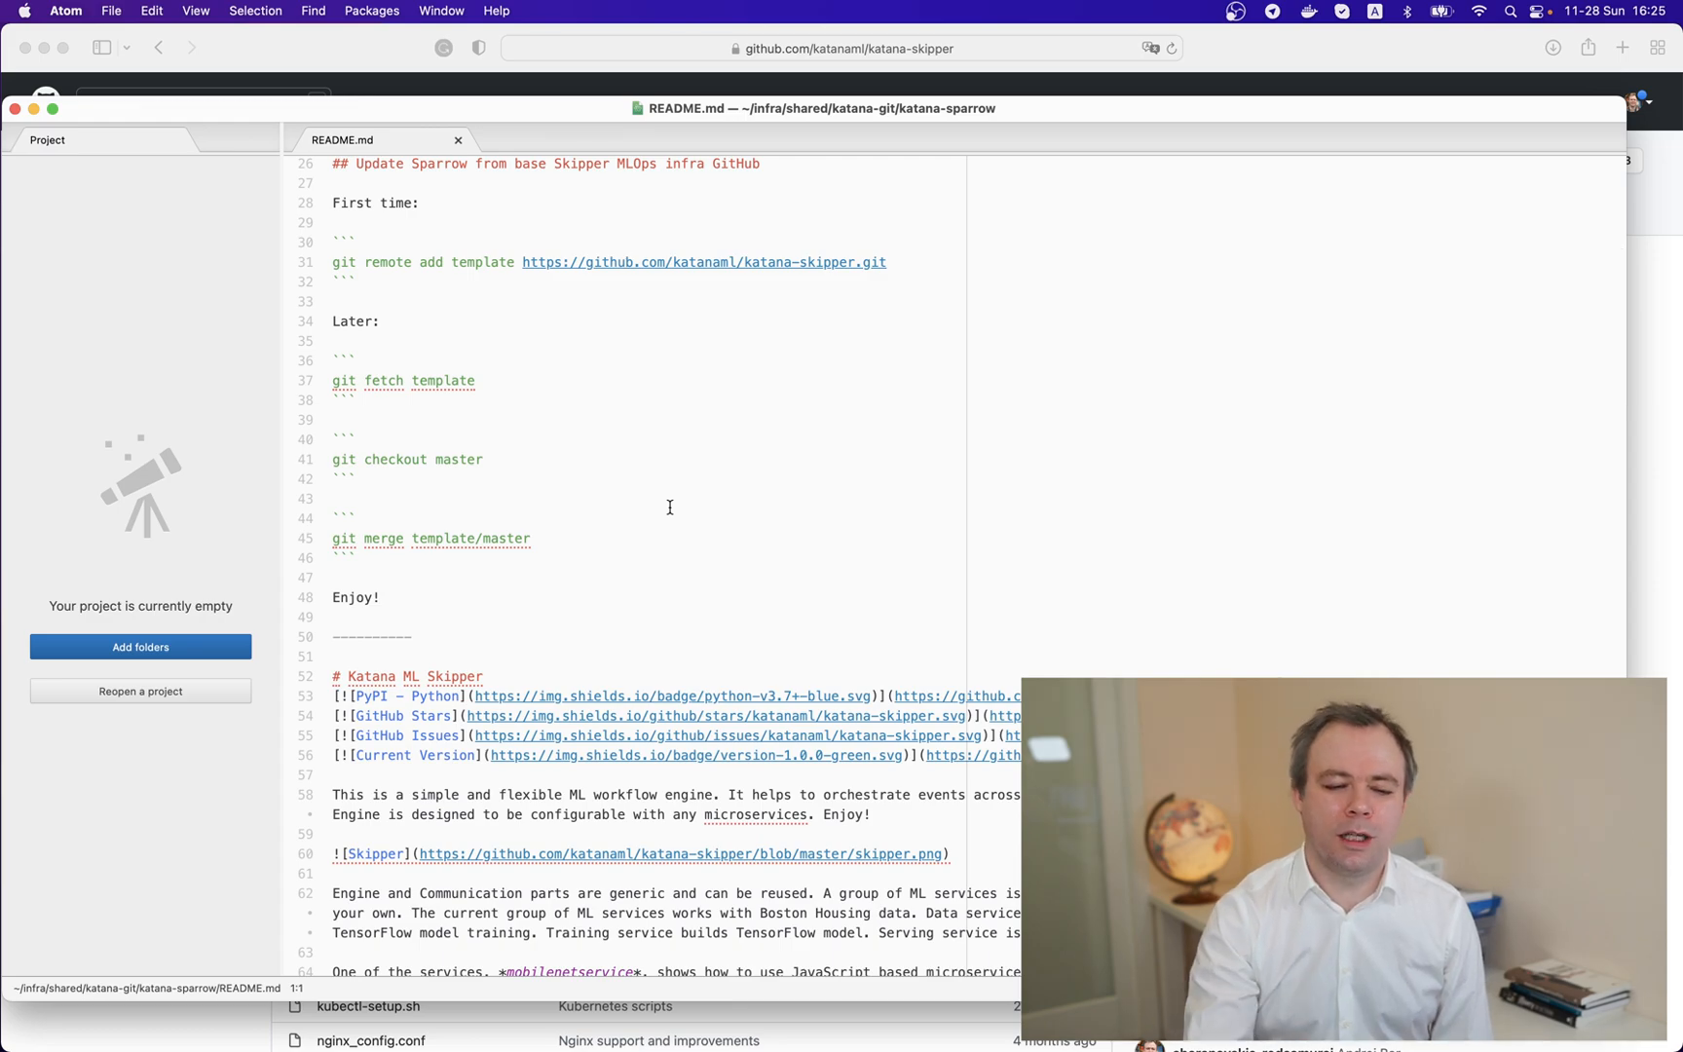
scroll("down", 3)
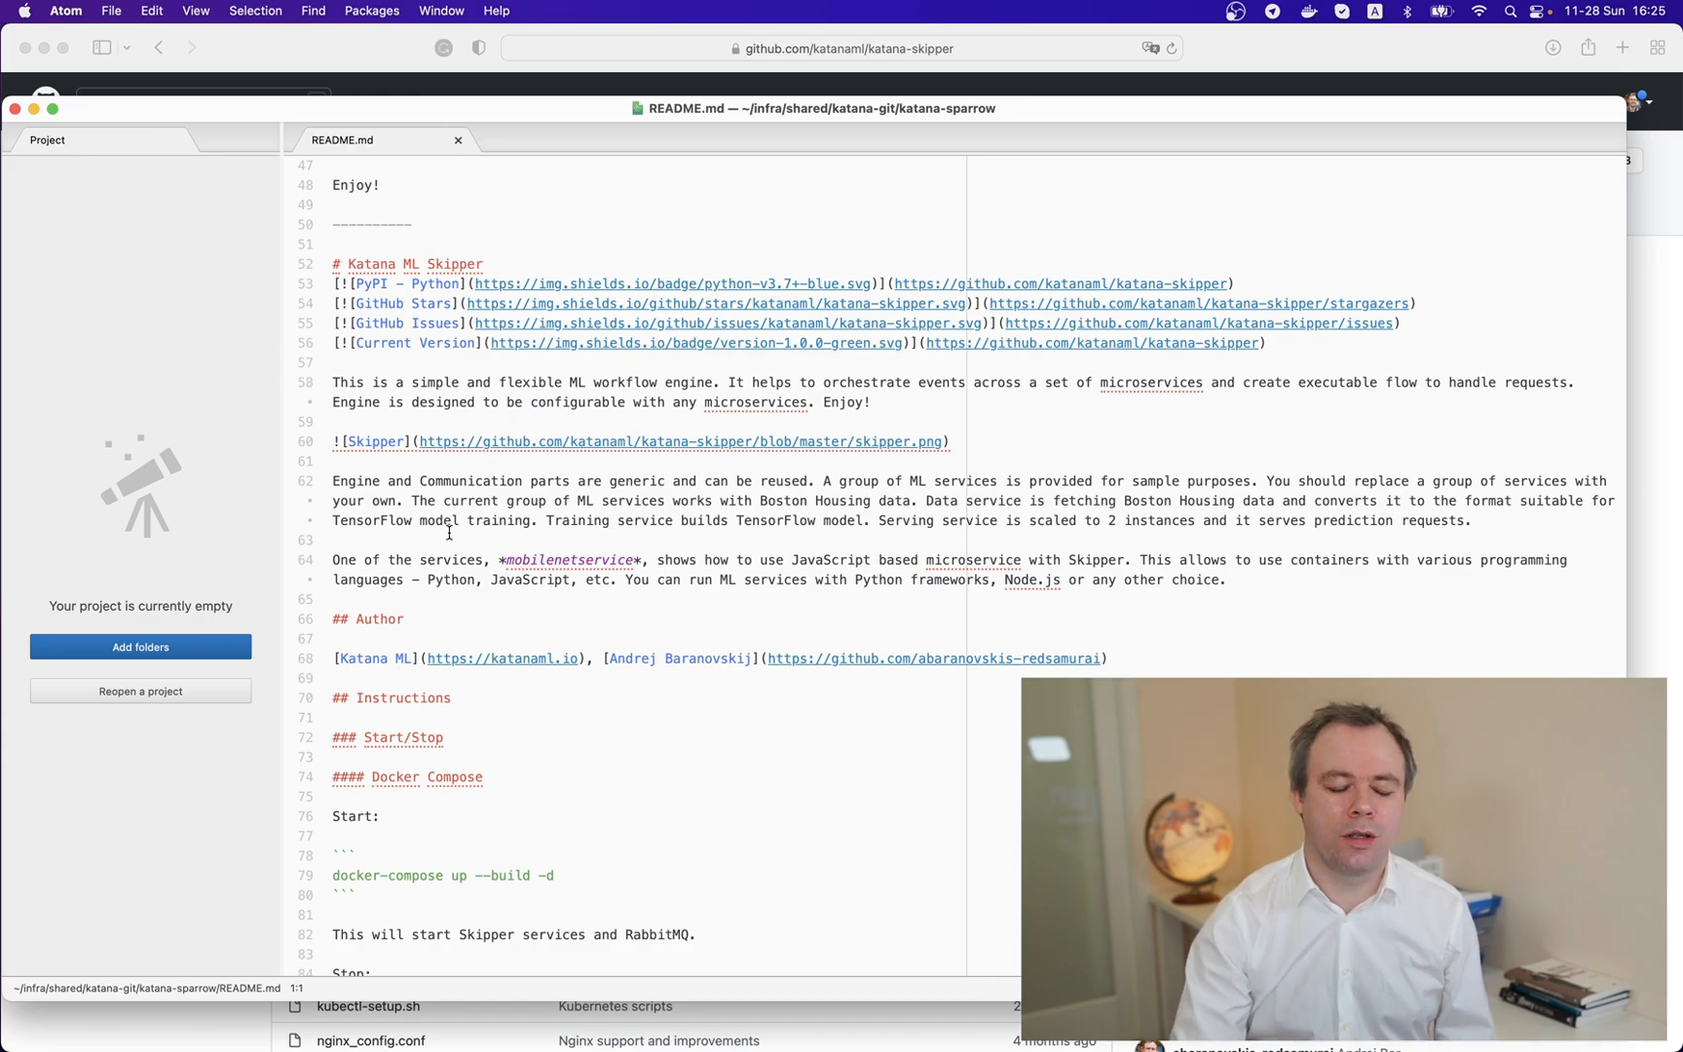
scroll("up", 3)
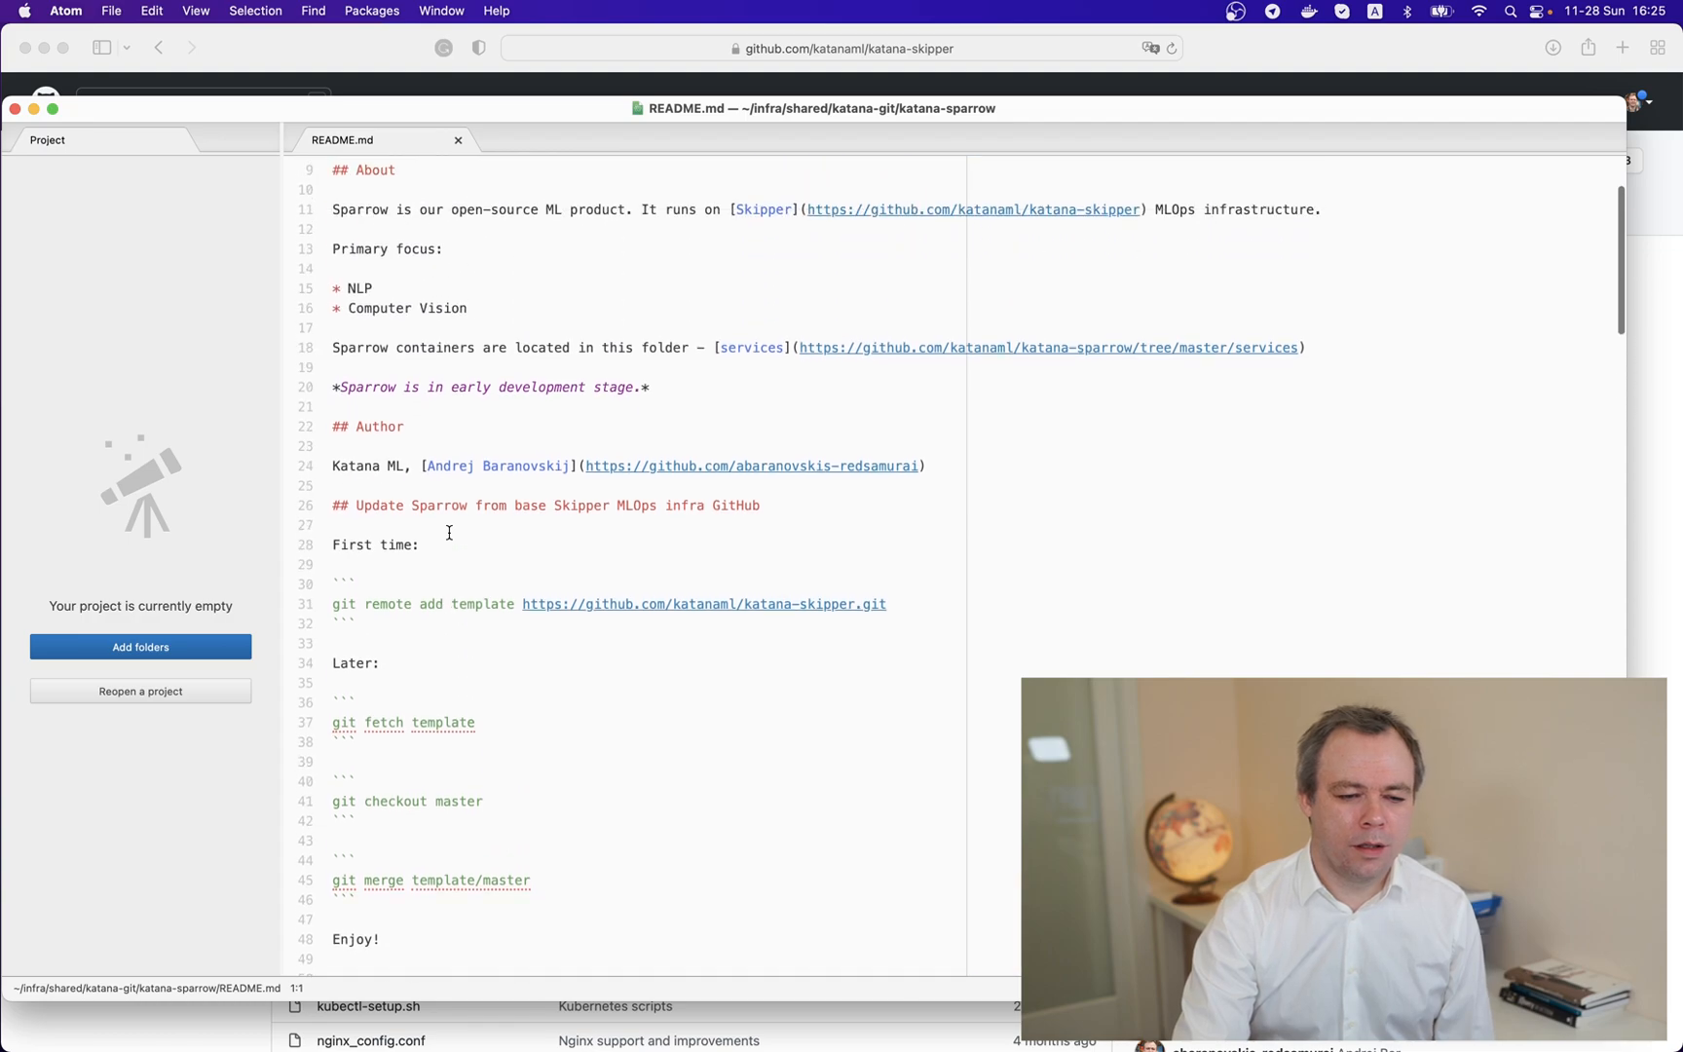
scroll("up", 3)
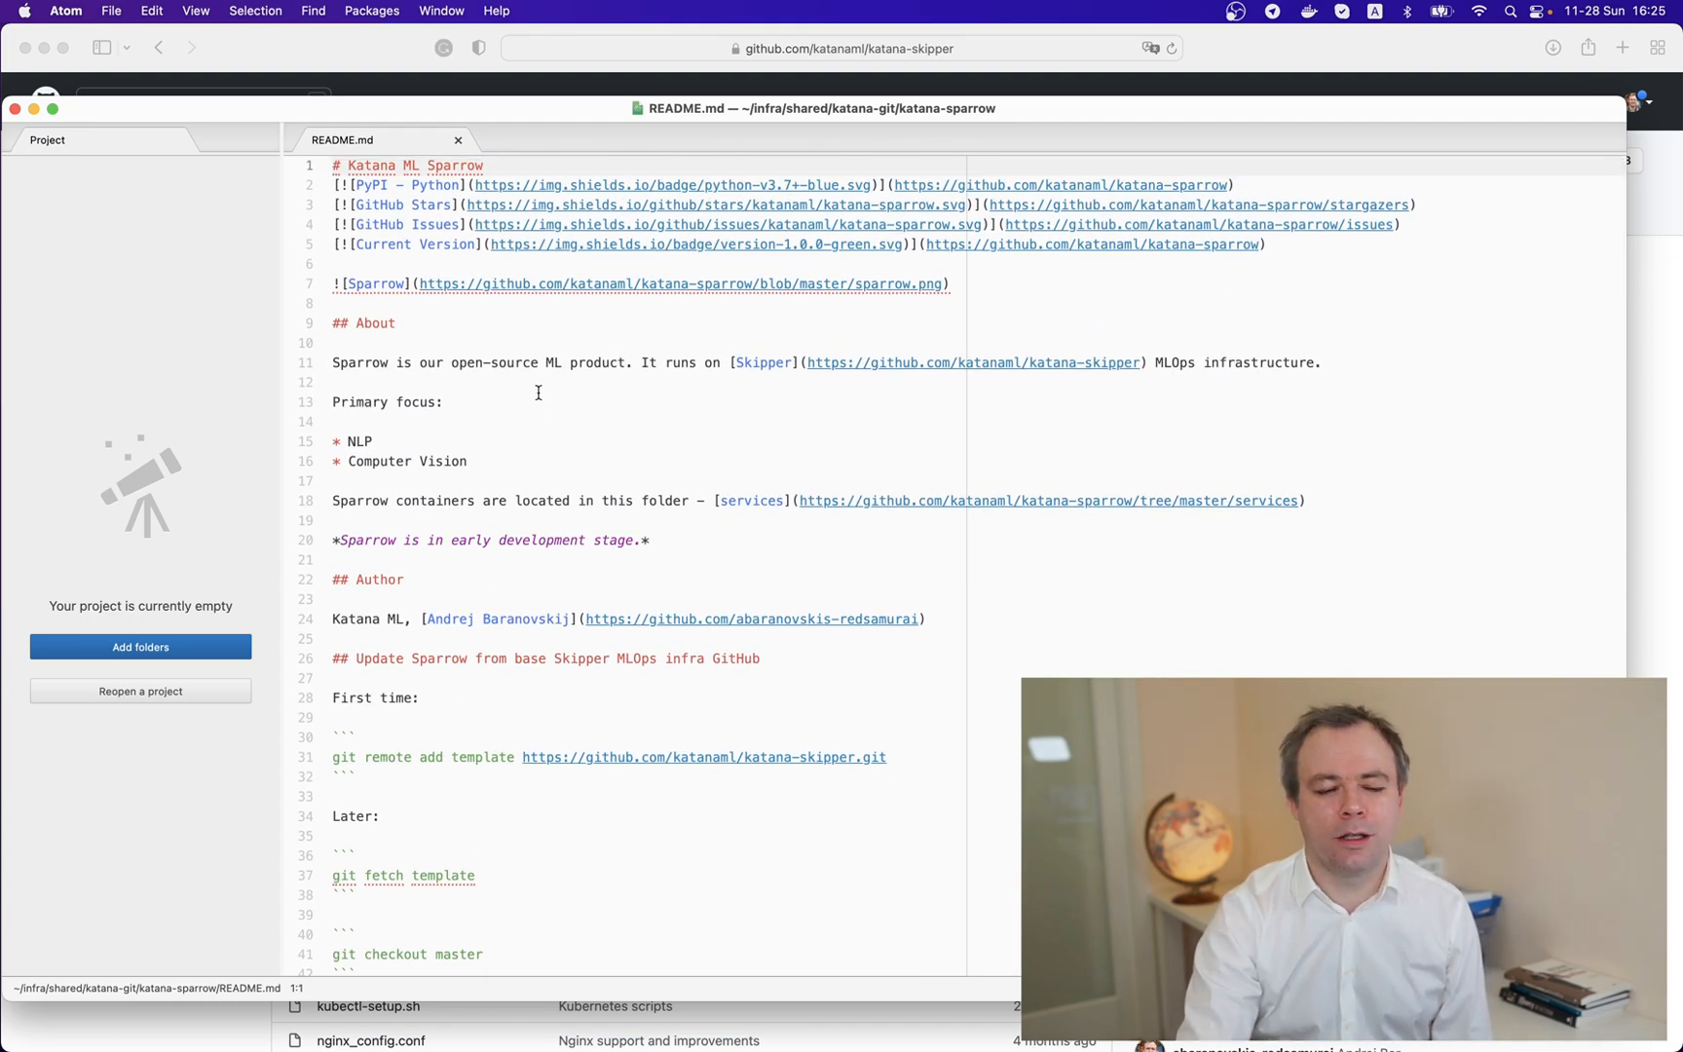
mouse_move(458, 428)
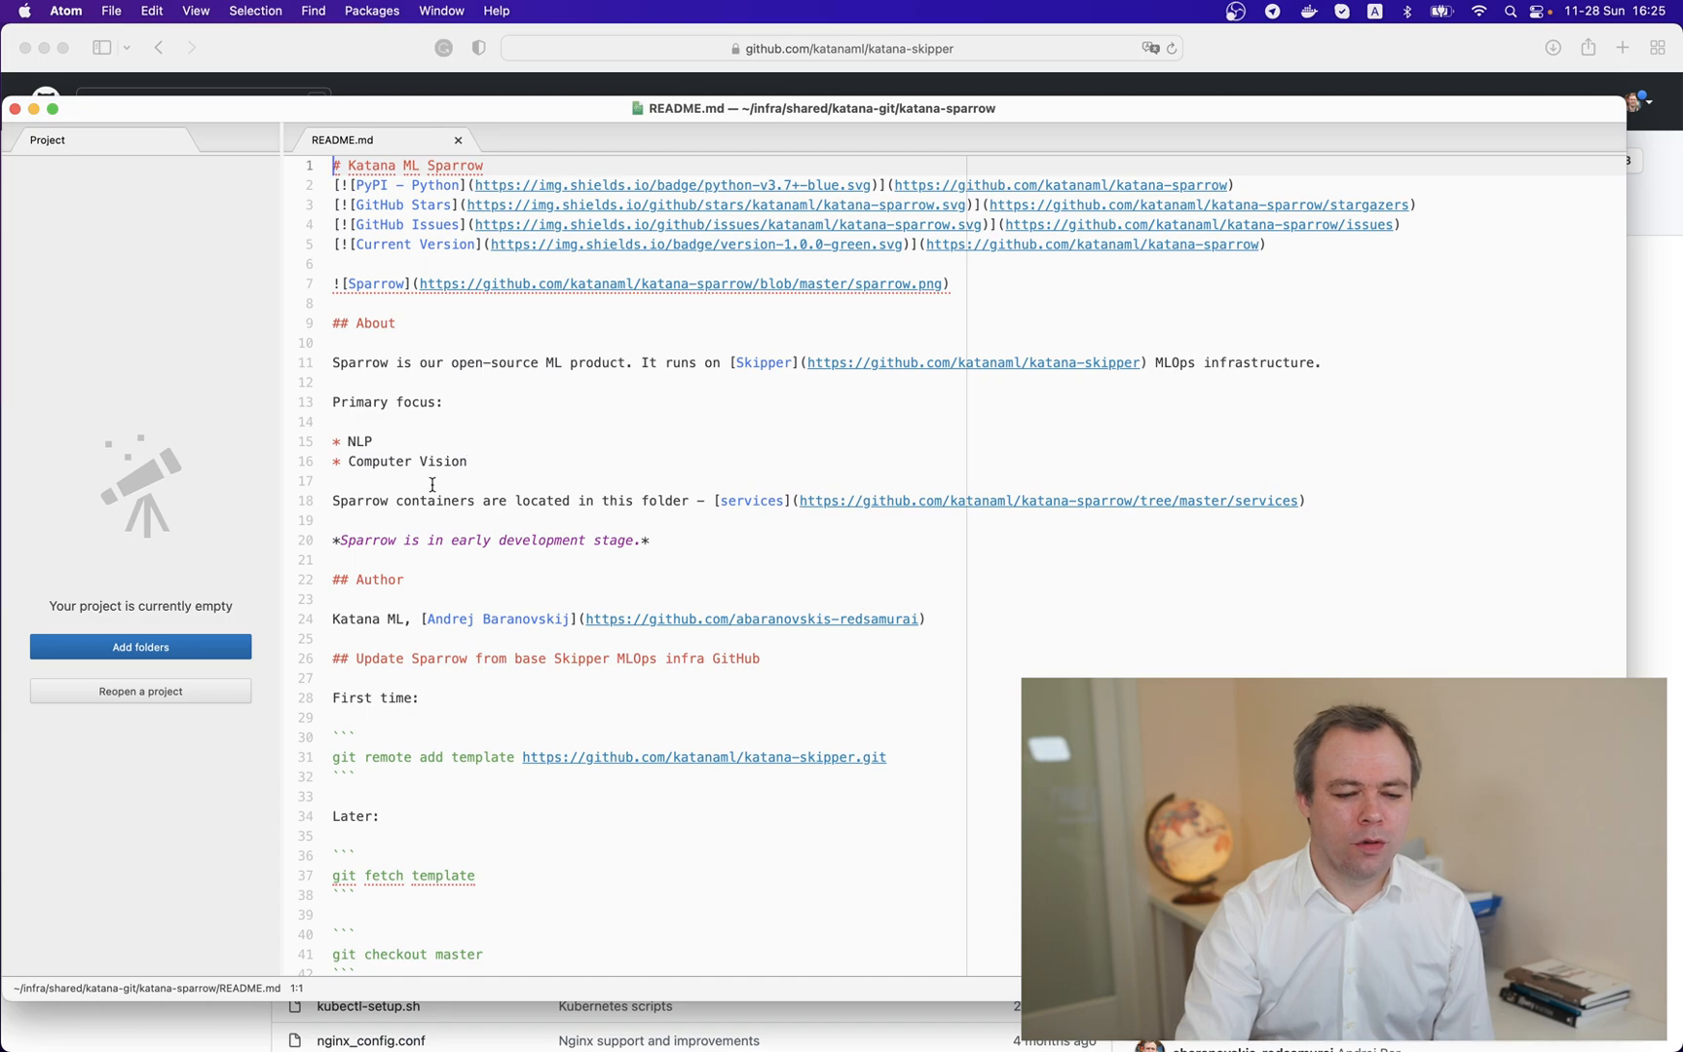
mouse_move(607, 510)
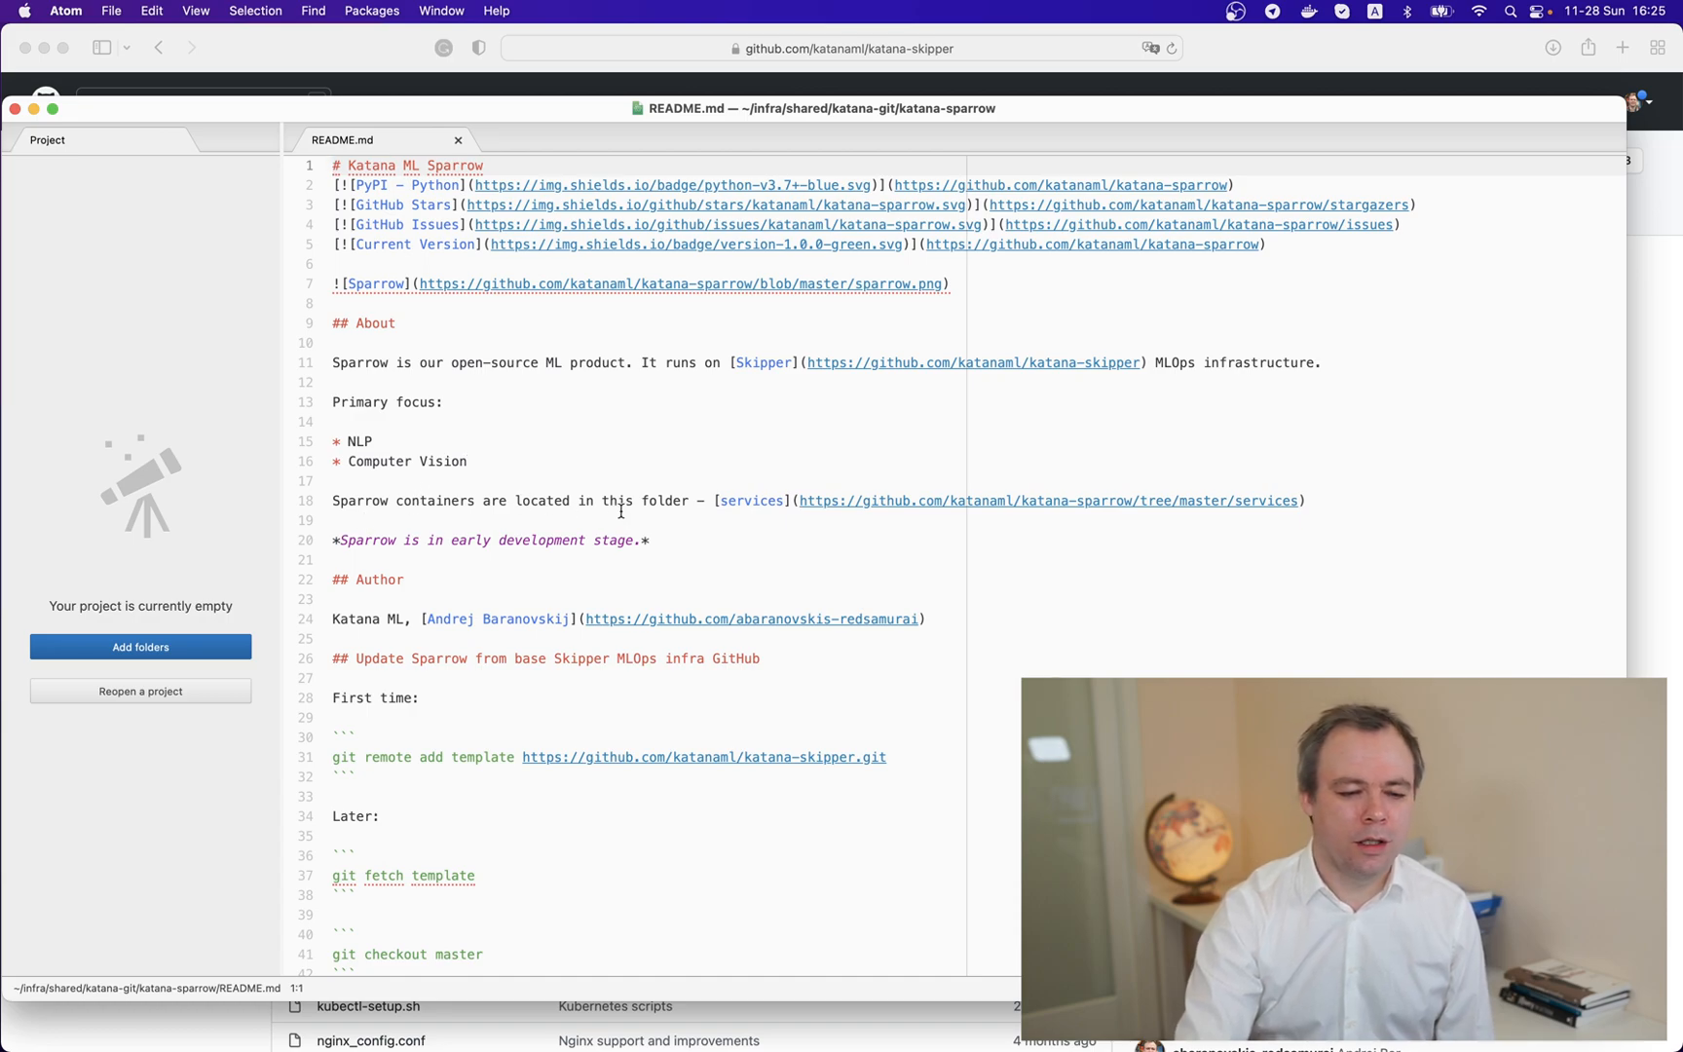
mouse_move(502, 608)
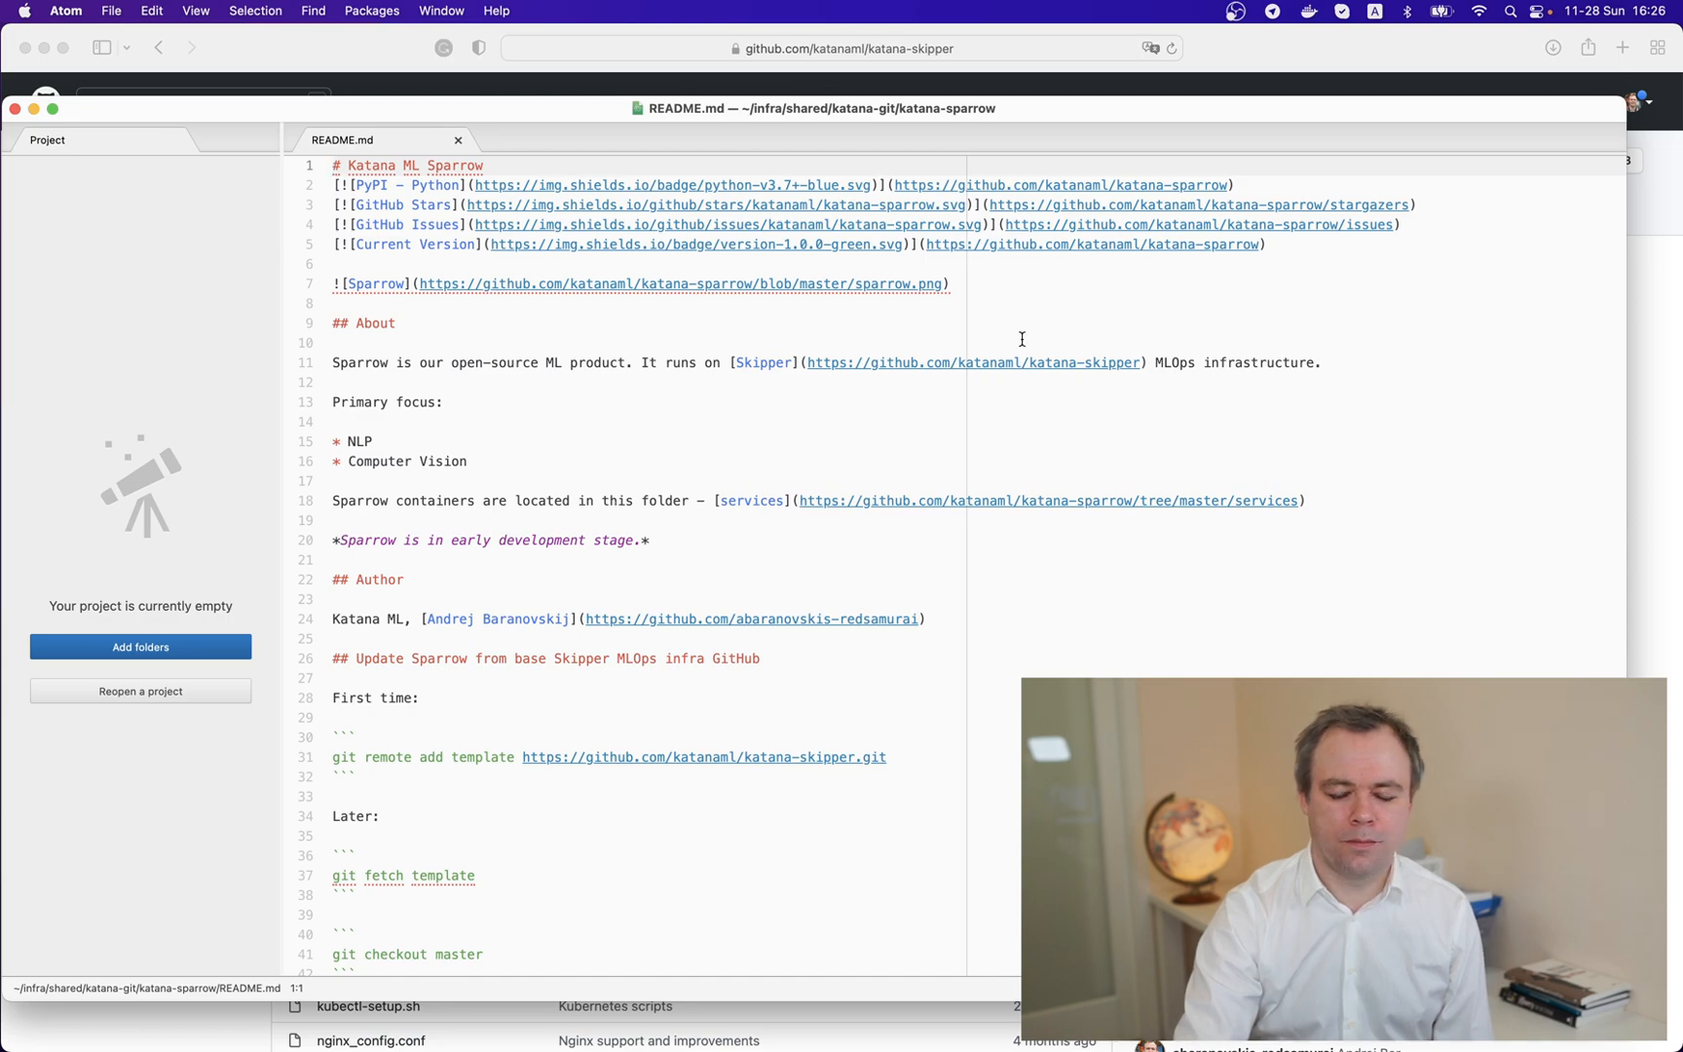
mouse_move(493, 479)
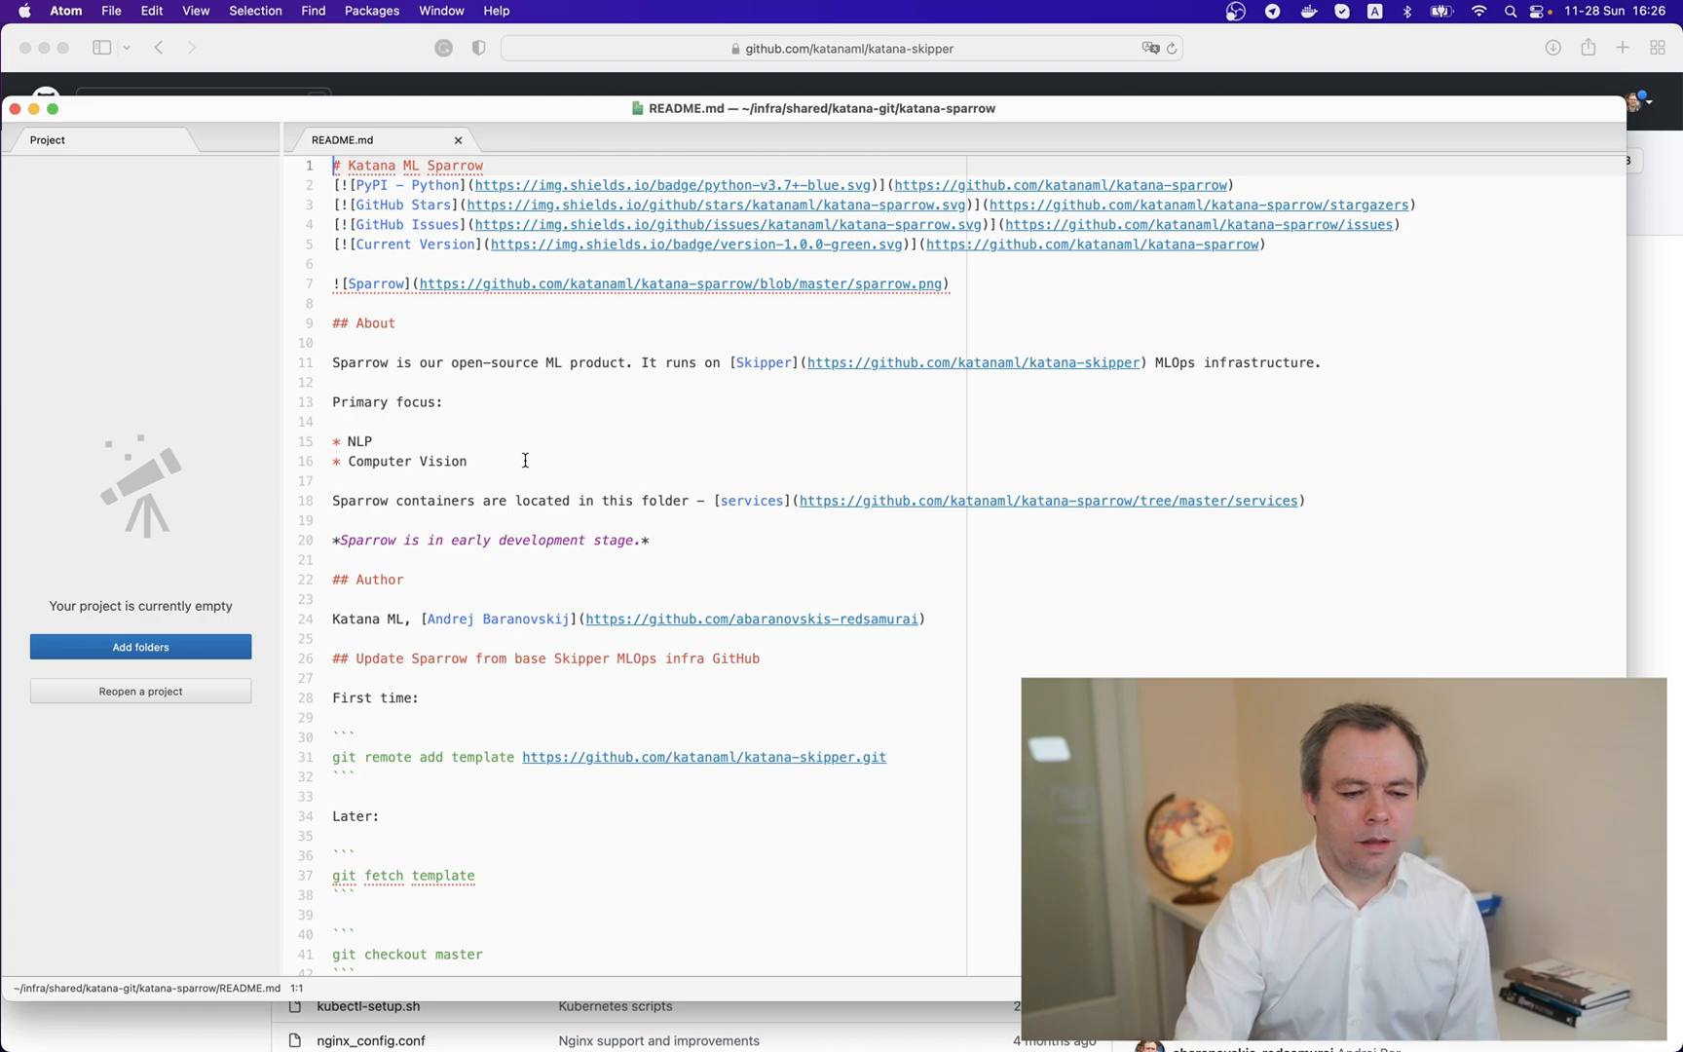
mouse_move(643, 497)
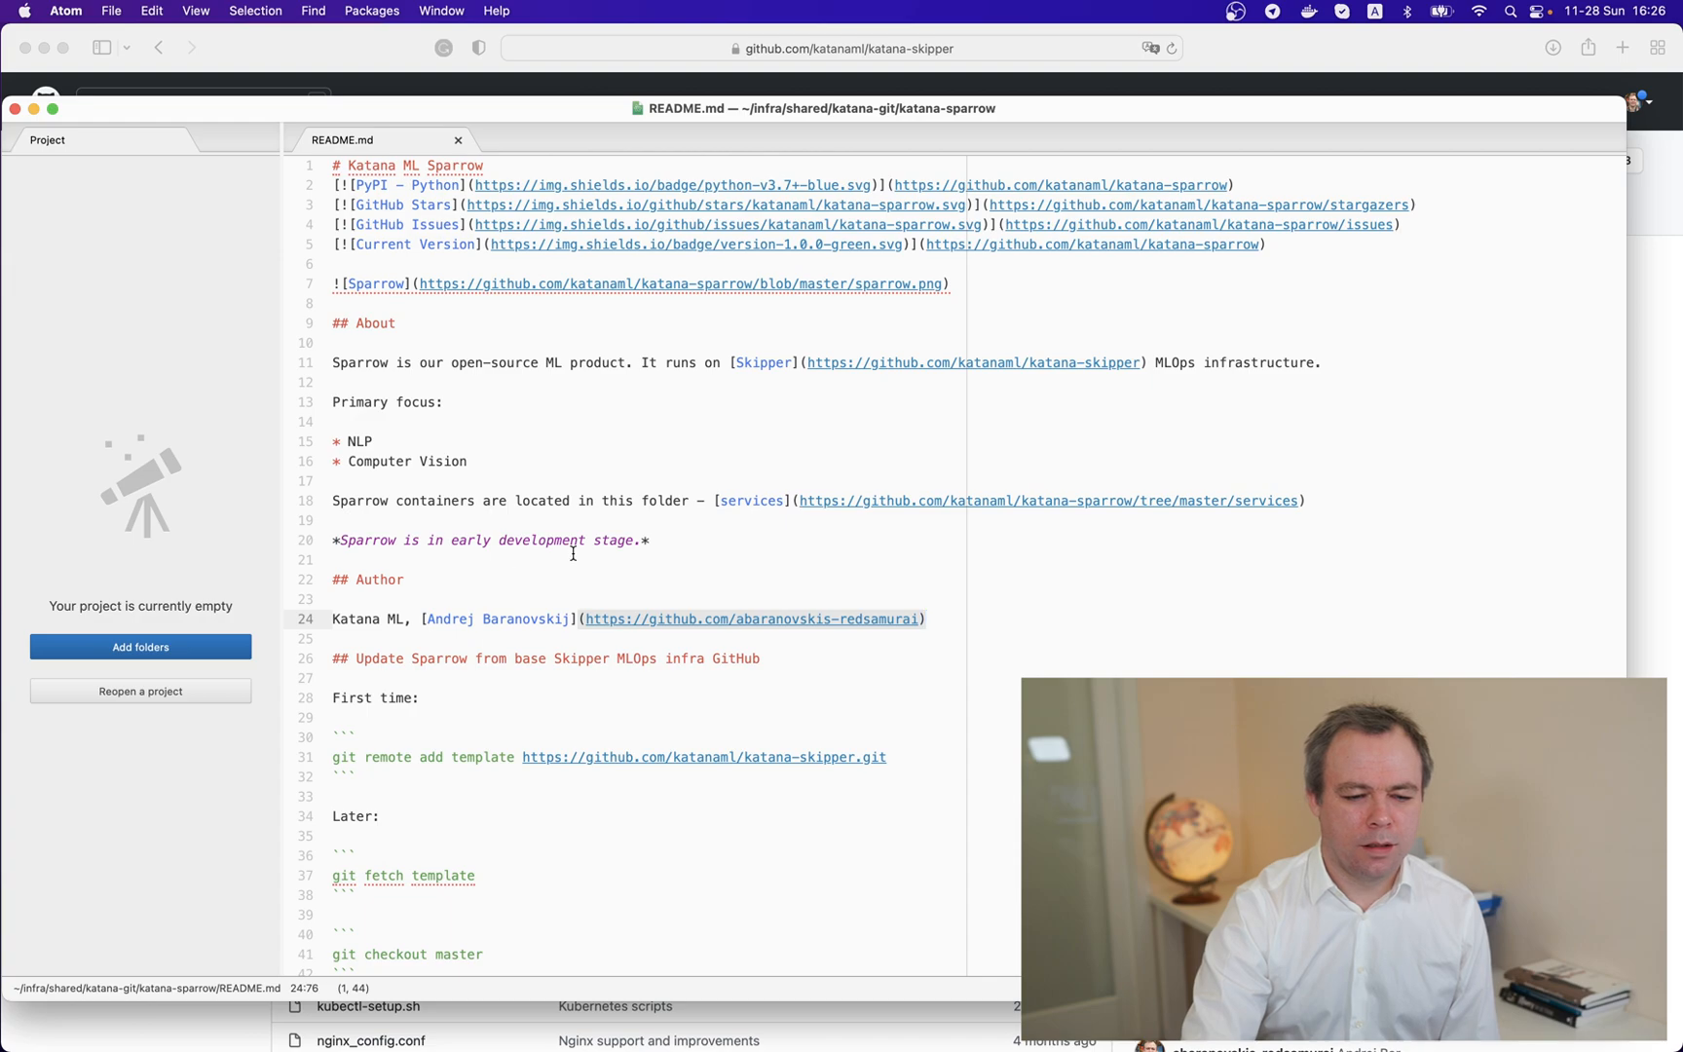
Step: Append "Use it carefully" to the development-stage sentence on line 20
left_click(744, 544)
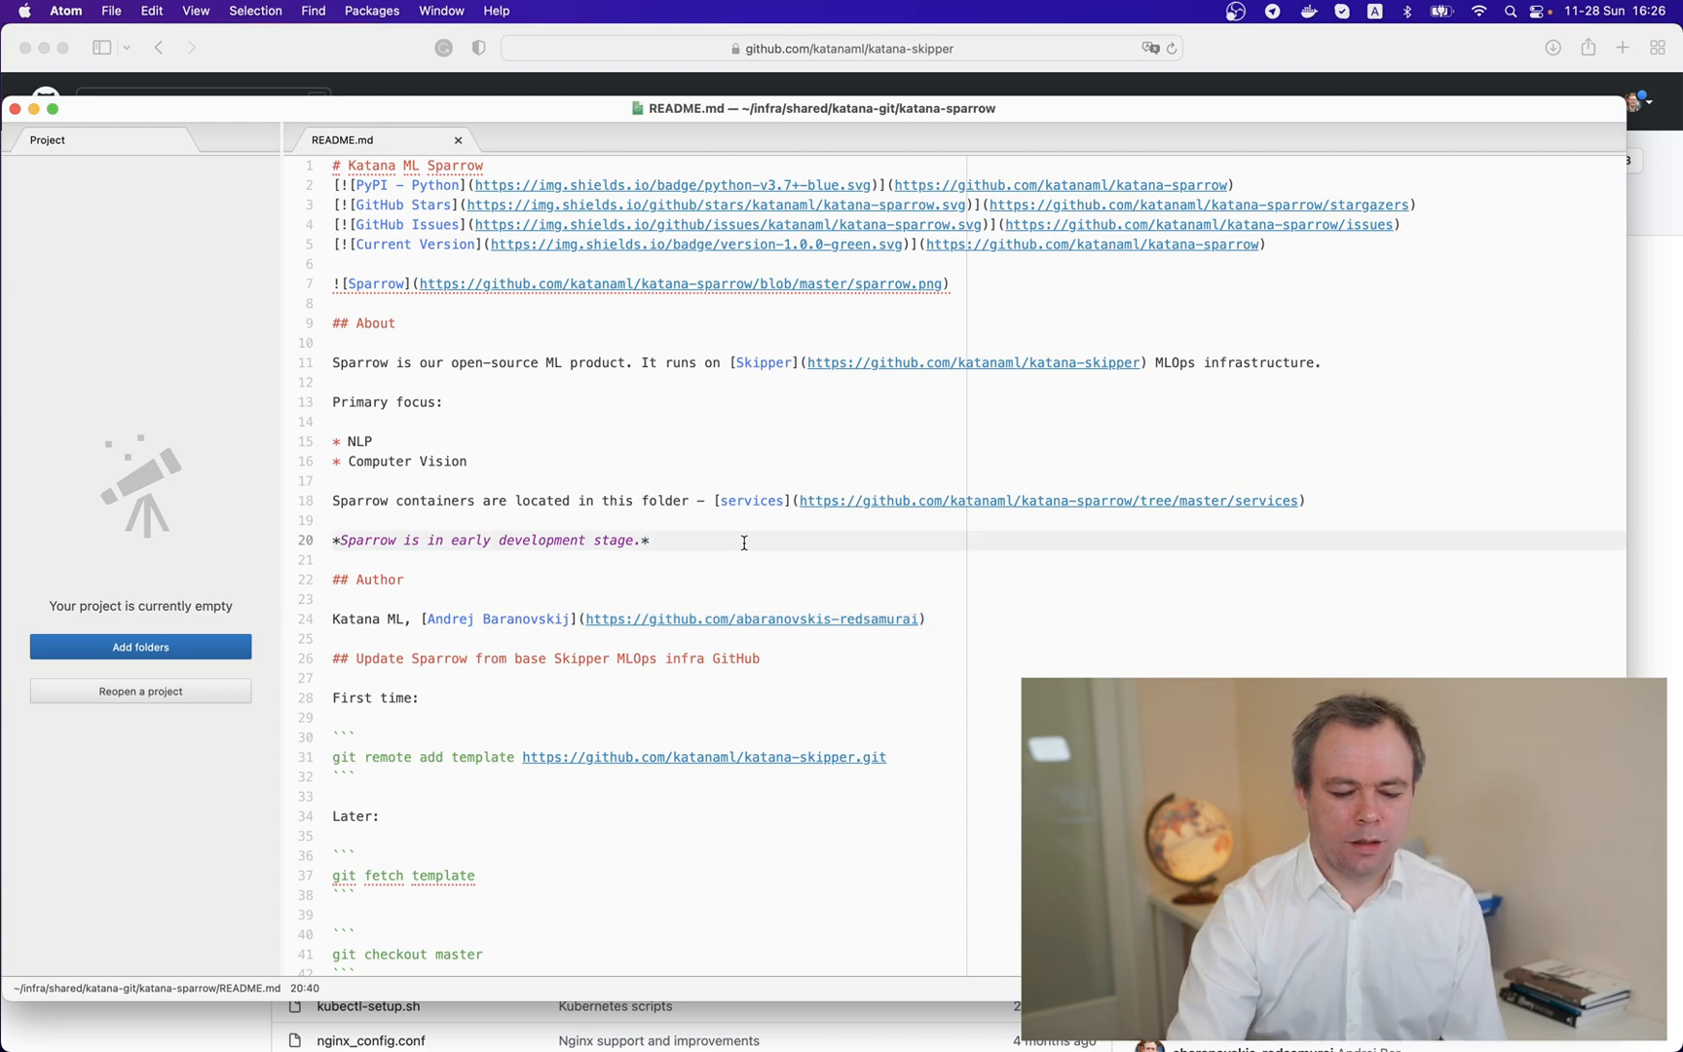
type("Us")
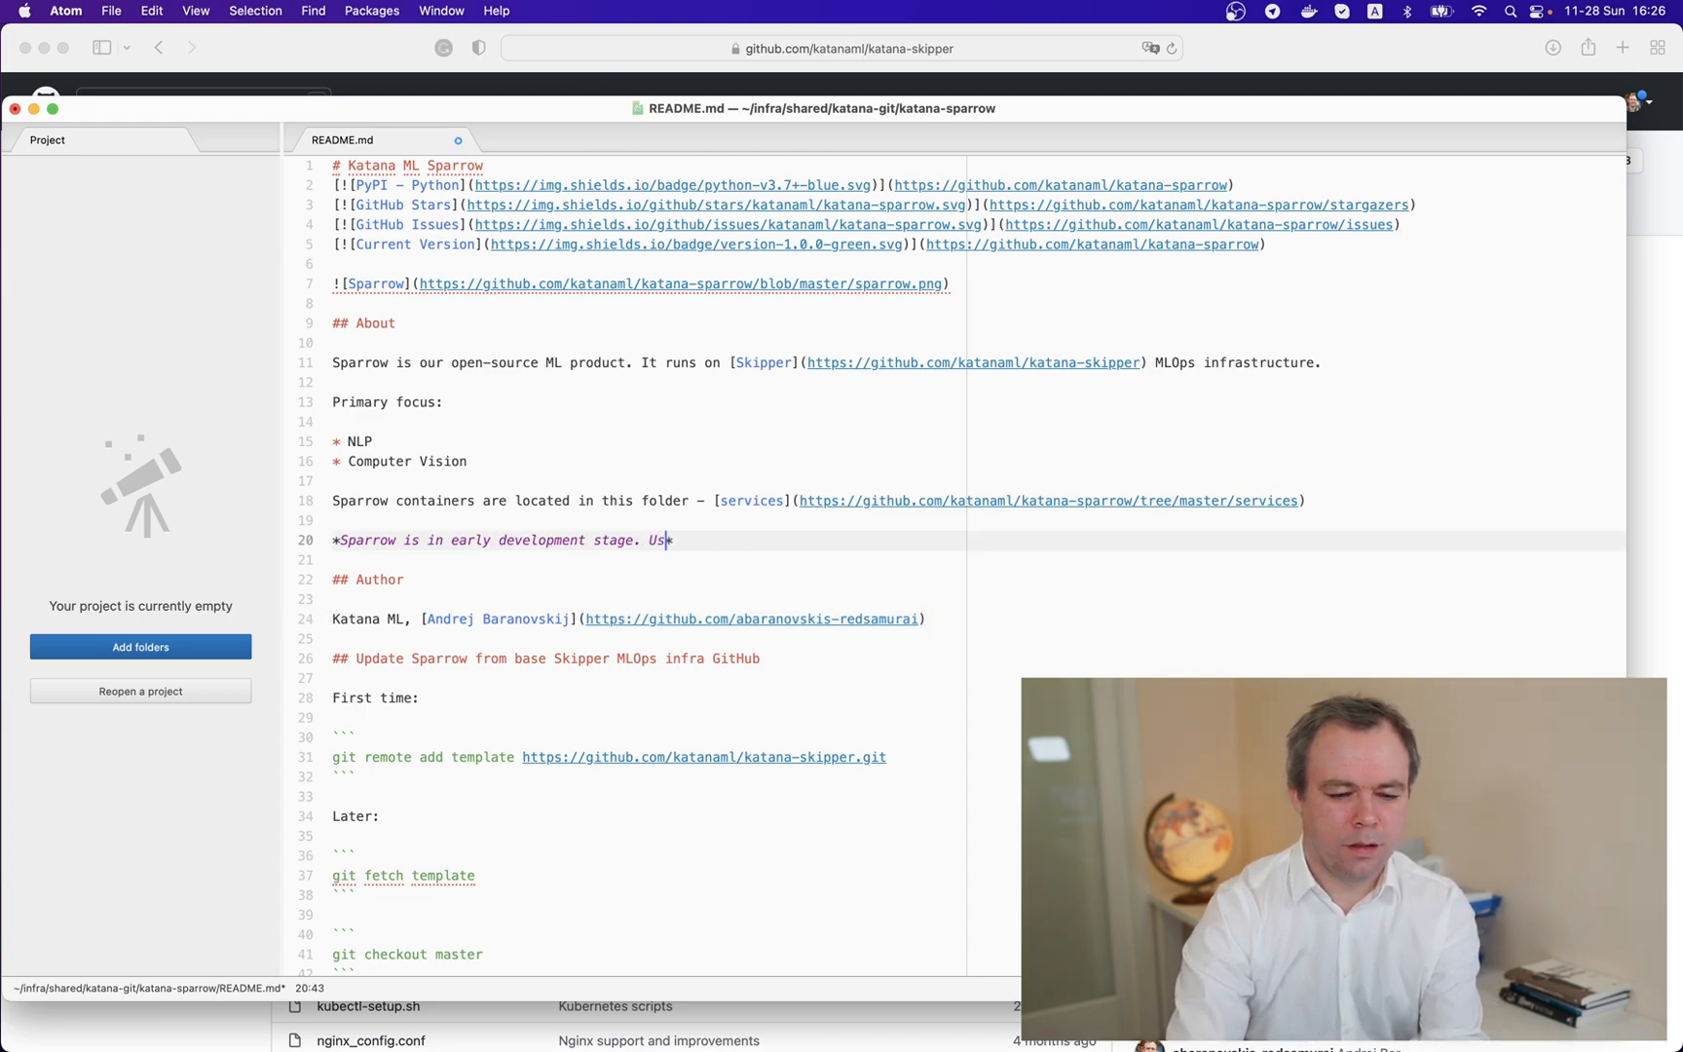
type("e it")
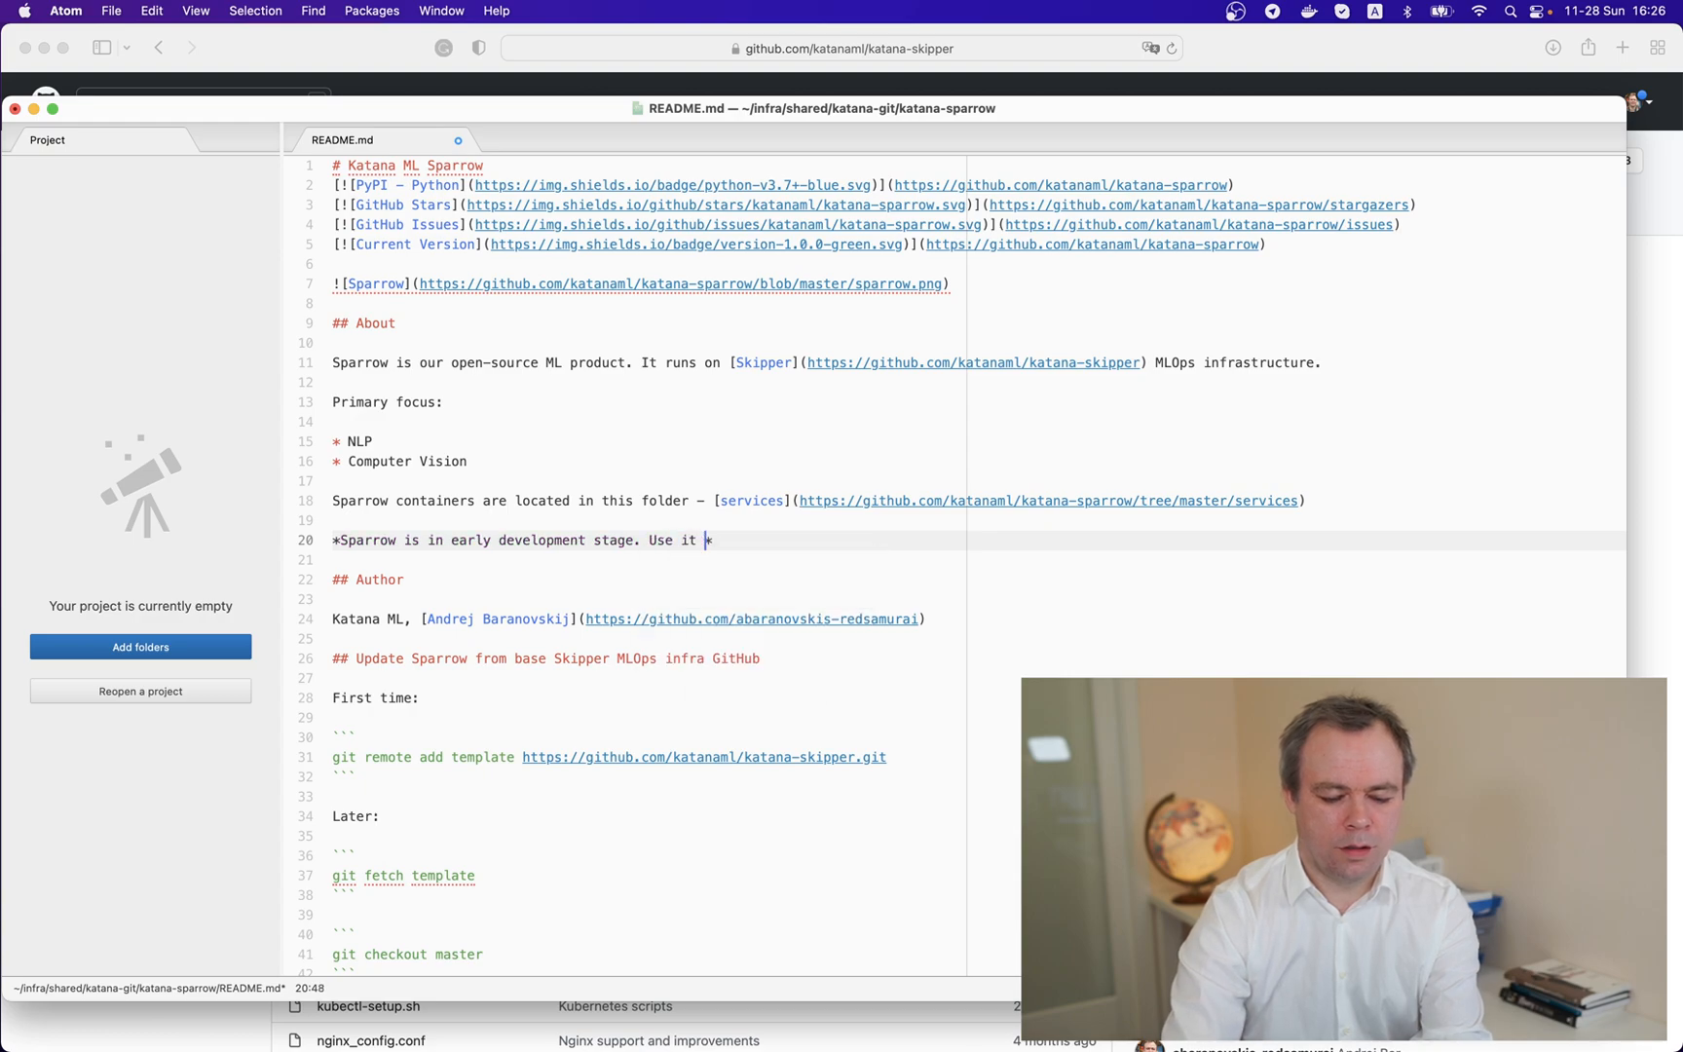
type("carefully")
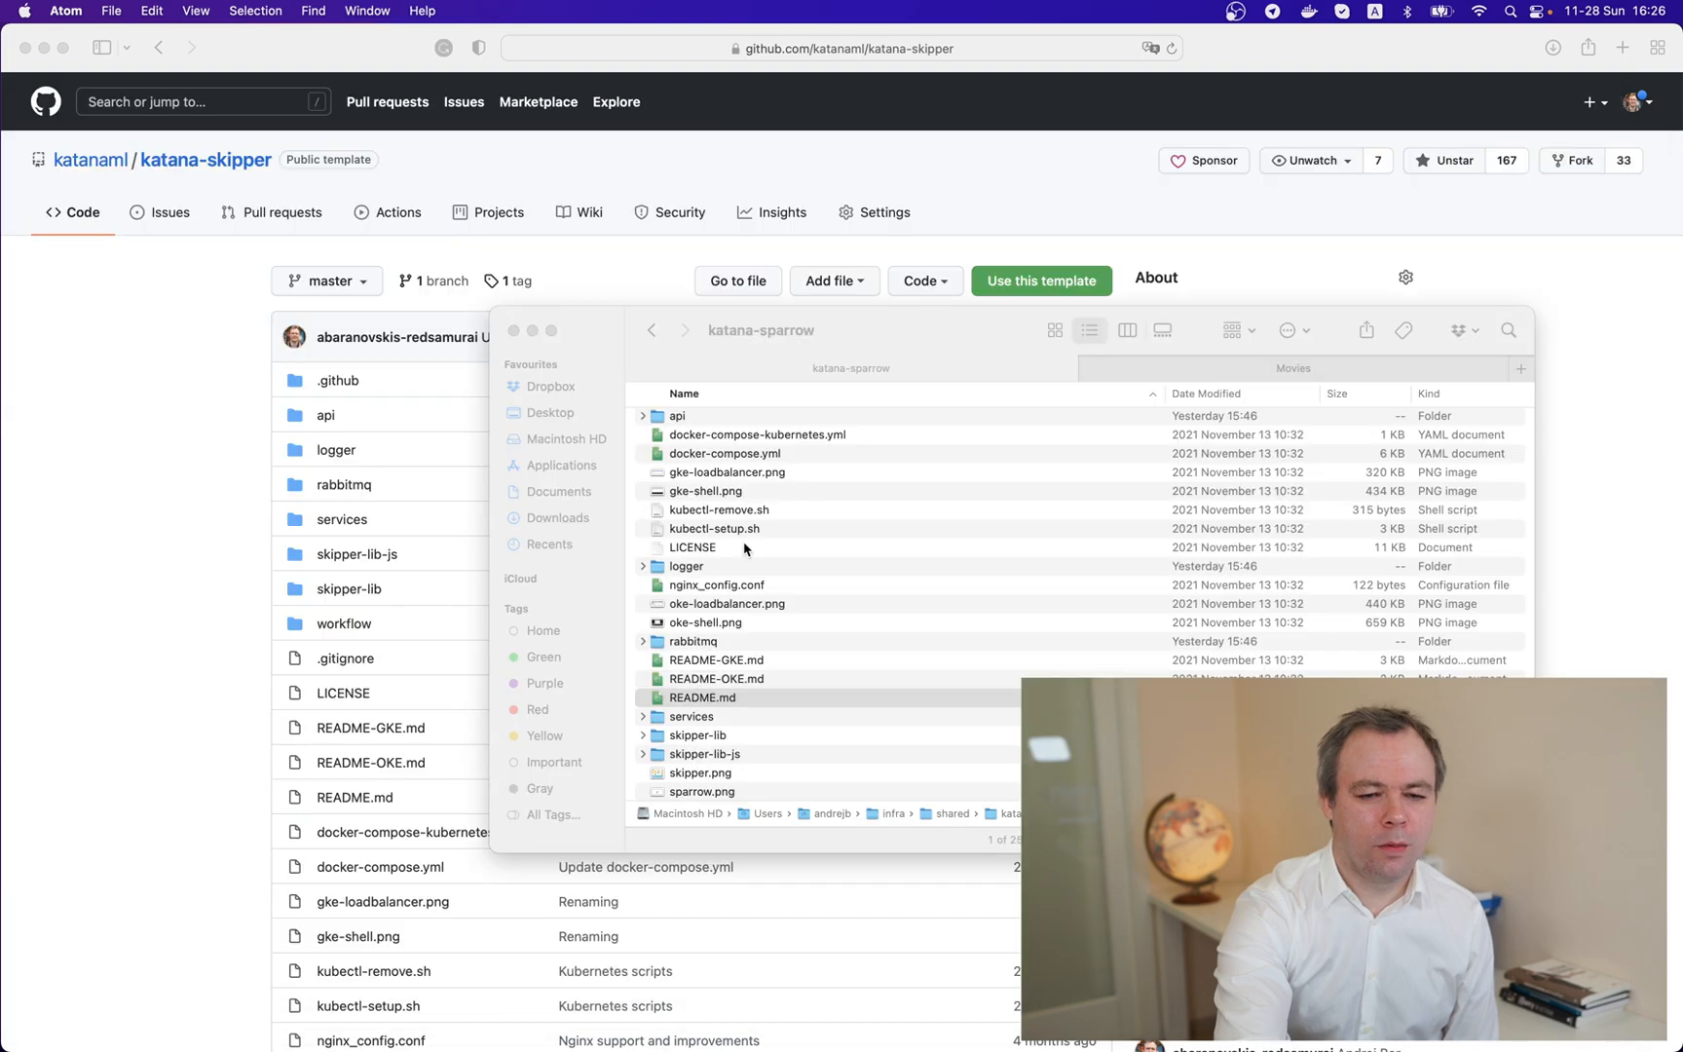
Step: Select README.md in the local katana-sparrow Finder folder
left_click(704, 697)
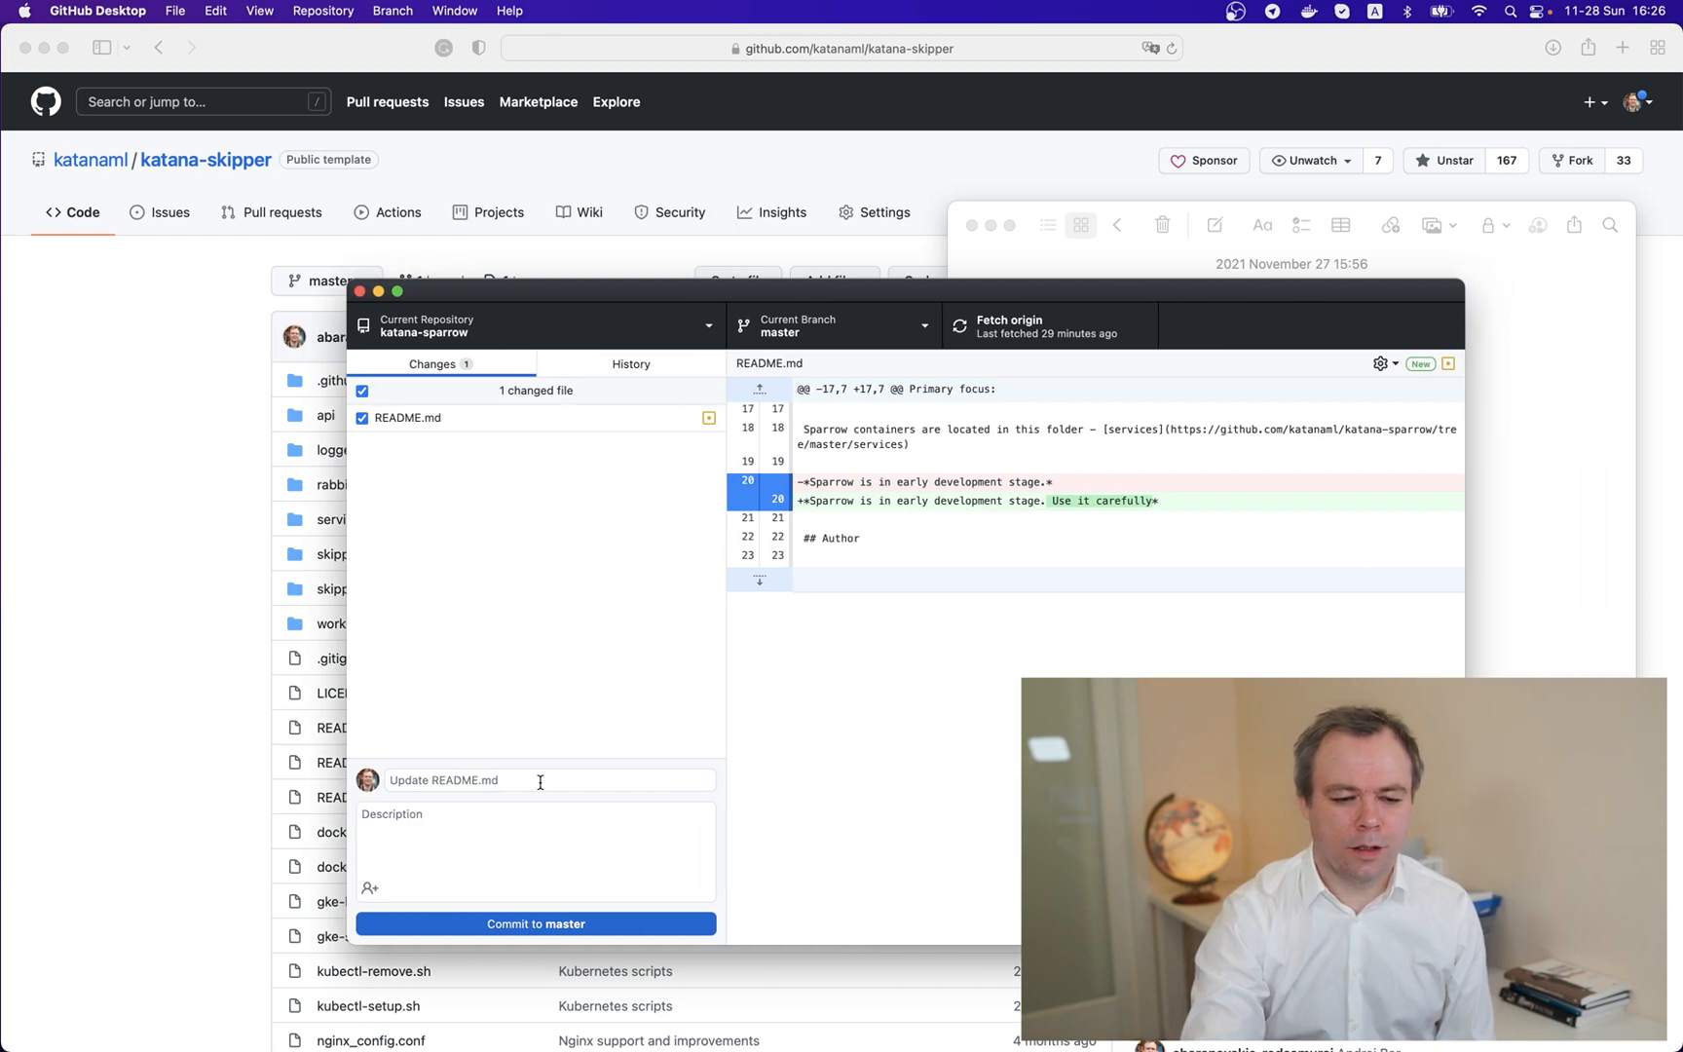
mouse_move(419, 337)
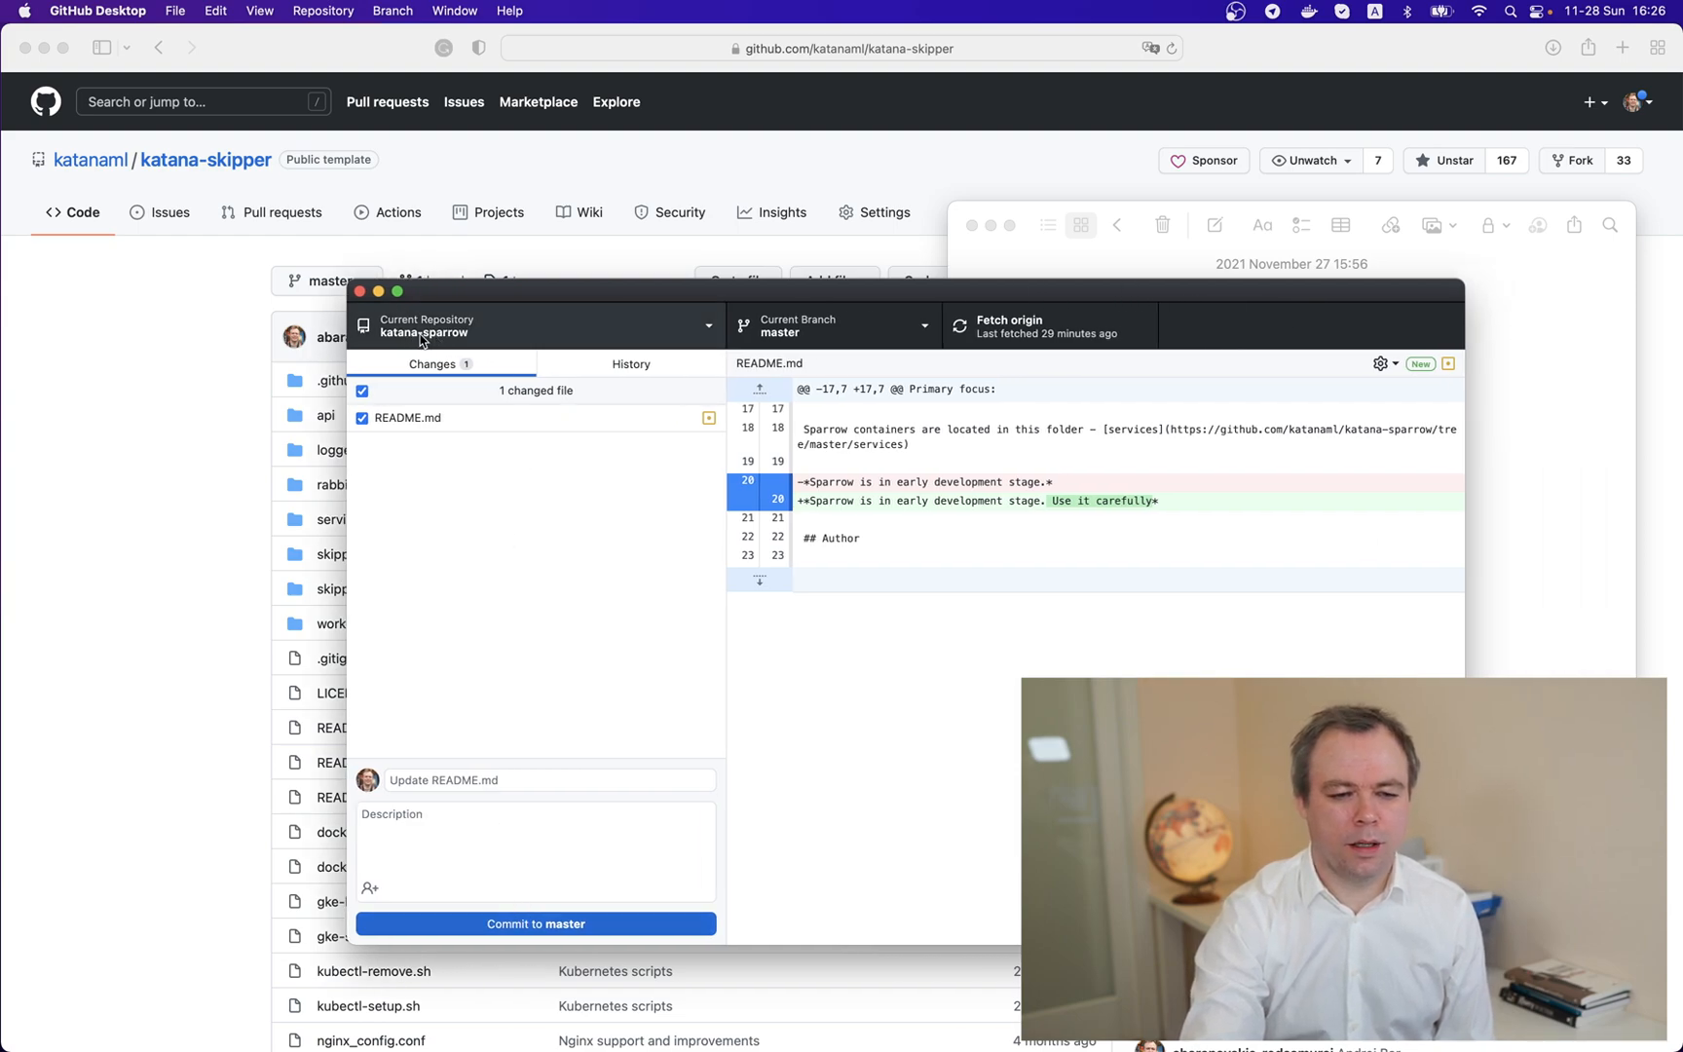
Step: Commit the README change to master as "Update README.md" and push to origin
left_click(534, 924)
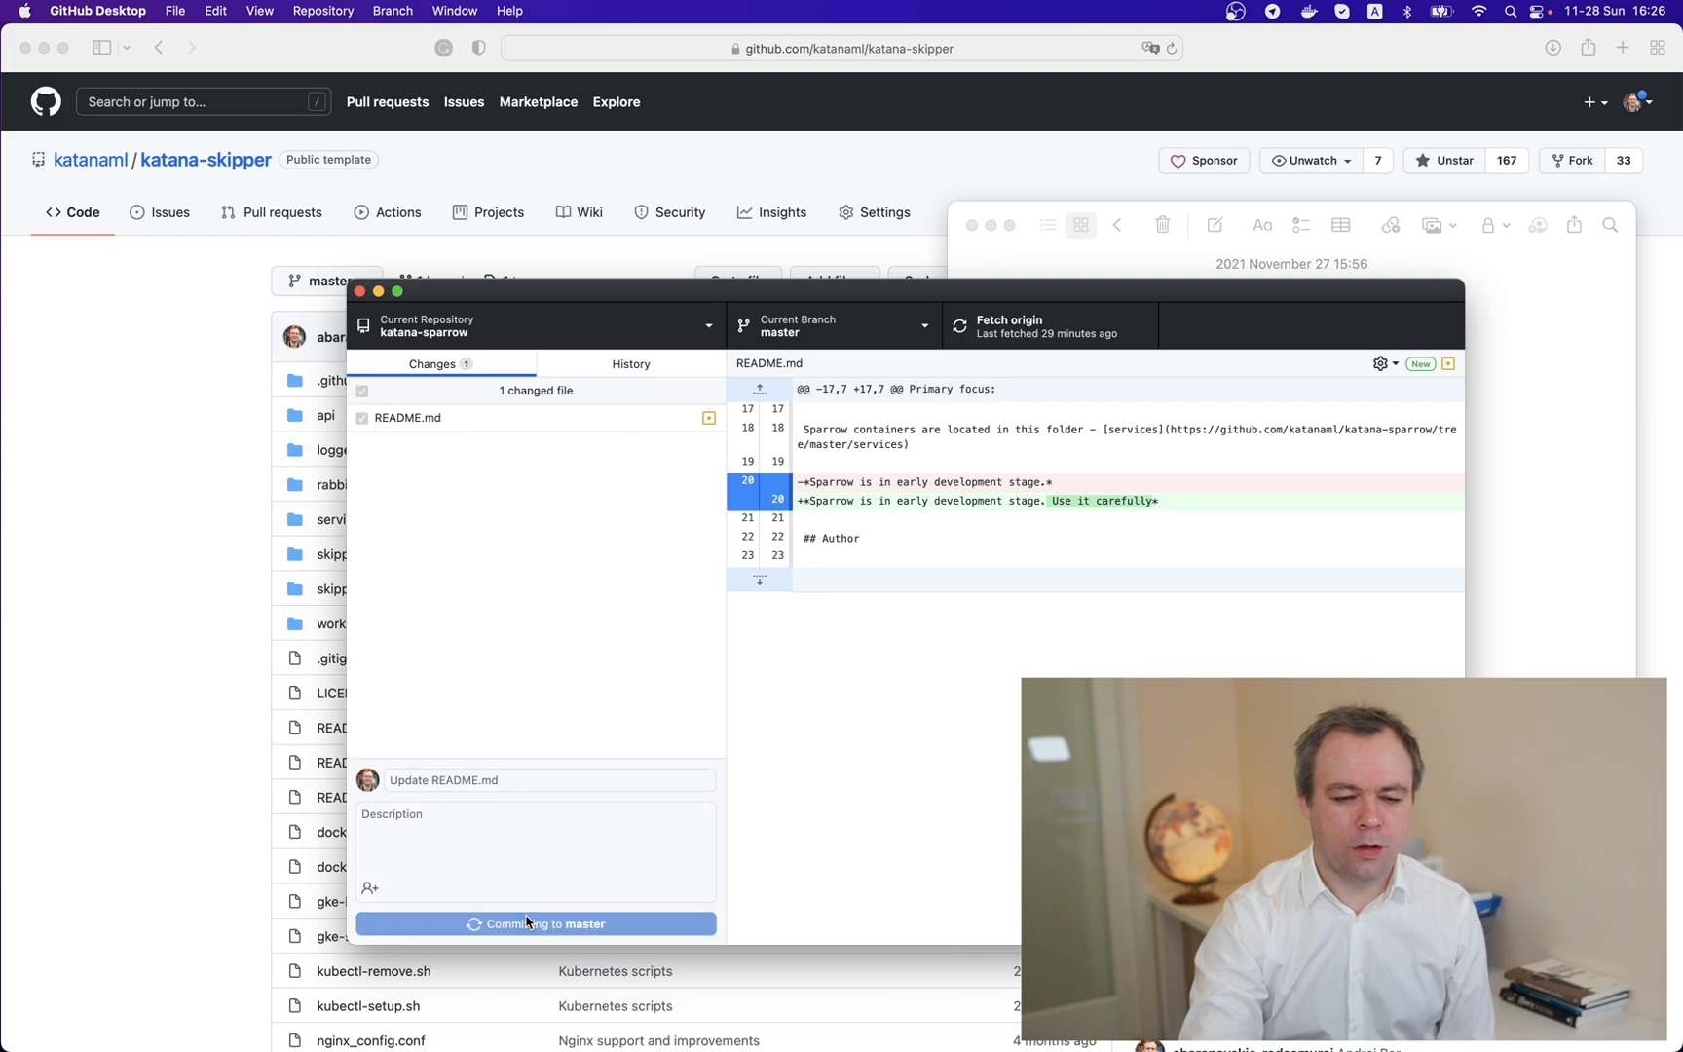
left_click(534, 923)
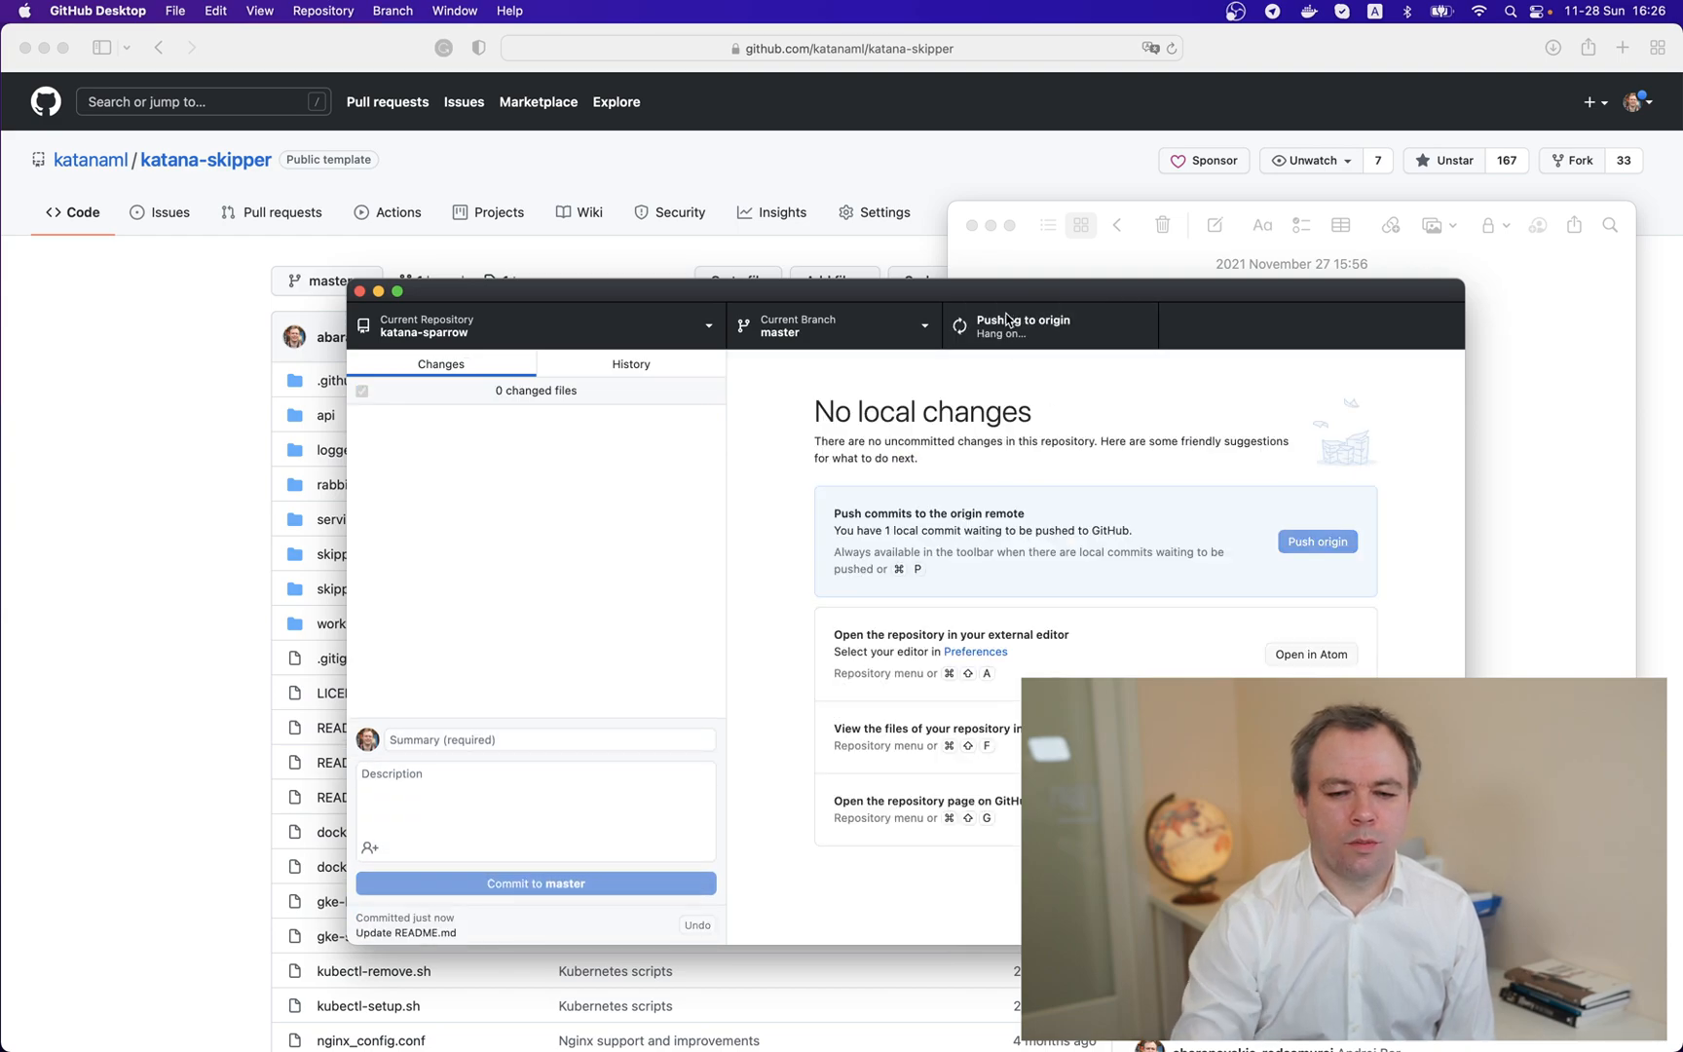
left_click(1317, 542)
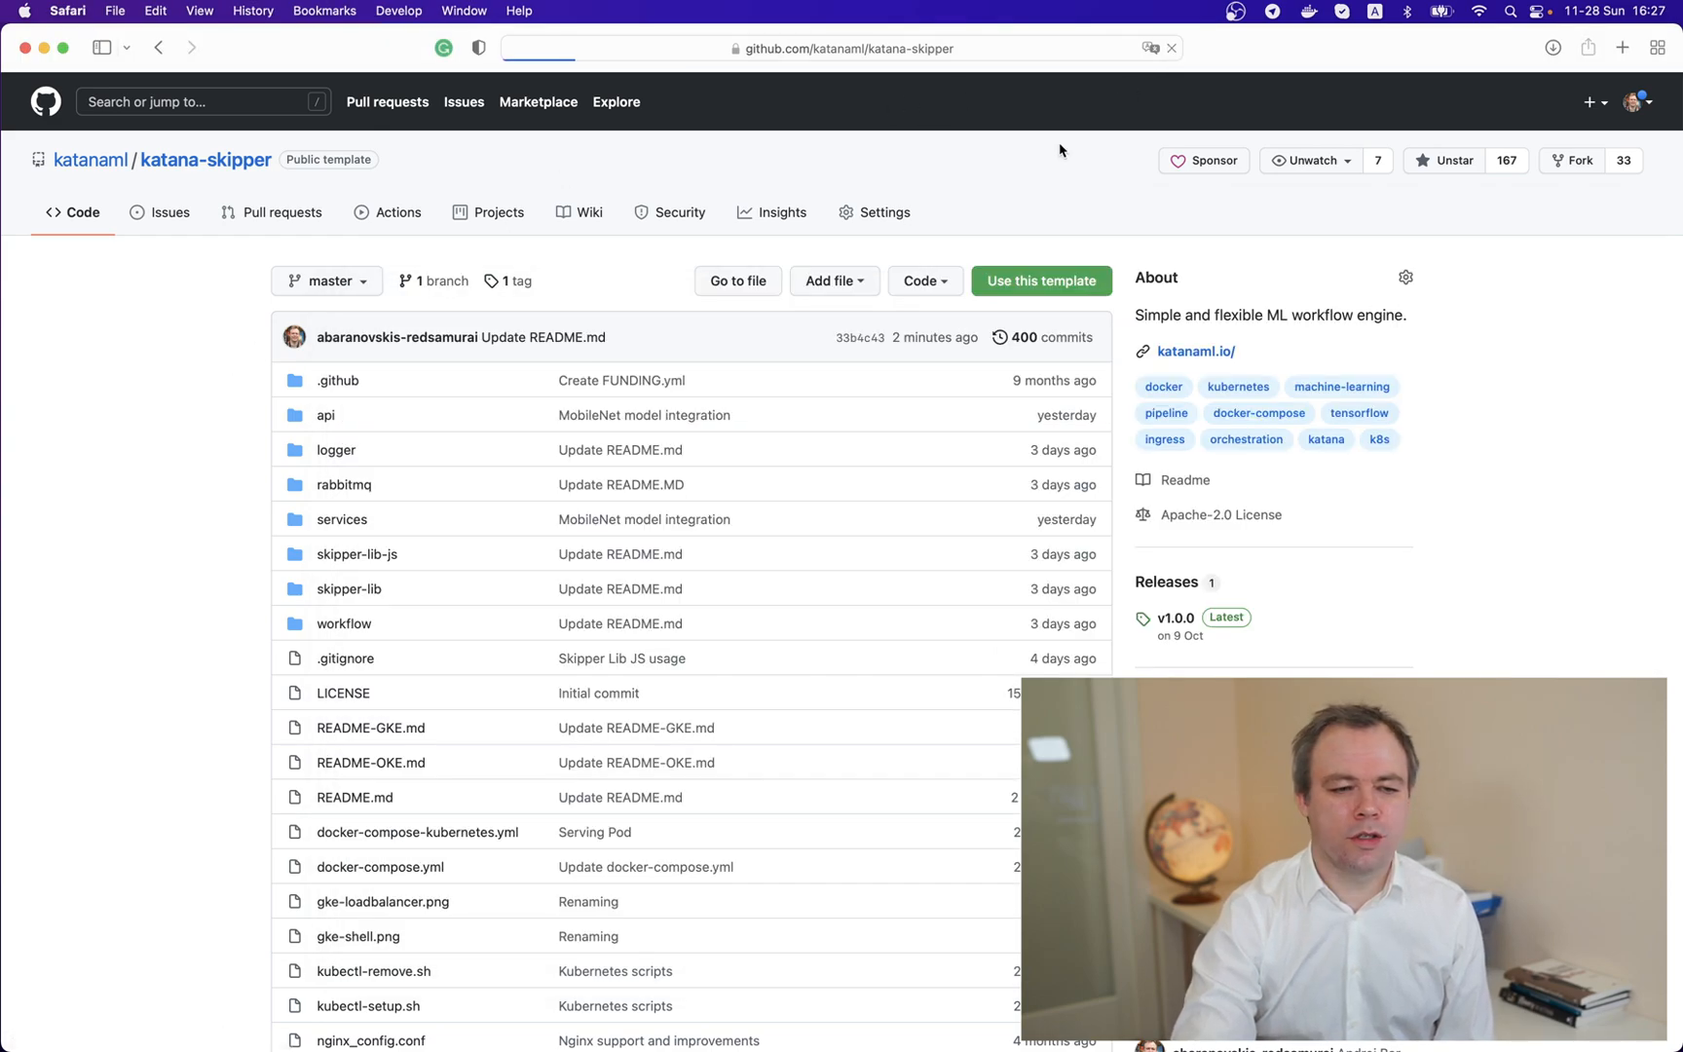
Step: Return via the Katana ML organisation page to katana-sparrow showing the pushed README edit
scroll("down", 3)
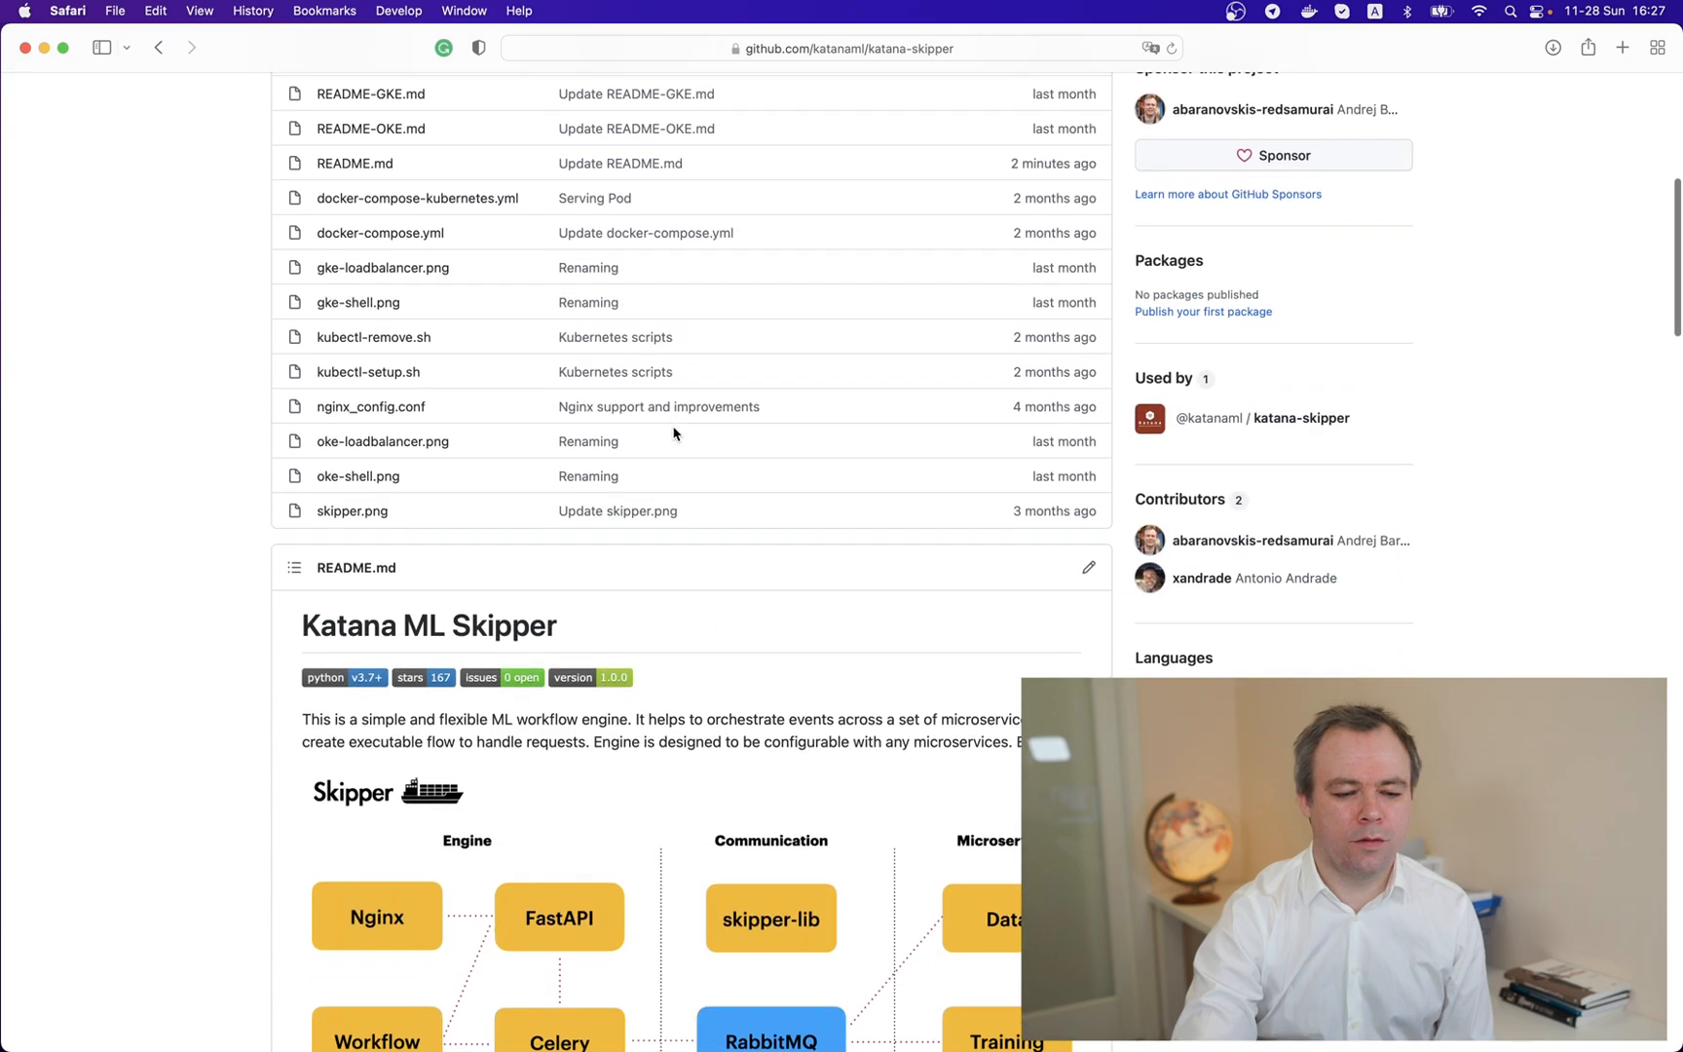
scroll("down", 3)
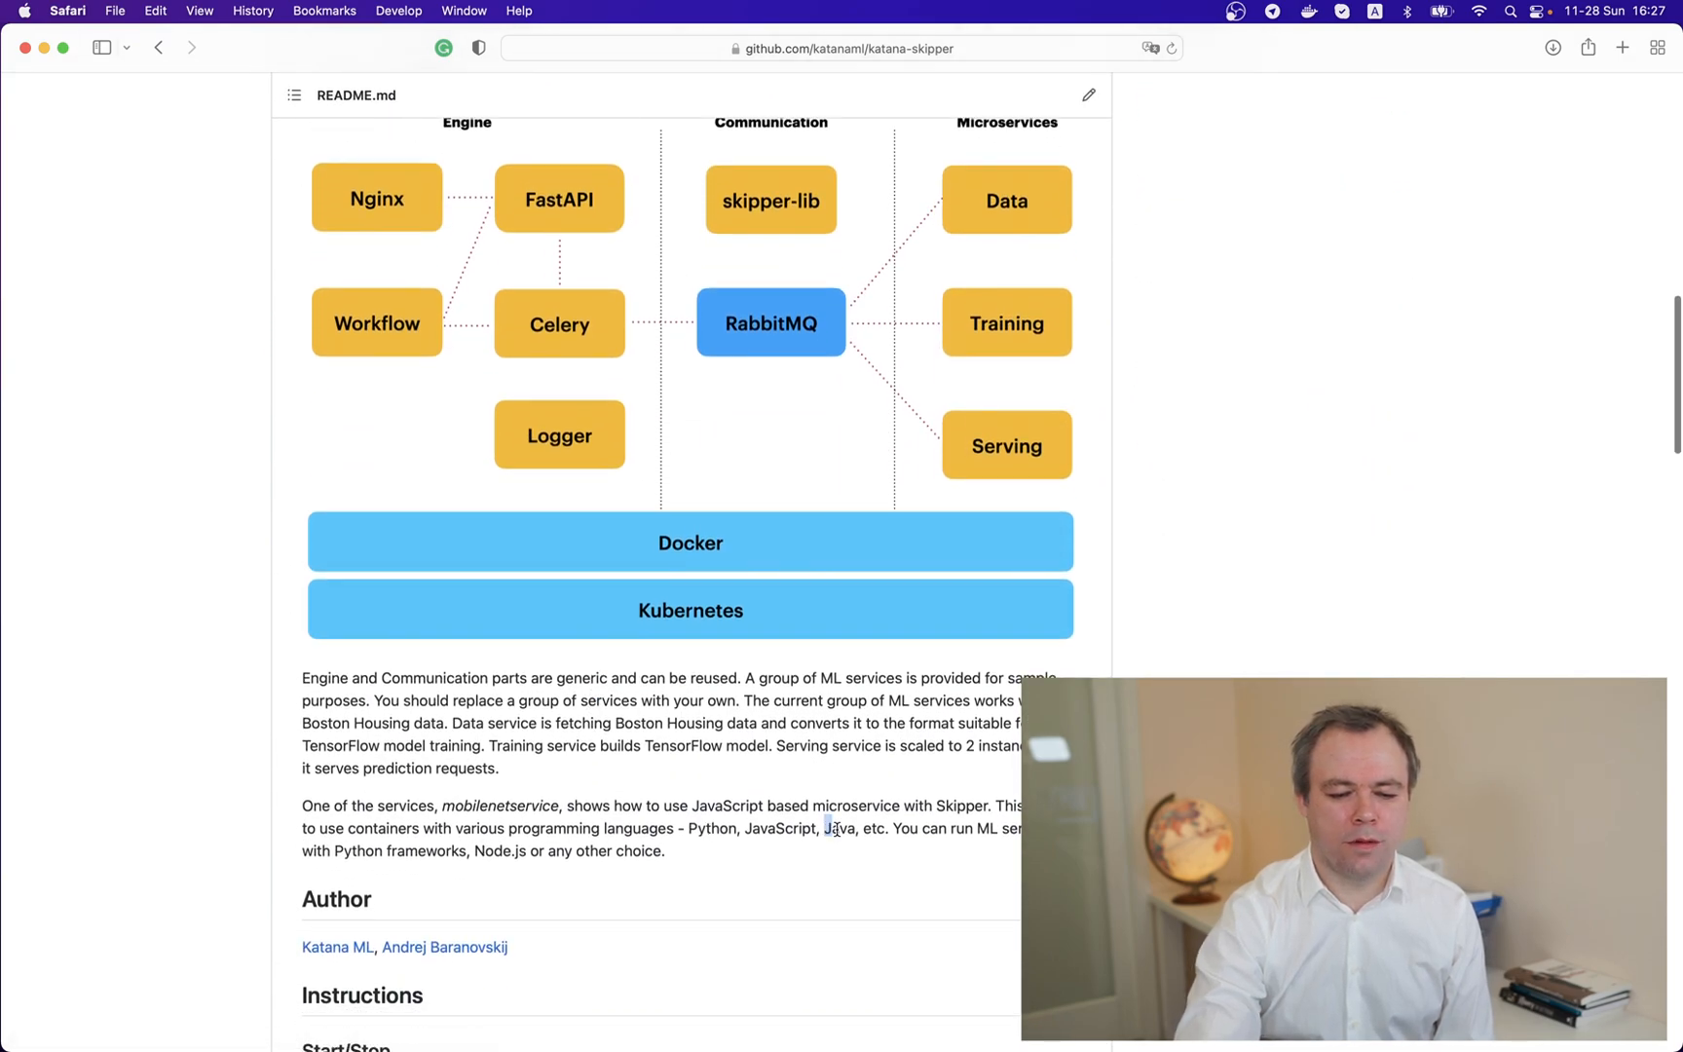
left_click(160, 47)
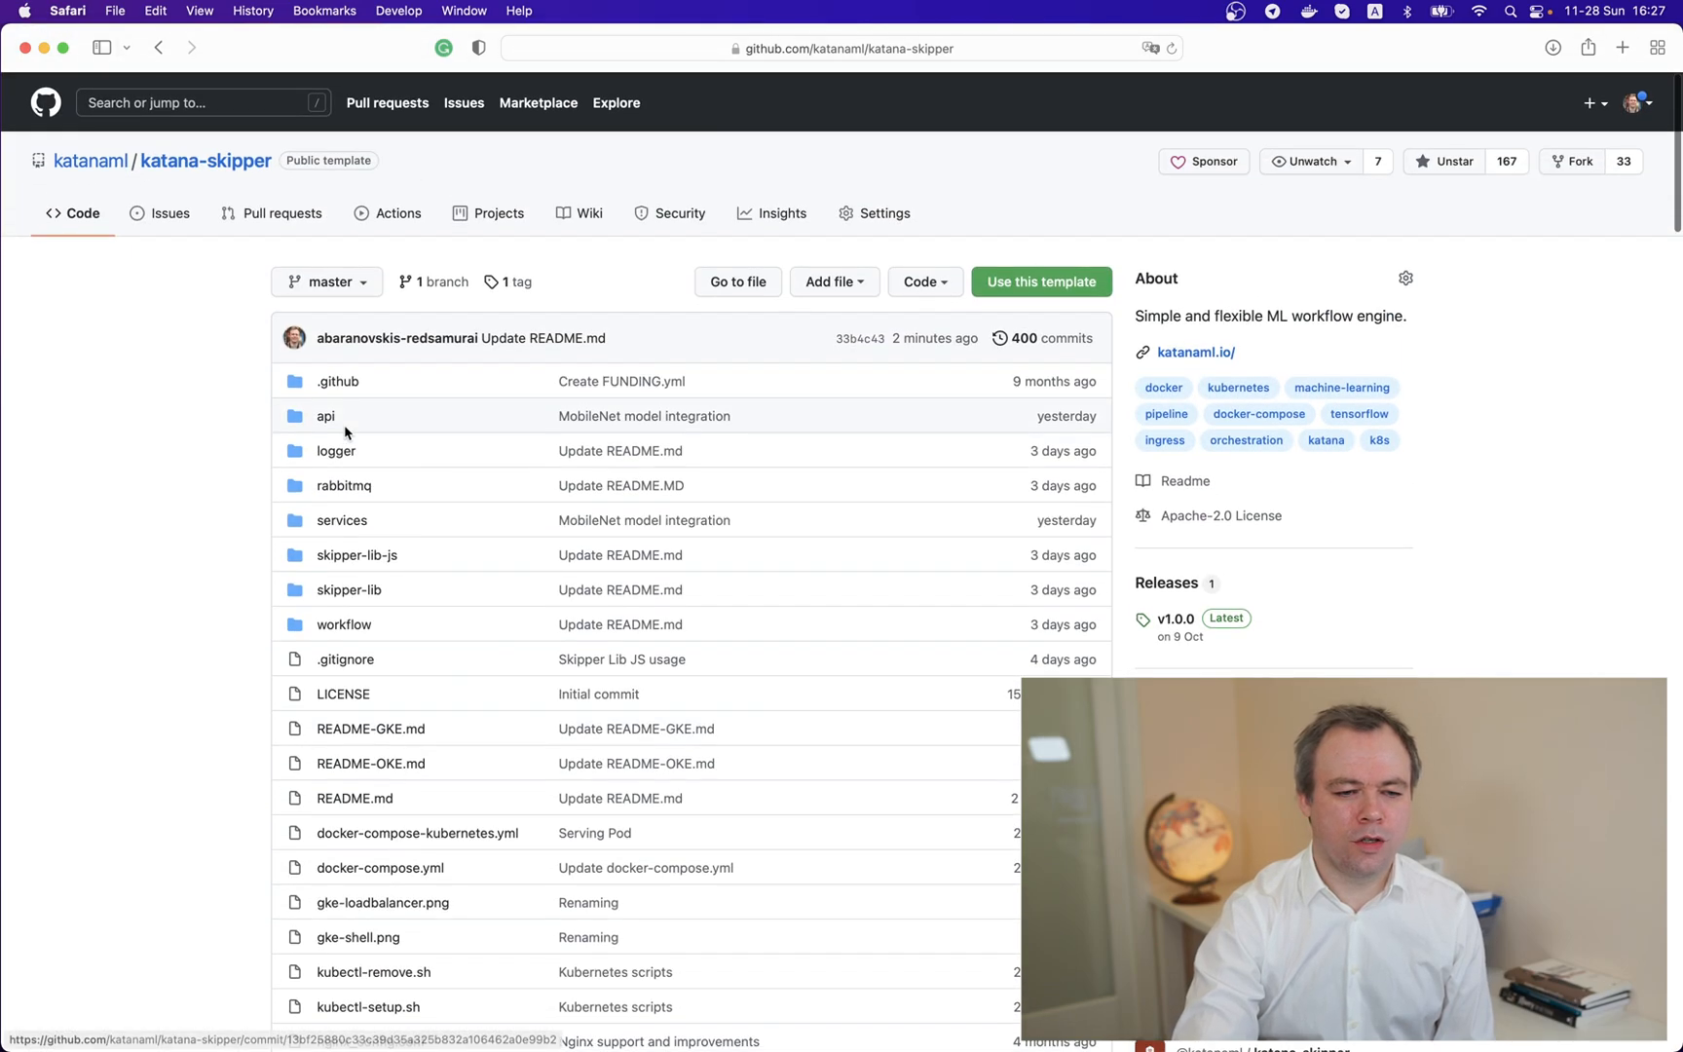
left_click(91, 160)
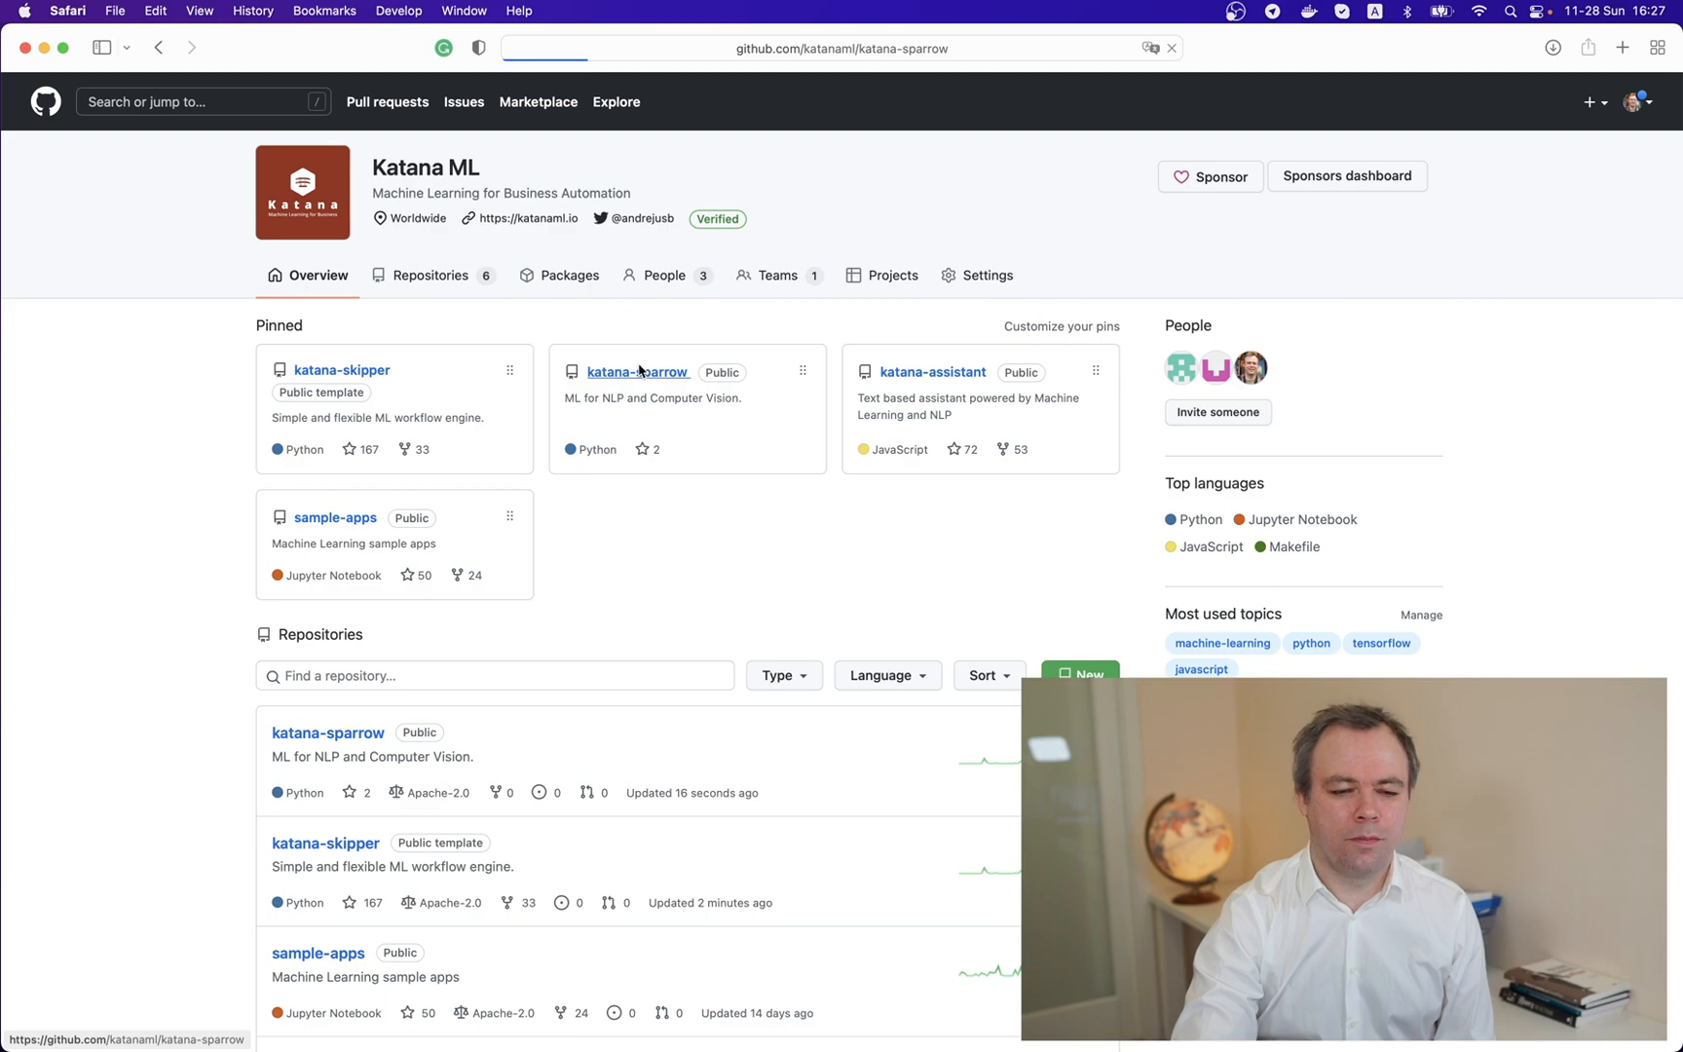
left_click(639, 372)
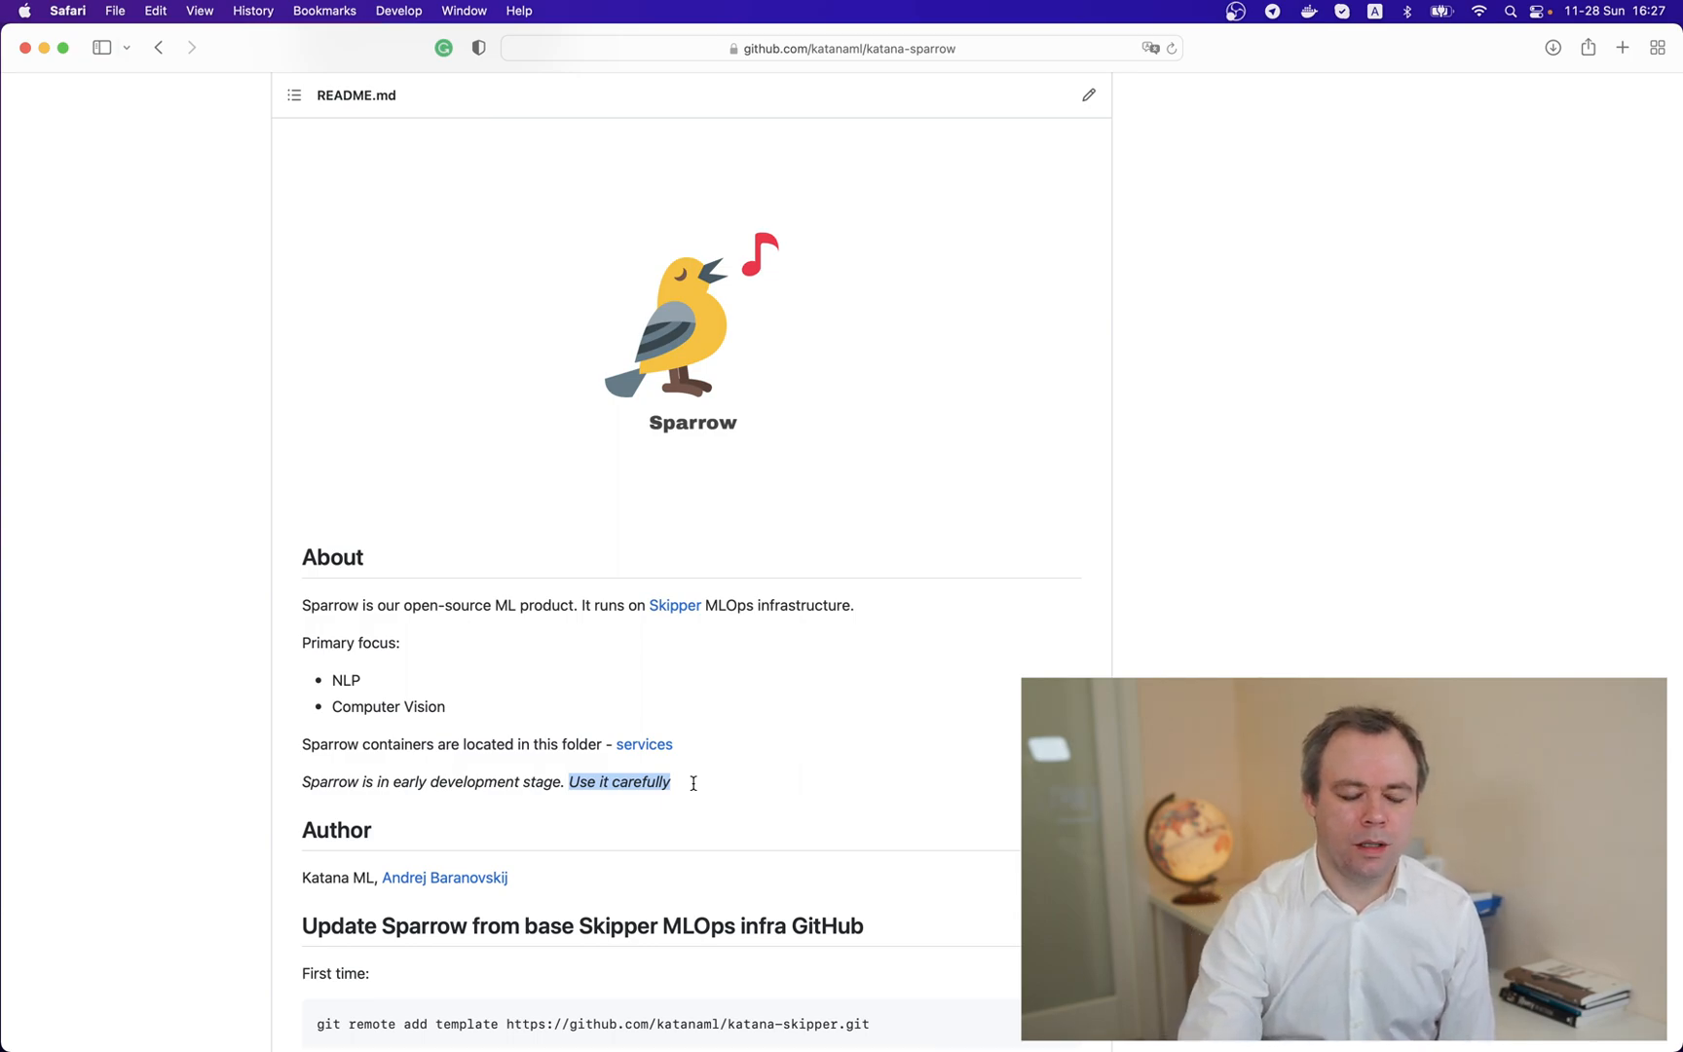
scroll("up", 3)
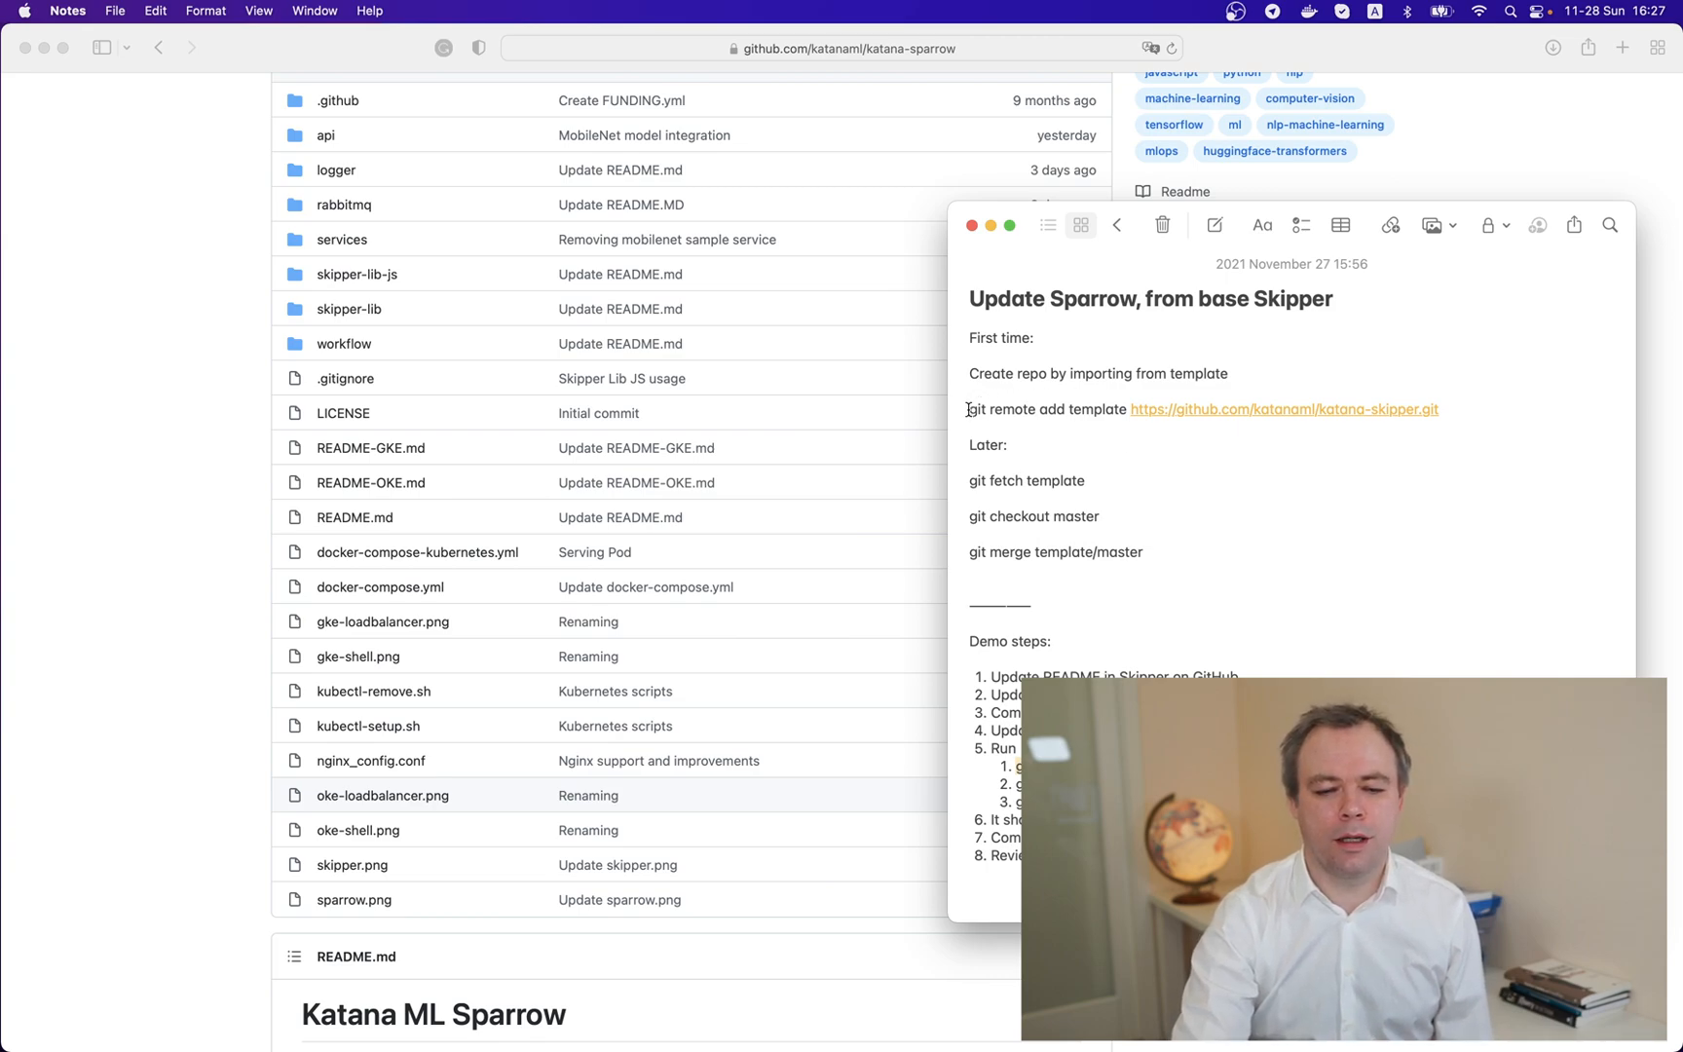
mouse_move(1159, 420)
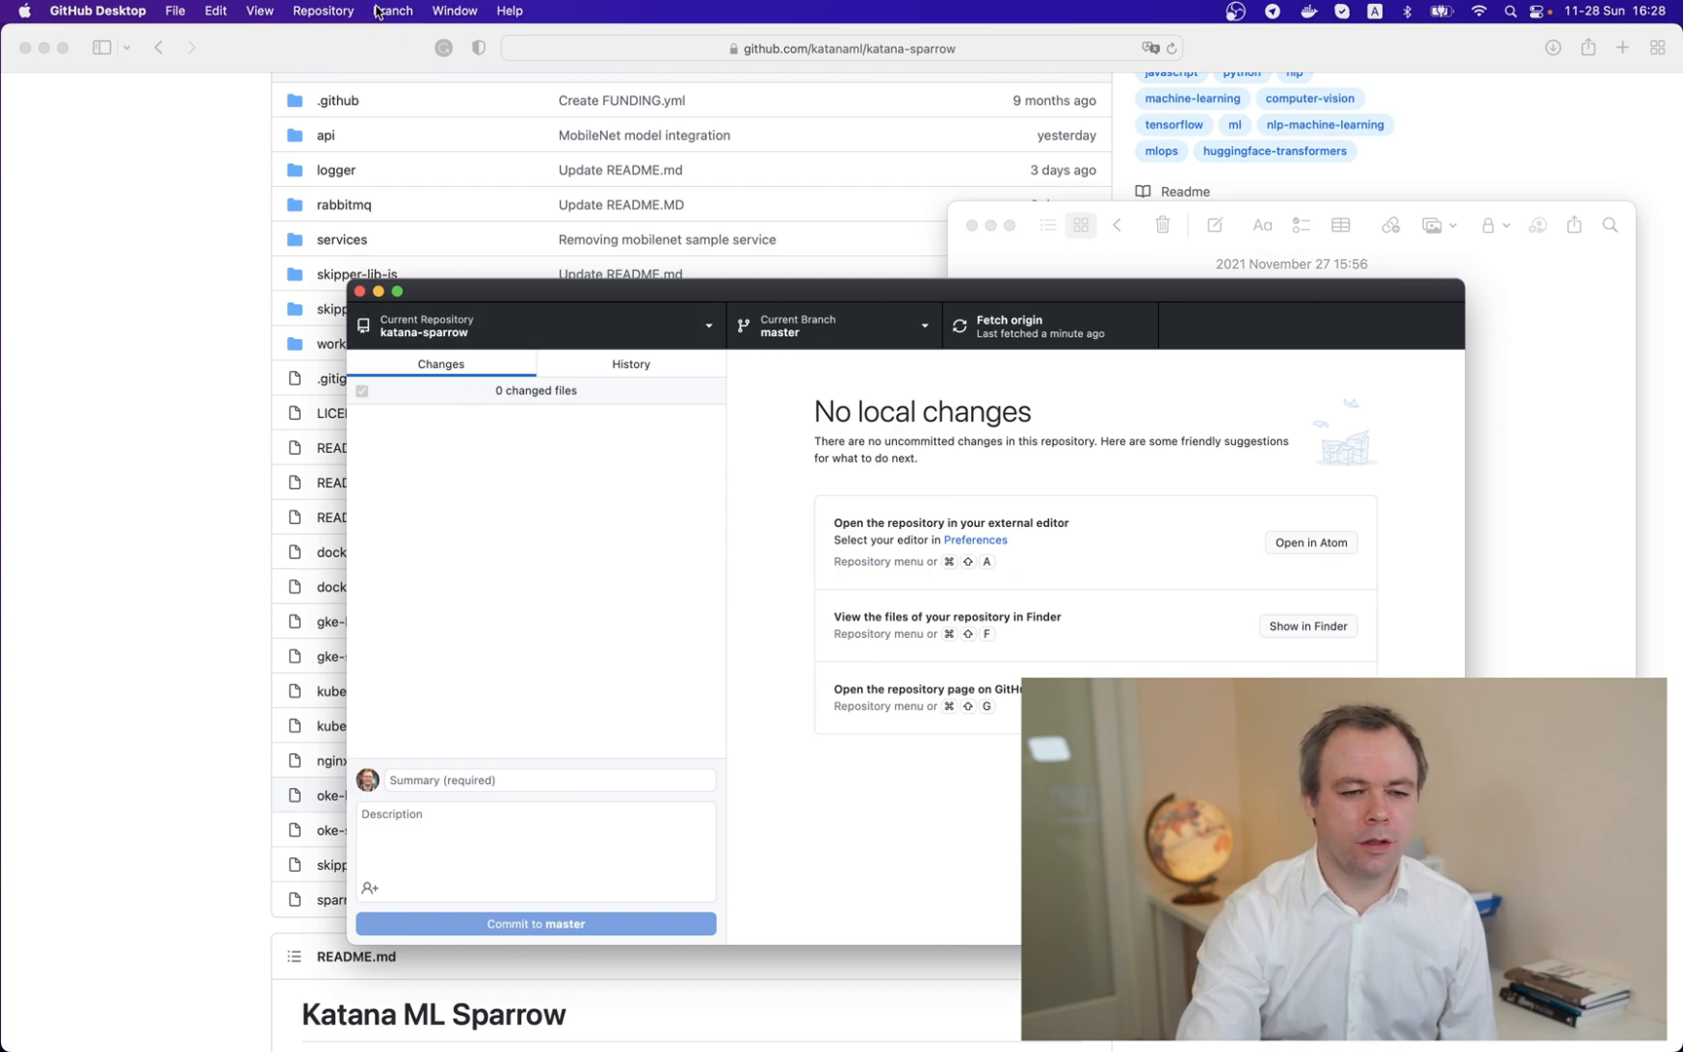
Step: Bring up the Repository menu and open the katana-sparrow folder in Terminal
left_click(324, 11)
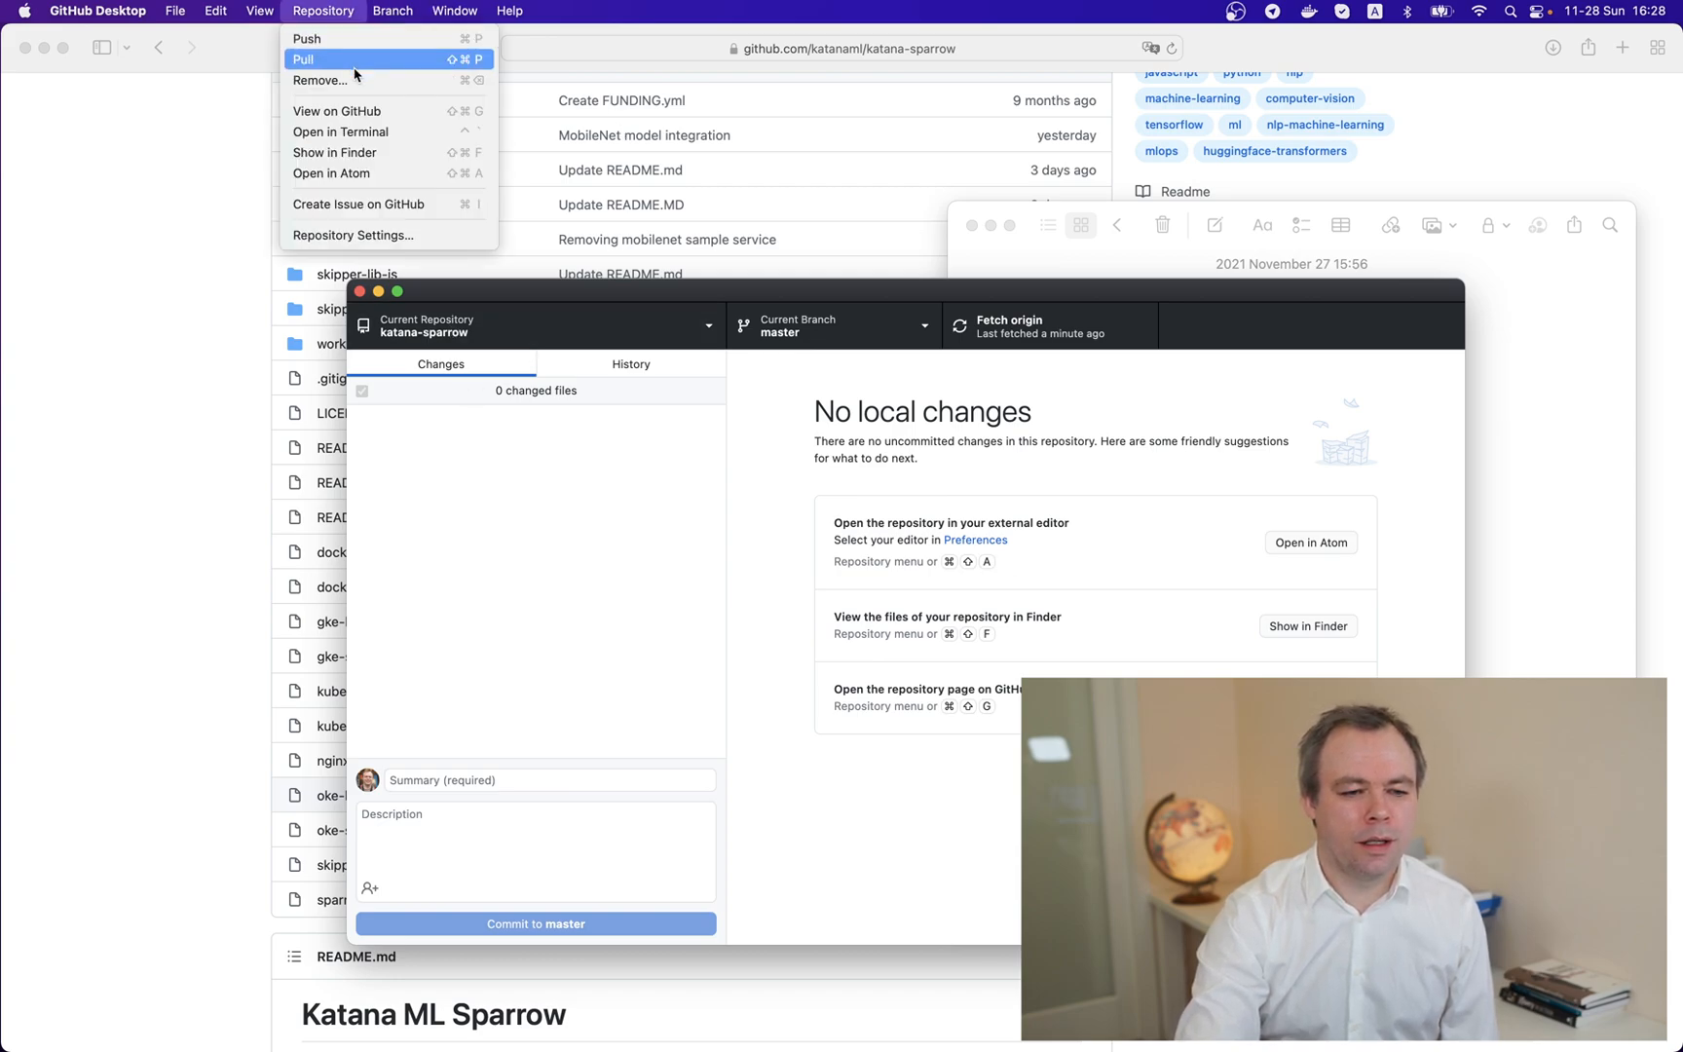
left_click(339, 131)
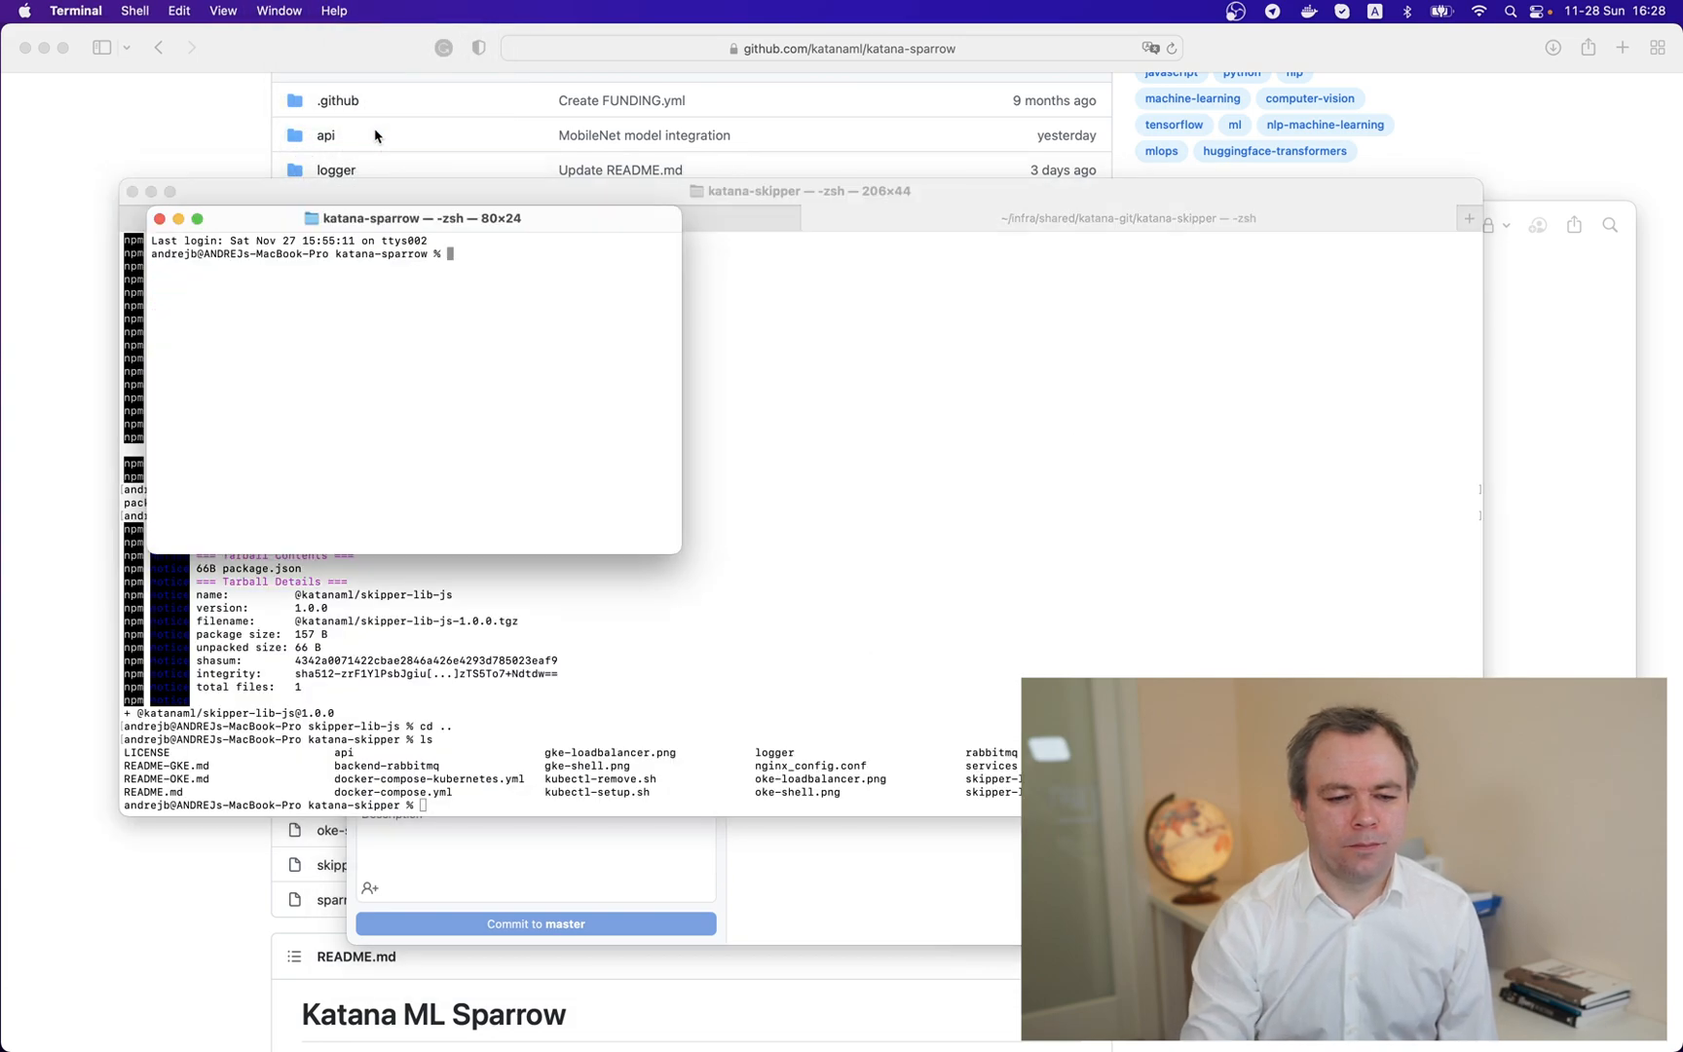
mouse_move(446, 173)
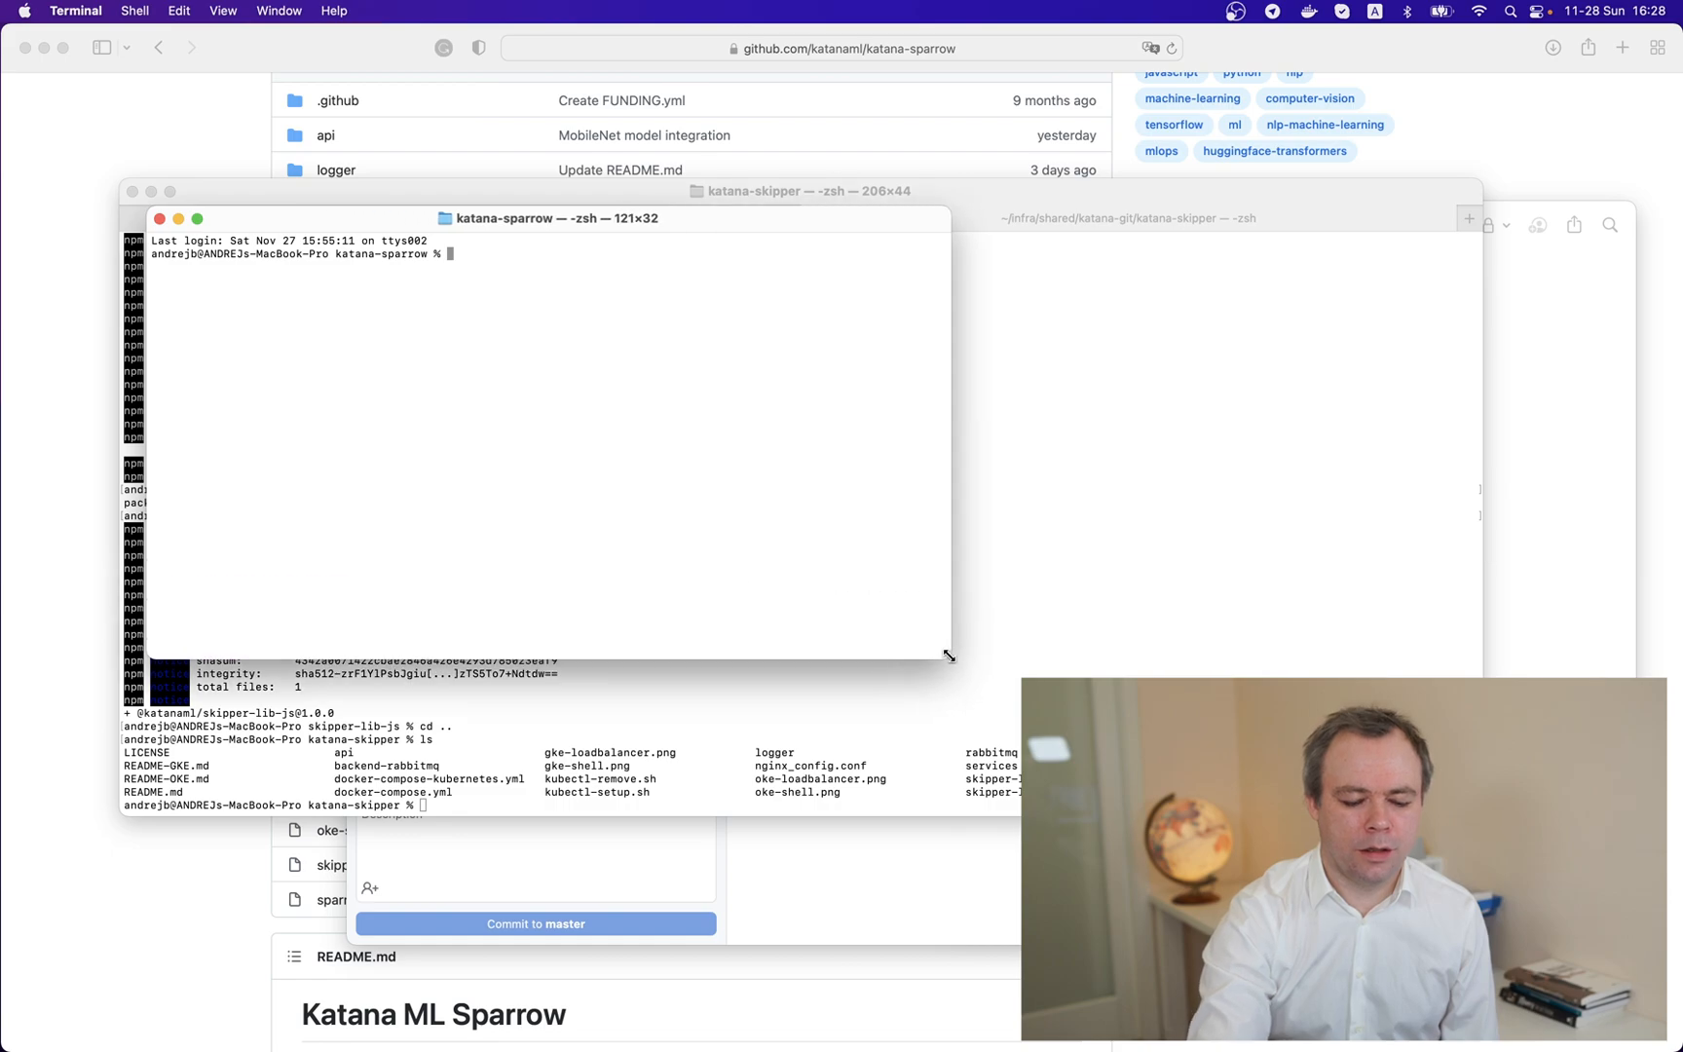
Step: Run git fetch template, git checkout master, then git merge template/master in katana-sparrow
type("1. git fetch template")
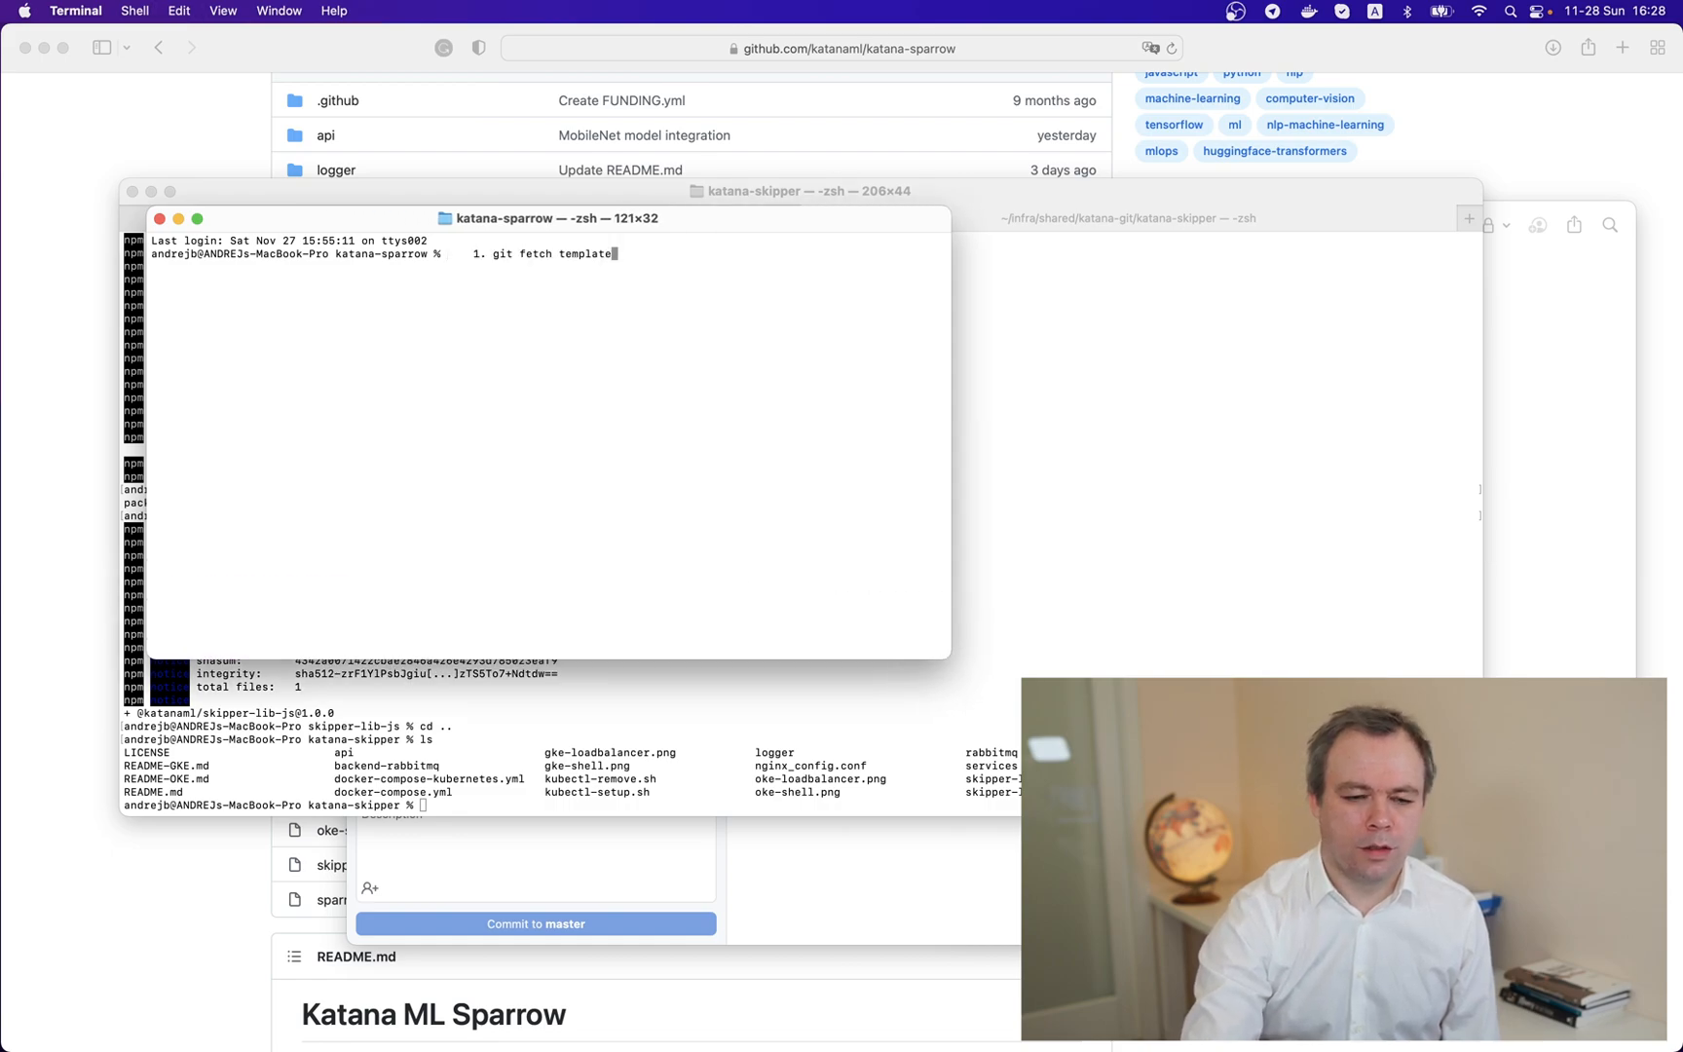
mouse_move(503, 254)
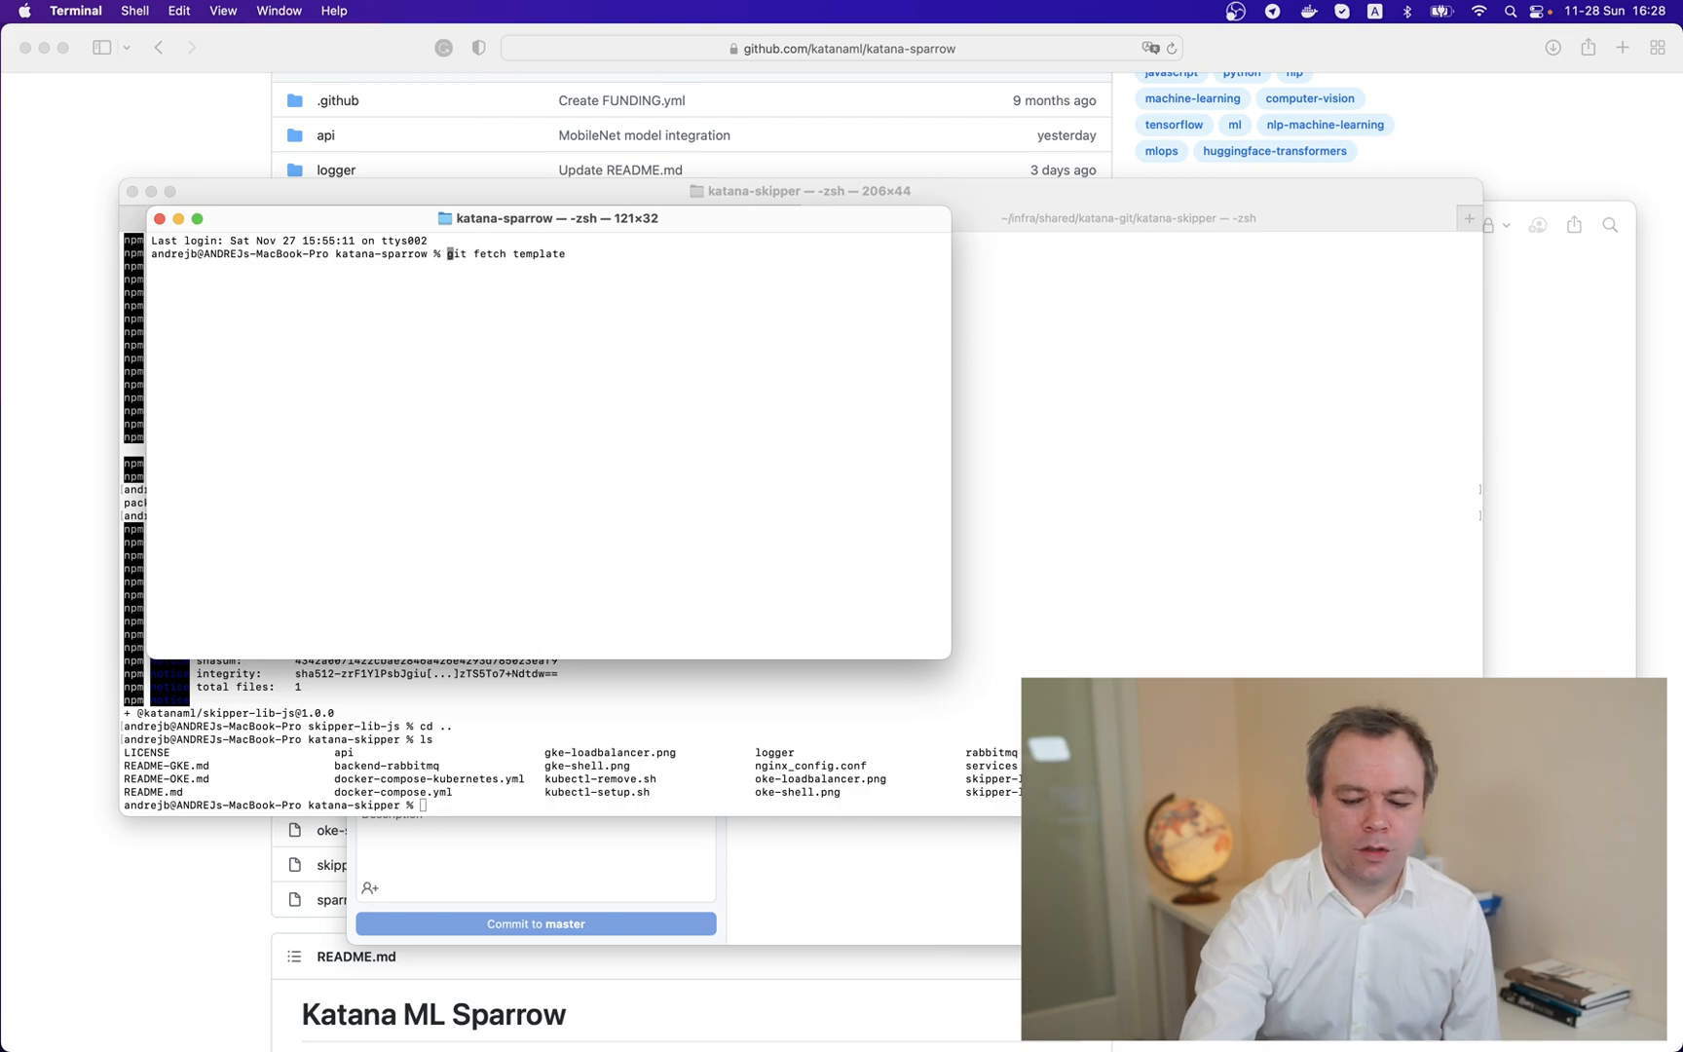
key("Return")
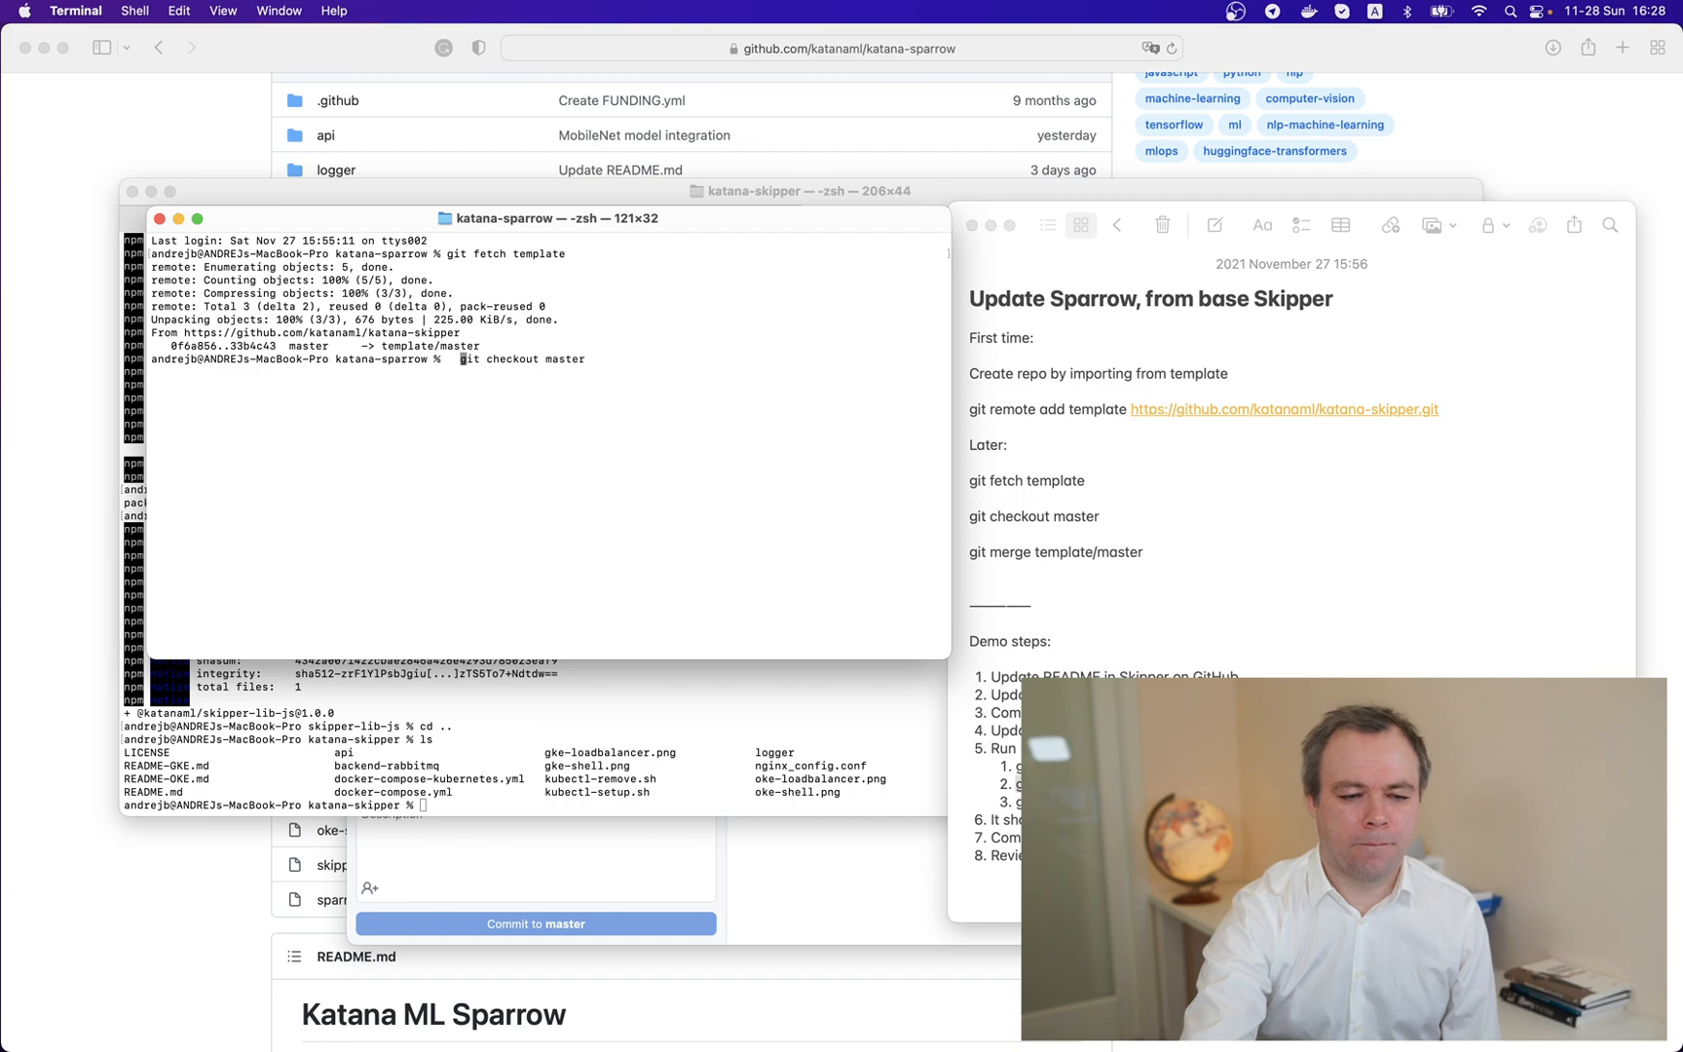
key("Return")
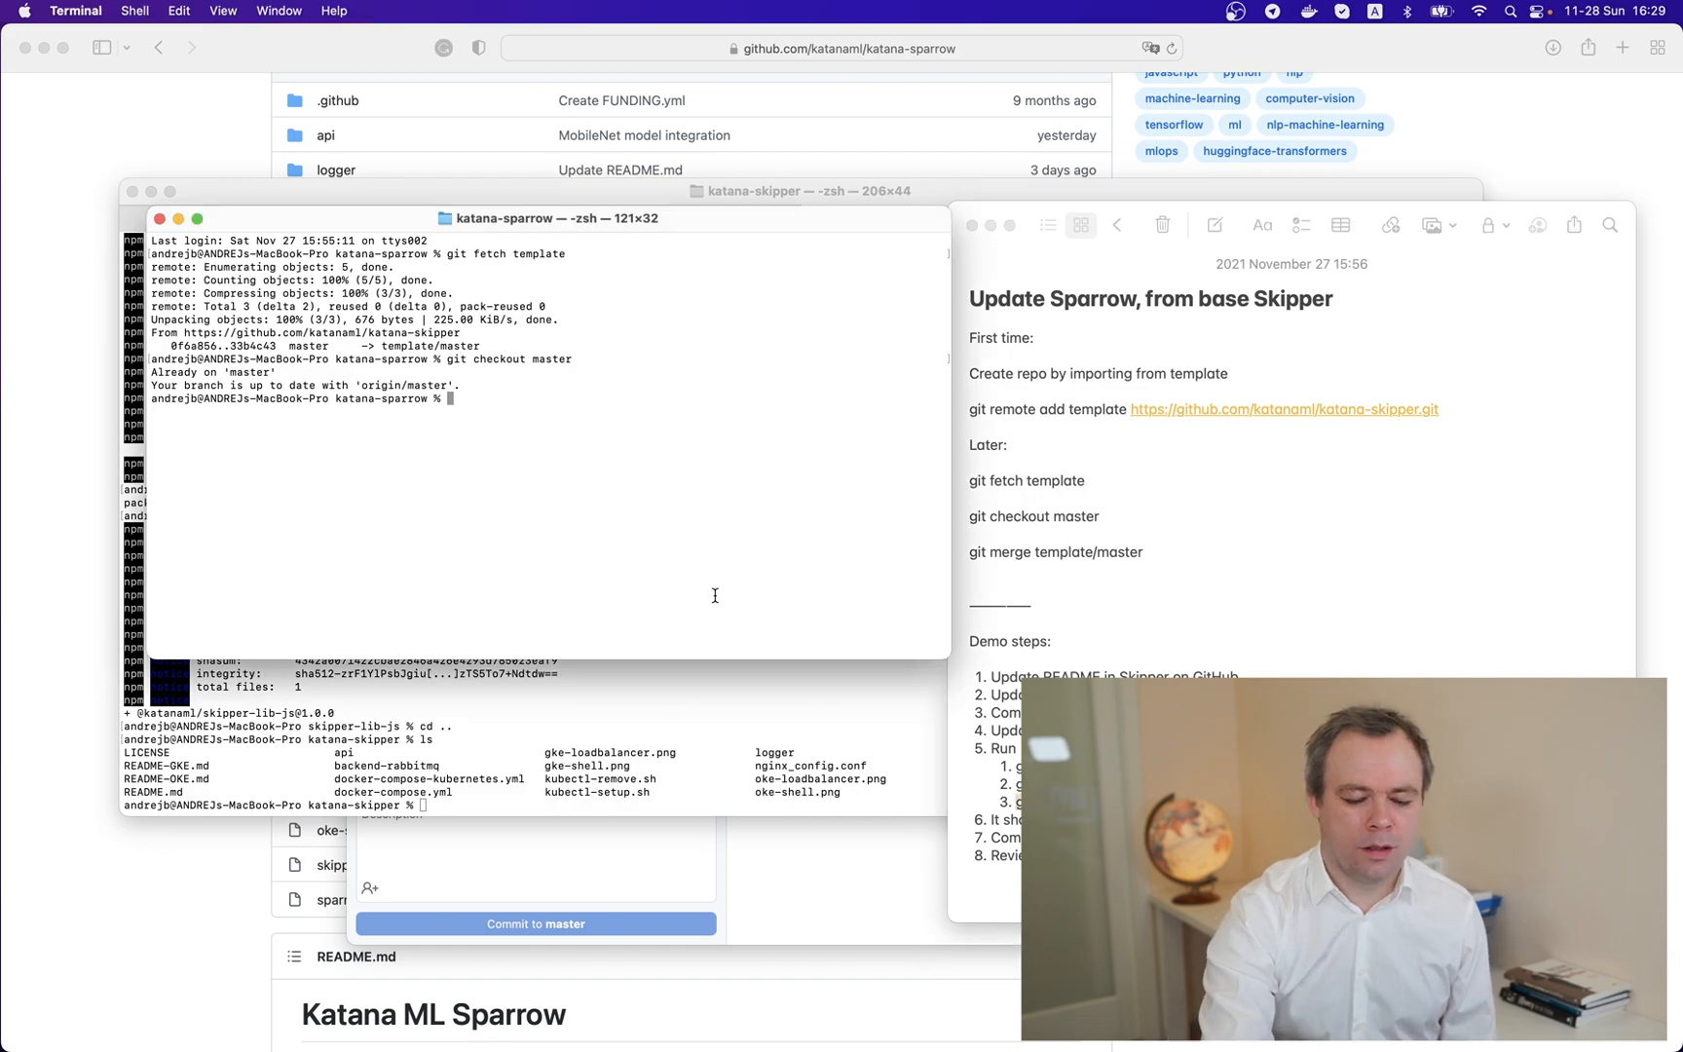
type("3. git merge template/master")
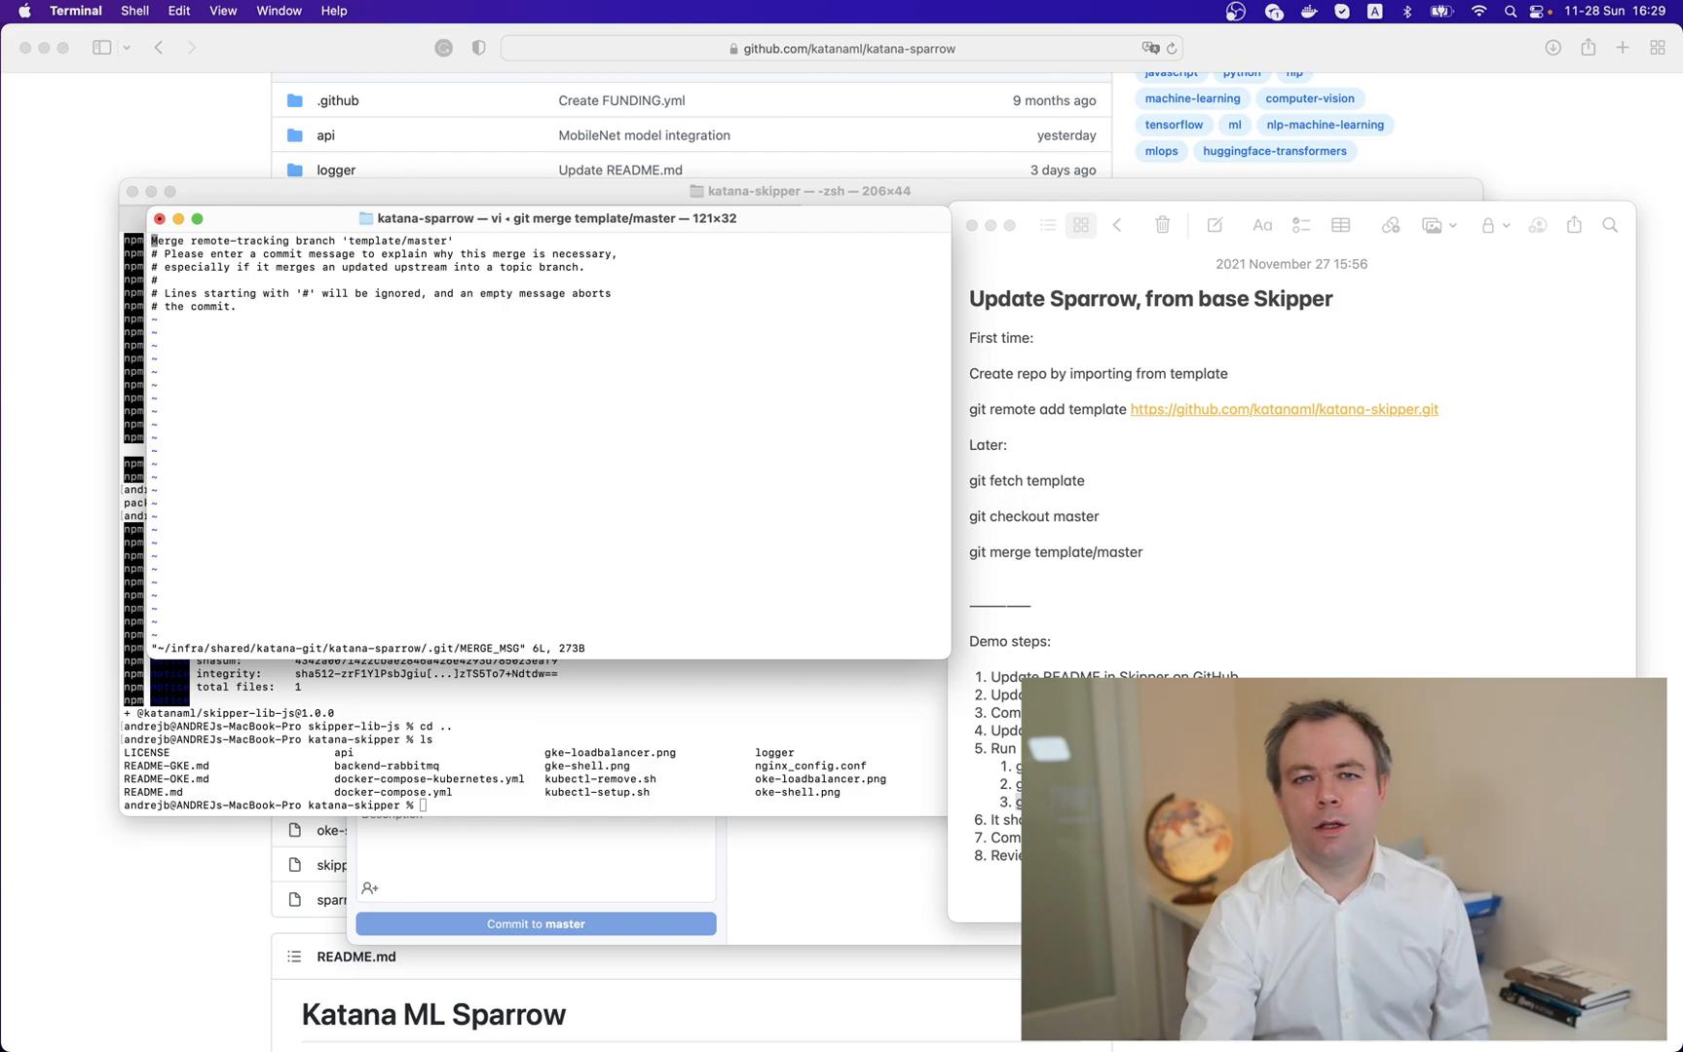
mouse_move(717, 602)
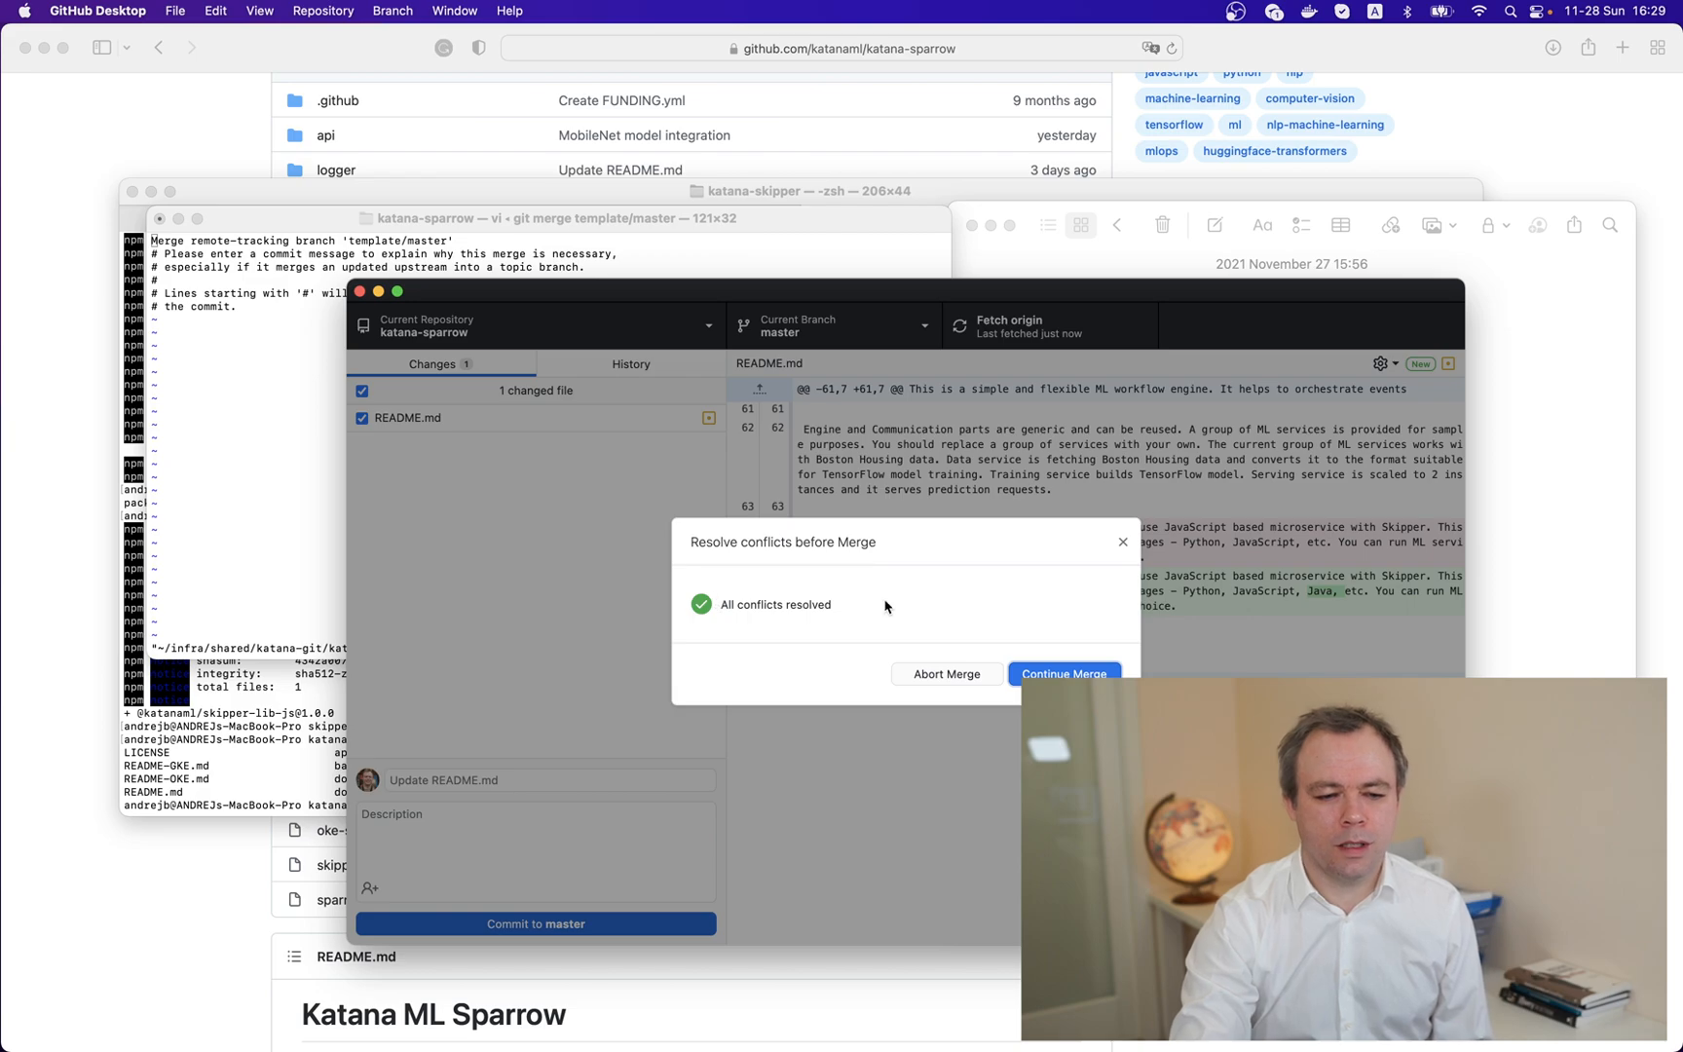
mouse_move(996, 656)
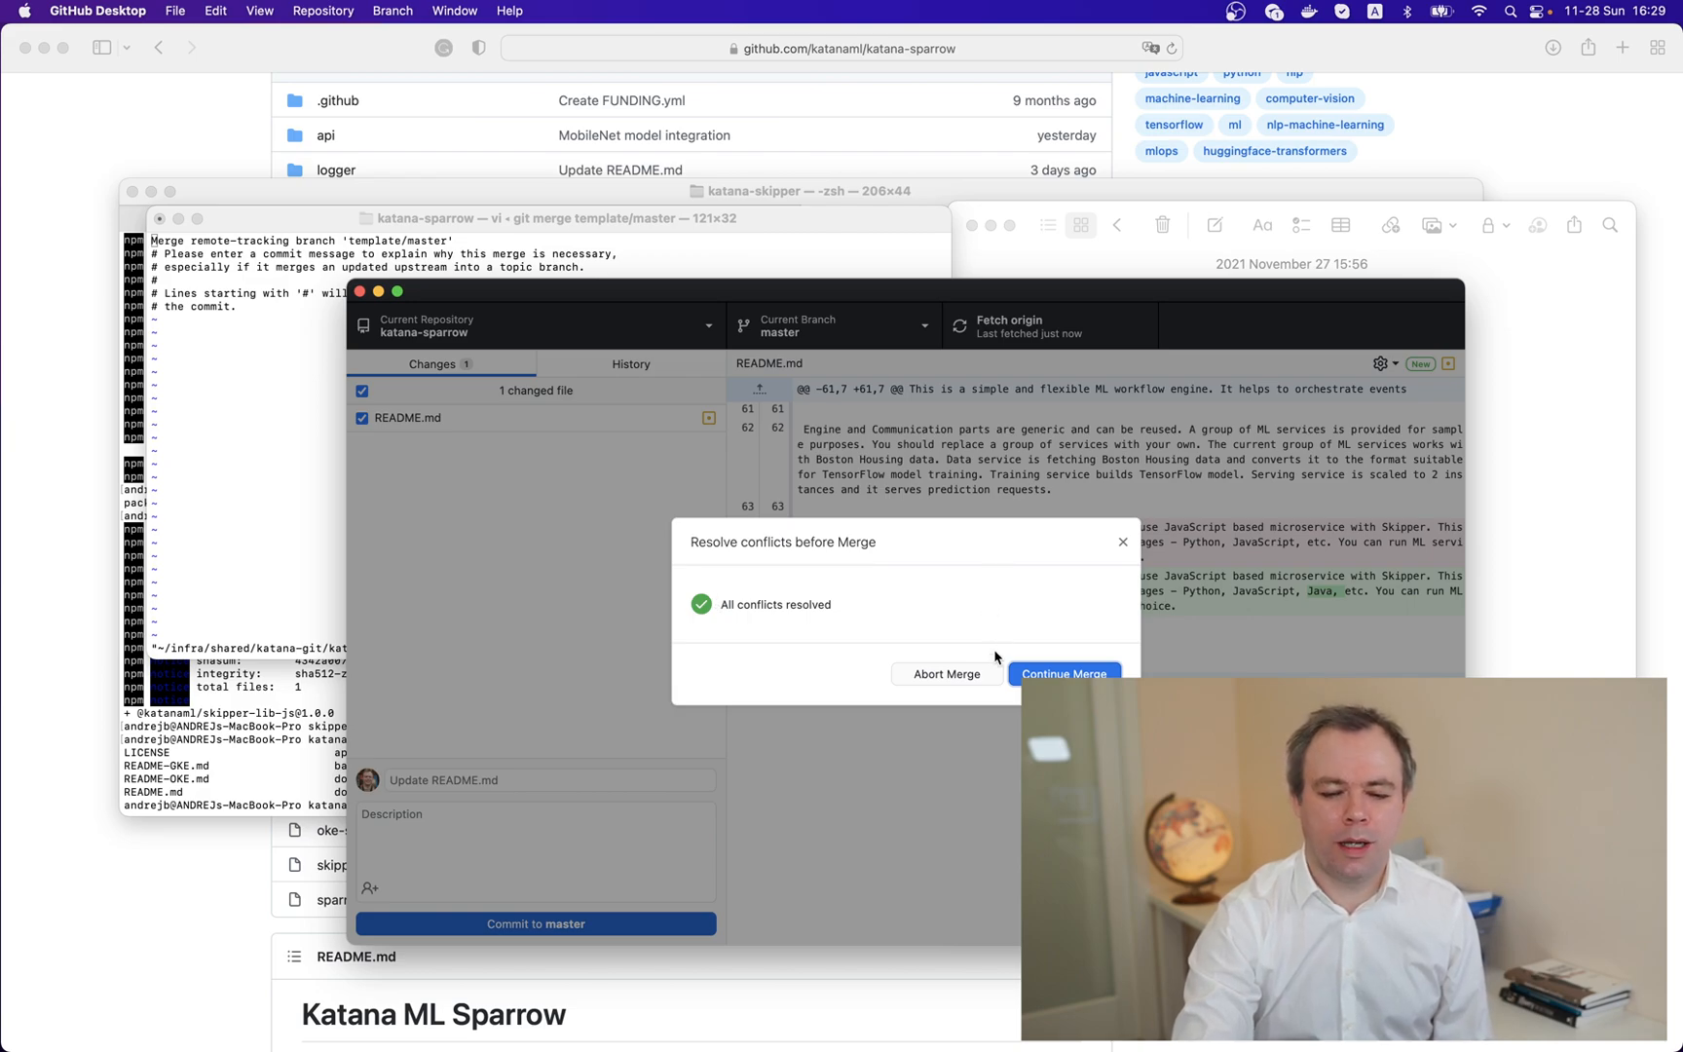
mouse_move(828, 620)
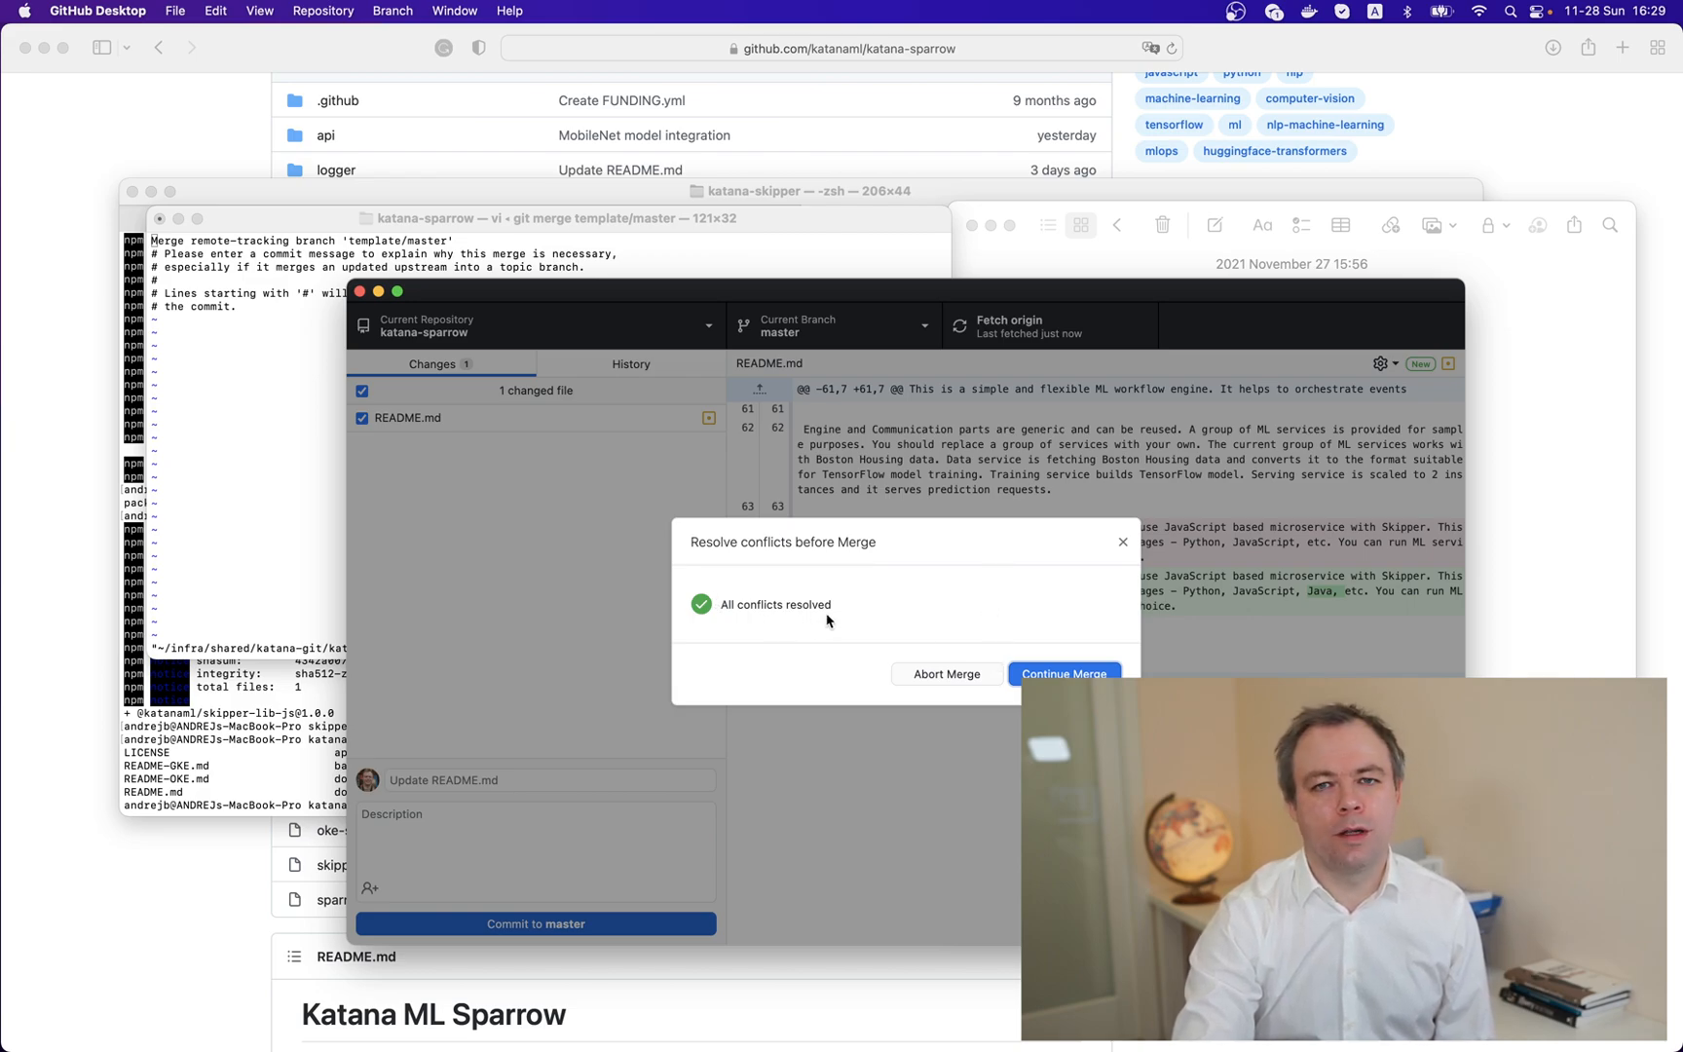
Step: Continue the resolved merge on master and push the two local merge commits to origin
left_click(1066, 672)
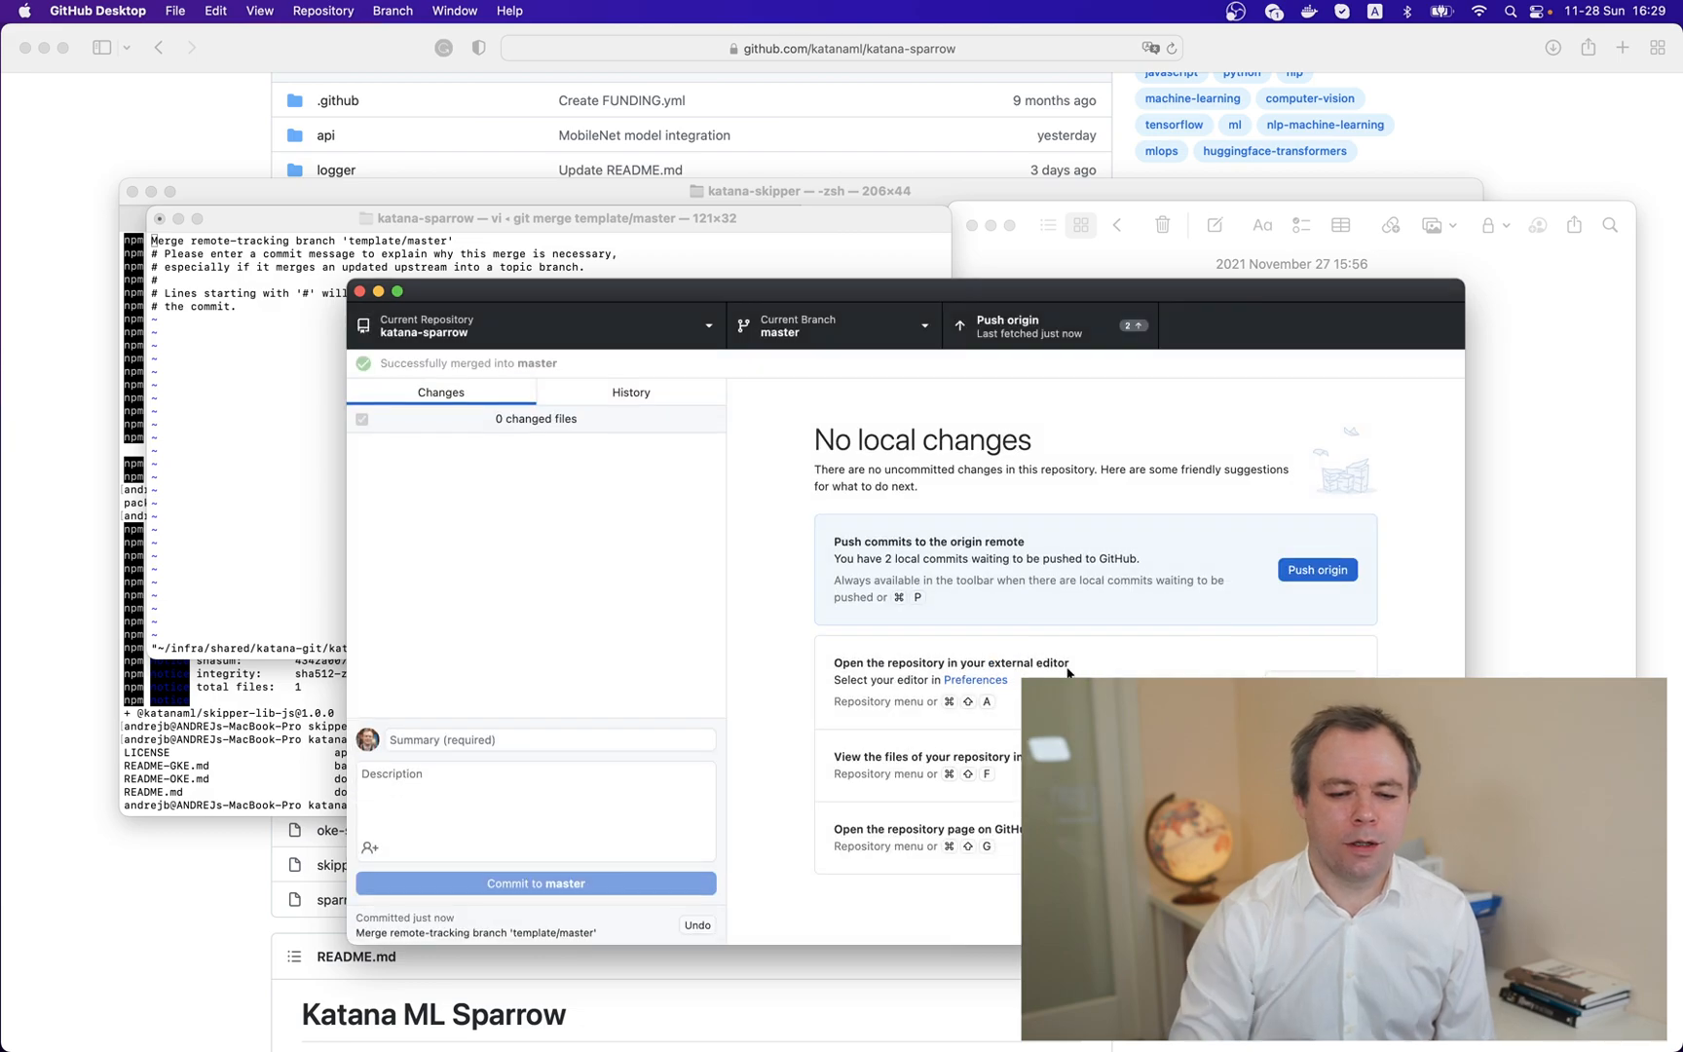
mouse_move(415, 442)
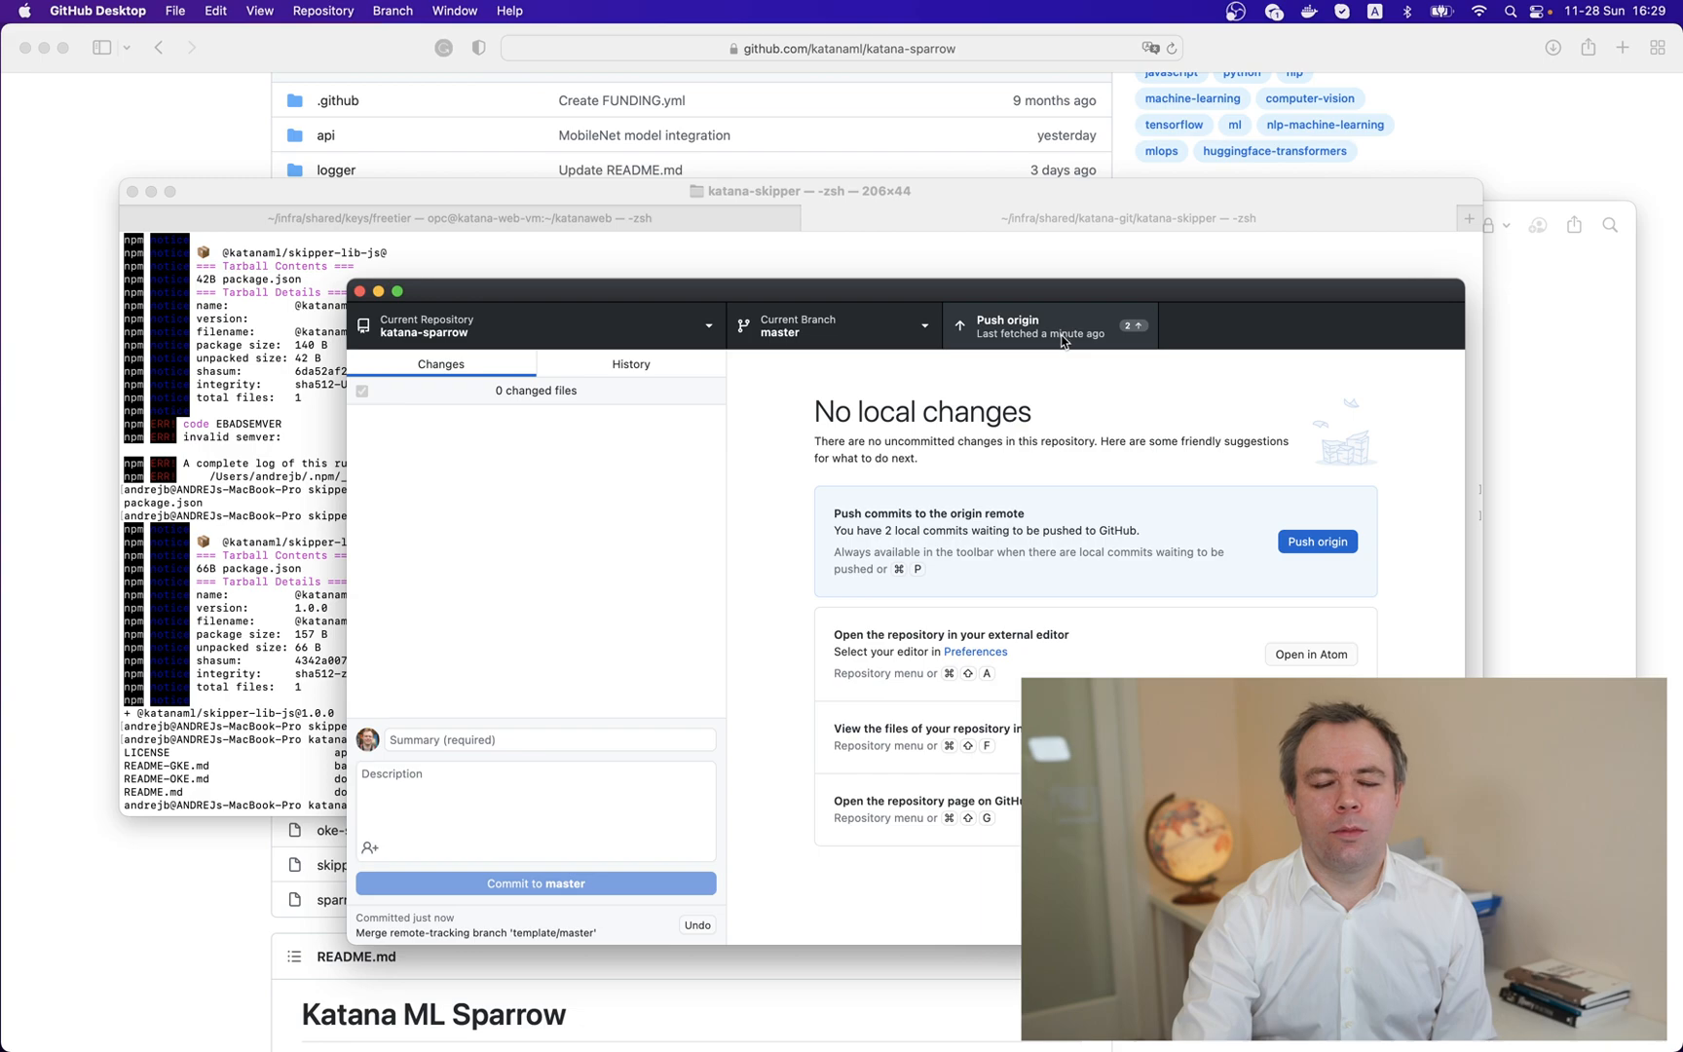
mouse_move(1058, 333)
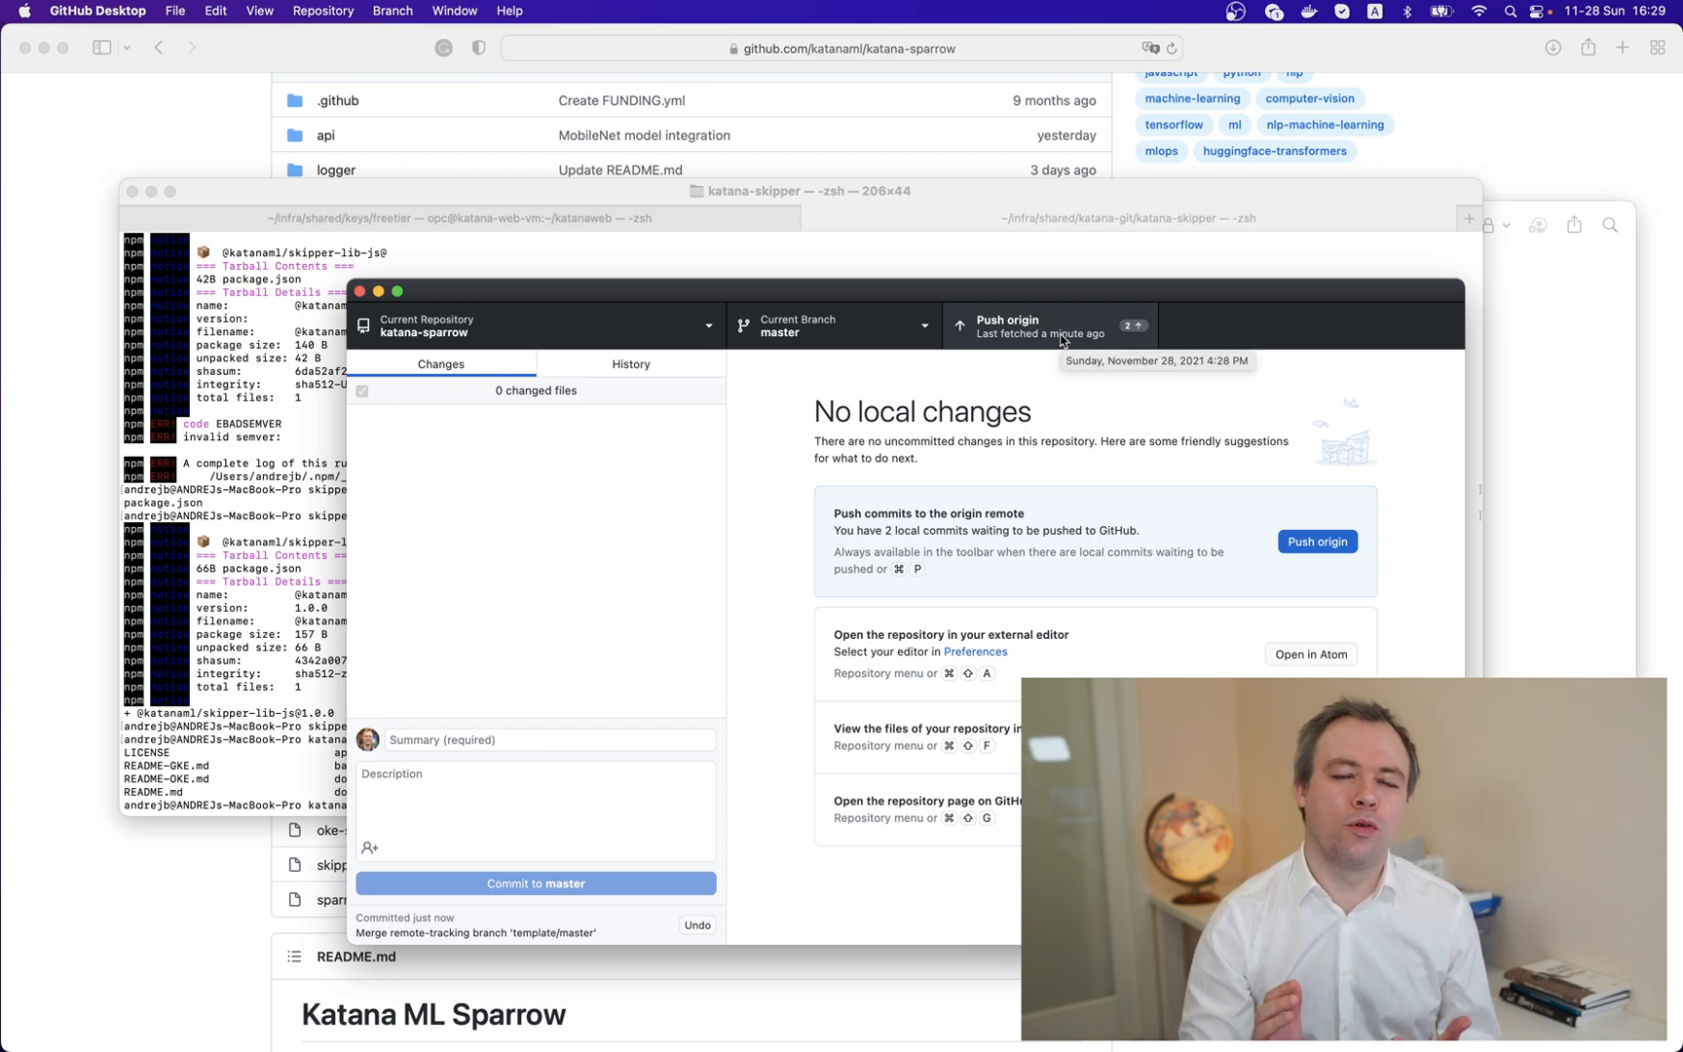
left_click(1048, 328)
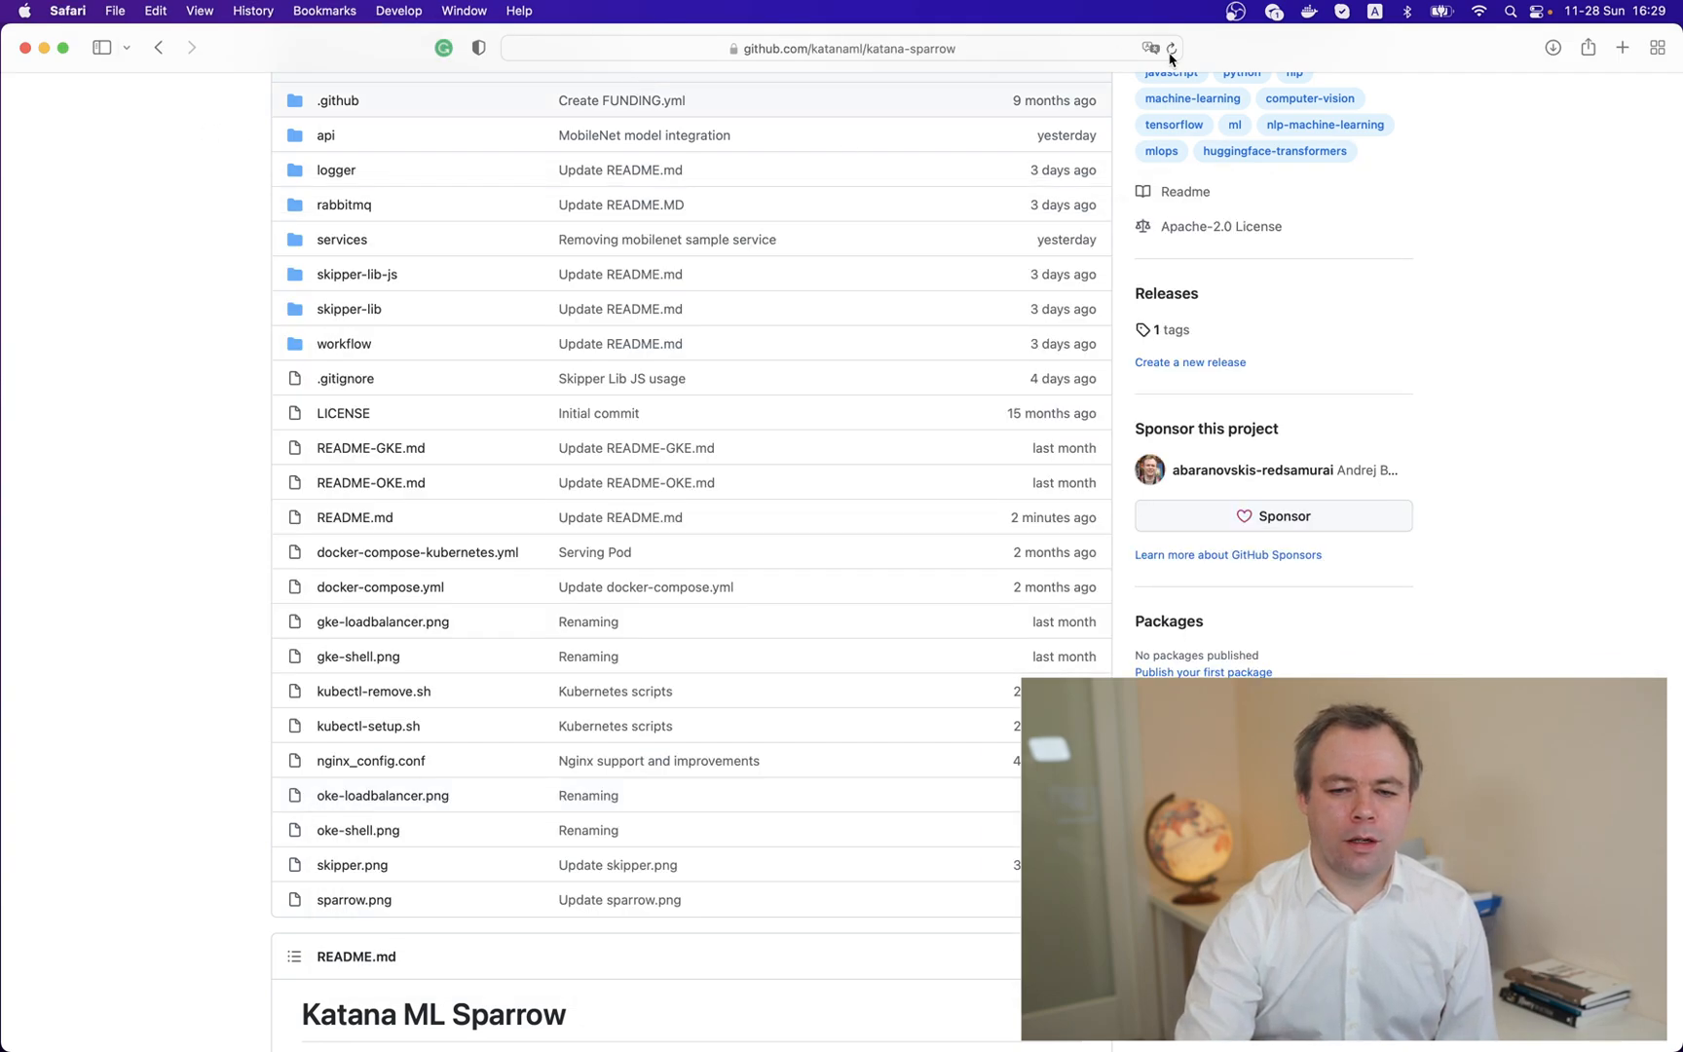
Step: Reload katana-sparrow on GitHub and highlight the merged Java mention in README.md
left_click(1171, 49)
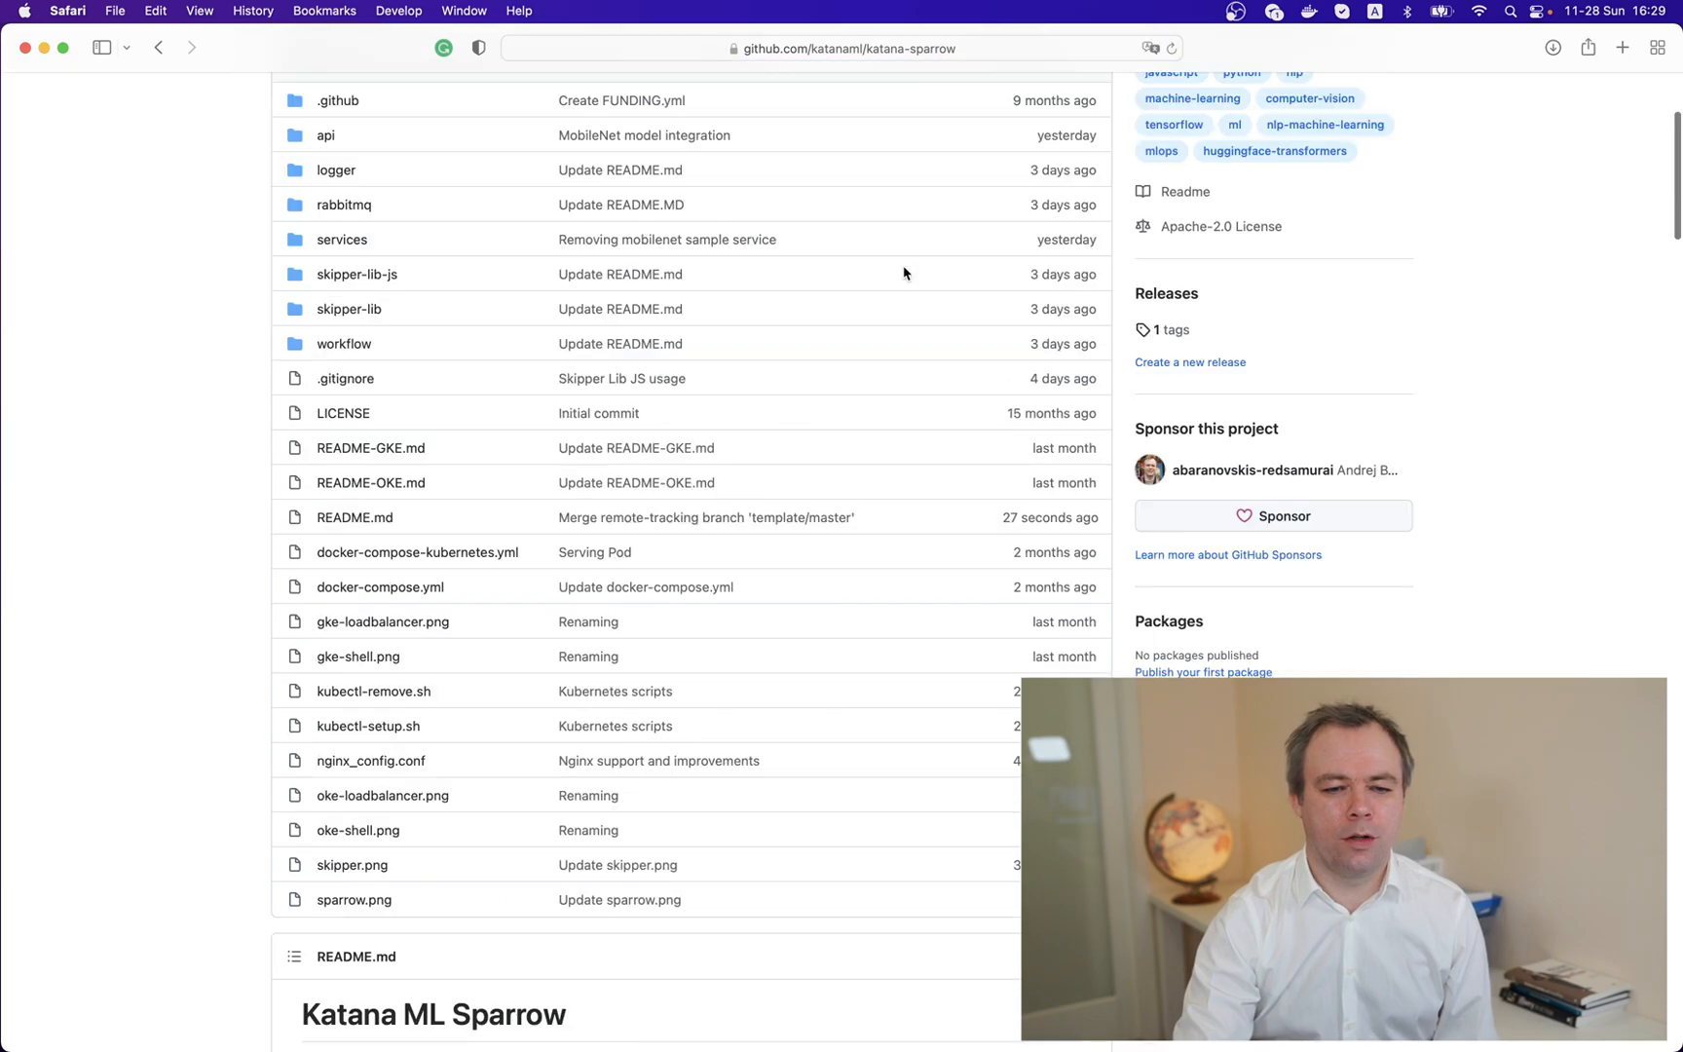
scroll("down", 3)
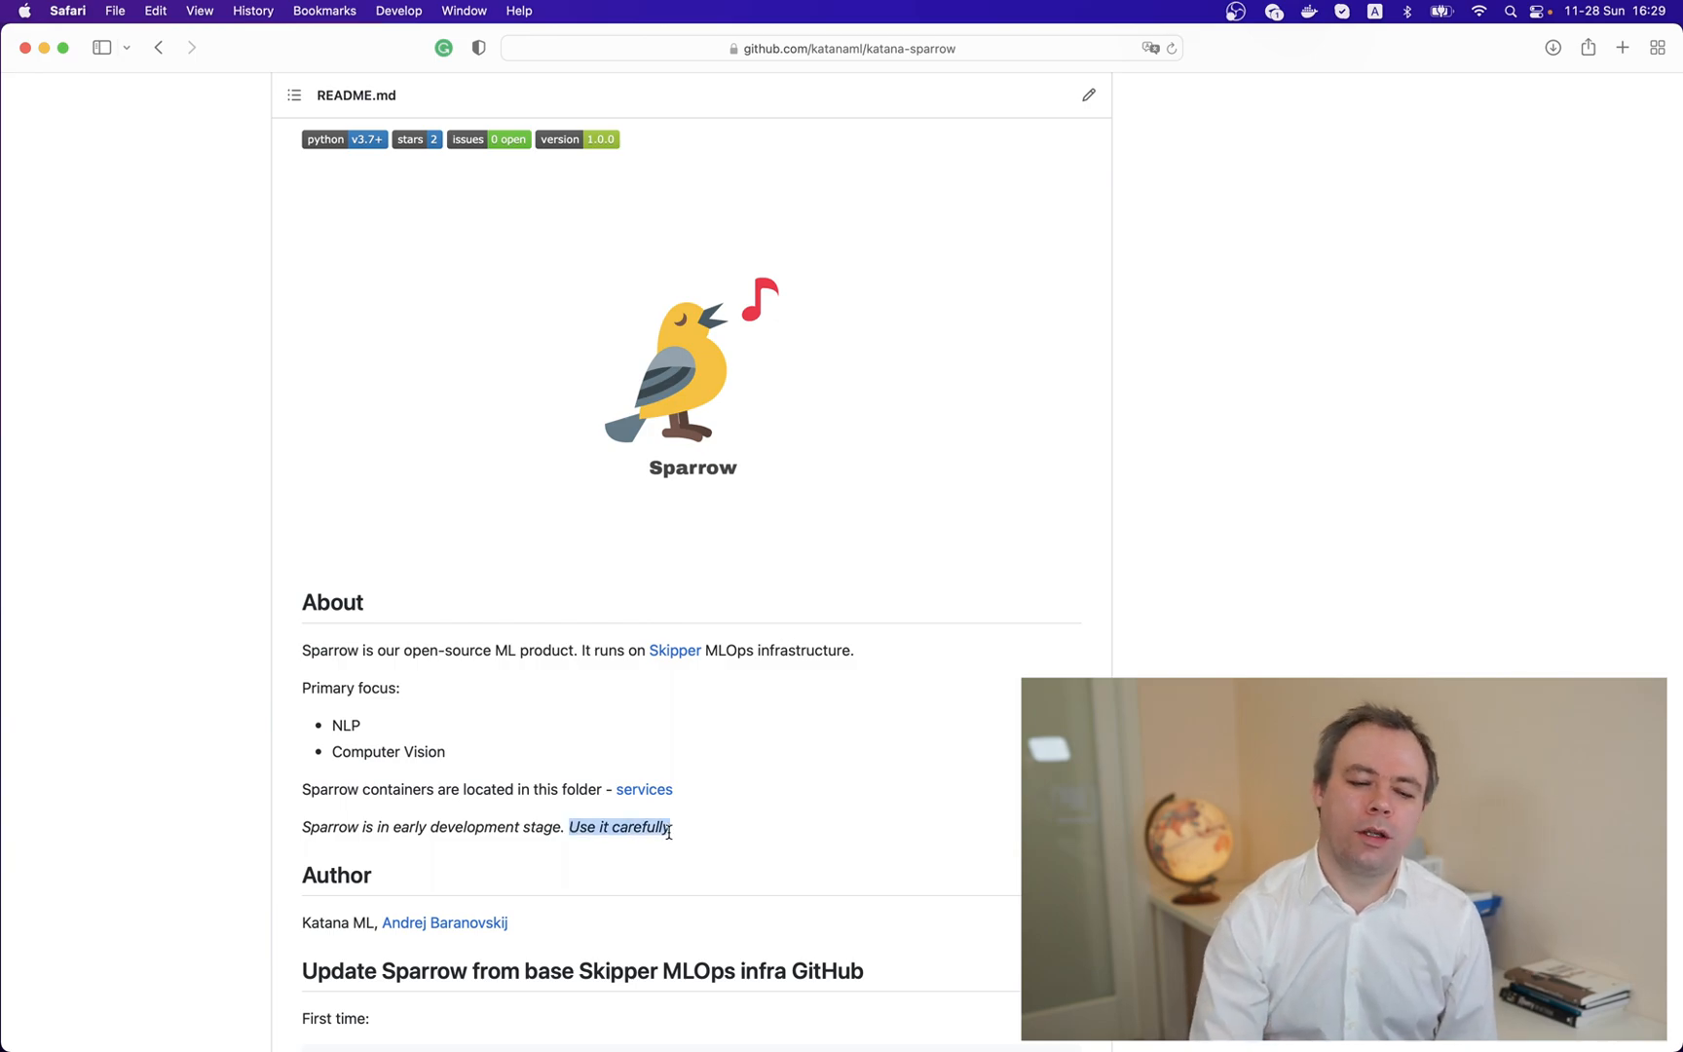
scroll("down", 3)
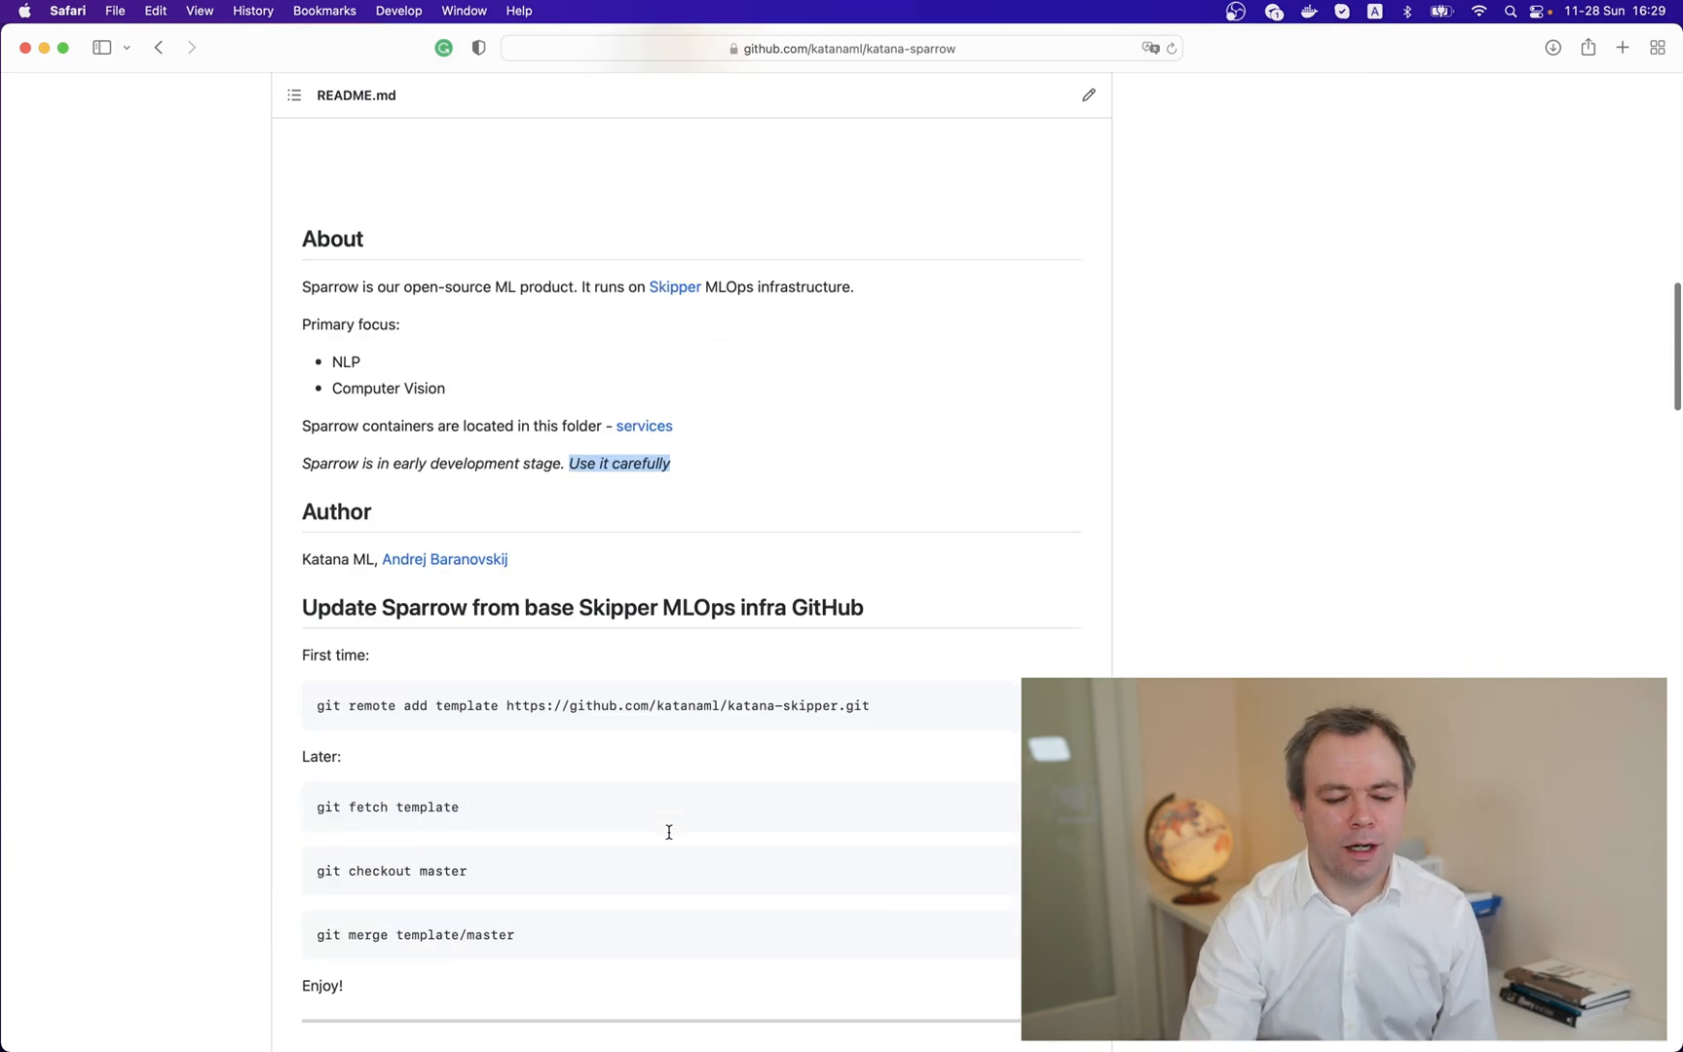
scroll("down", 3)
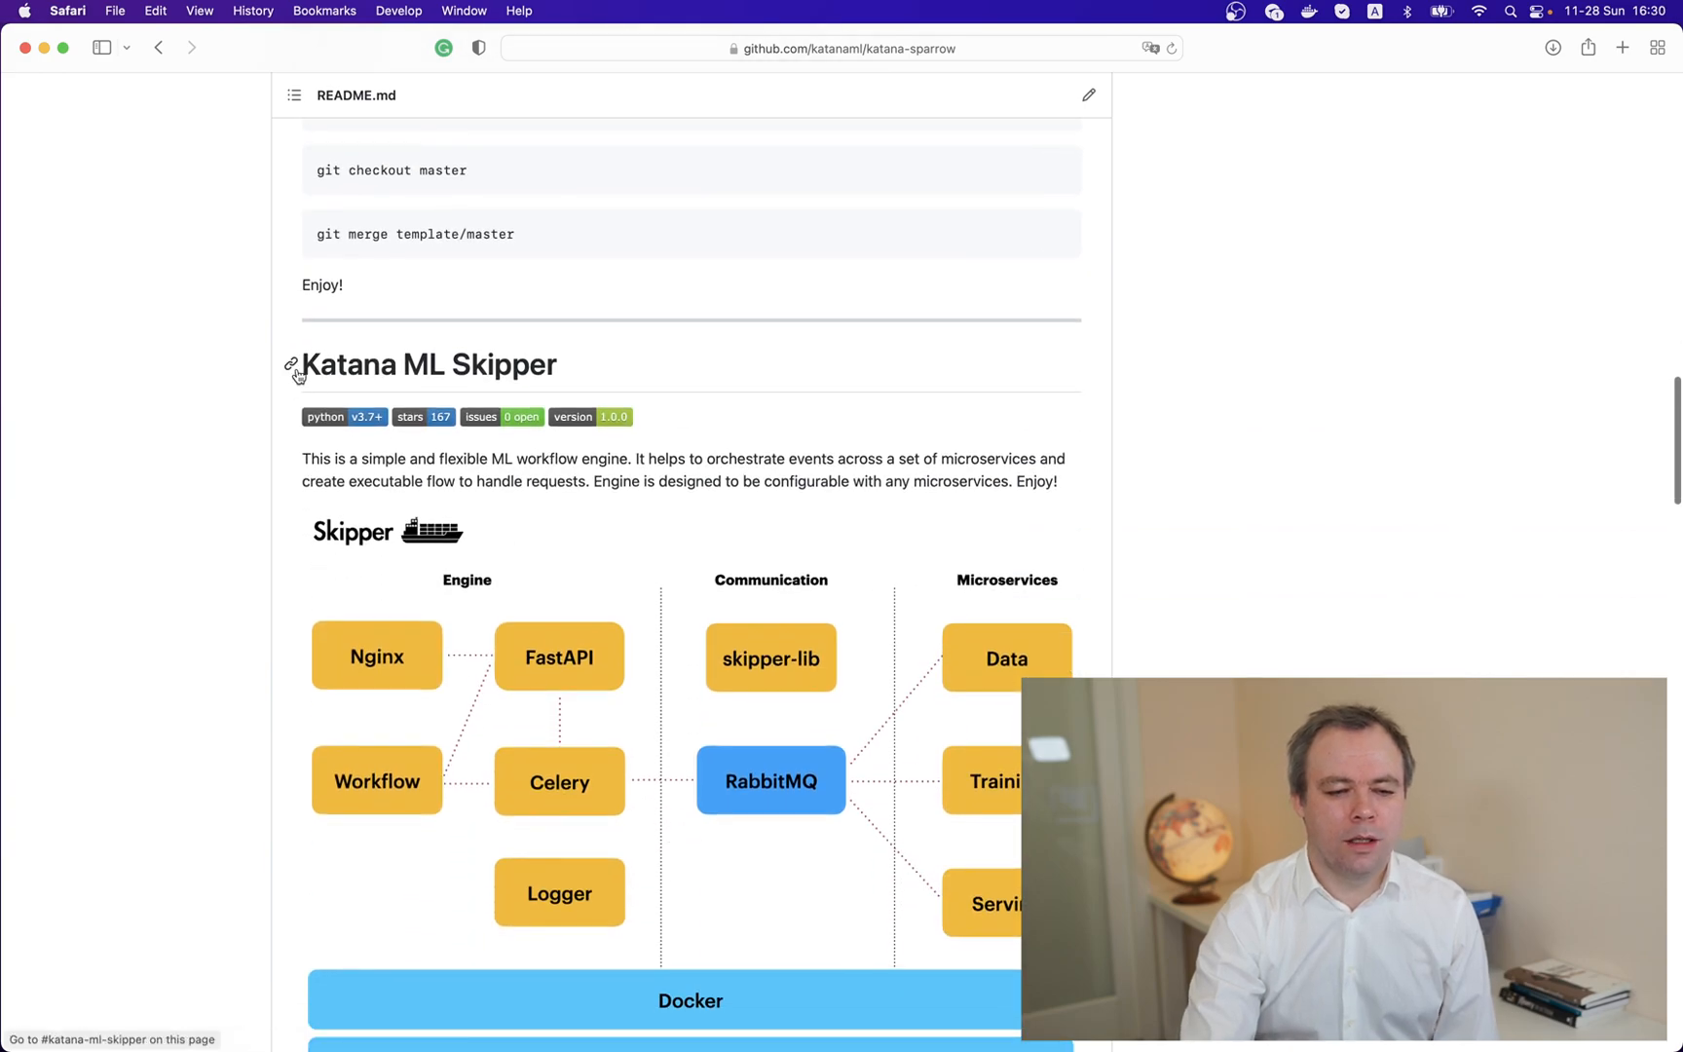
mouse_move(306, 379)
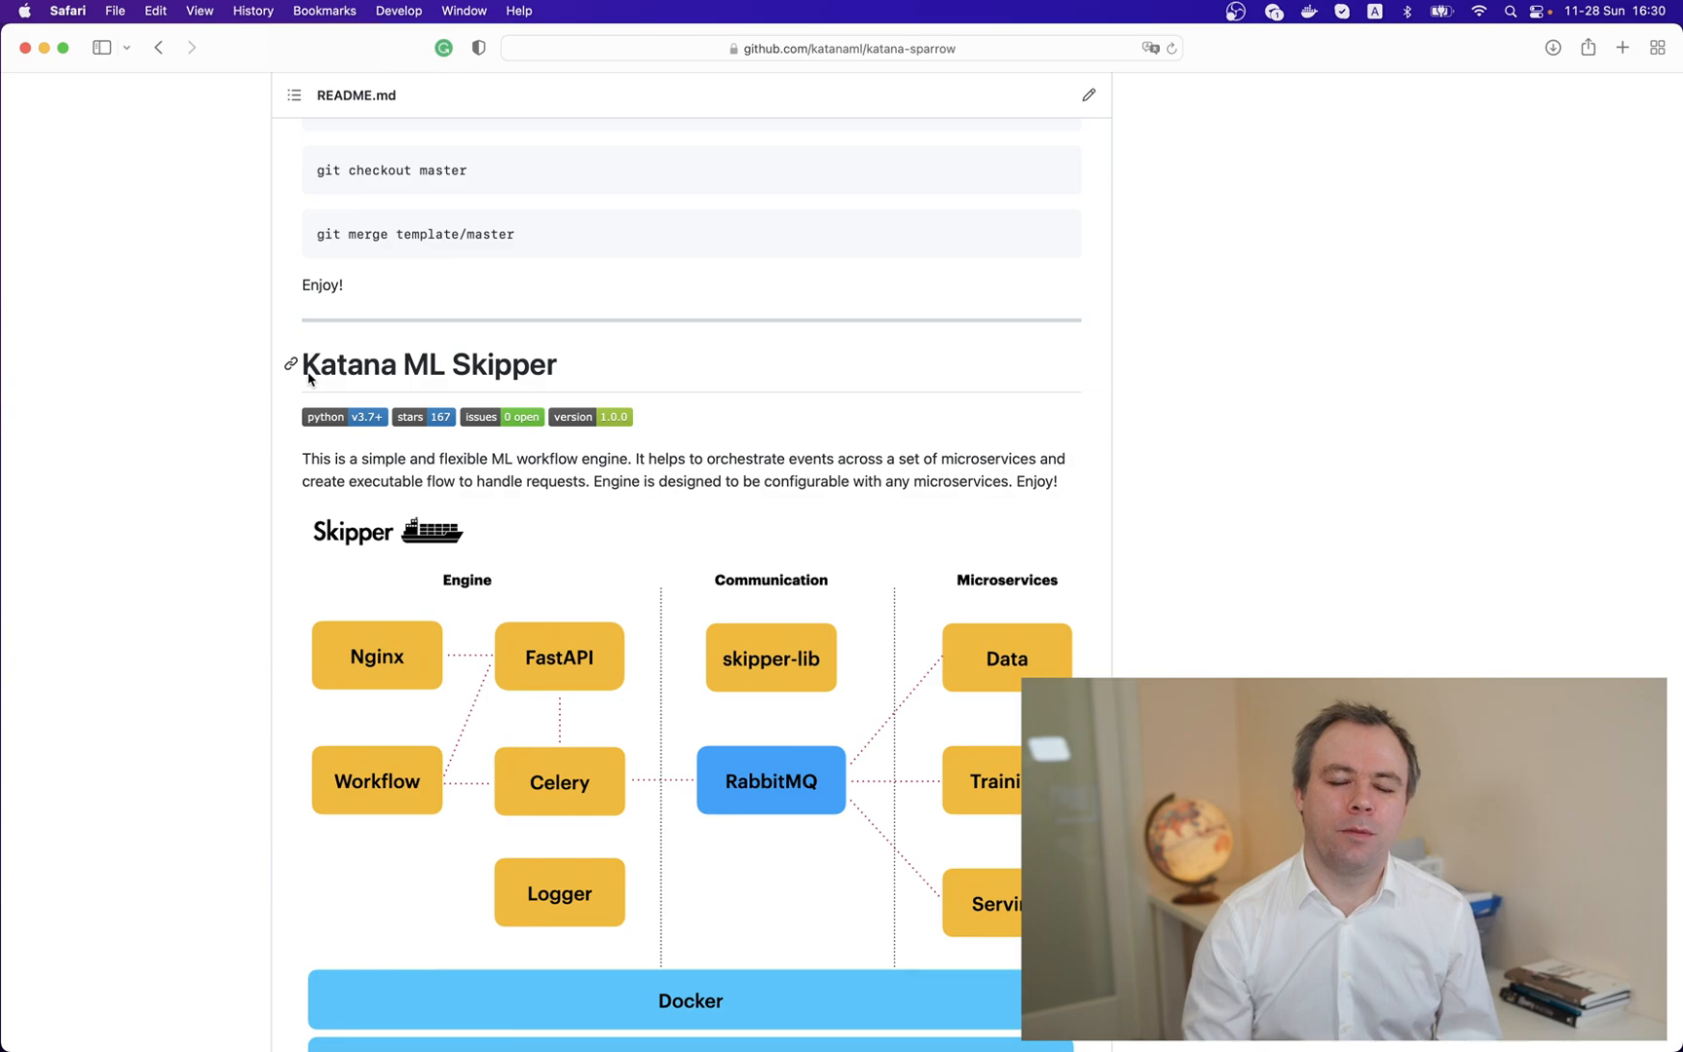
scroll("down", 3)
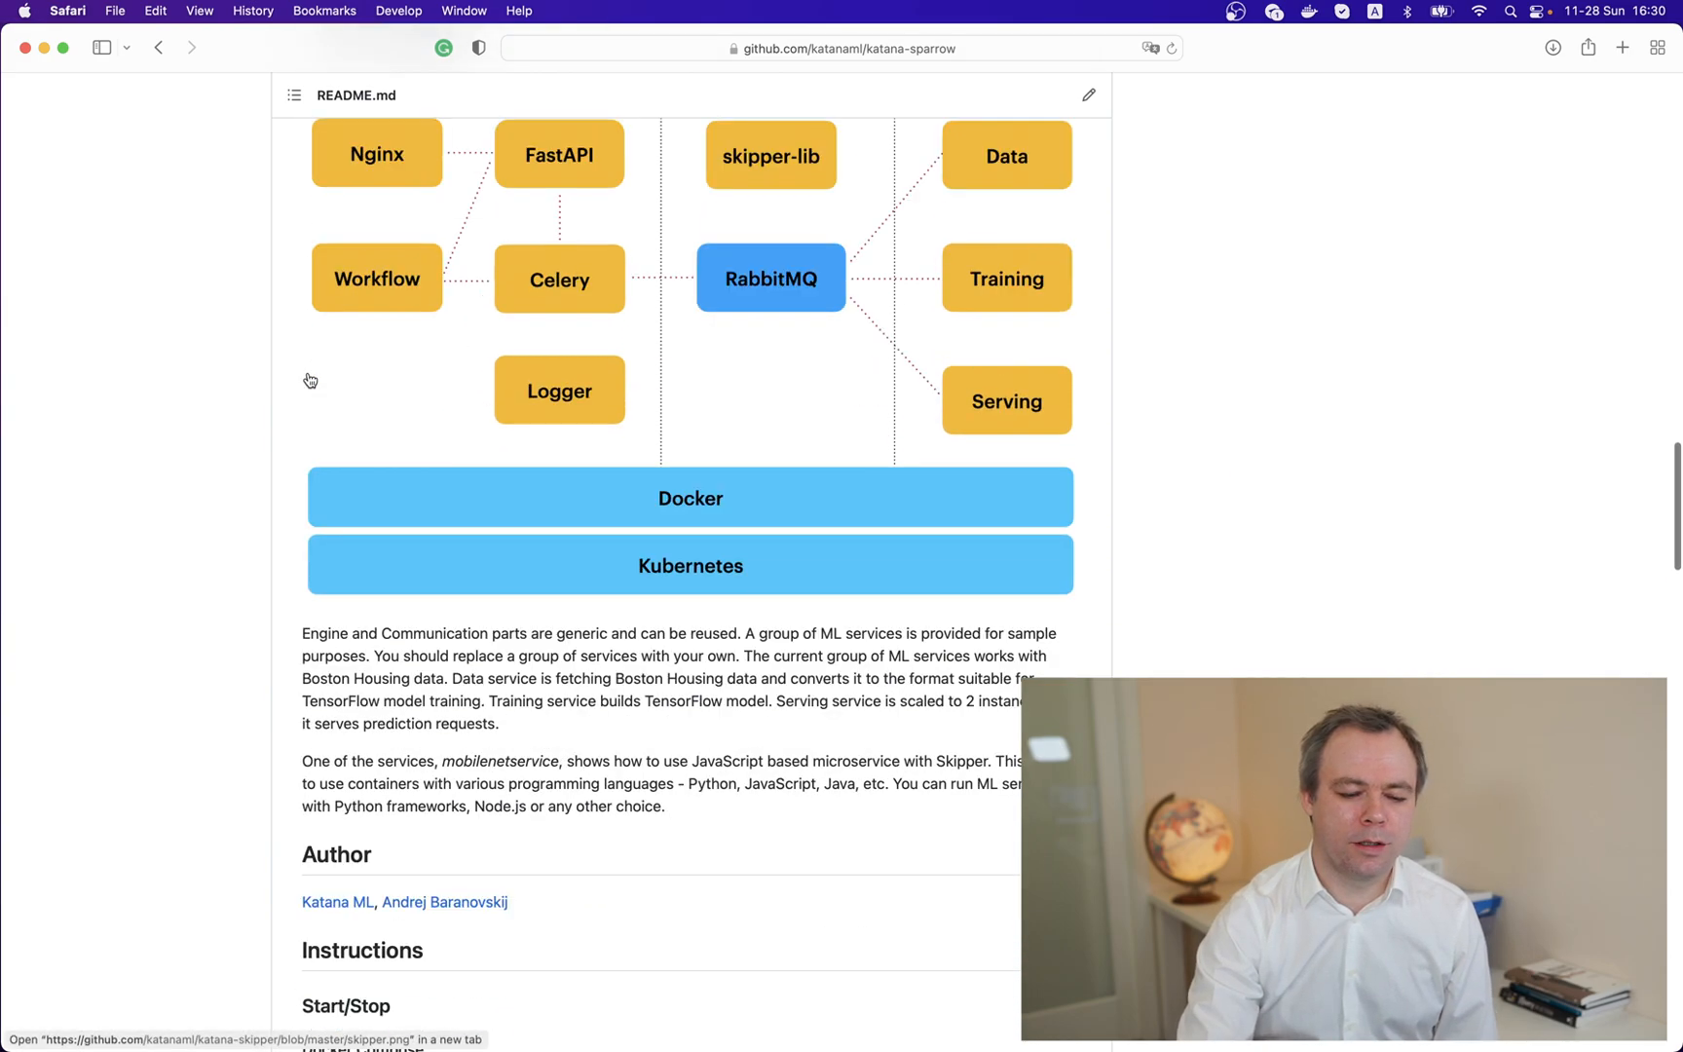
scroll("down", 3)
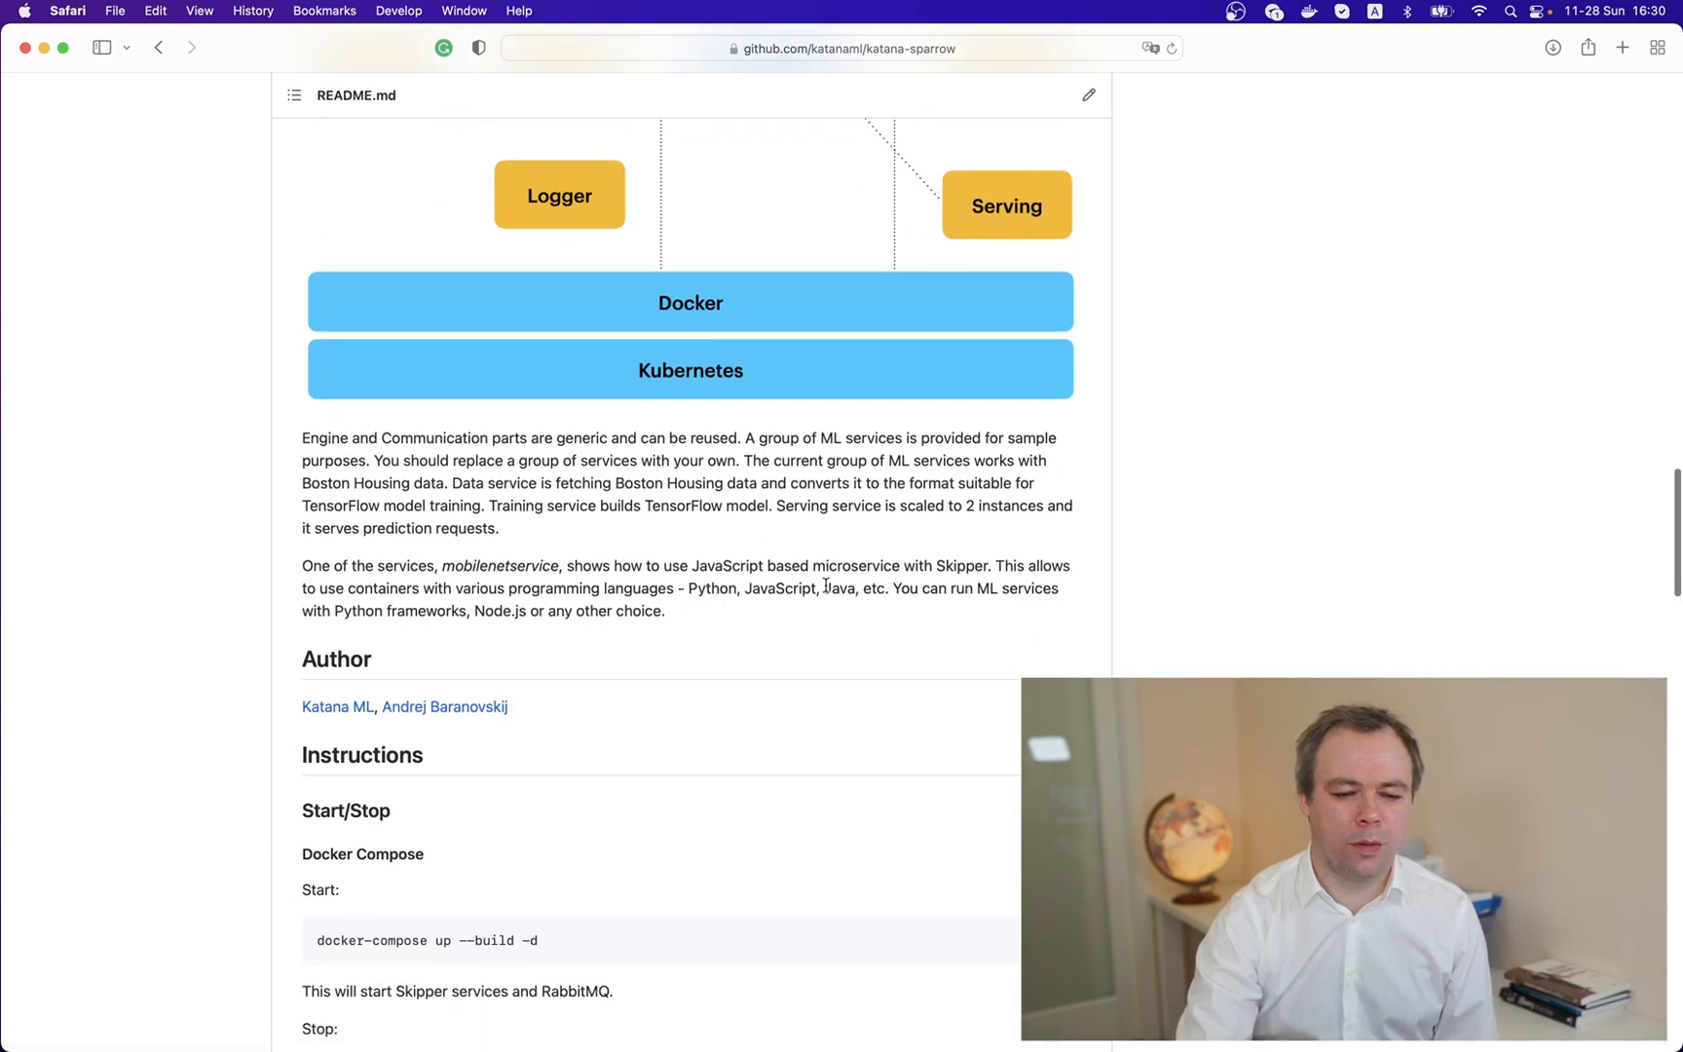
double_click(838, 588)
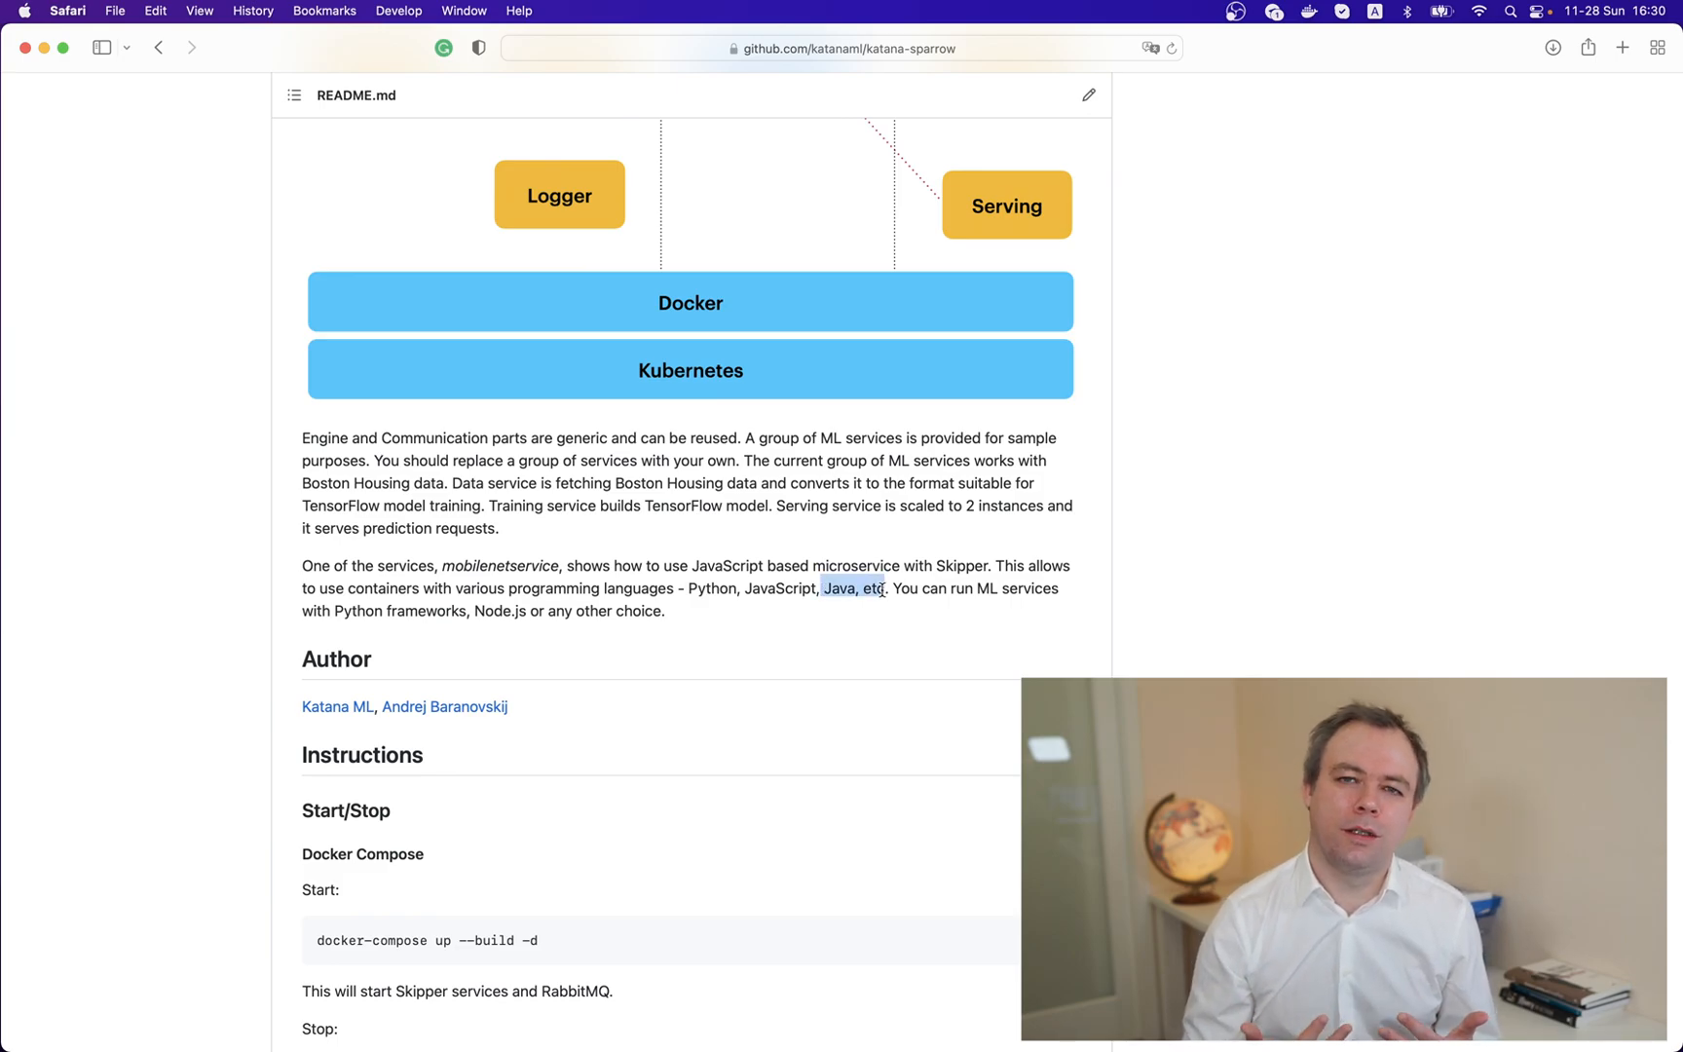
scroll("up", 3)
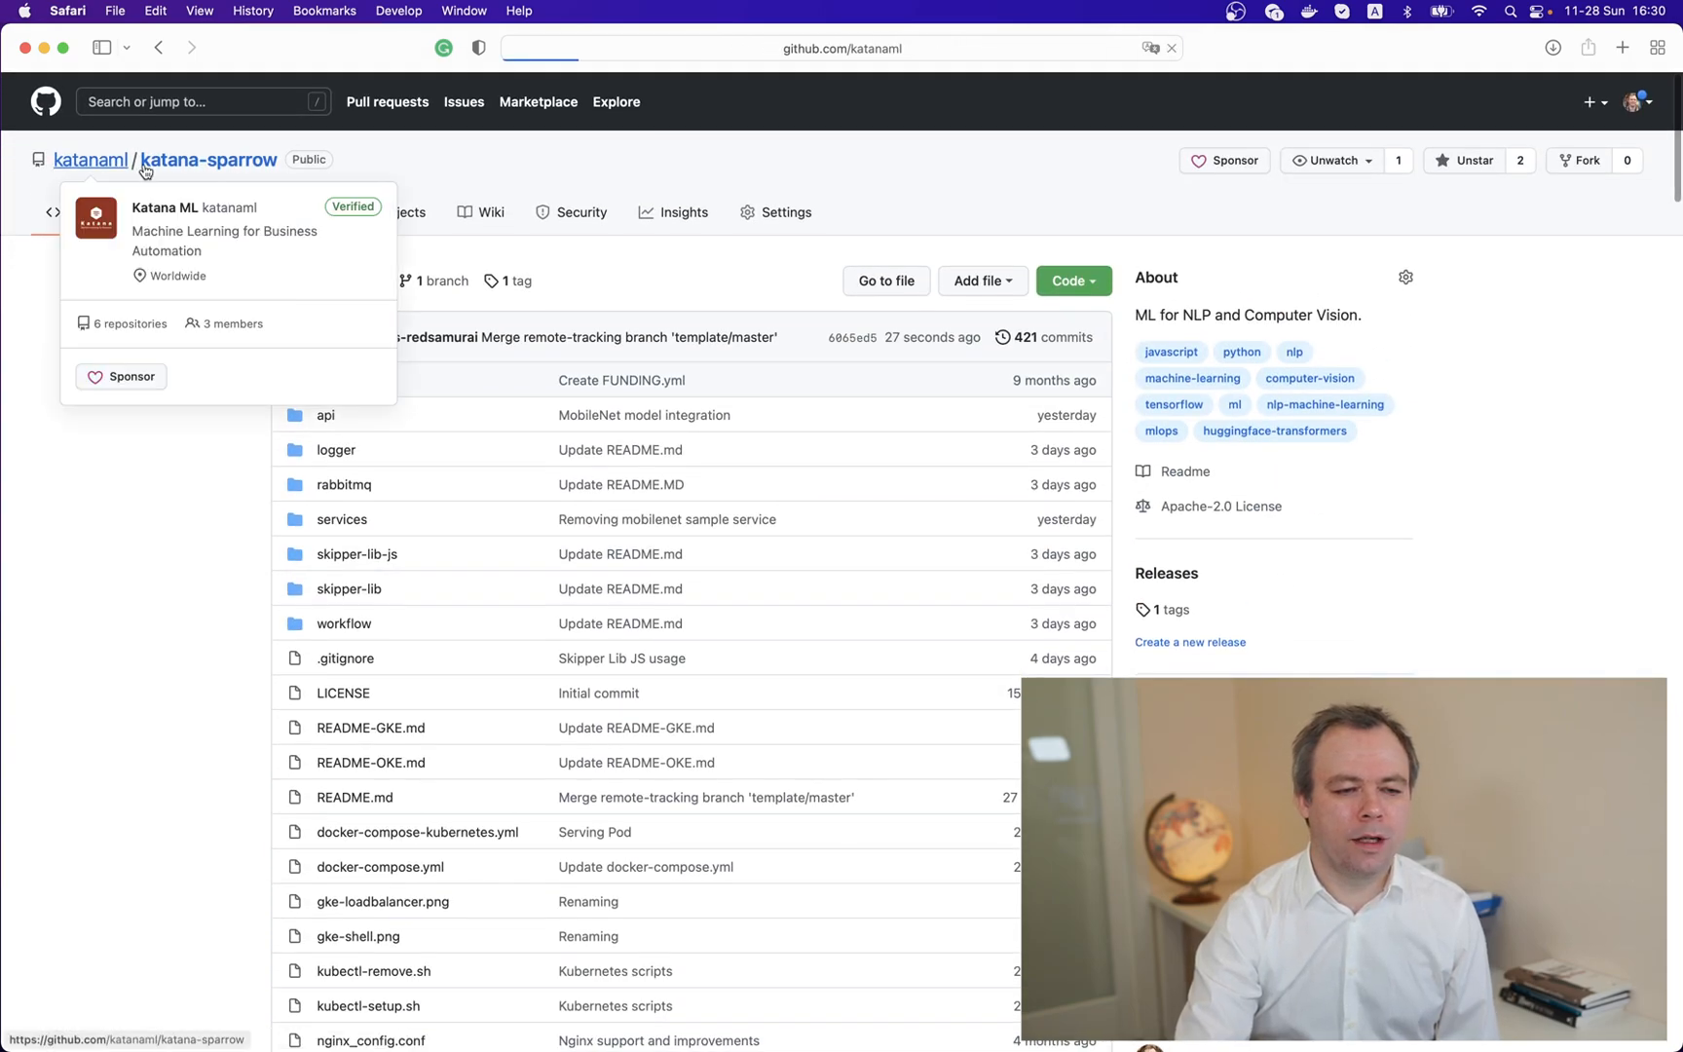
Step: Navigate via the Katana ML organisation to katana-skipper and view its README listing Java
left_click(90, 160)
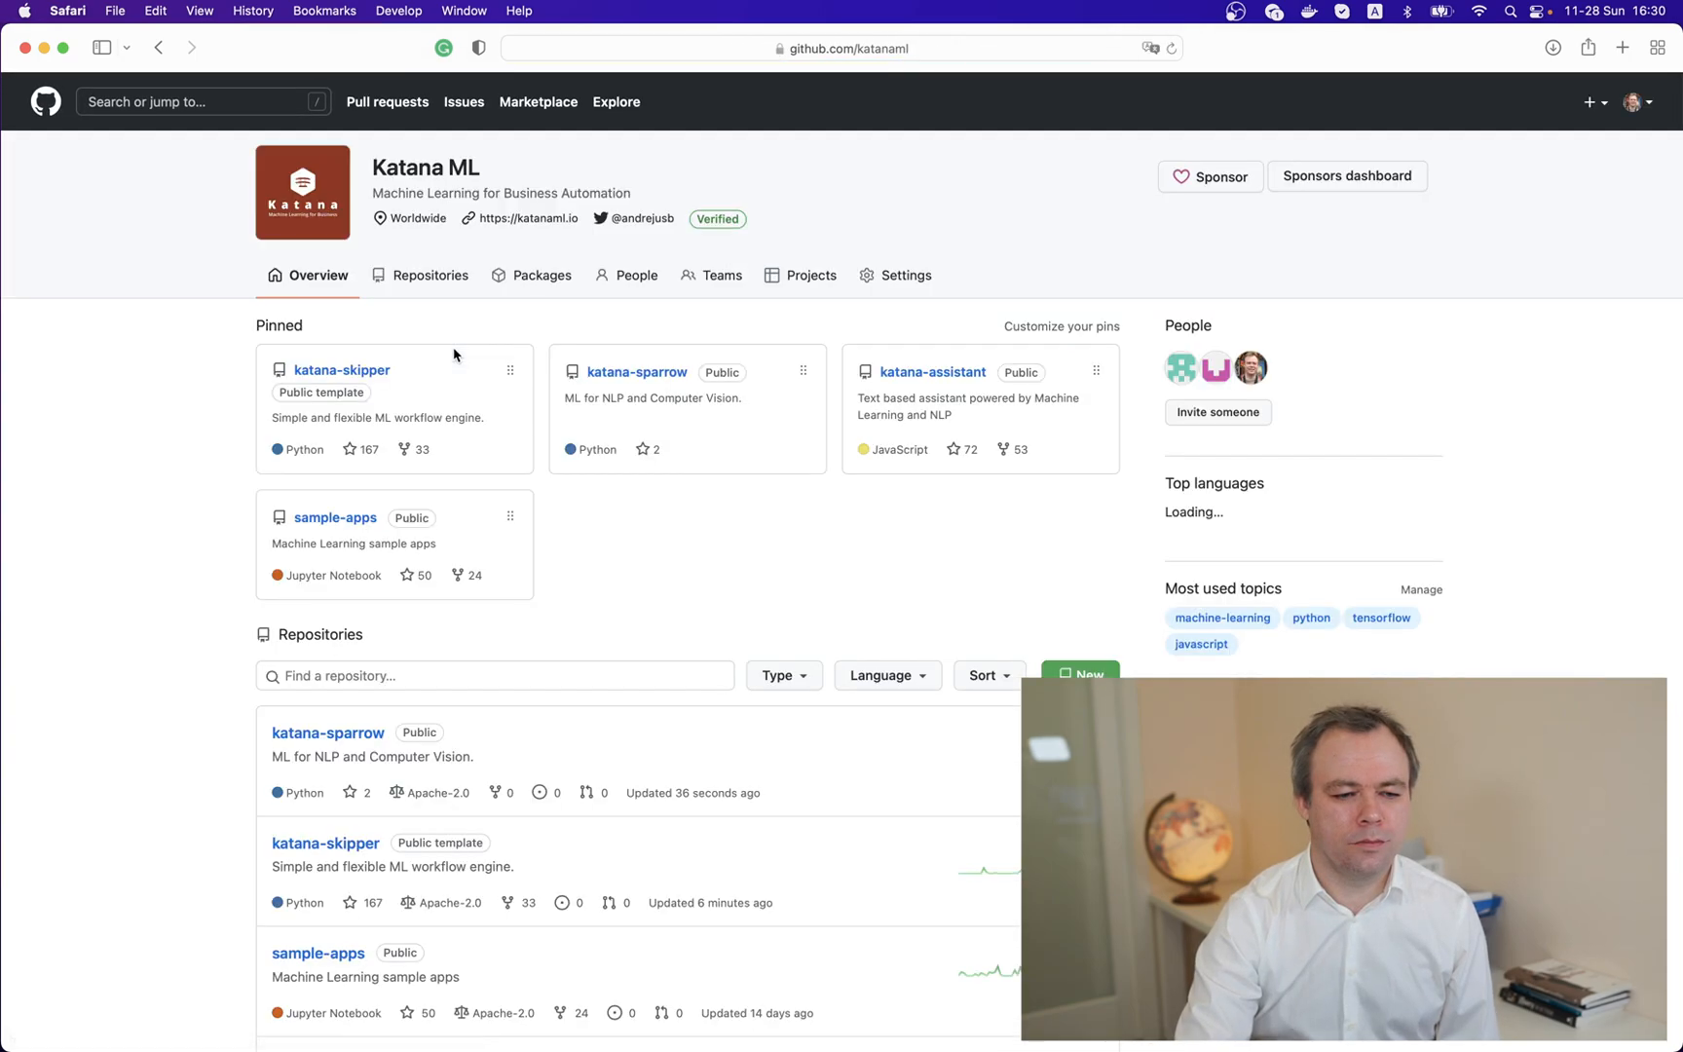
left_click(343, 371)
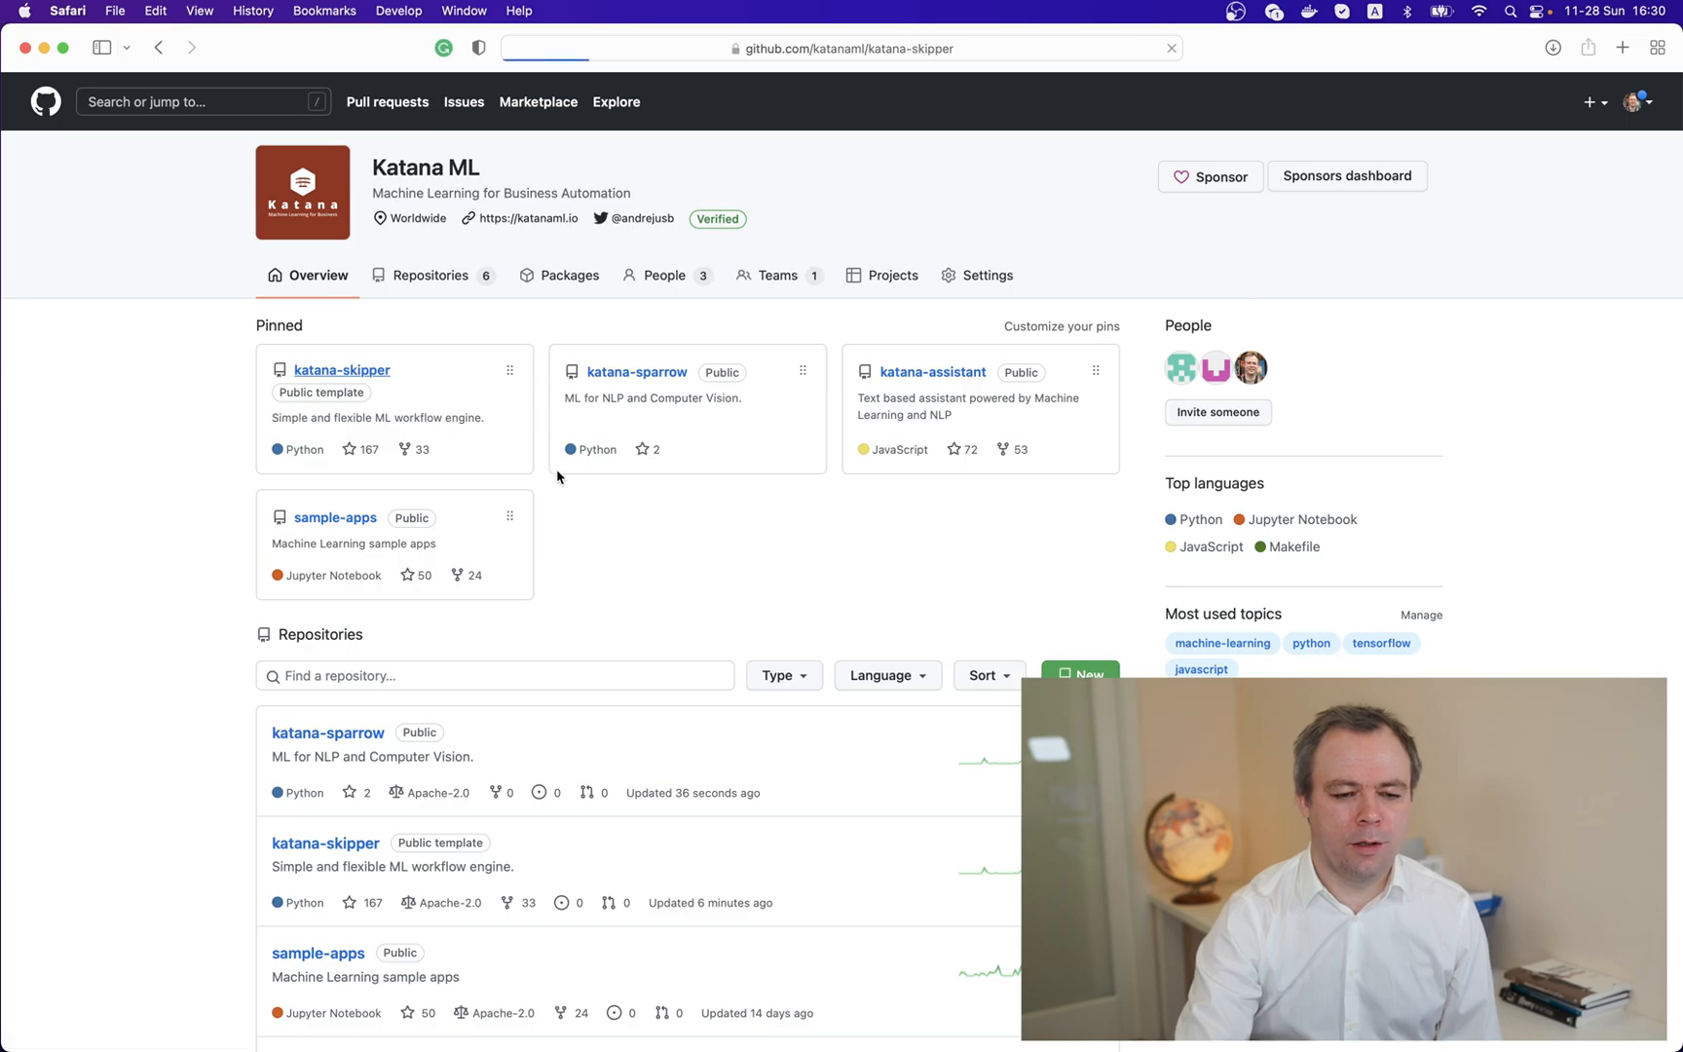
left_click(341, 370)
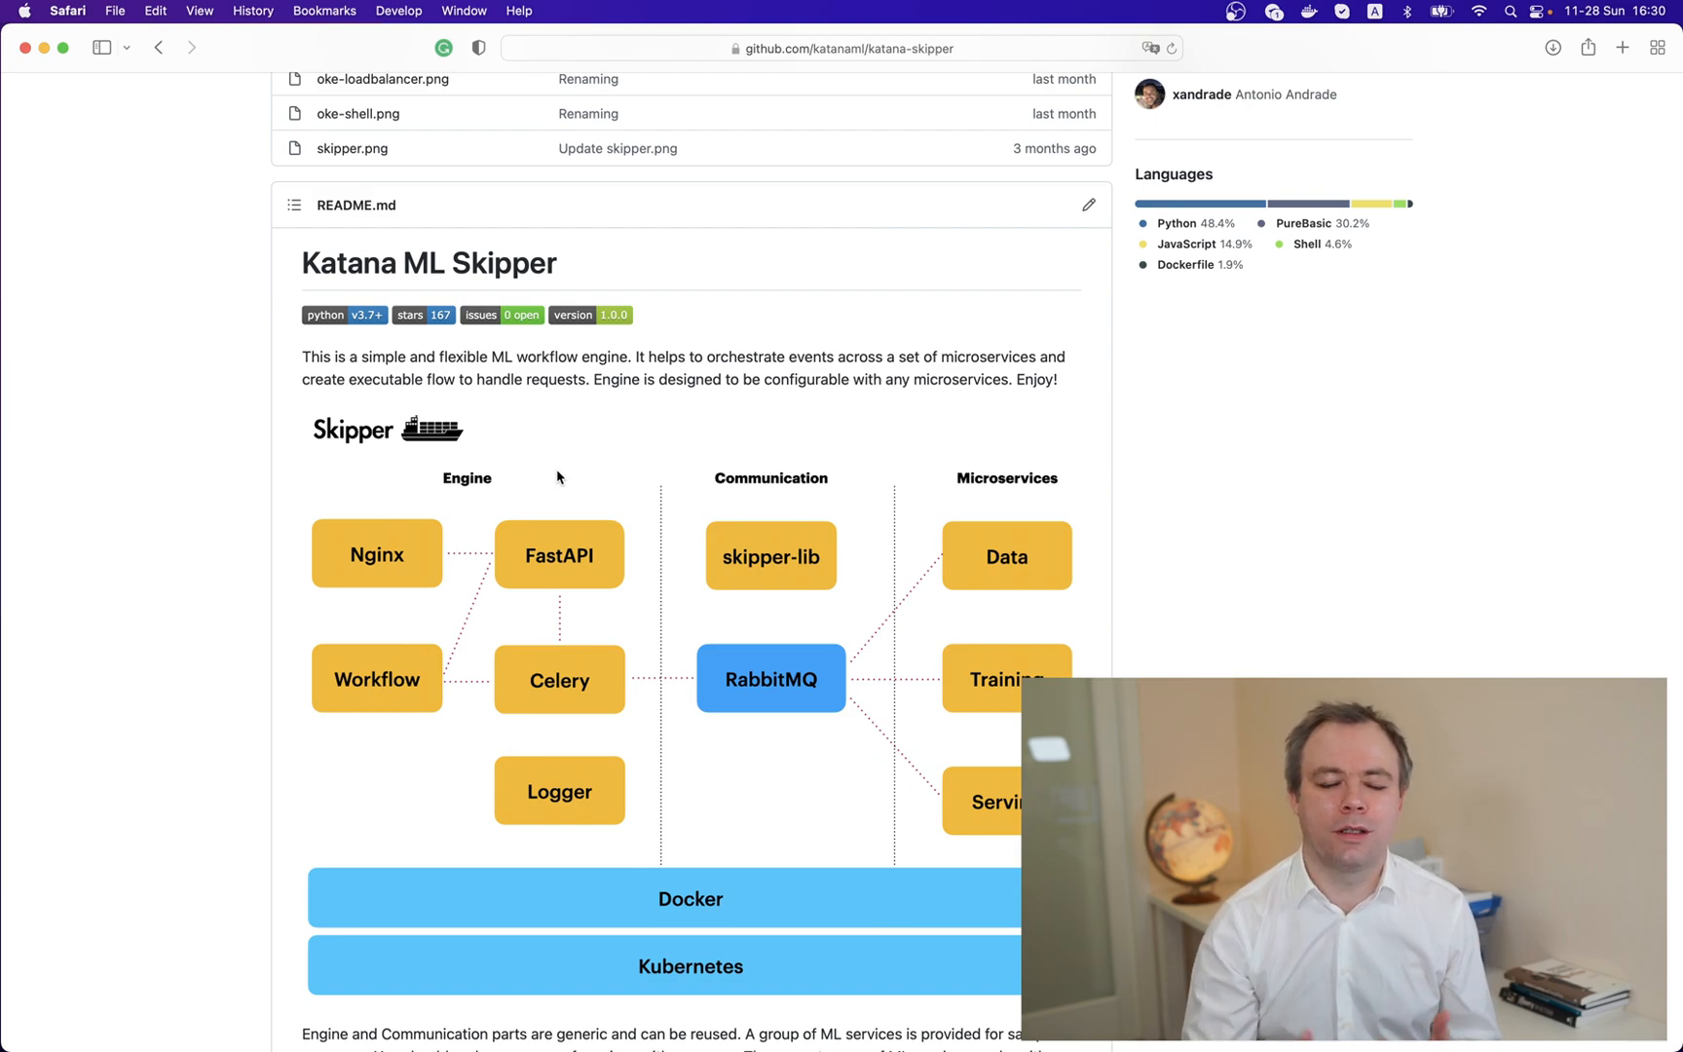
scroll("down", 3)
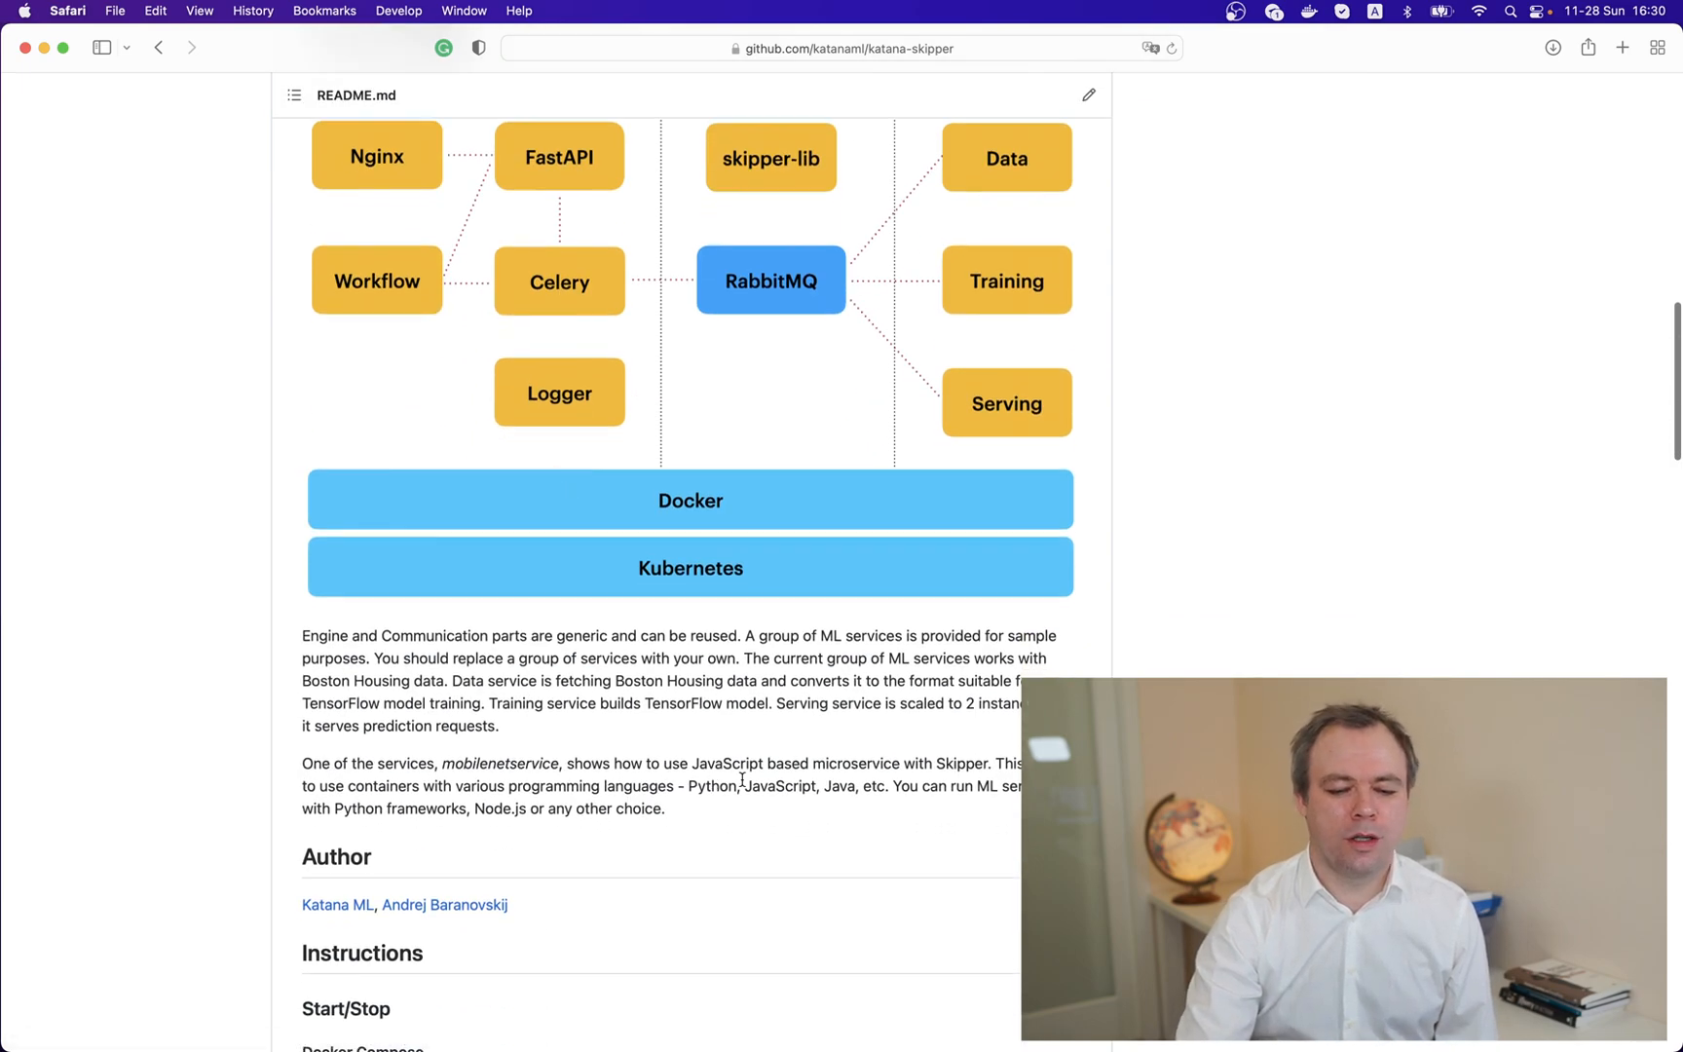